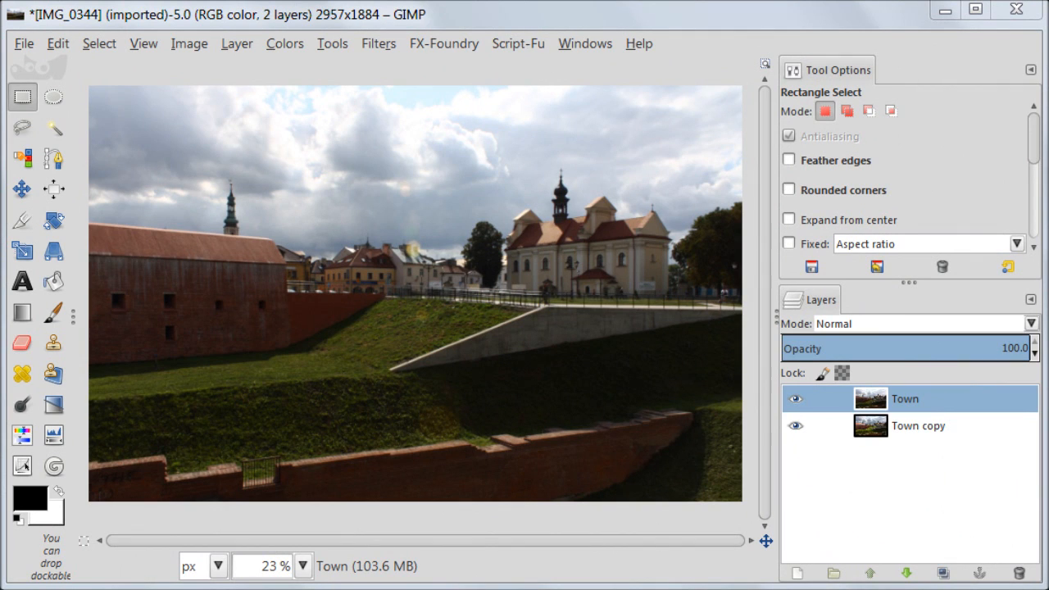
mouse_move(102, 270)
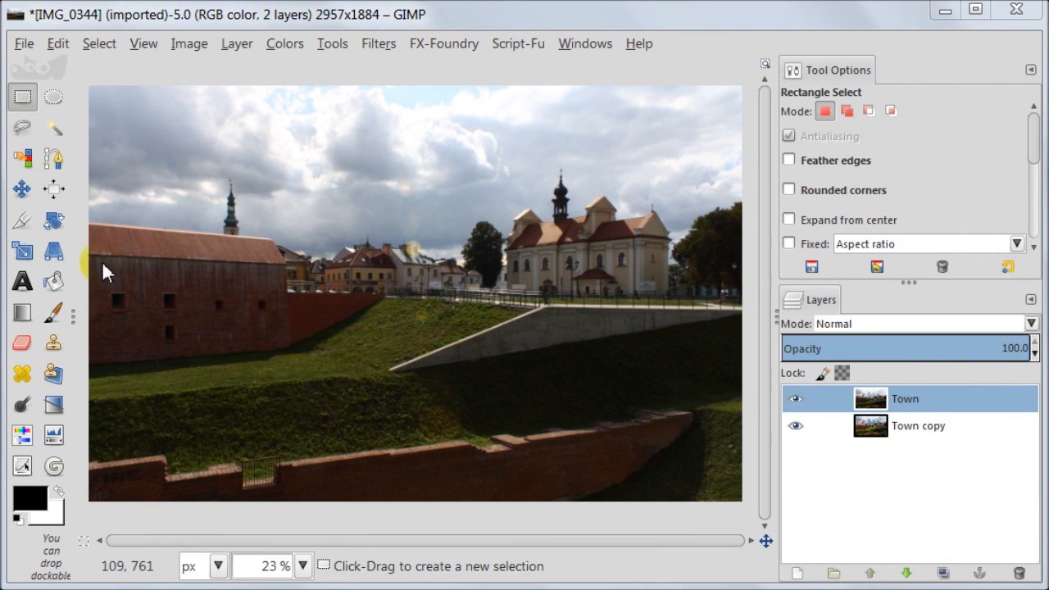
mouse_move(489, 402)
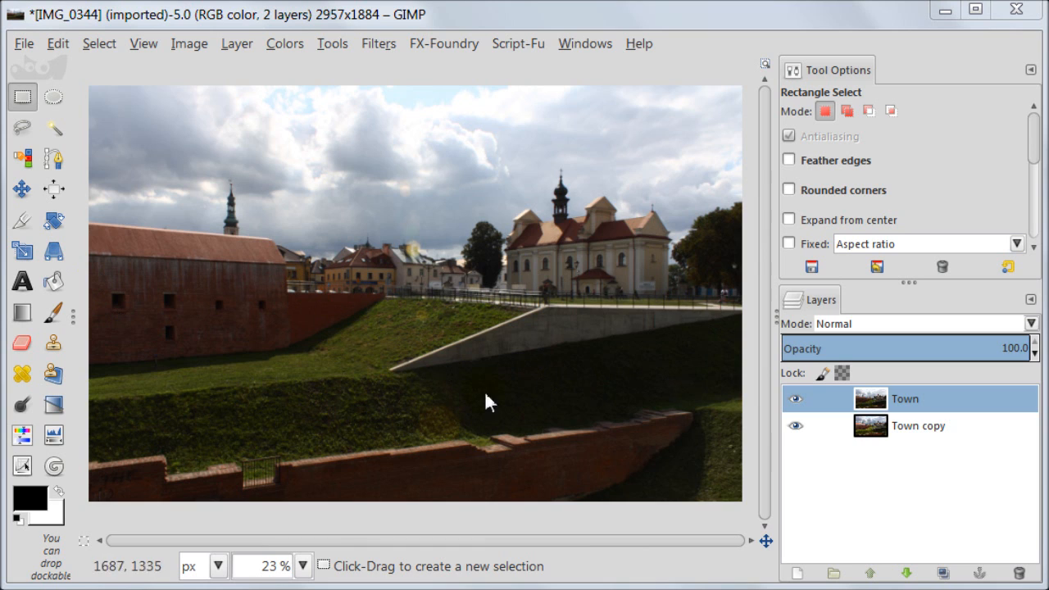
mouse_move(662, 451)
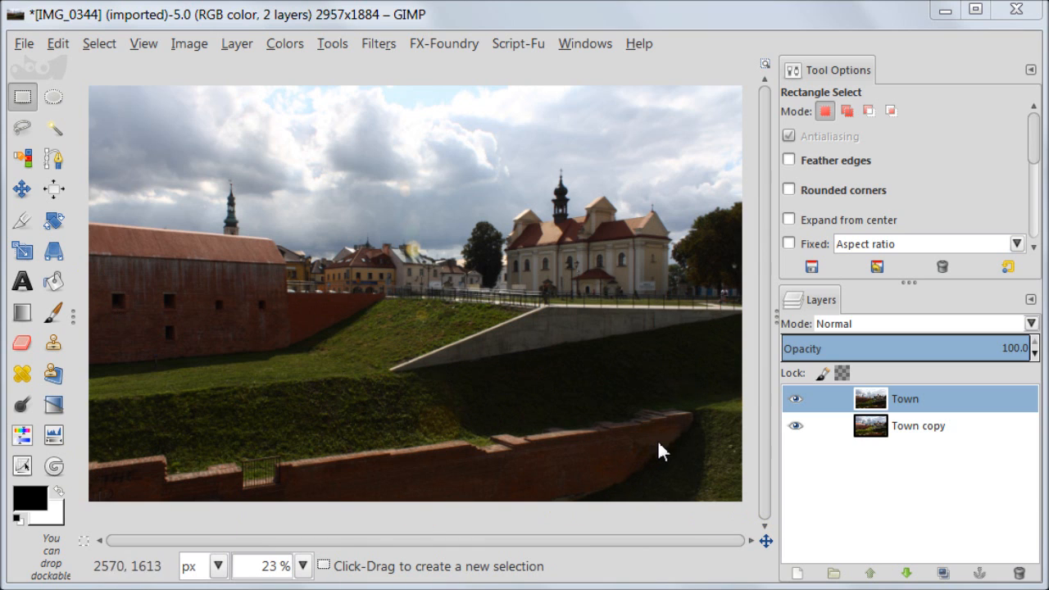
mouse_move(197, 183)
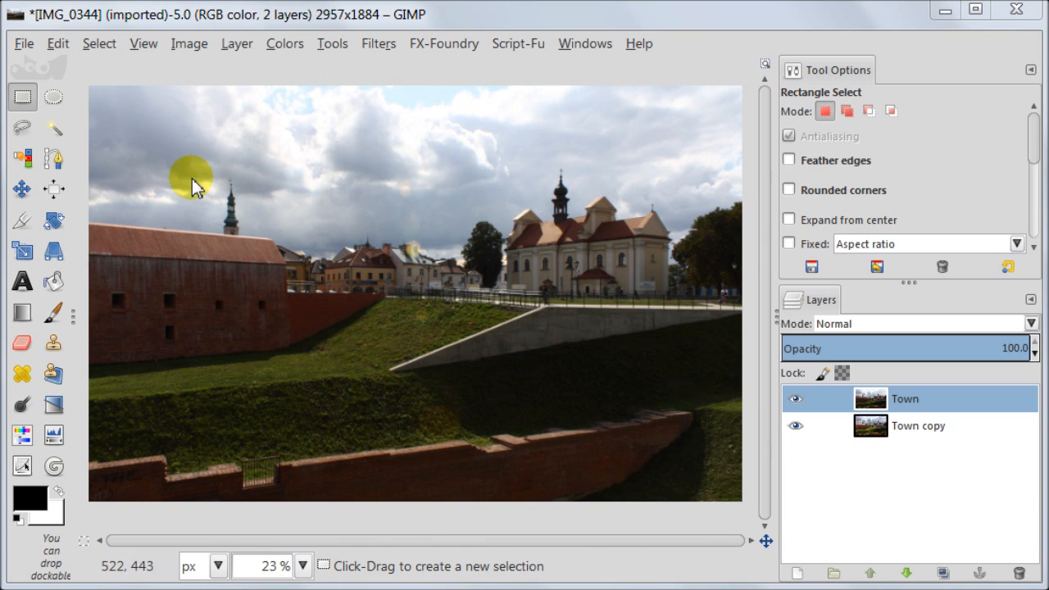
mouse_move(715, 216)
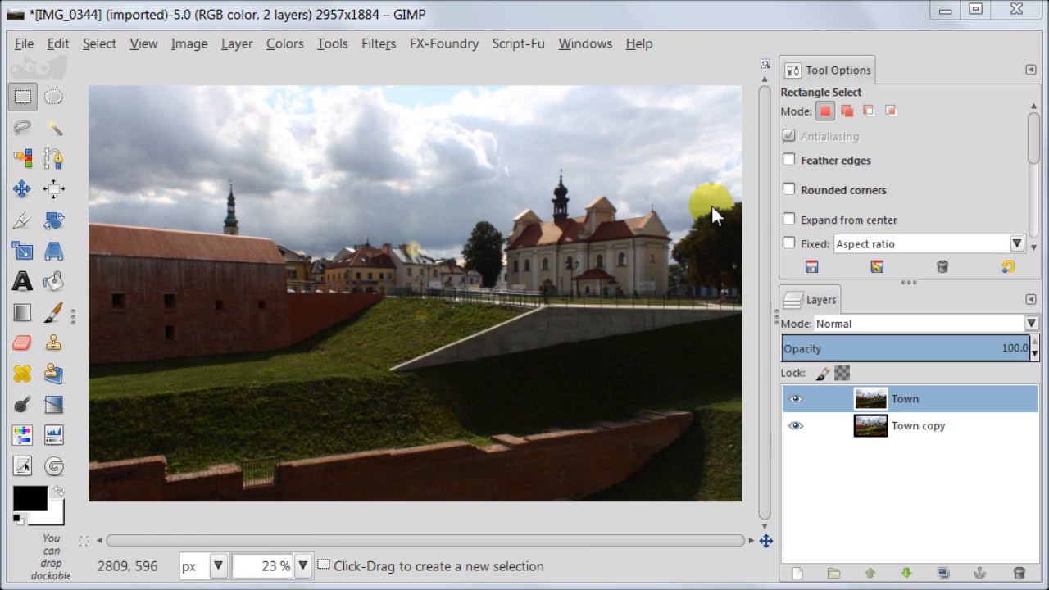
mouse_move(653, 446)
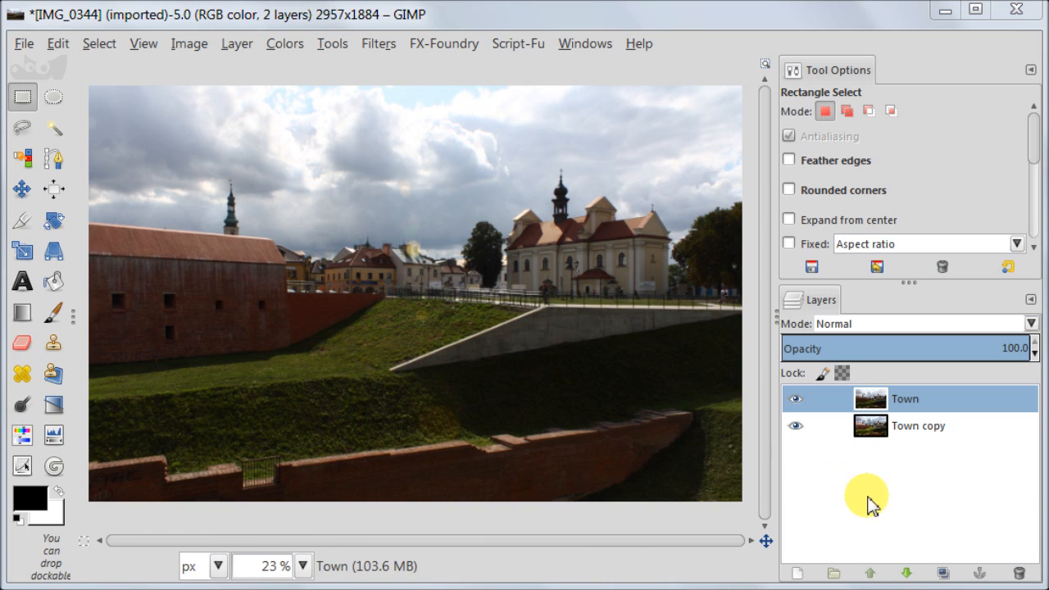
Toggle the Town layer's visibility to compare against the edited version
click(795, 427)
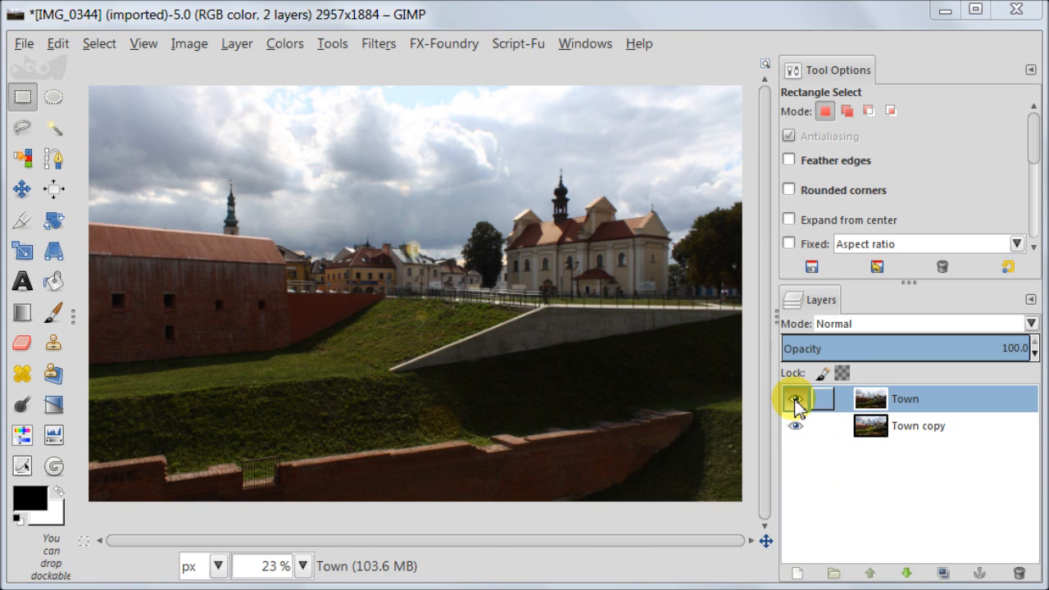
click(797, 400)
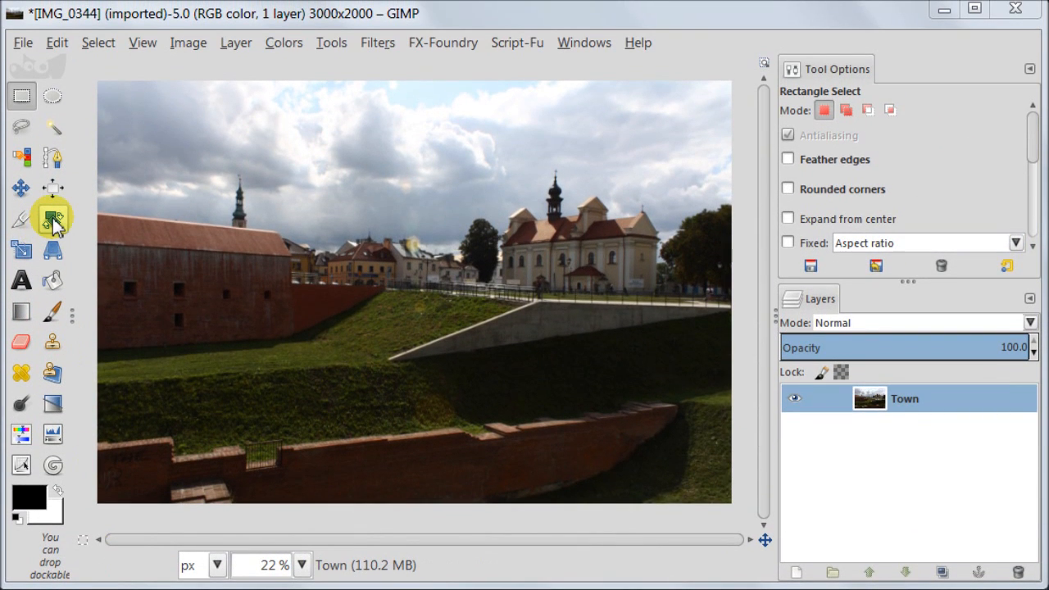
Rotate the Town layer by about -0.90 degrees to straighten the photo
click(52, 218)
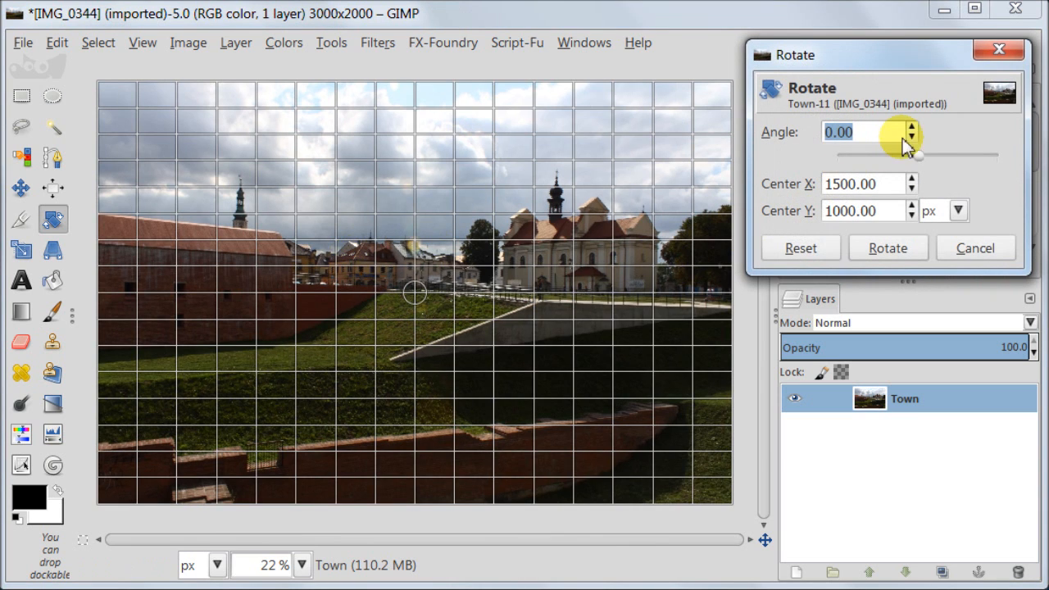
click(912, 138)
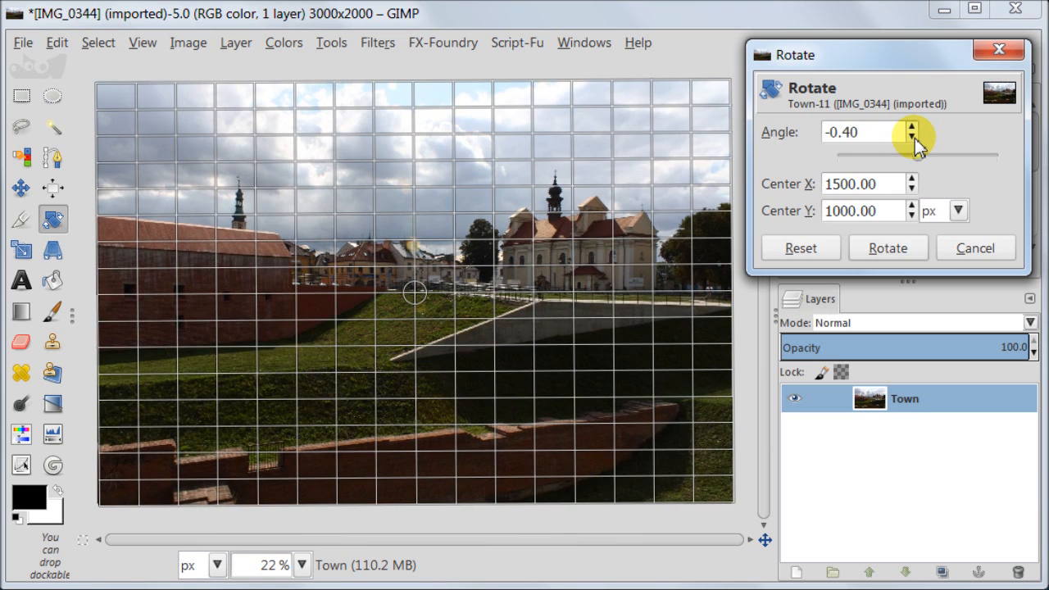
click(911, 138)
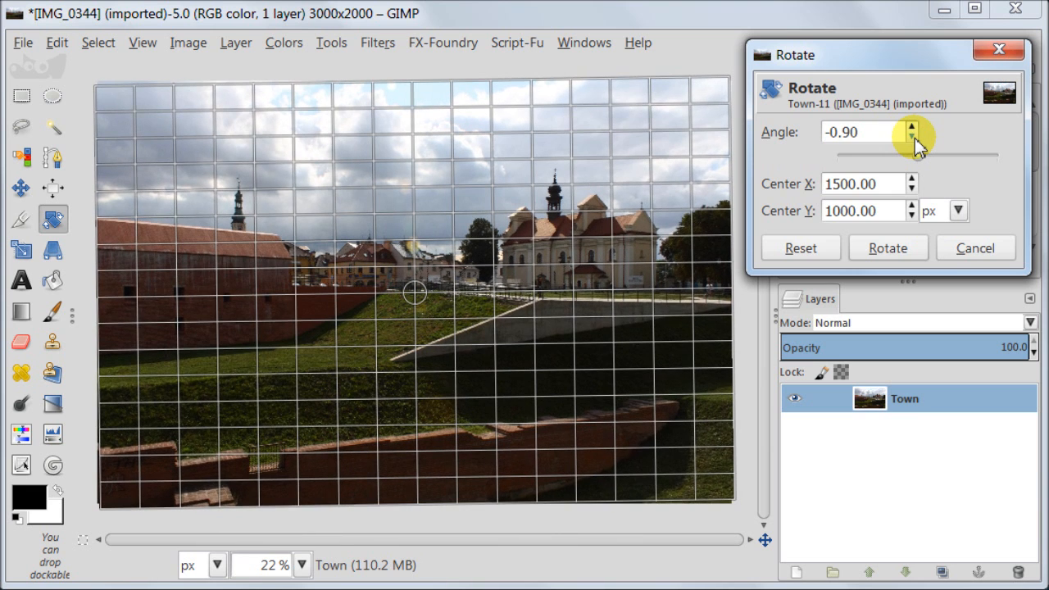
click(912, 138)
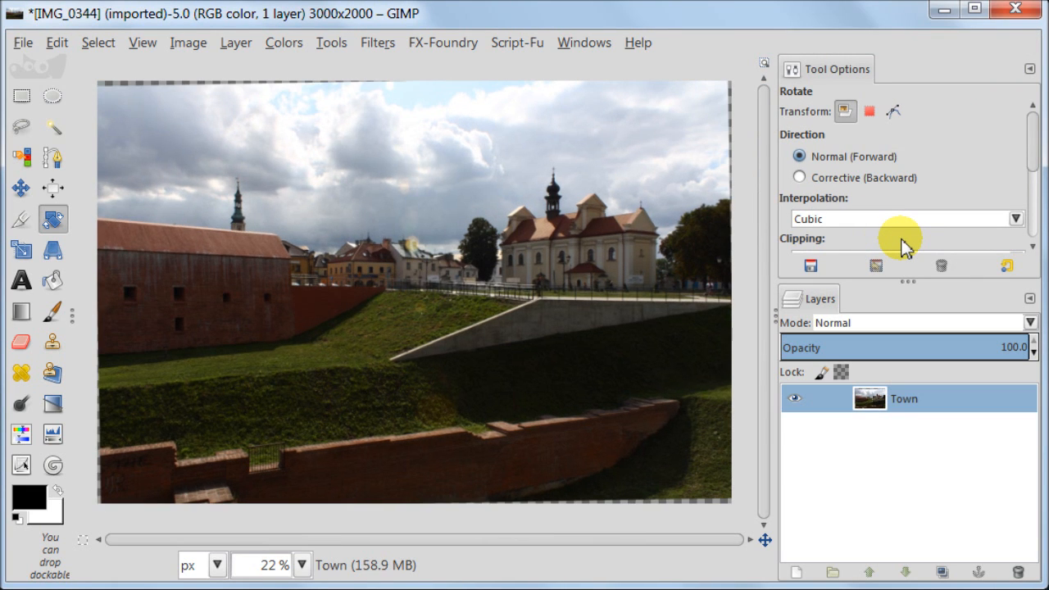
mouse_move(23, 220)
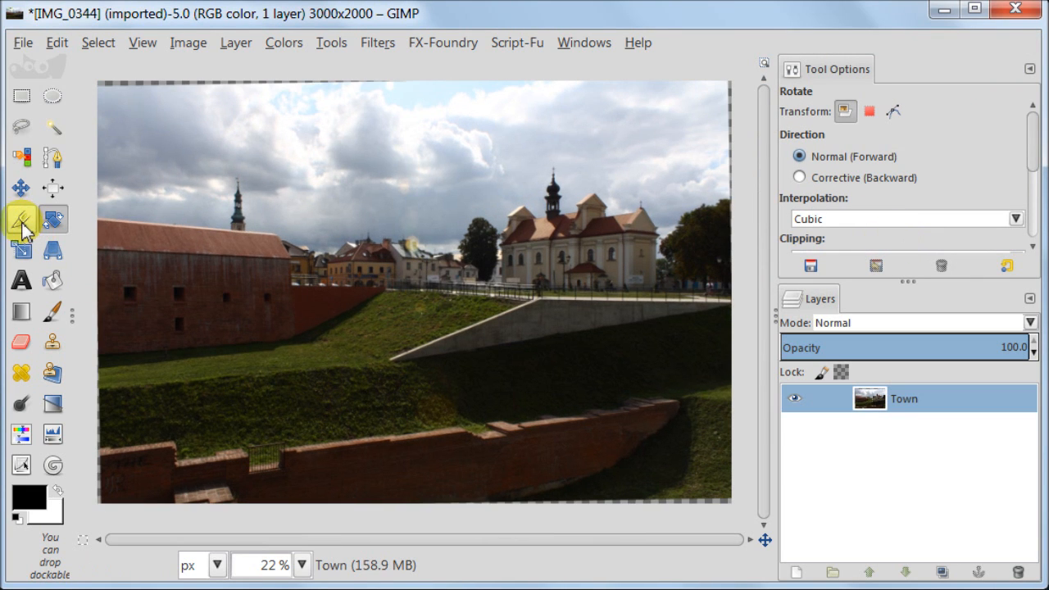
Crop away the slanted rotation edges, fine-tuning the top-right corner while zoomed in
click(20, 219)
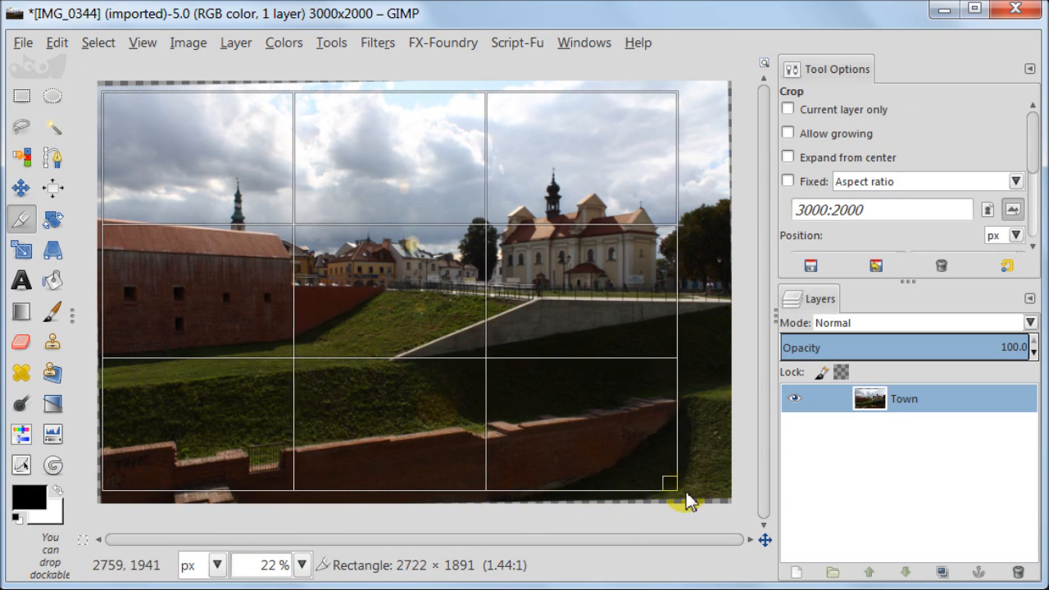
drag(669, 488, 718, 478)
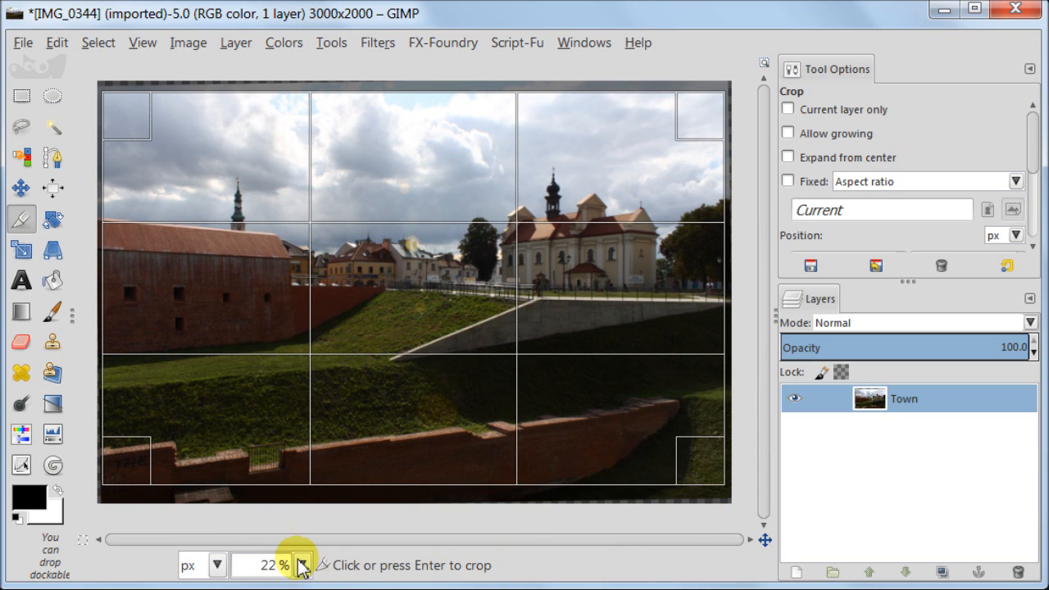
click(301, 564)
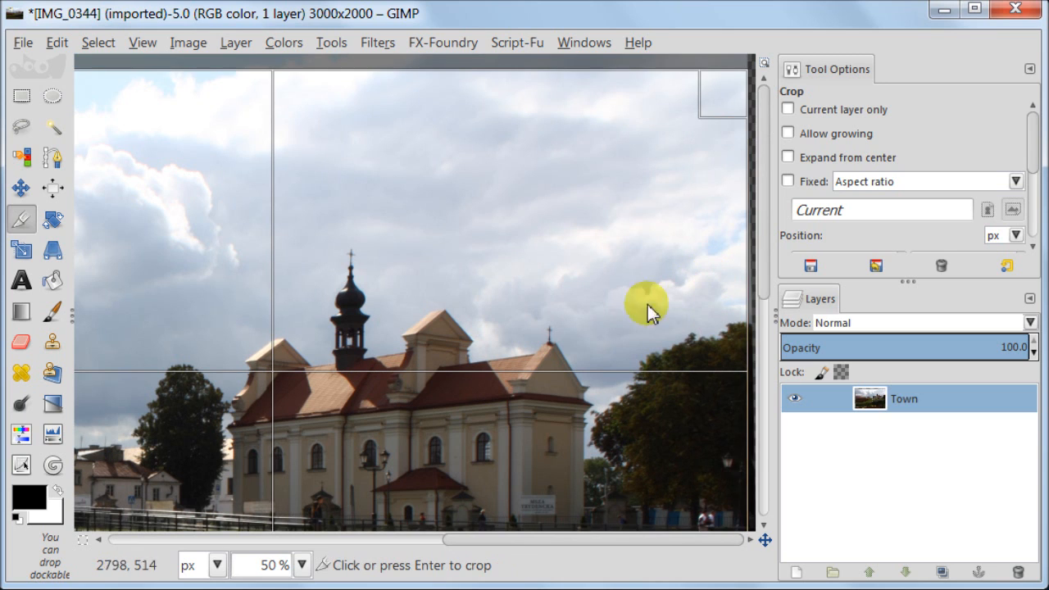
drag(647, 310, 724, 328)
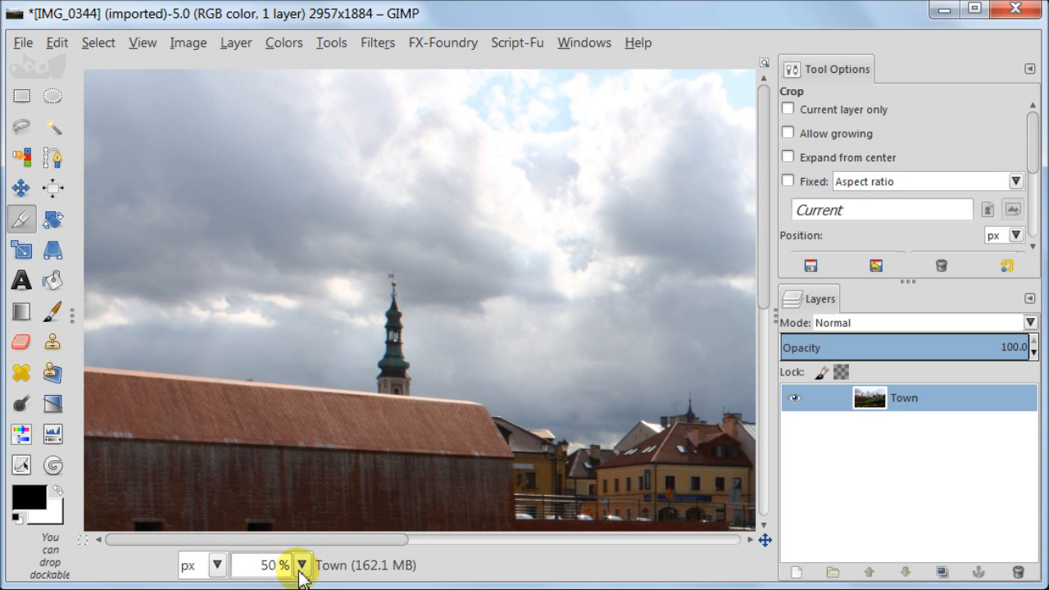
click(302, 566)
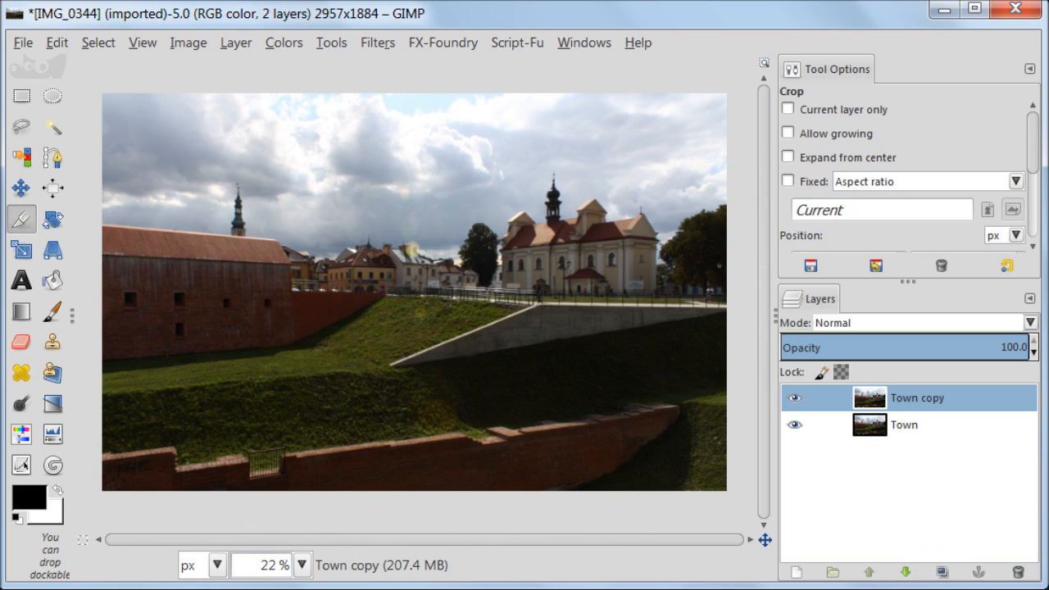
mouse_move(53, 128)
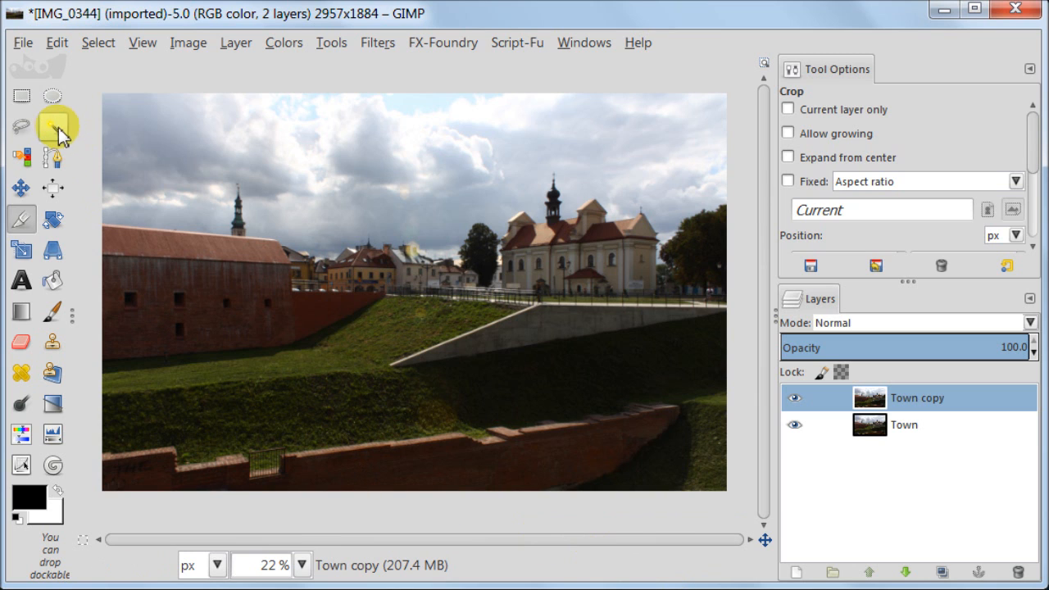
Fuzzy-select the cloudy sky in Add mode, including the upper right and above the left roof
click(53, 128)
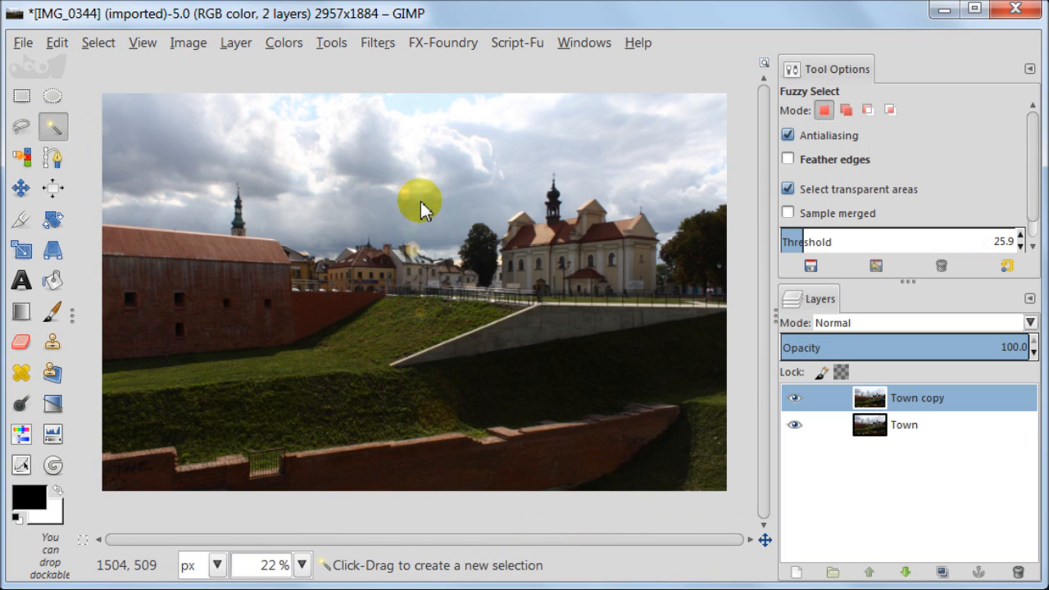
click(423, 200)
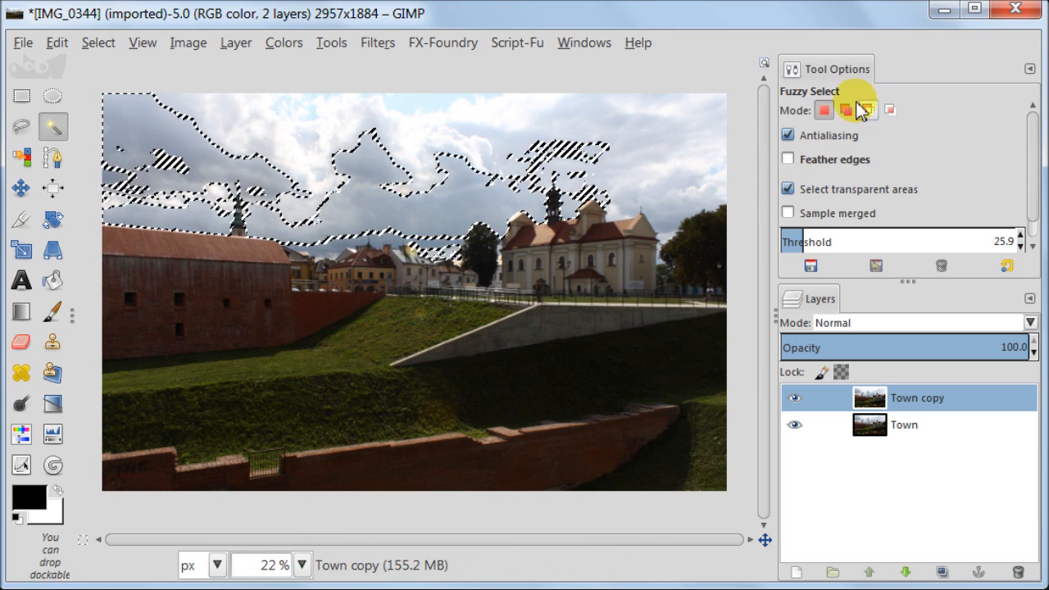
click(849, 110)
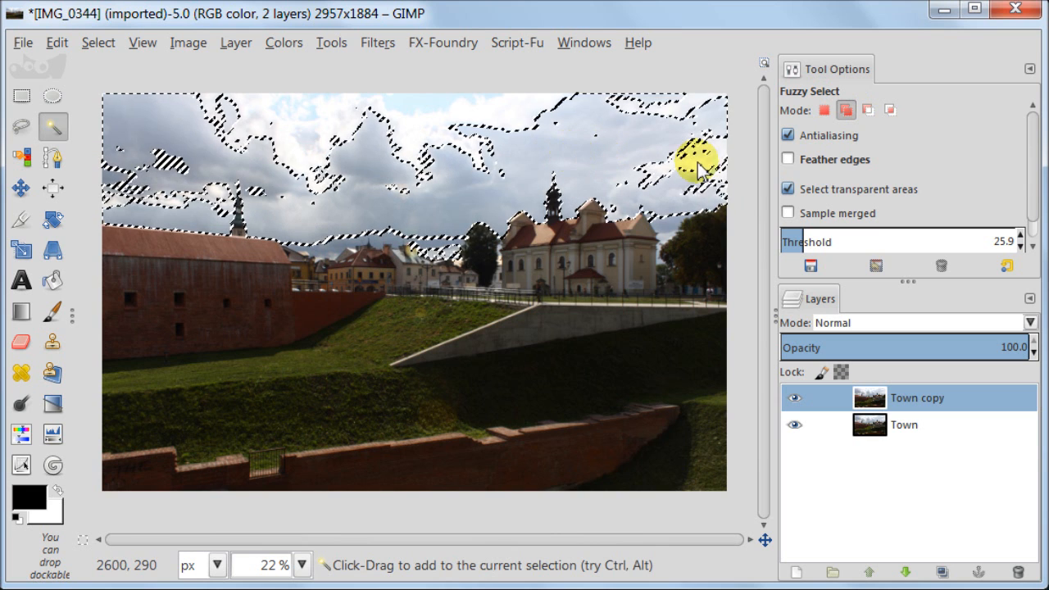
click(544, 151)
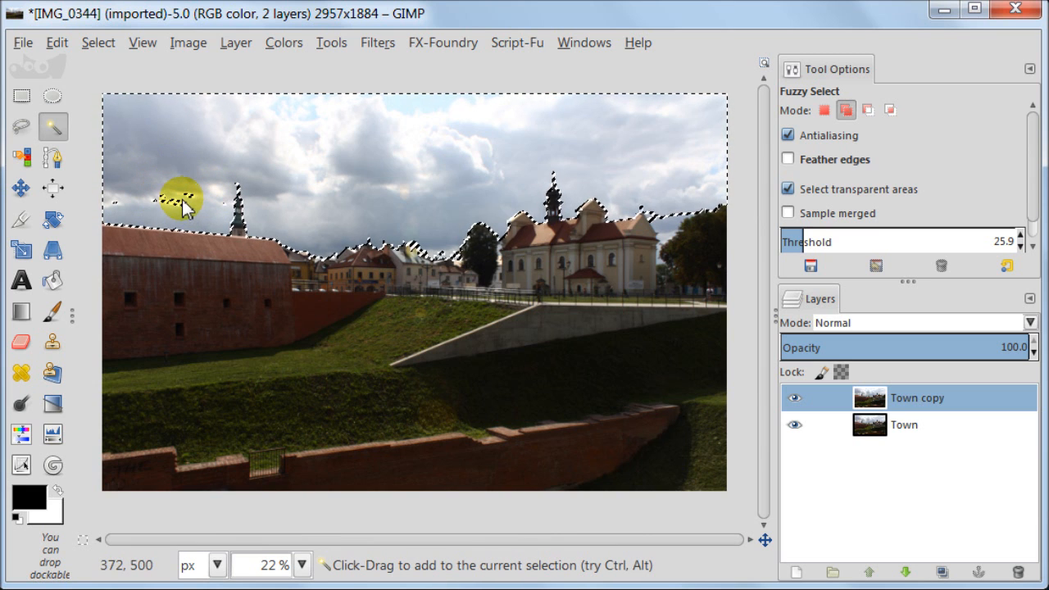
click(390, 246)
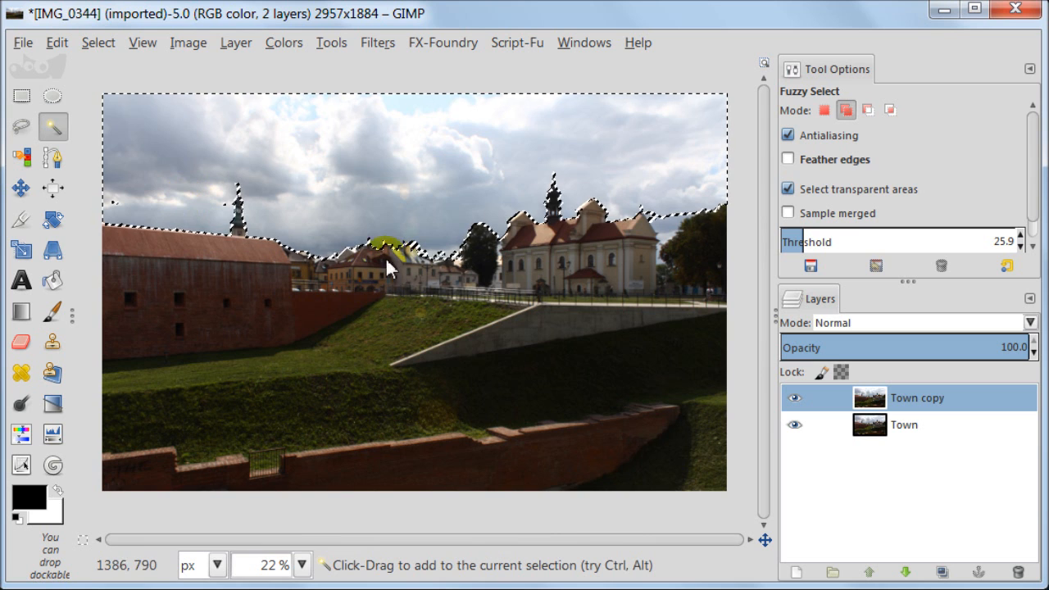
Add the sky between houses, the roof halo and the gap beside the church roof to the selection
click(390, 246)
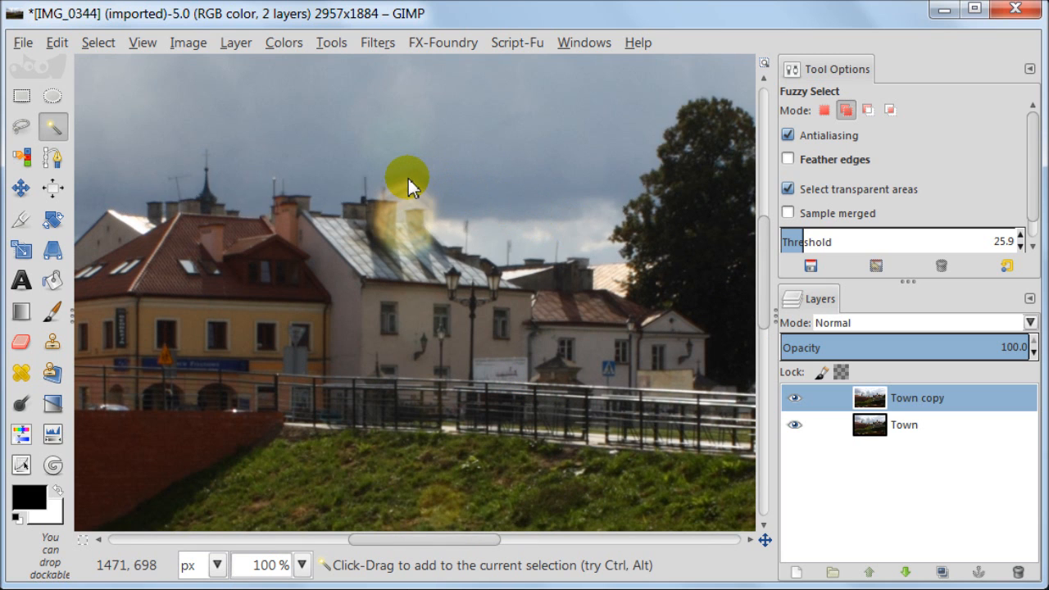
click(410, 180)
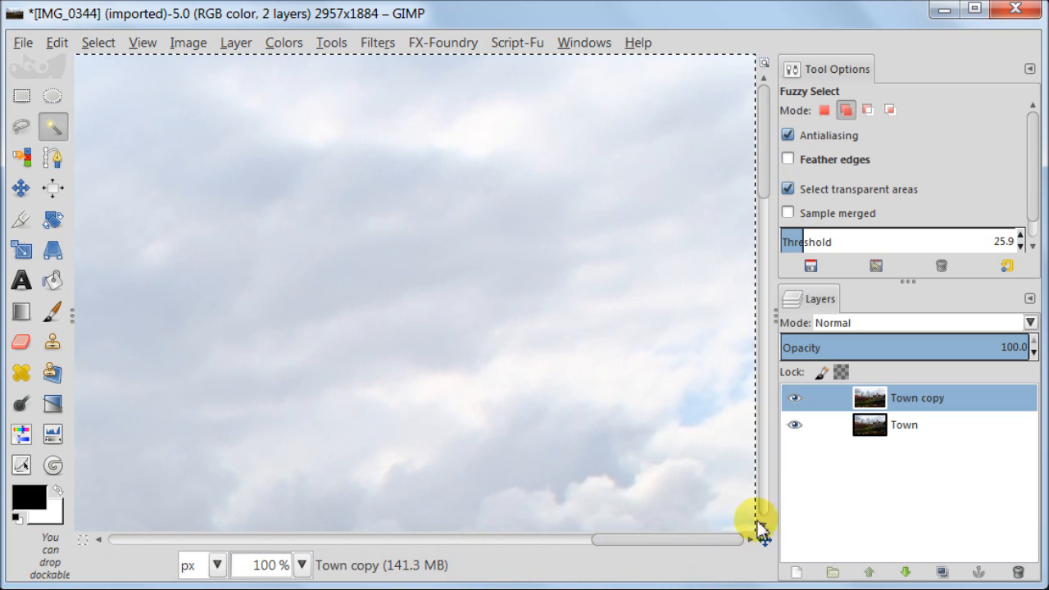
click(479, 394)
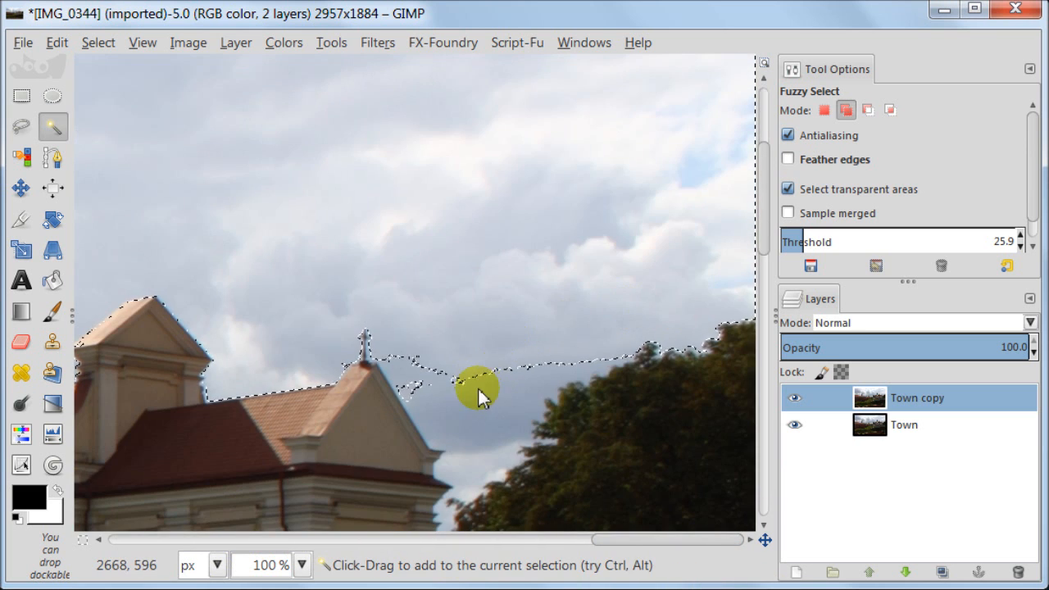
click(483, 418)
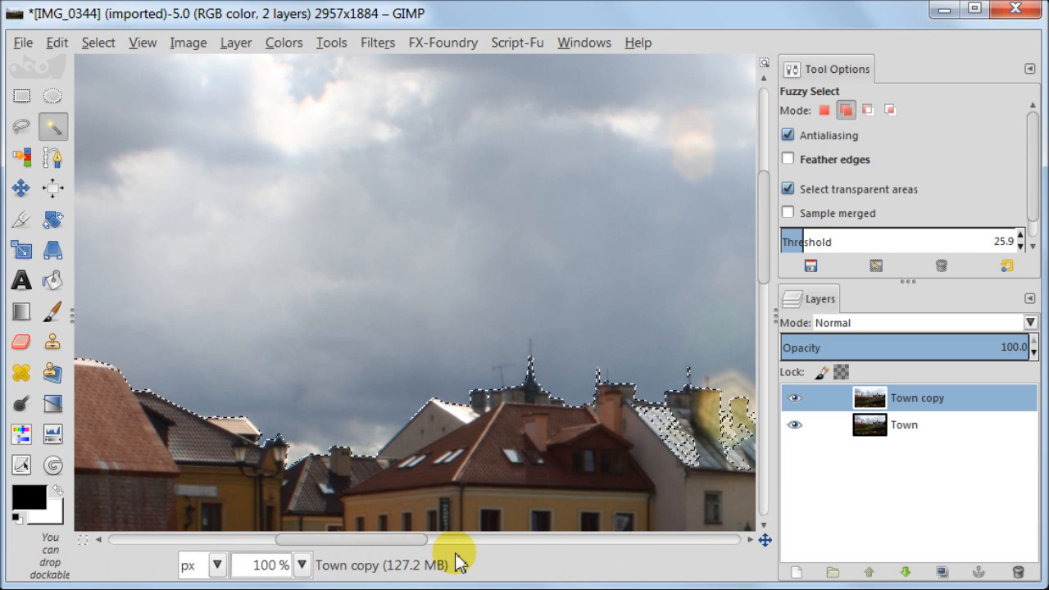
drag(459, 540, 385, 540)
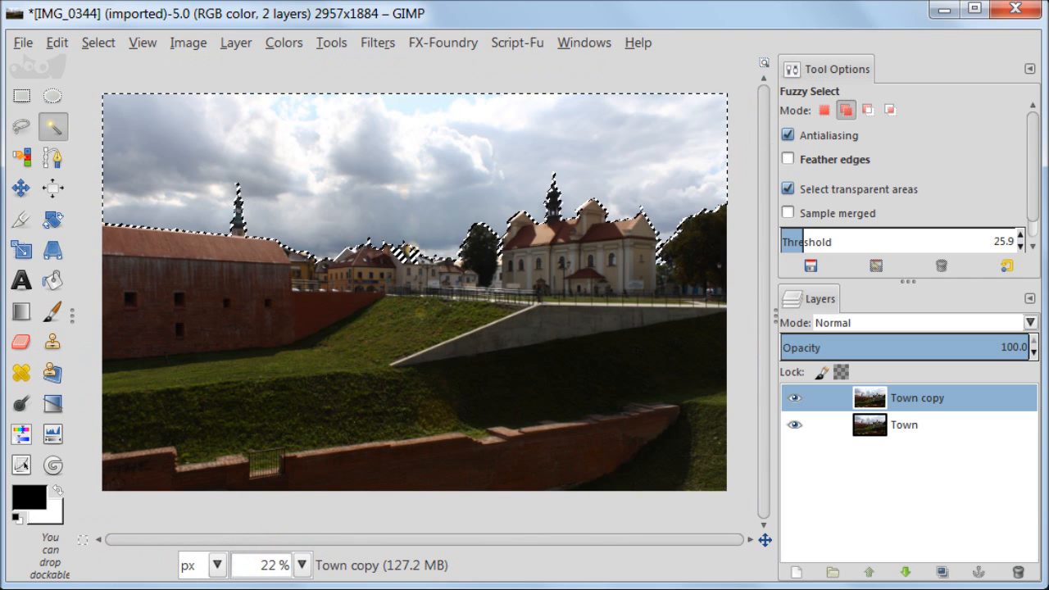
Grow the sky selection by 1 pixel and feather it by 5 pixels
click(99, 43)
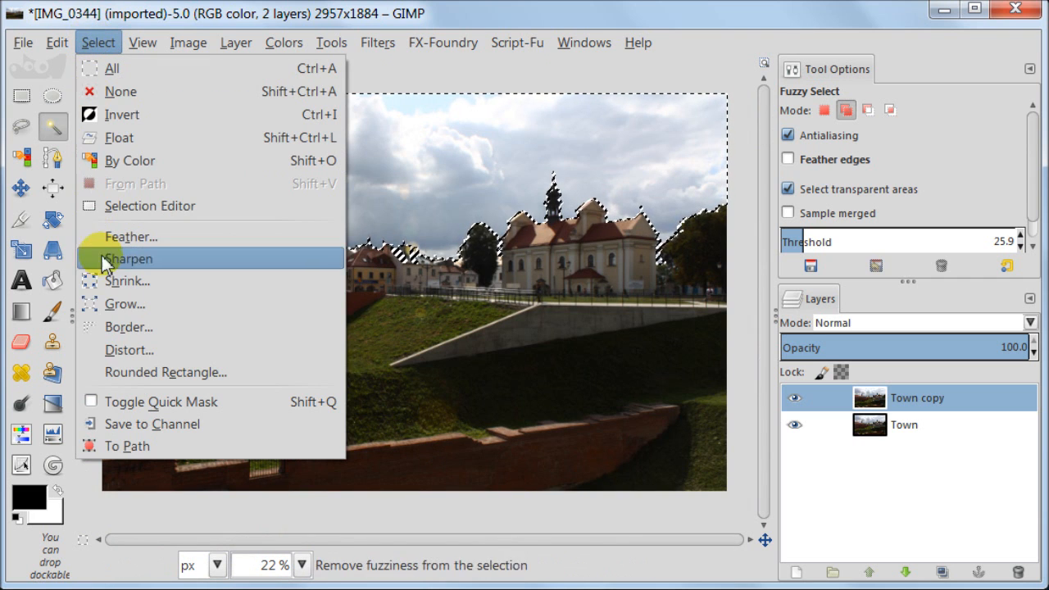
click(125, 303)
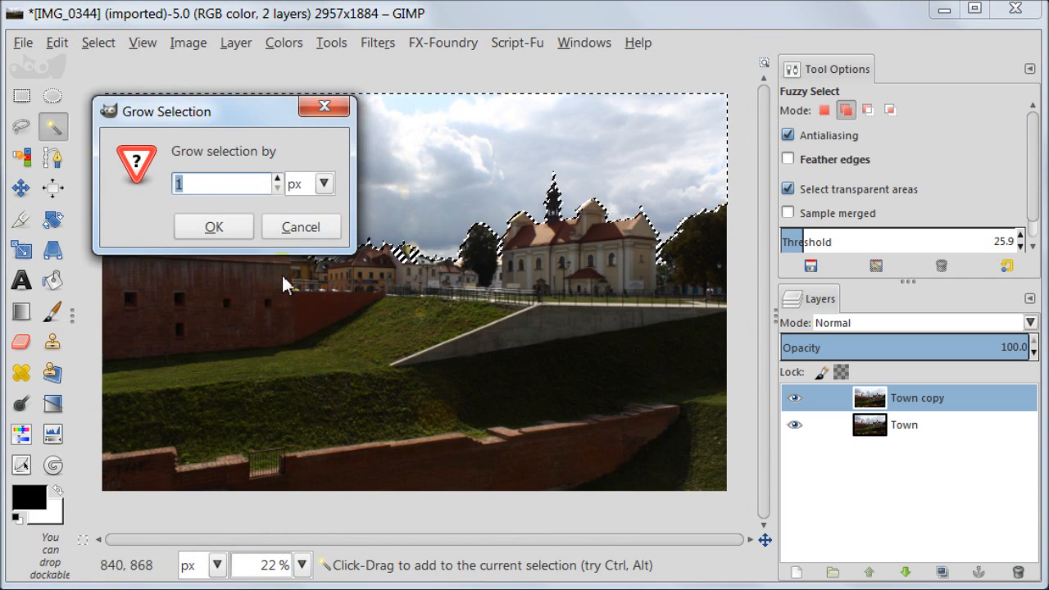
click(213, 226)
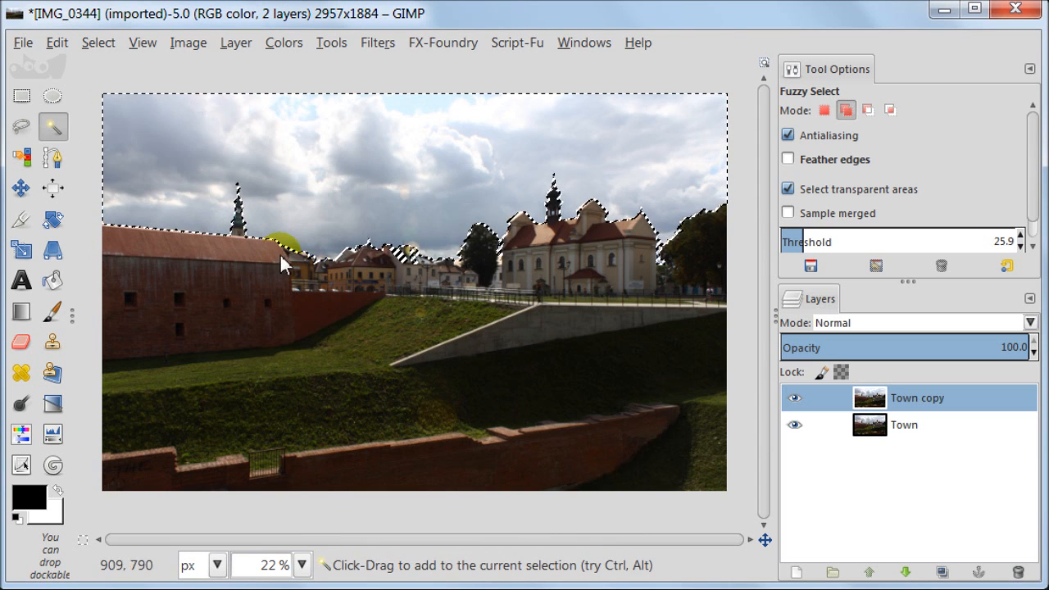
click(98, 42)
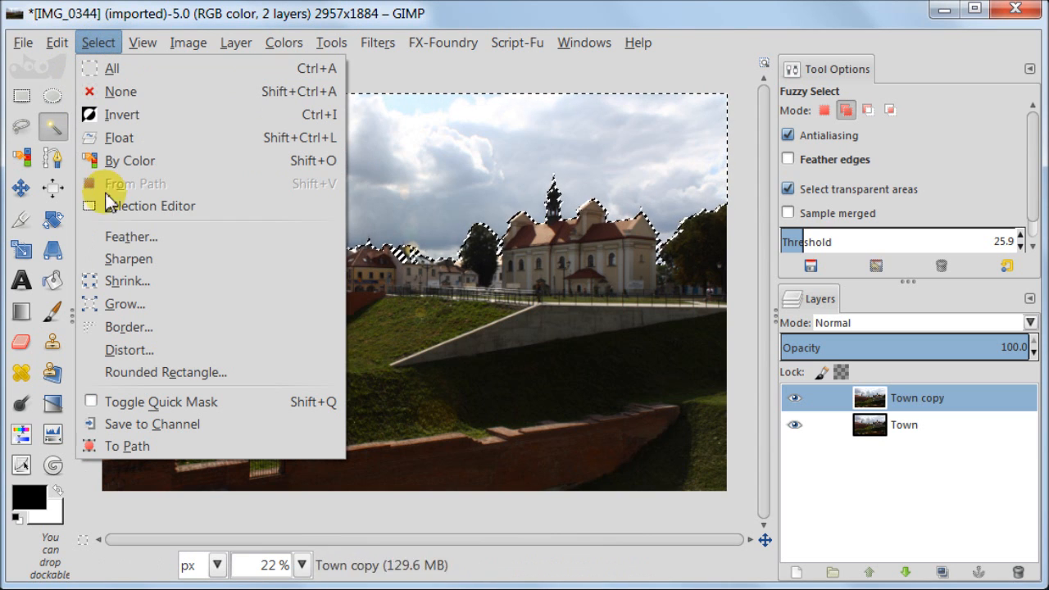
click(132, 237)
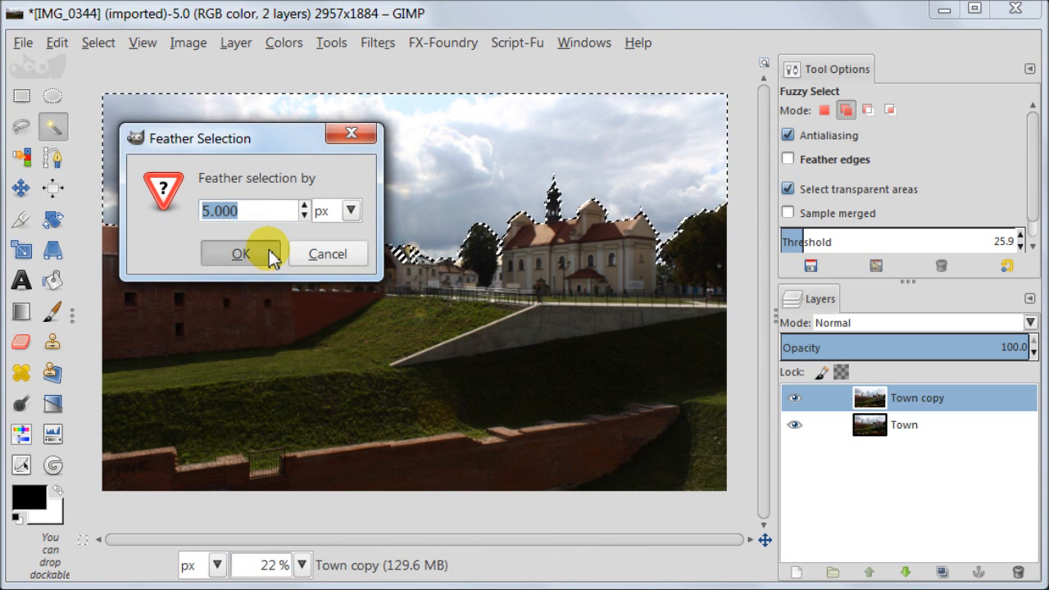
click(239, 252)
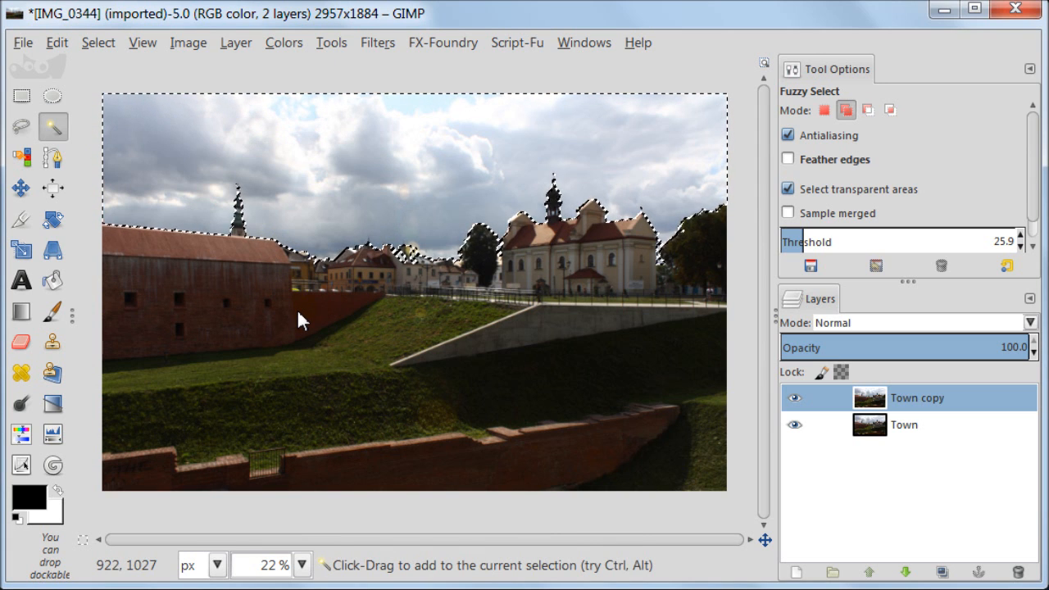
Copy and paste the sky selection as a new layer and rename it sky
click(56, 43)
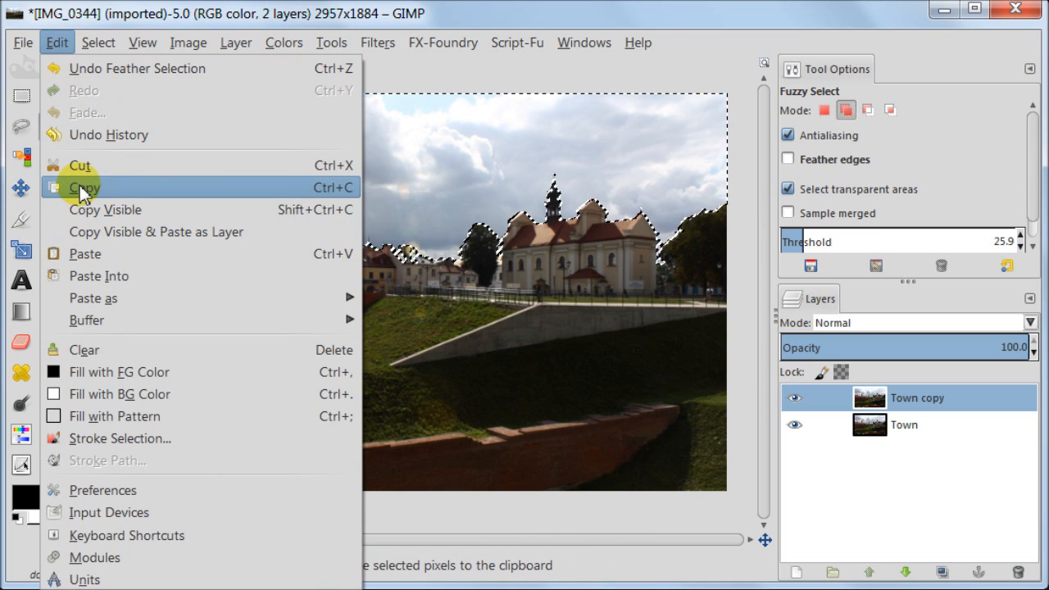
click(82, 187)
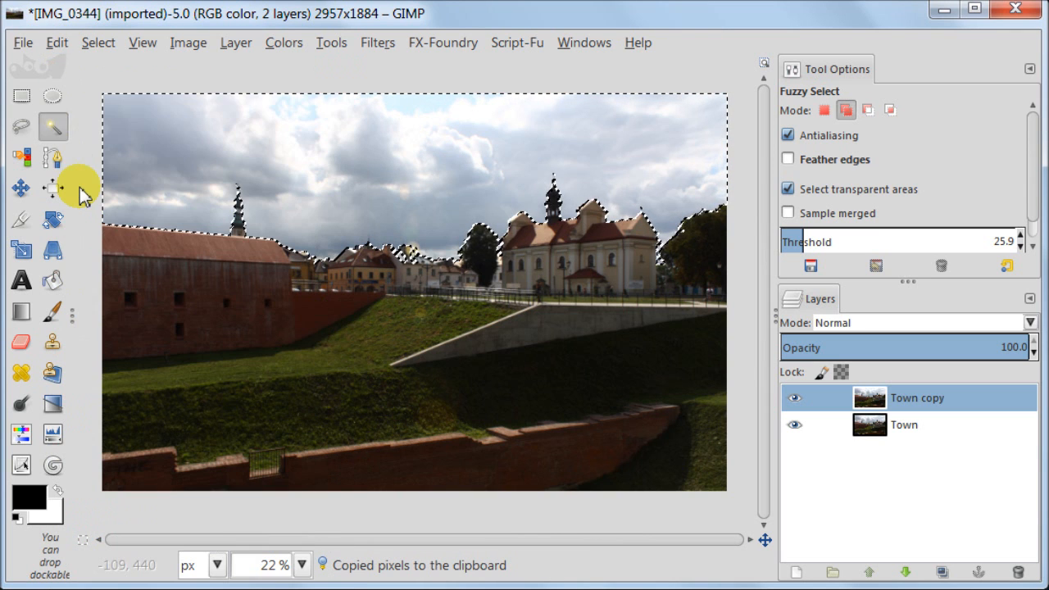
click(56, 43)
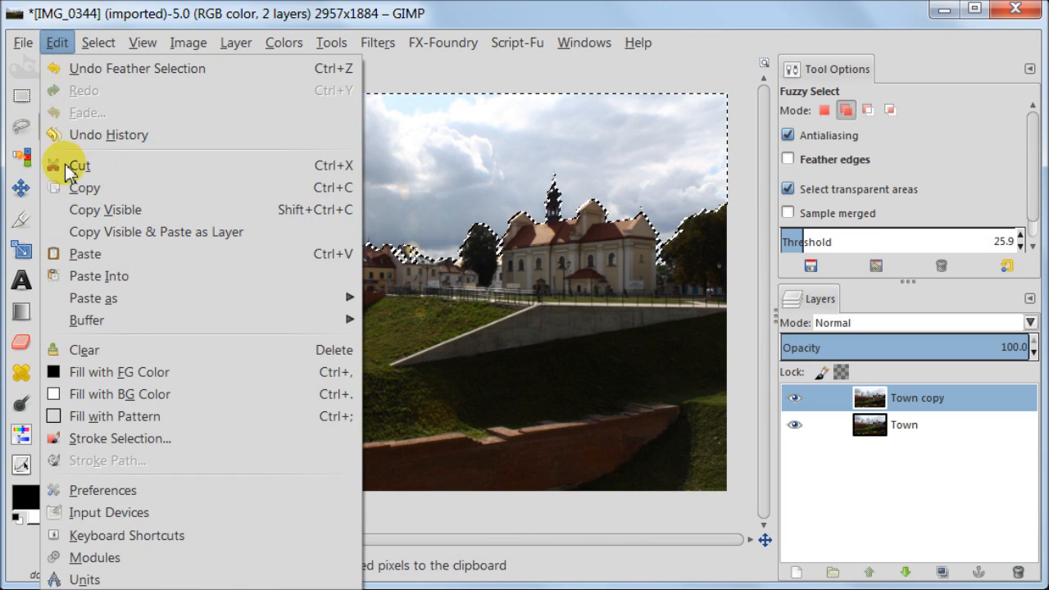
click(86, 252)
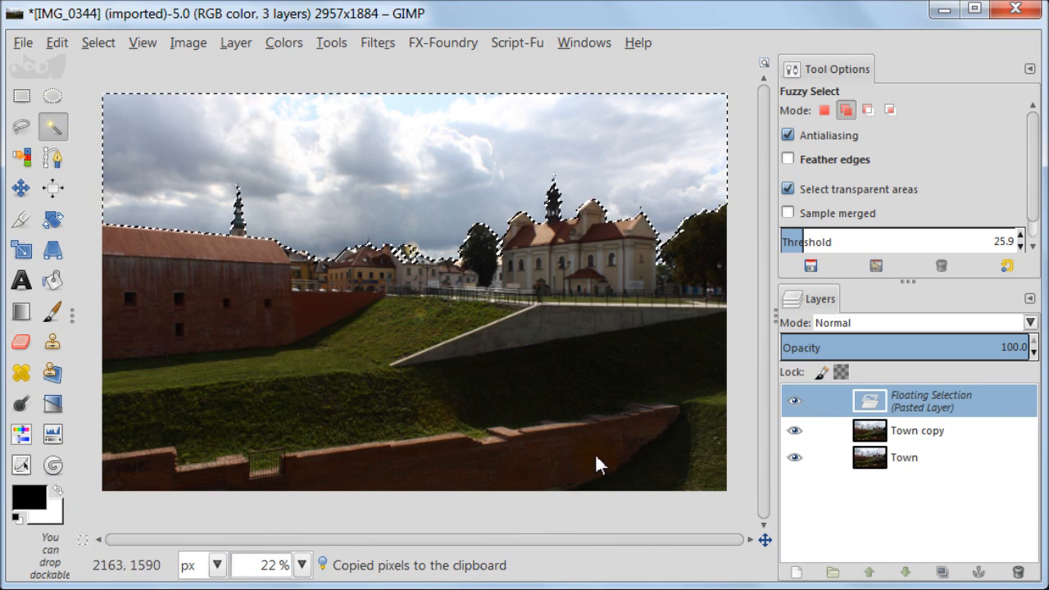
double_click(931, 400)
text(sky)
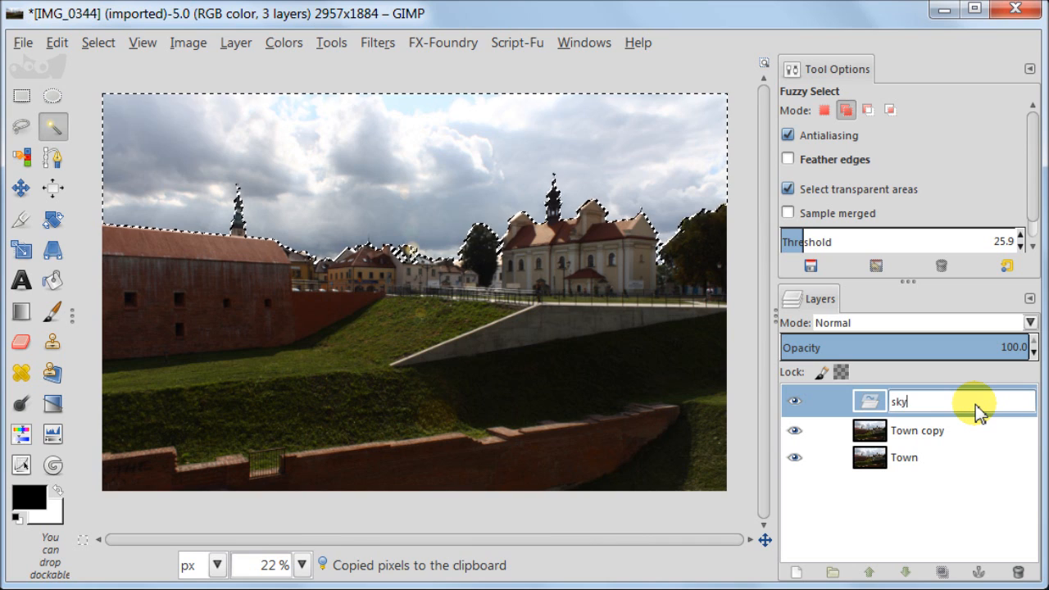
key(Return)
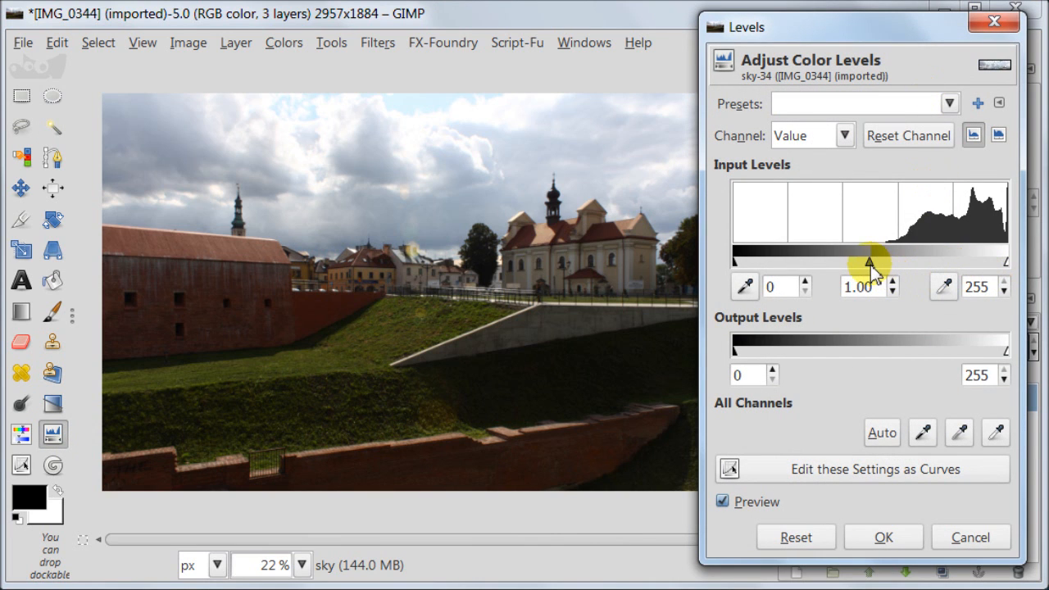
Apply Levels to the sky layer with gamma 0.70 and black input 13
drag(872, 263, 868, 262)
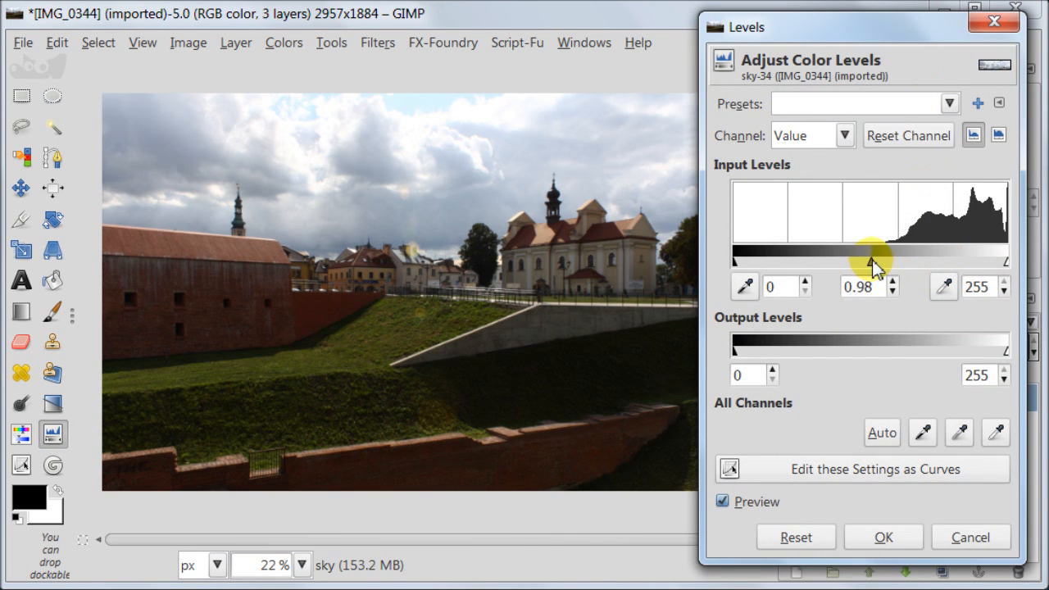
drag(879, 261, 870, 261)
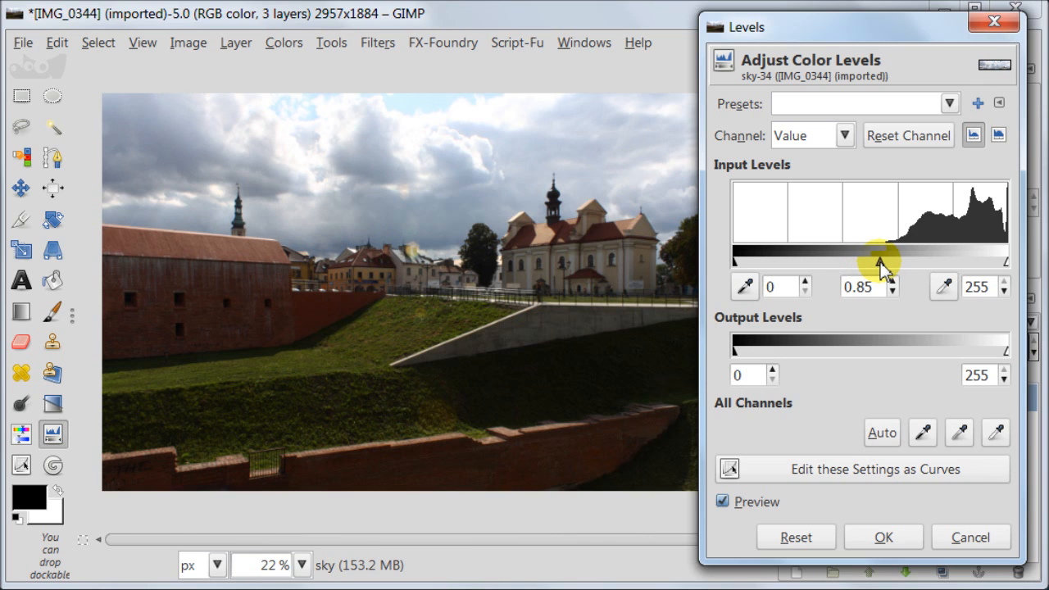
drag(884, 261, 894, 260)
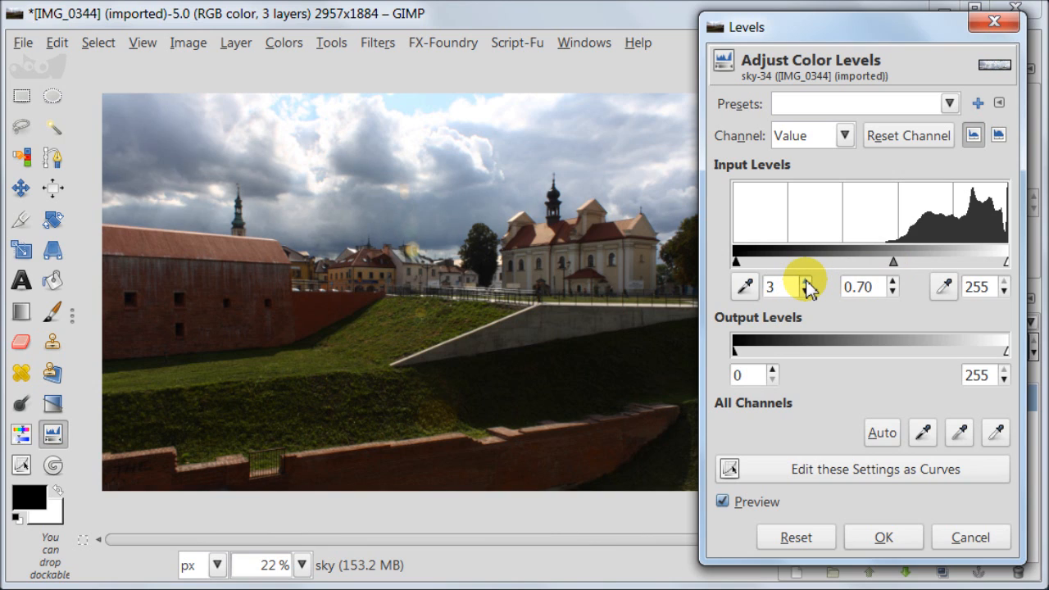
click(801, 282)
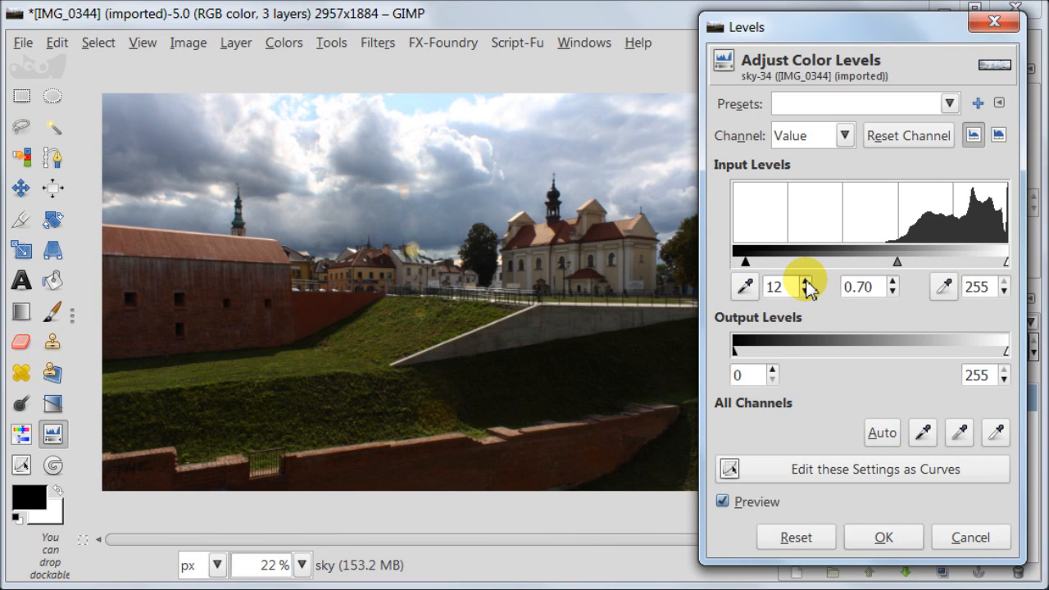
click(806, 282)
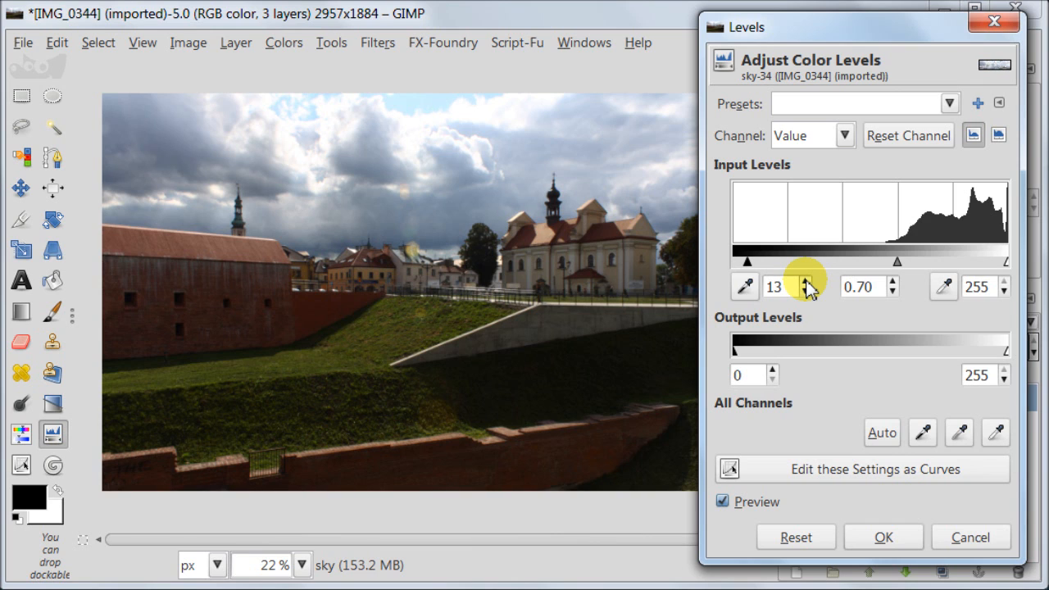
mouse_move(820, 375)
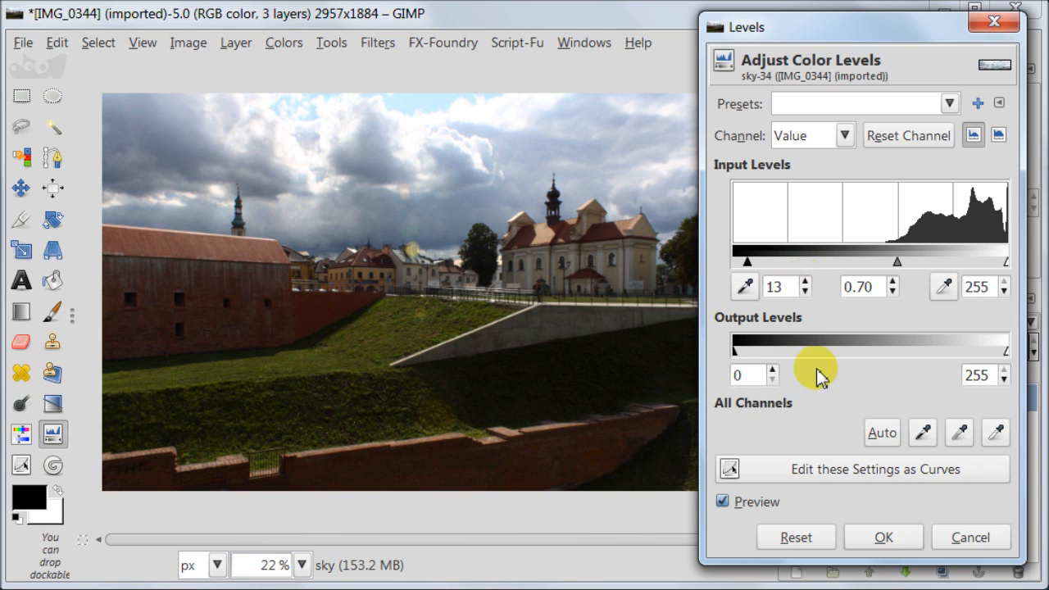
click(882, 538)
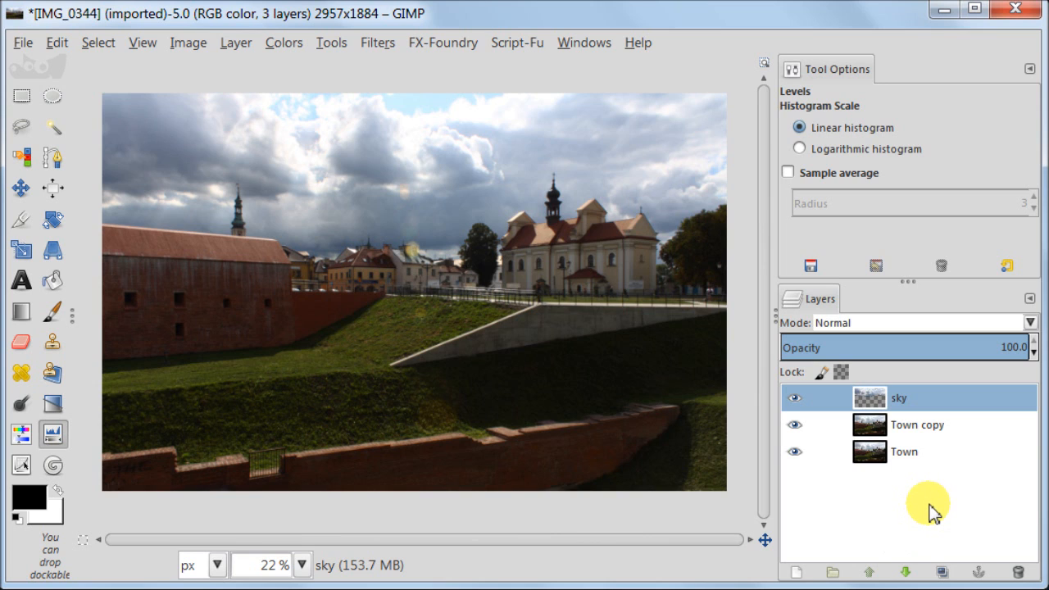
mouse_move(804, 570)
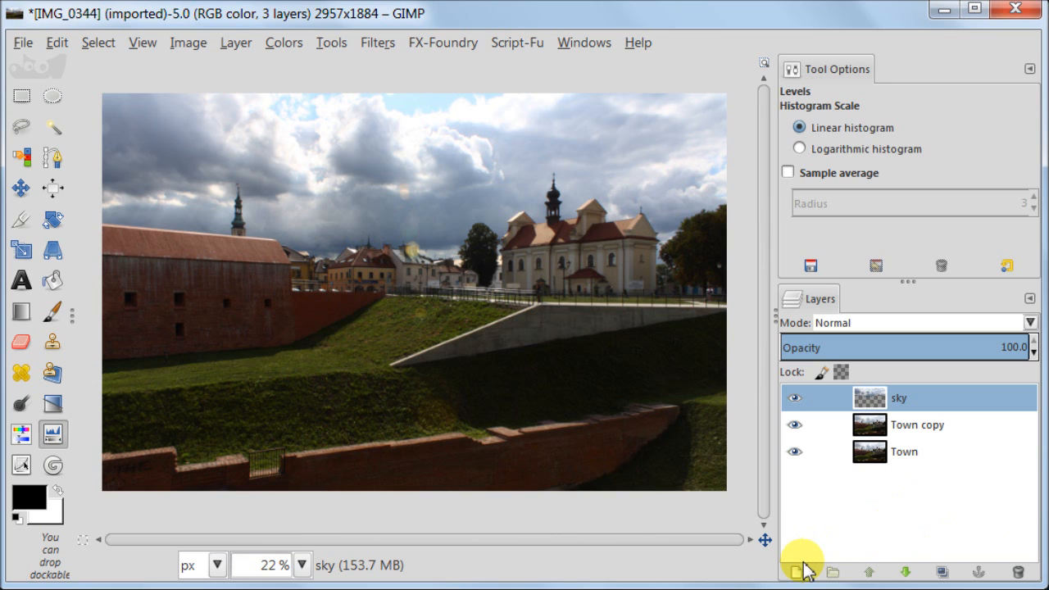
Add a transparent layer set to Overlay mode at about 29% opacity
click(797, 573)
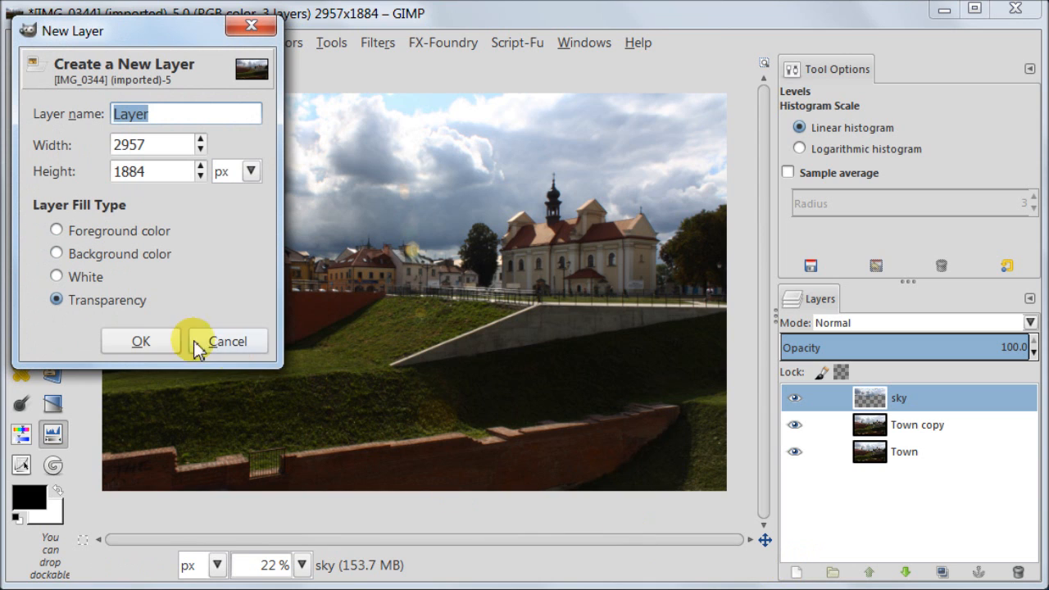
click(139, 341)
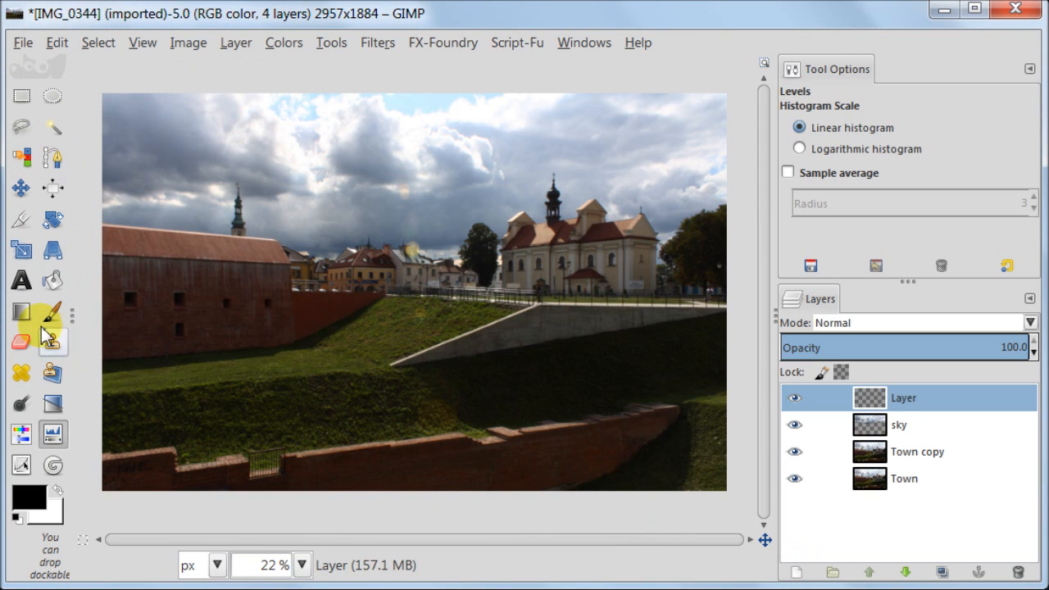
click(20, 309)
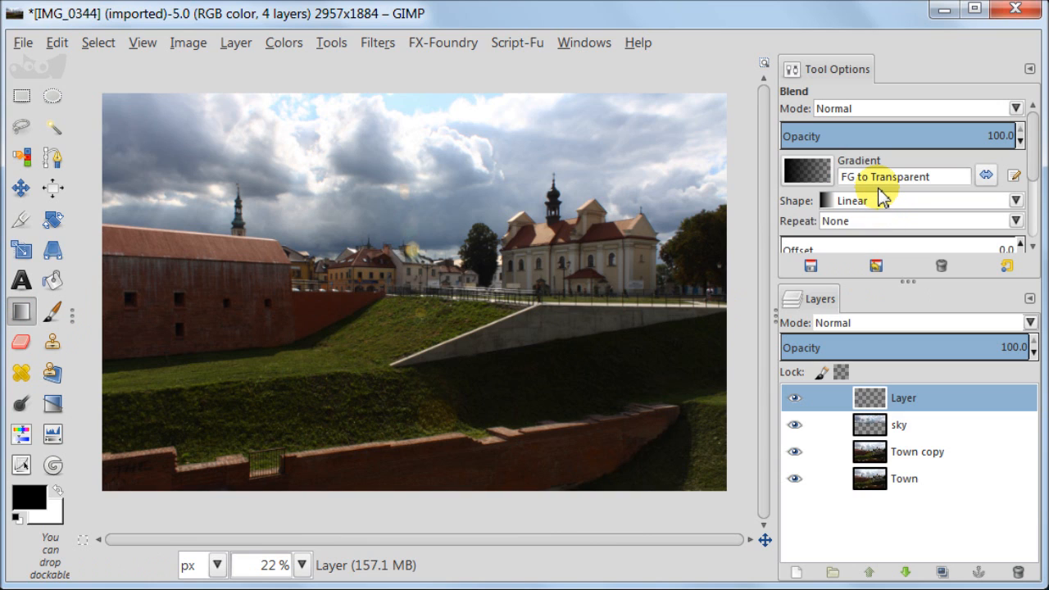
mouse_move(702, 310)
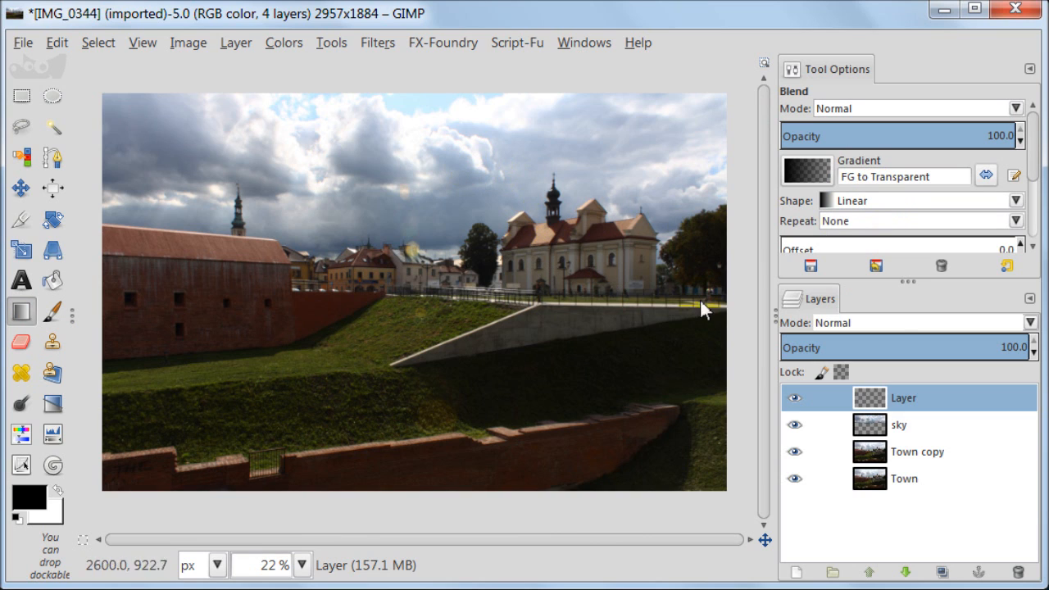
click(1017, 322)
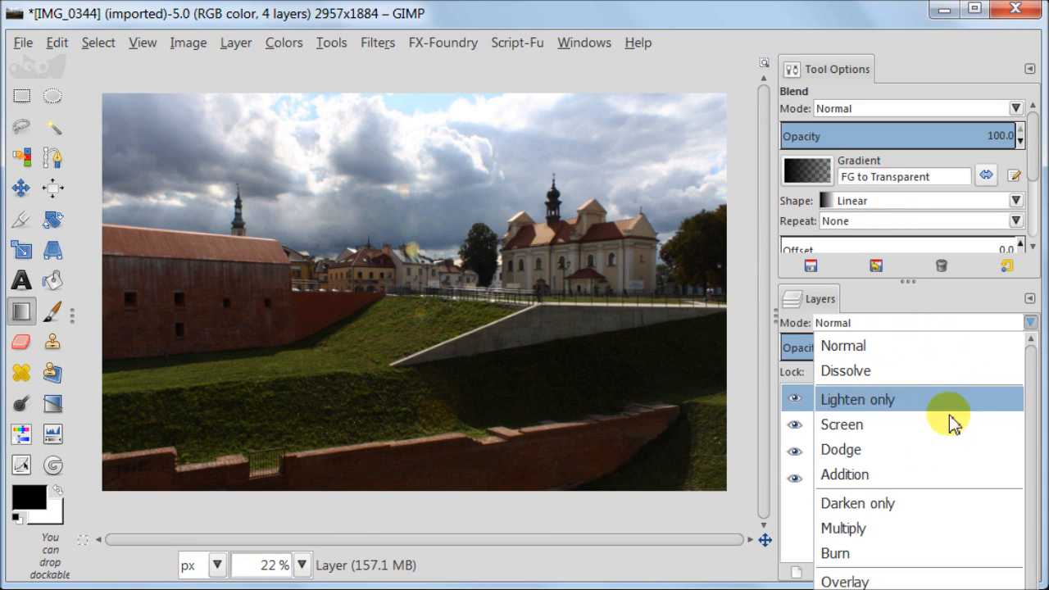
click(847, 580)
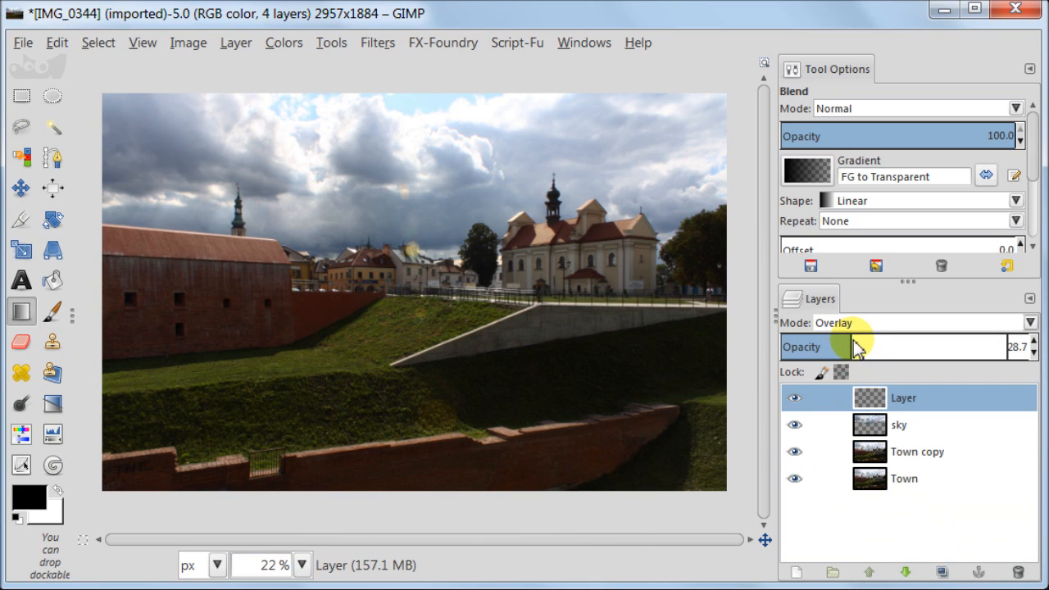
mouse_move(416, 88)
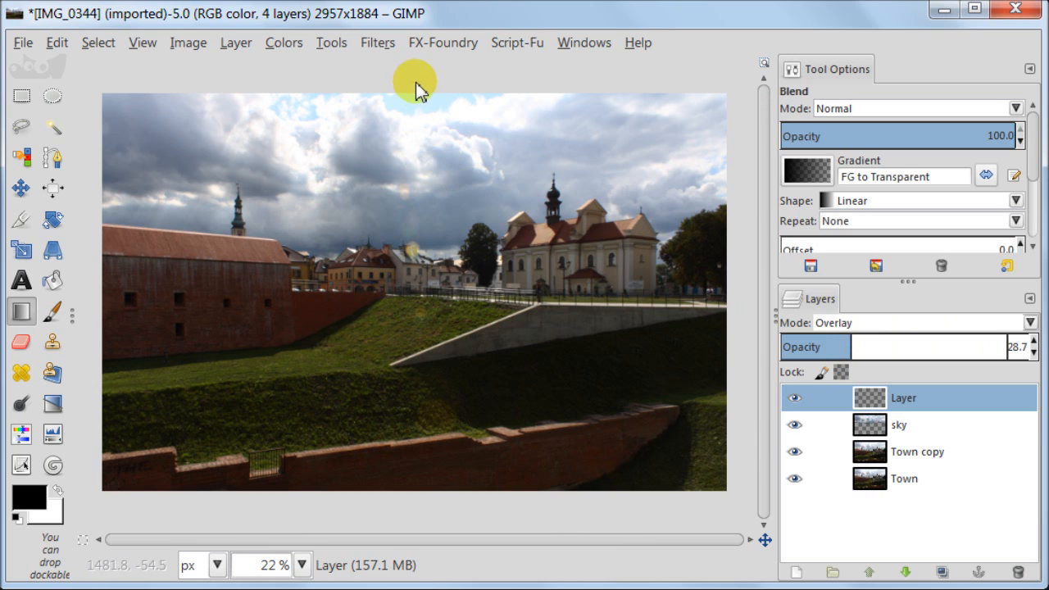
mouse_move(435, 97)
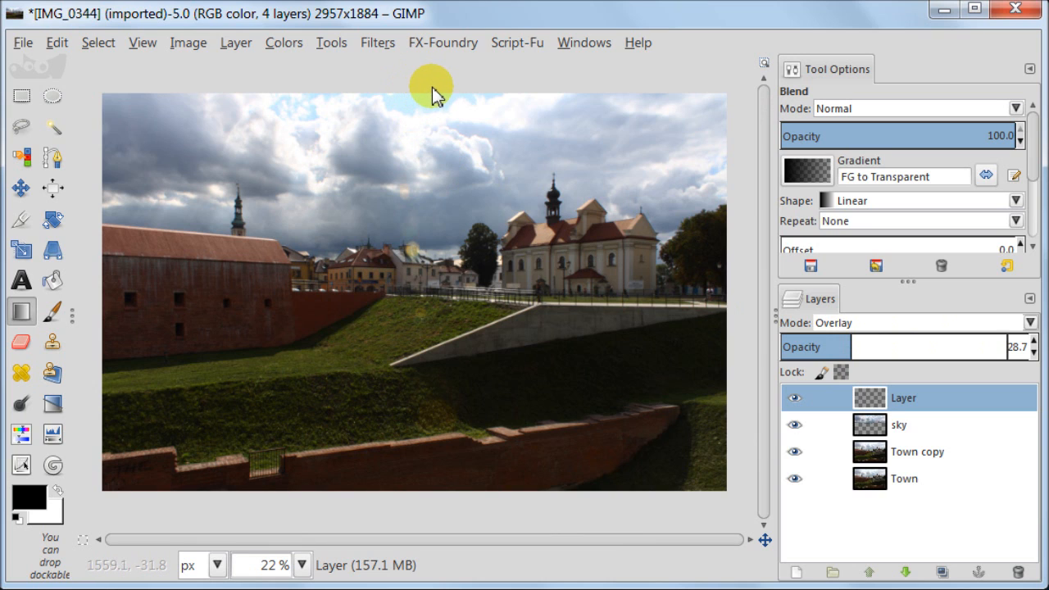
Draw dark-to-transparent gradients down over the sky from the top and top right
drag(433, 88, 446, 203)
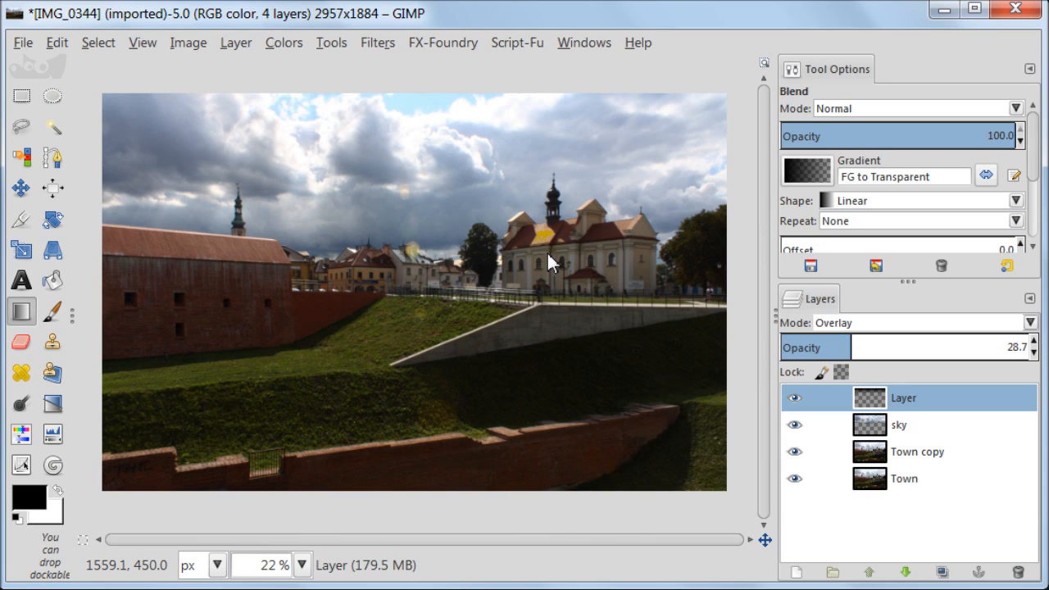
mouse_move(730, 85)
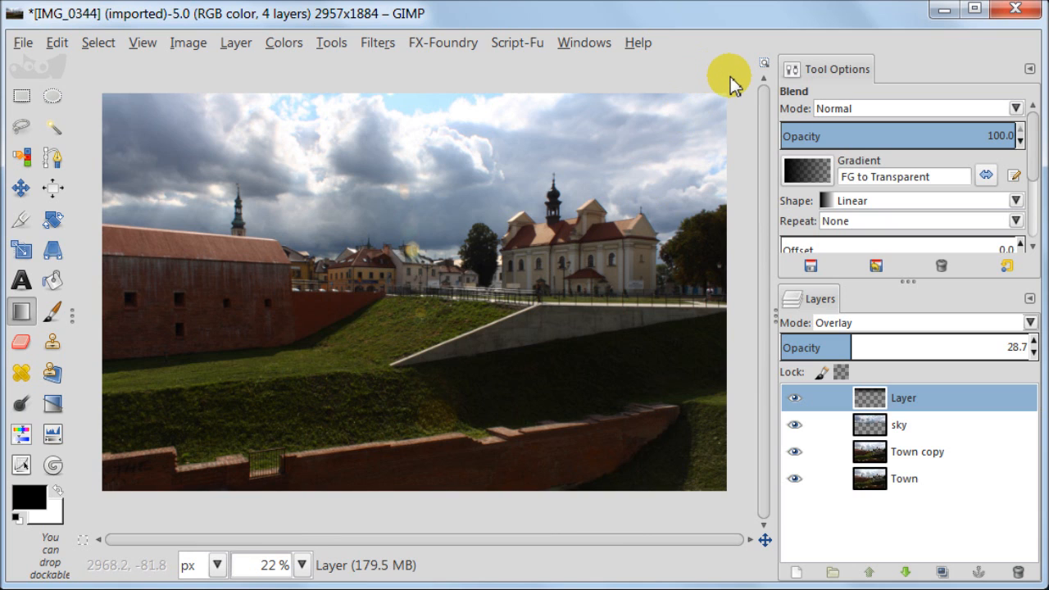
drag(729, 75, 631, 228)
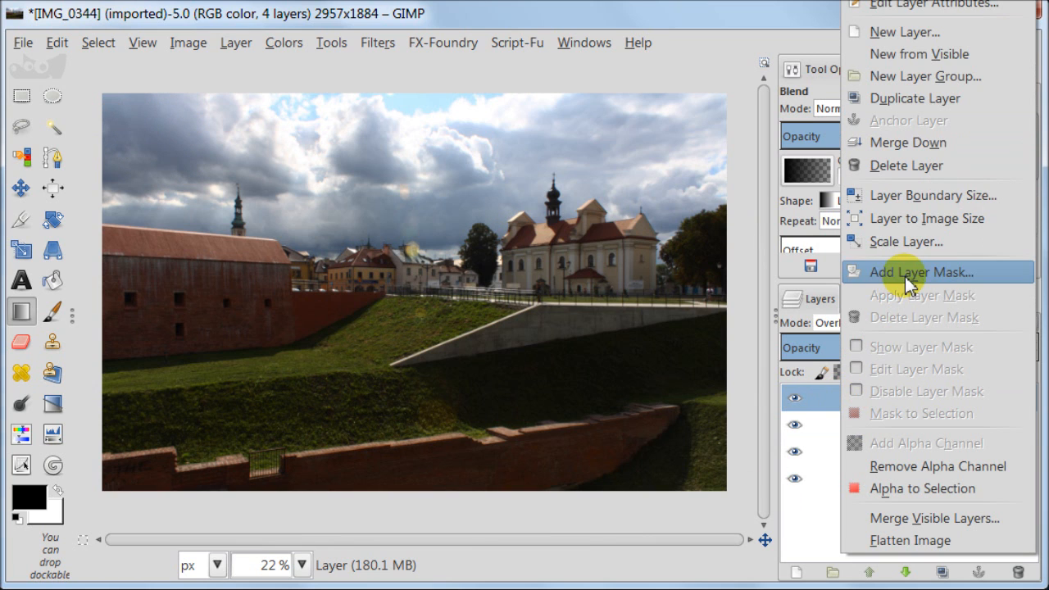
Add a white layer mask and paint the gradient away over the top-left sky
click(915, 272)
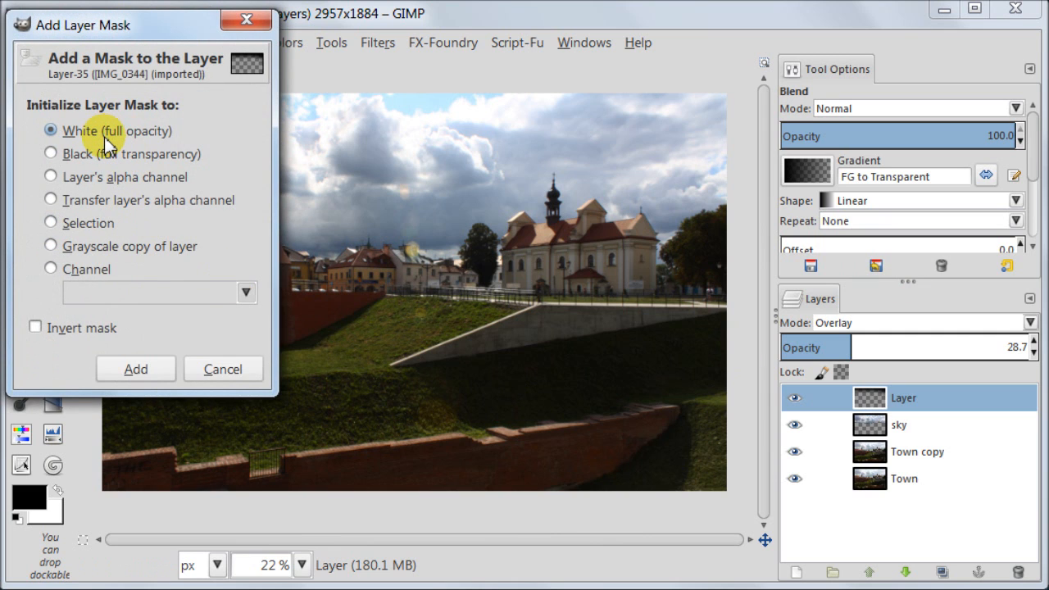
click(134, 369)
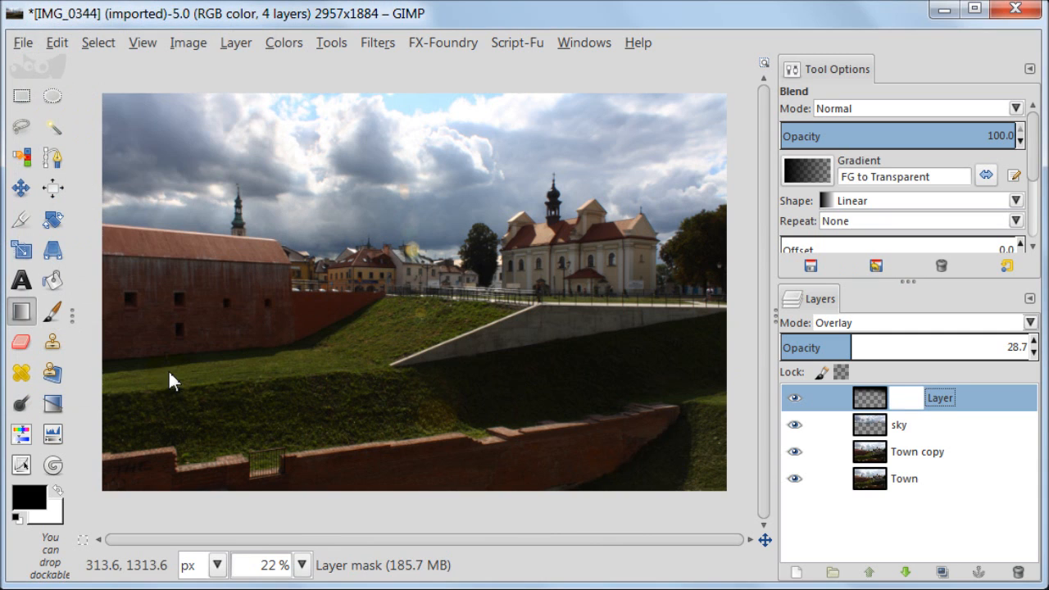
click(53, 311)
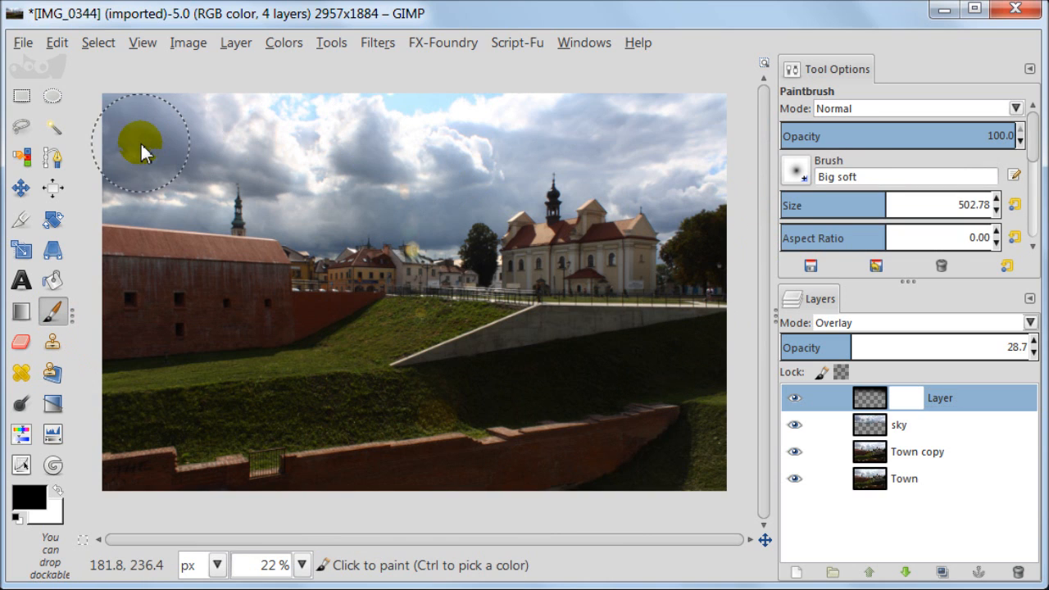
click(903, 398)
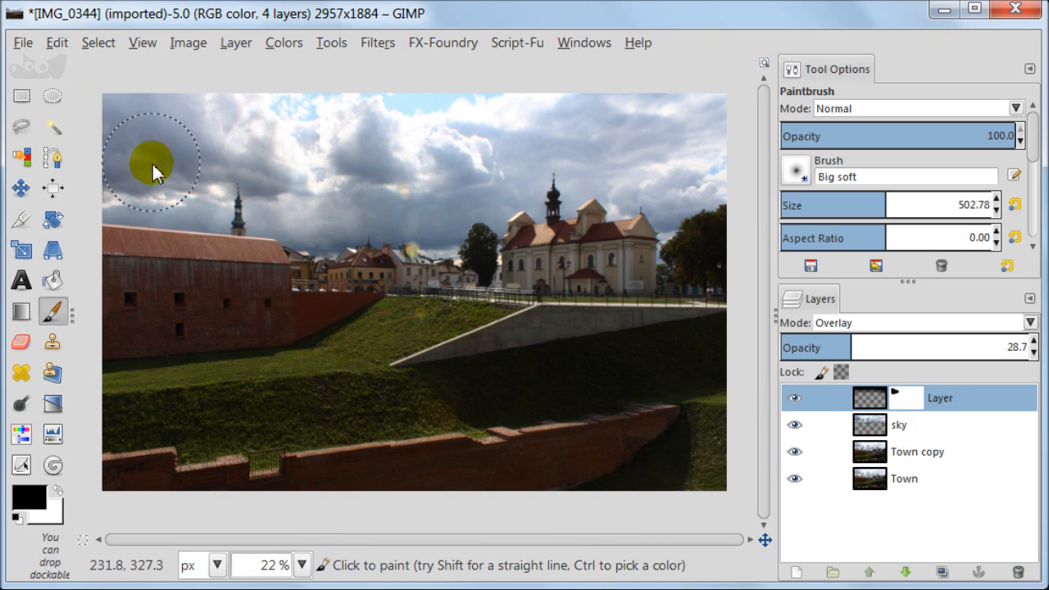
mouse_move(167, 184)
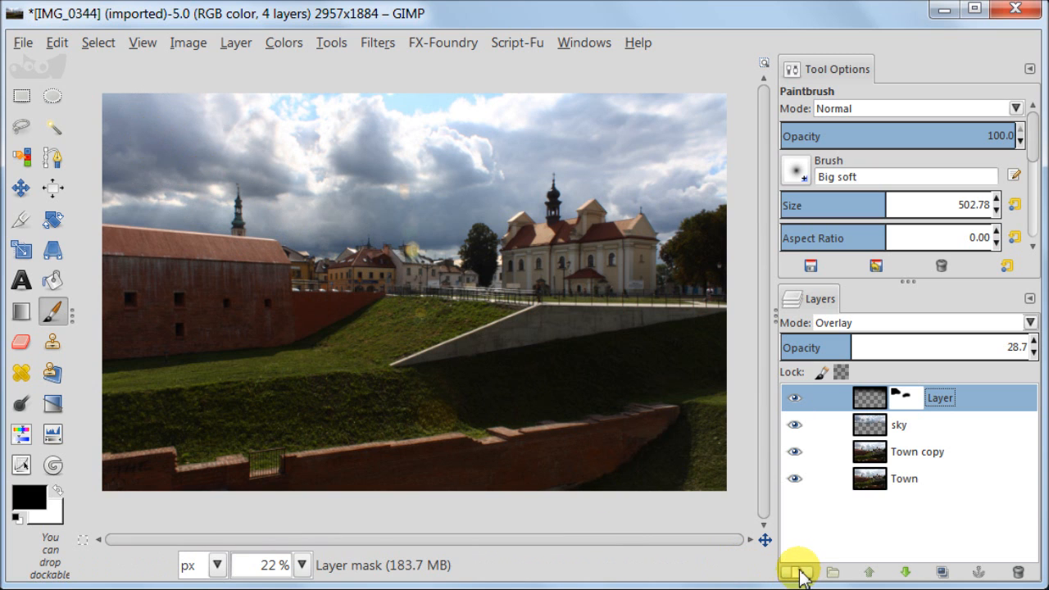
Add a transparent Overlay layer at about 32% opacity and brush brightness into the clouds
click(797, 572)
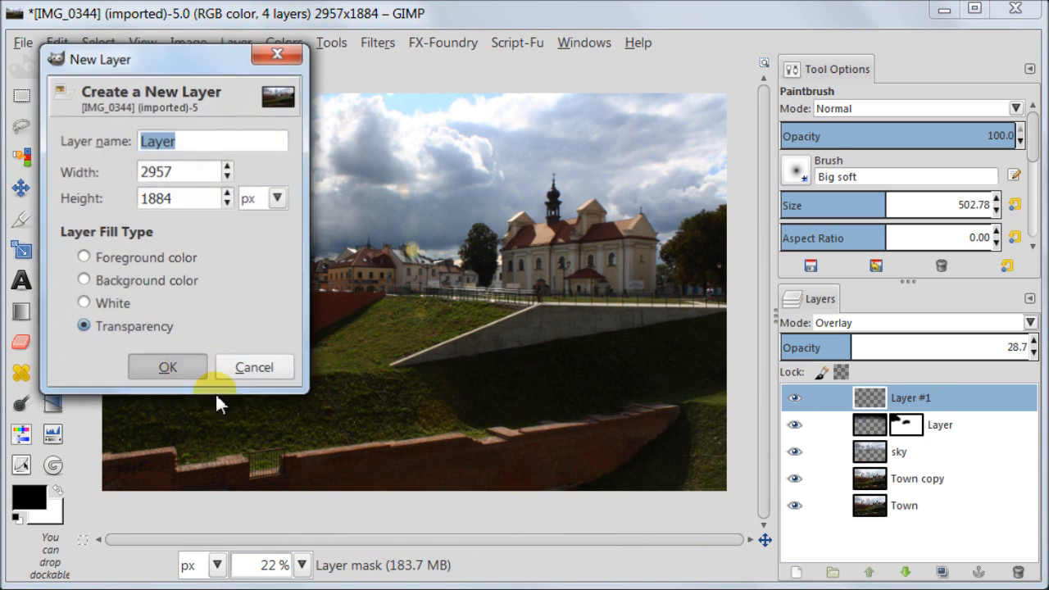
click(168, 367)
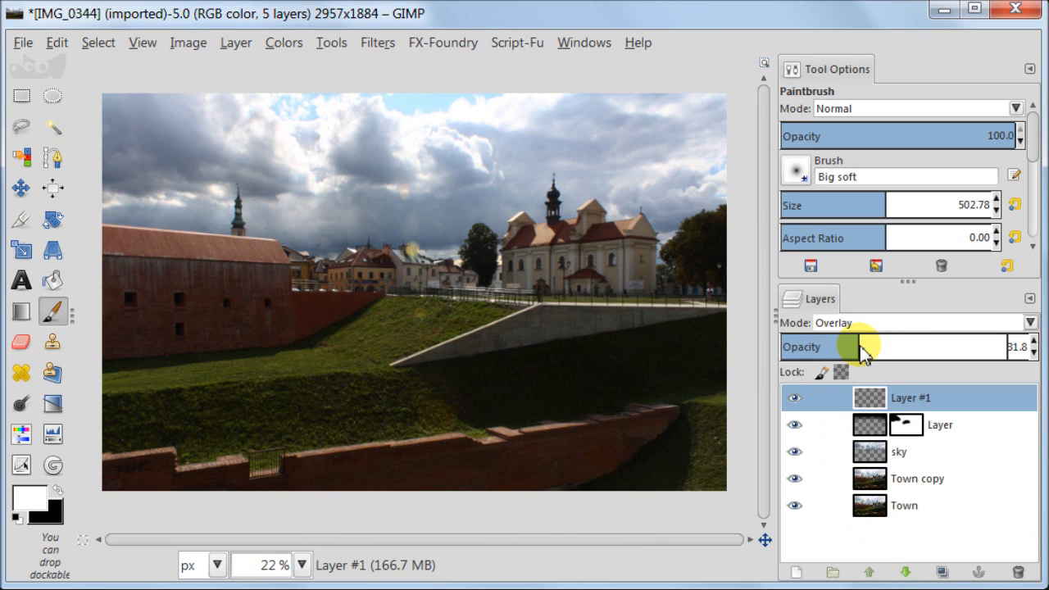
mouse_move(128, 128)
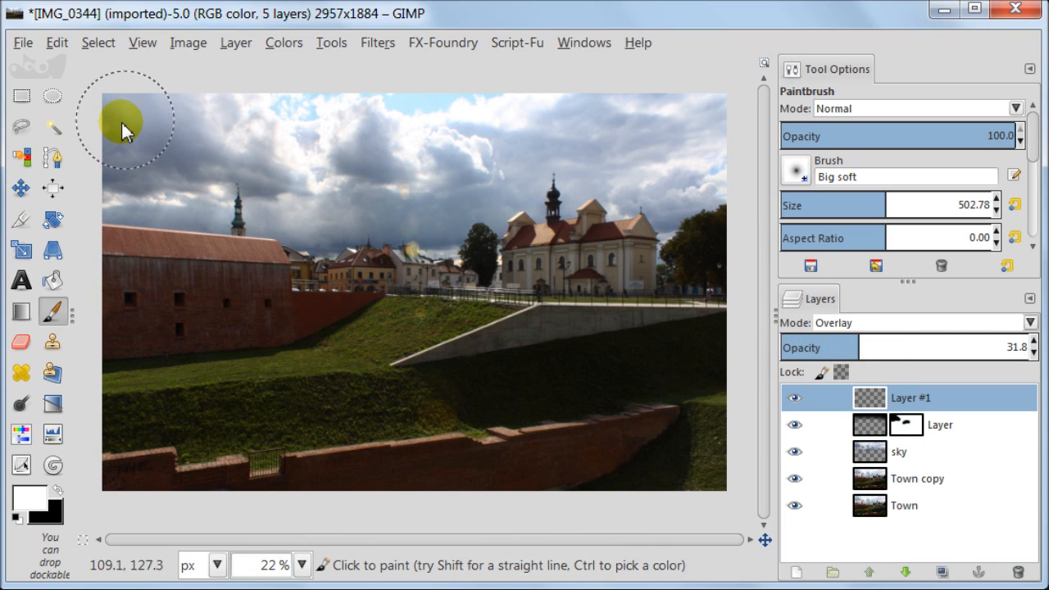
mouse_move(259, 193)
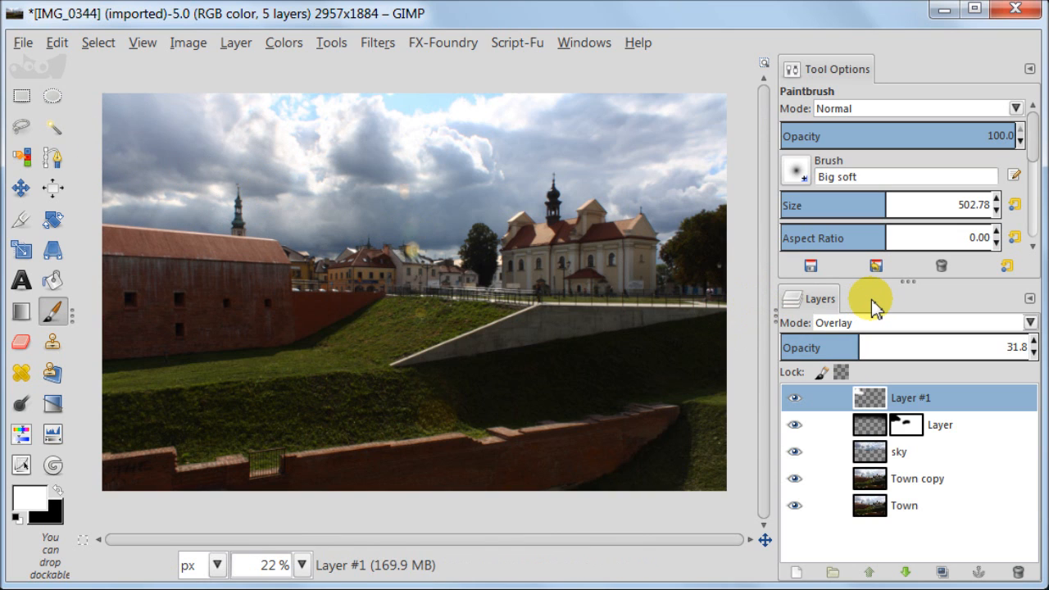
mouse_move(878, 170)
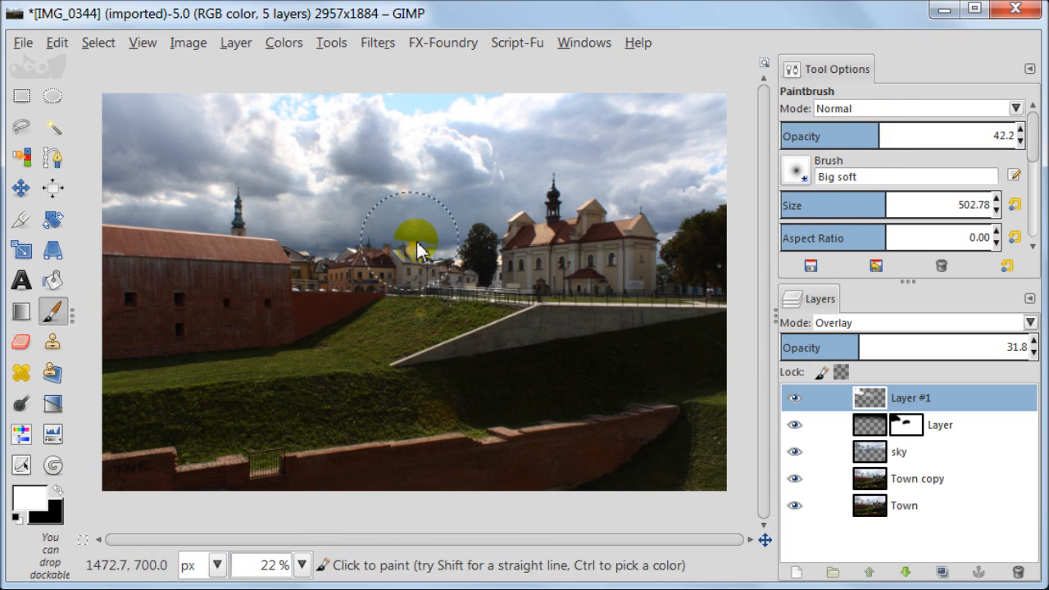
mouse_move(377, 181)
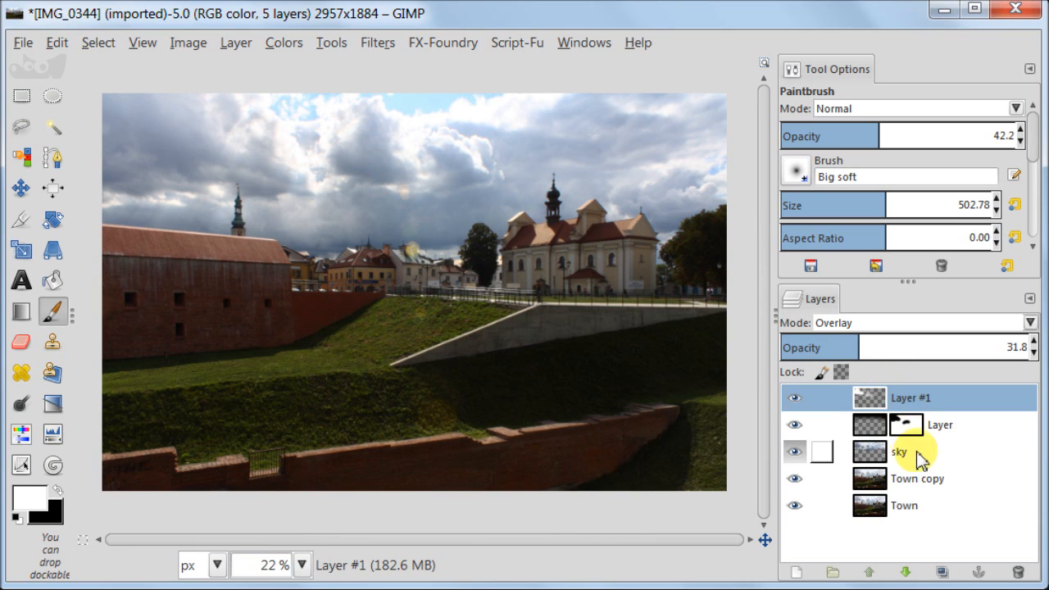
click(821, 453)
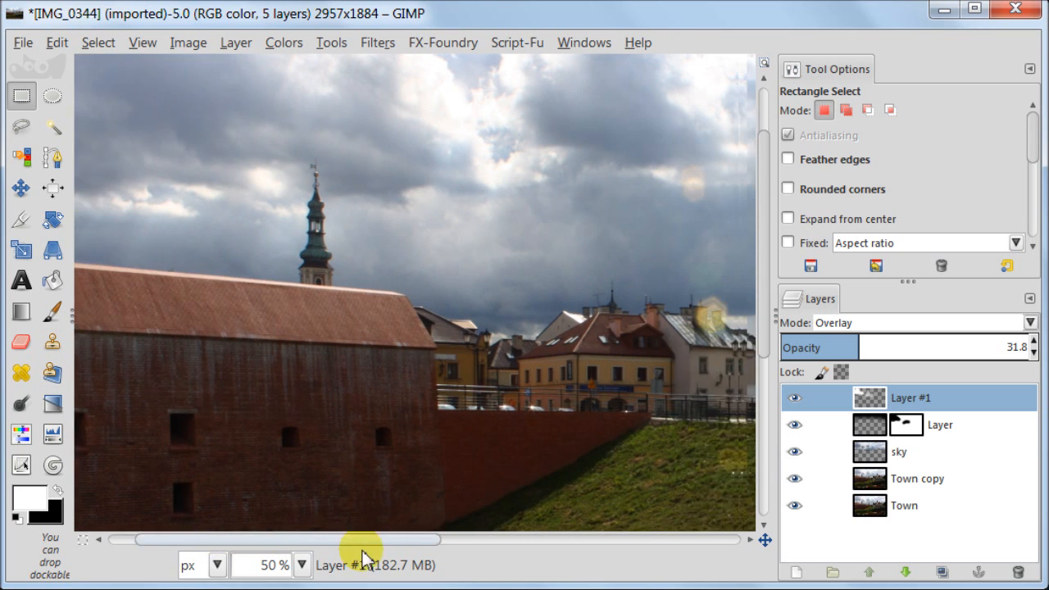
scroll(right, 3)
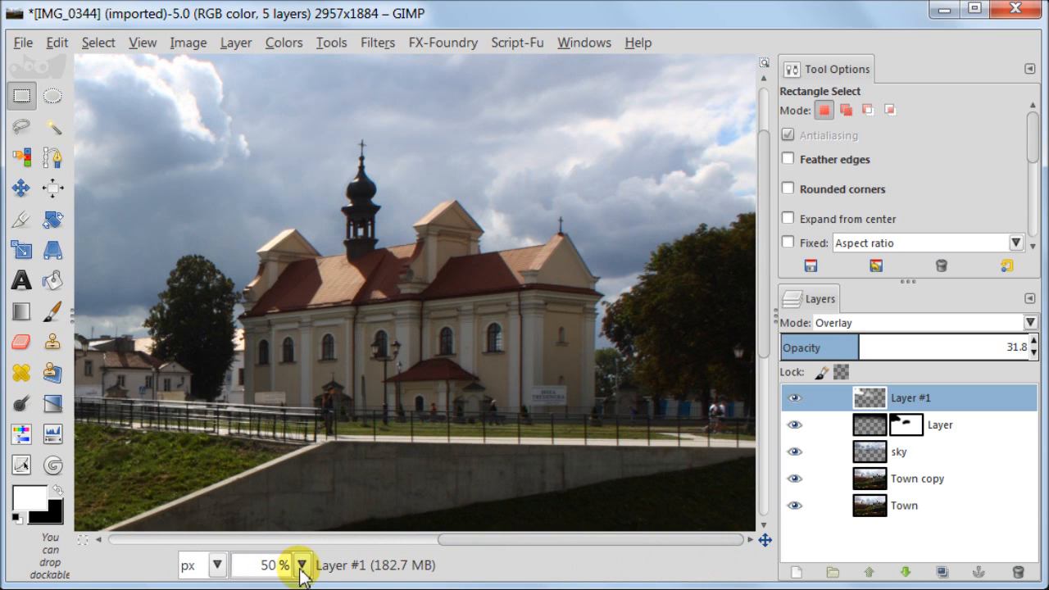
click(302, 566)
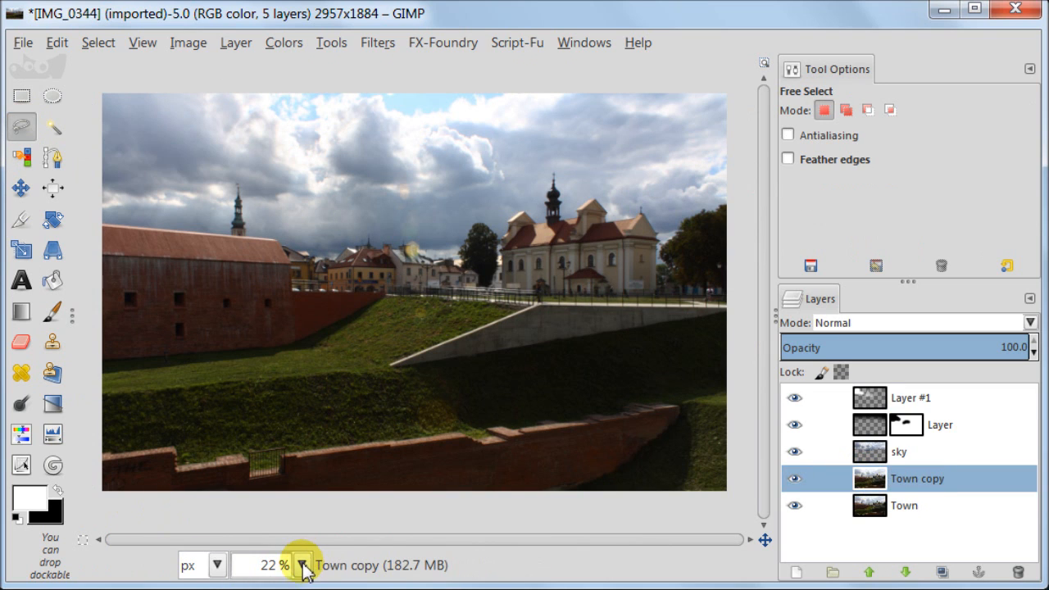
Zoom to 50% and trace free-select points around the red brick wall on the left
click(302, 564)
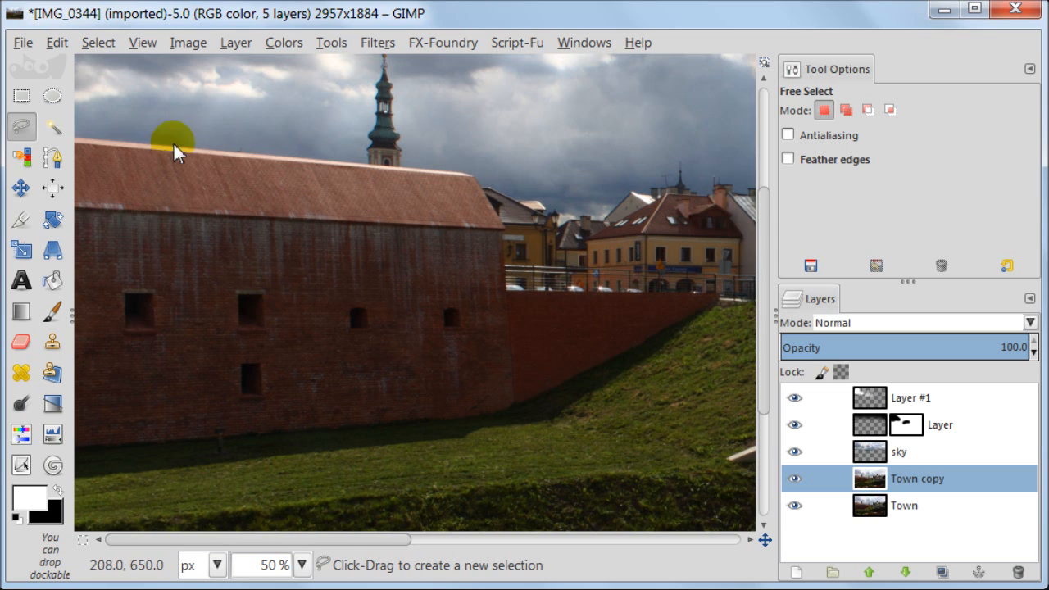
mouse_move(78, 151)
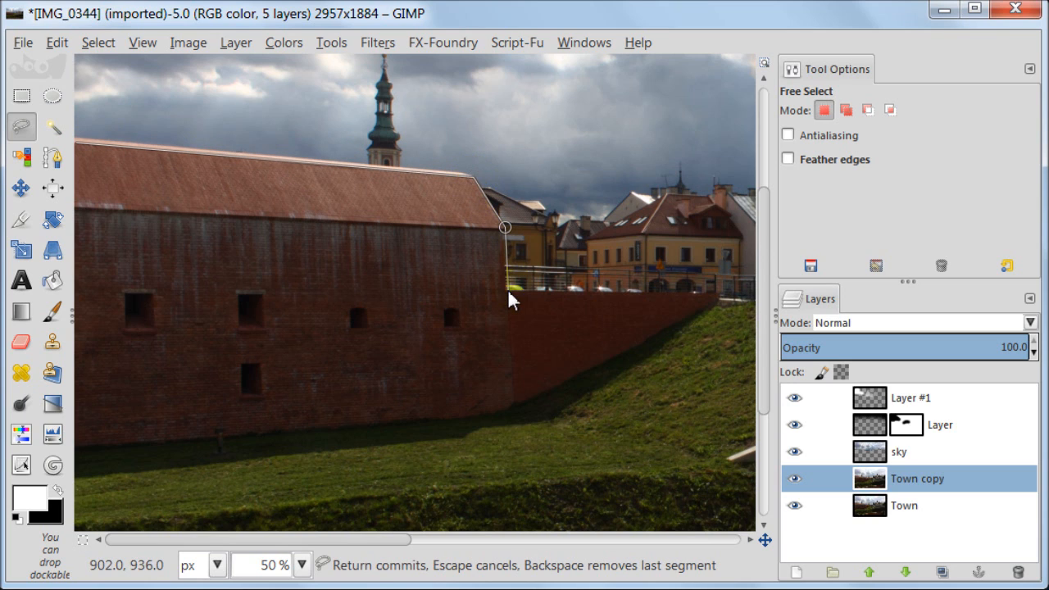
click(722, 303)
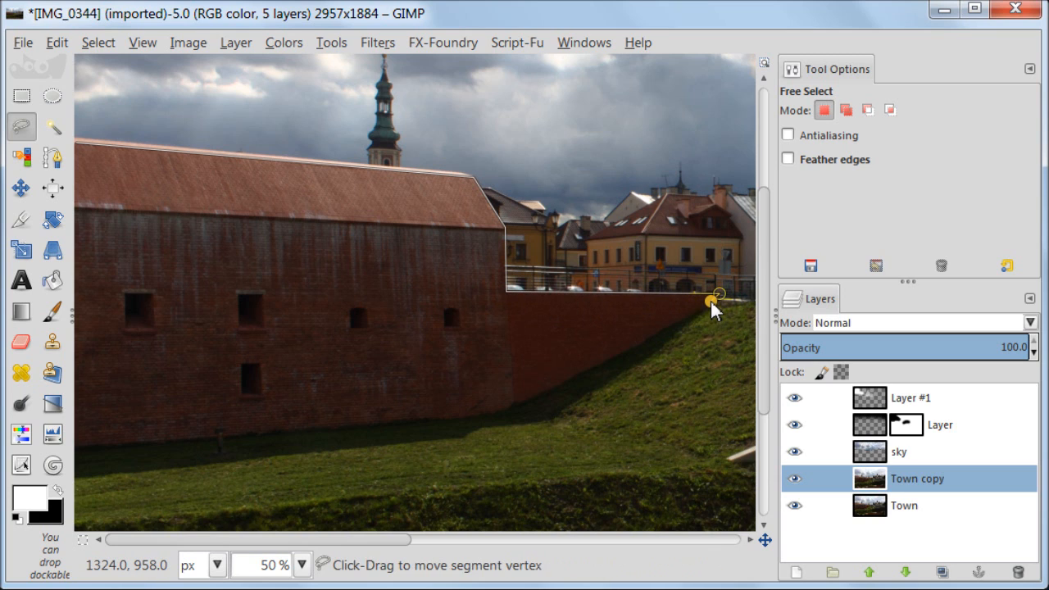
click(522, 414)
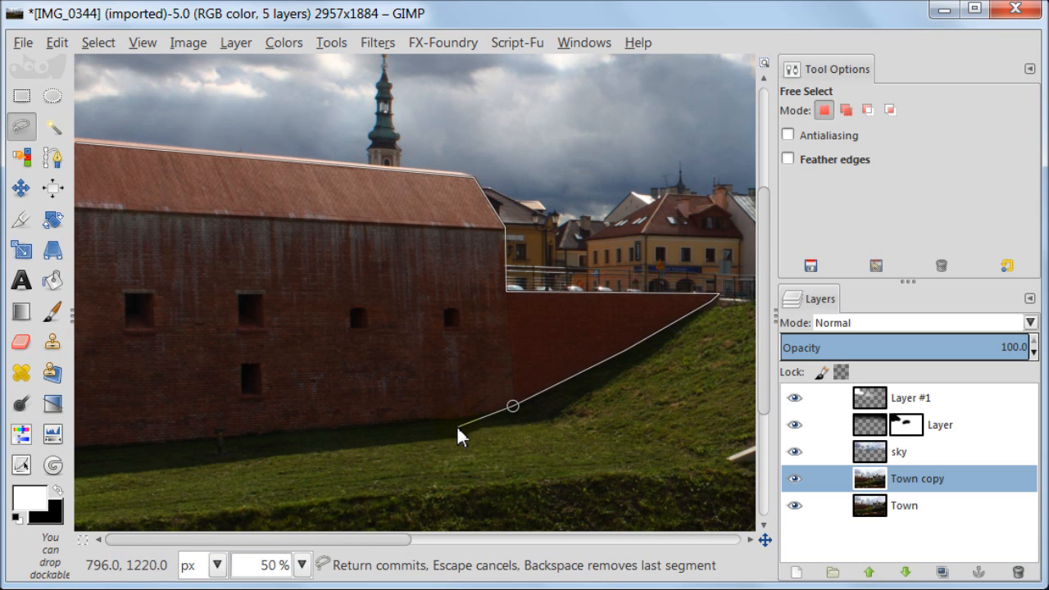
click(121, 457)
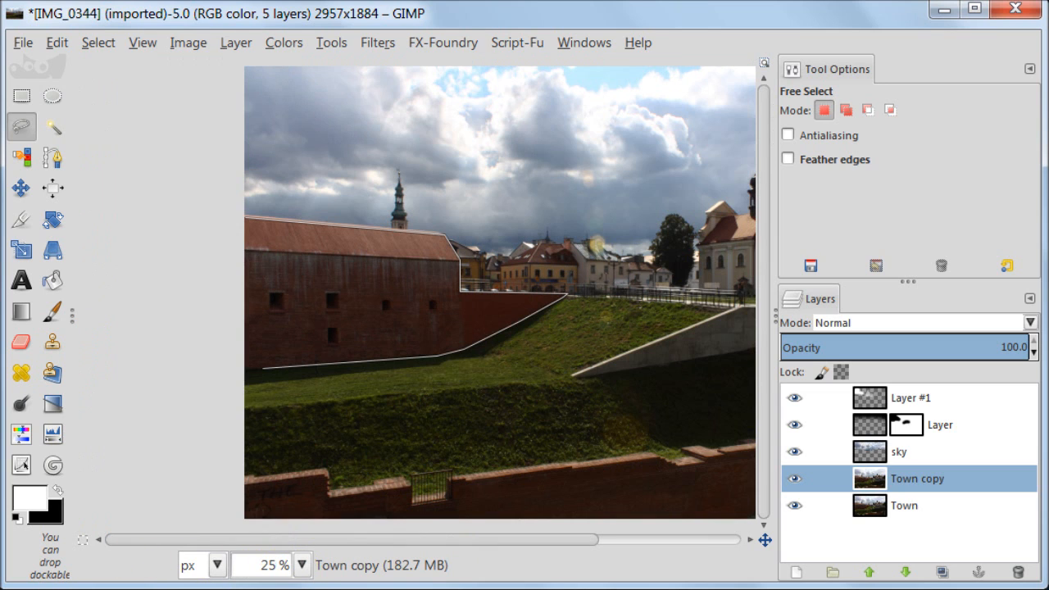
mouse_move(228, 369)
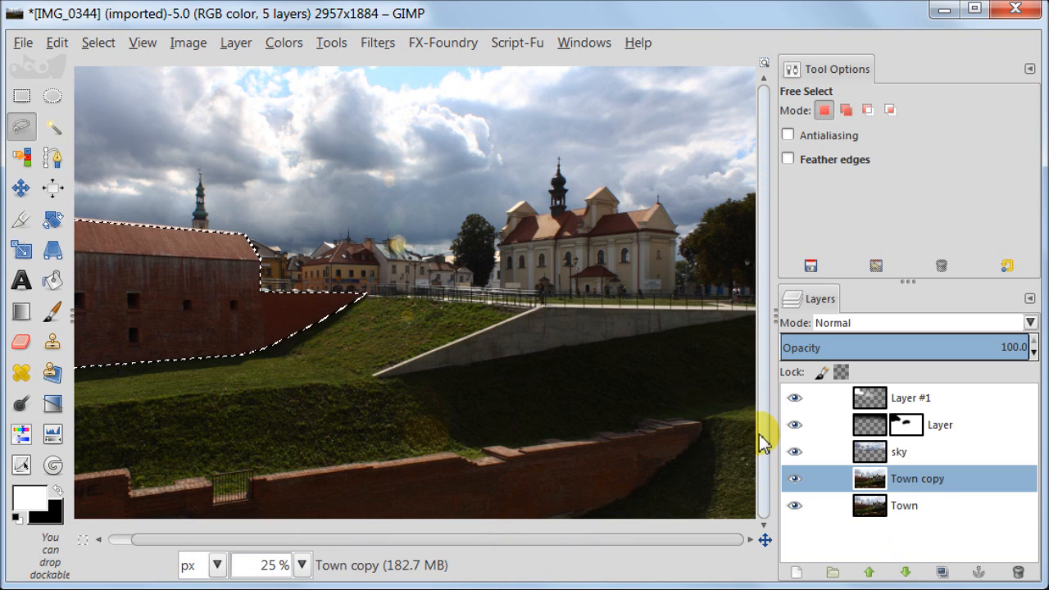
mouse_move(656, 394)
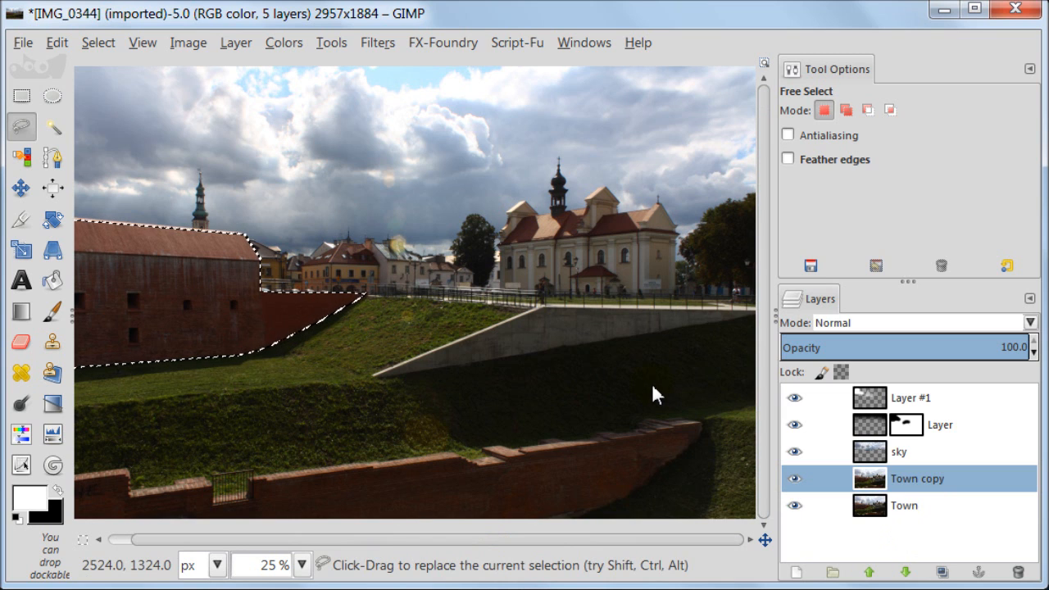
Trace the lower brick retaining wall in add mode so it joins the red brick building selection
click(846, 110)
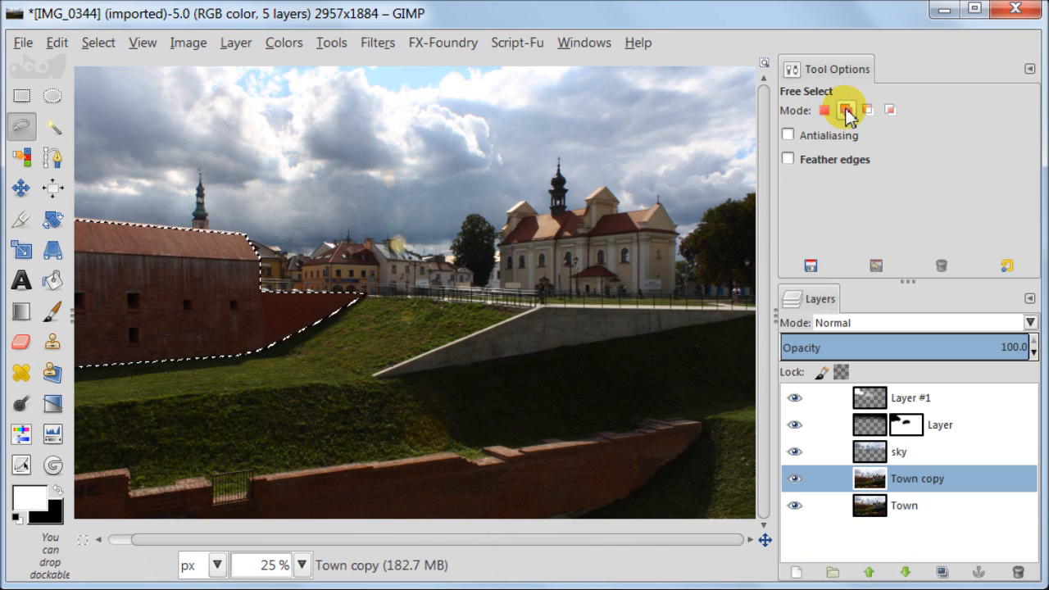
click(846, 109)
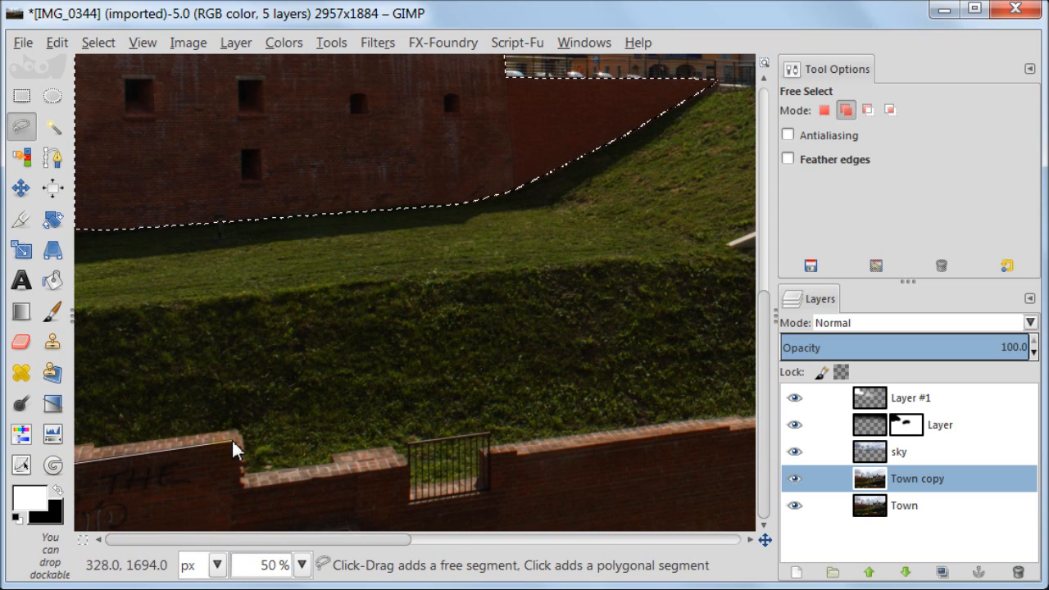
click(233, 442)
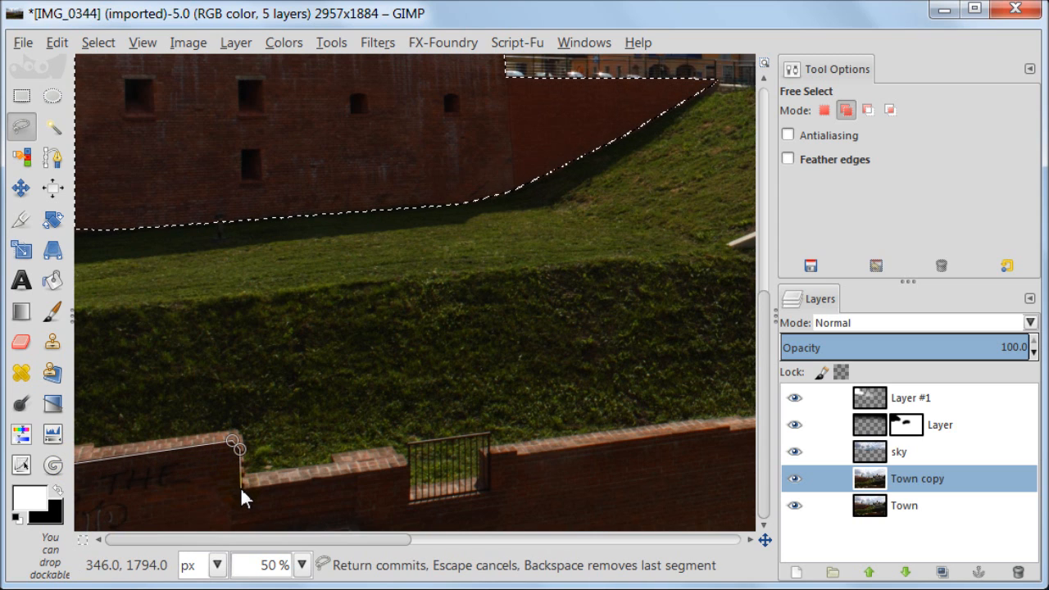
click(410, 467)
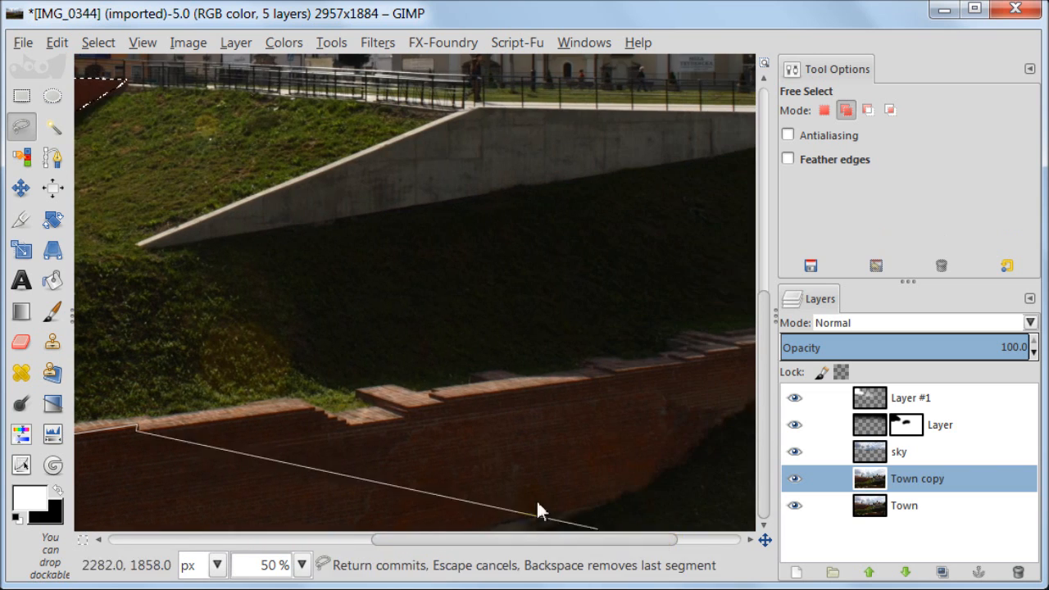
click(315, 406)
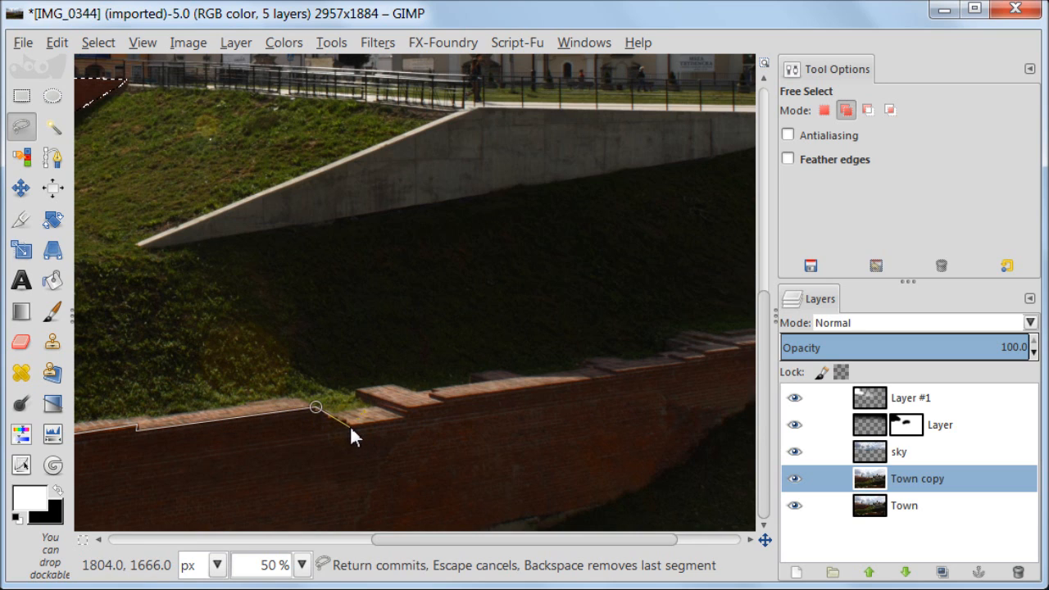
click(440, 413)
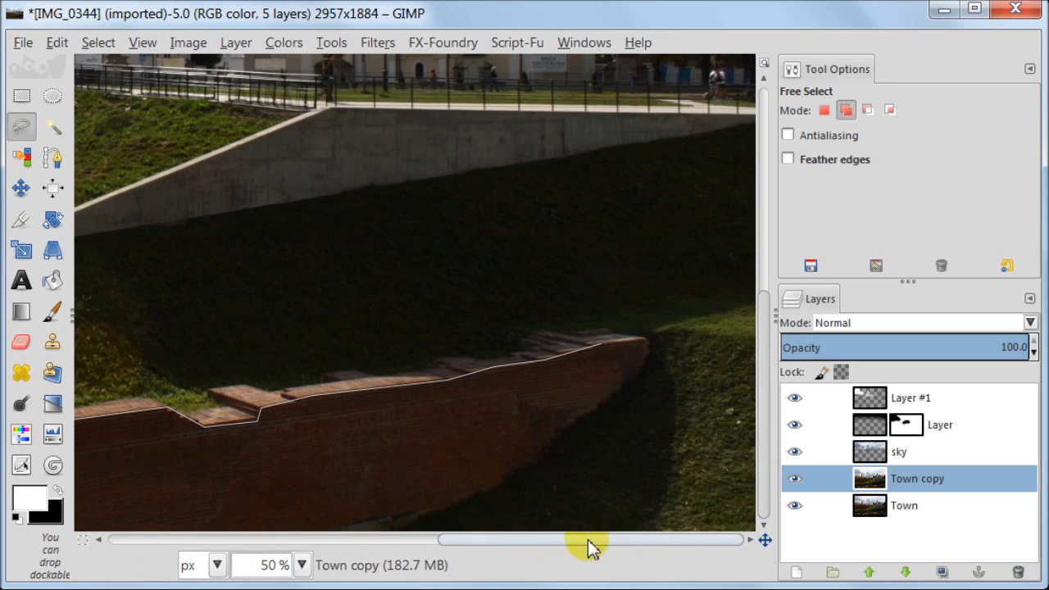
click(650, 339)
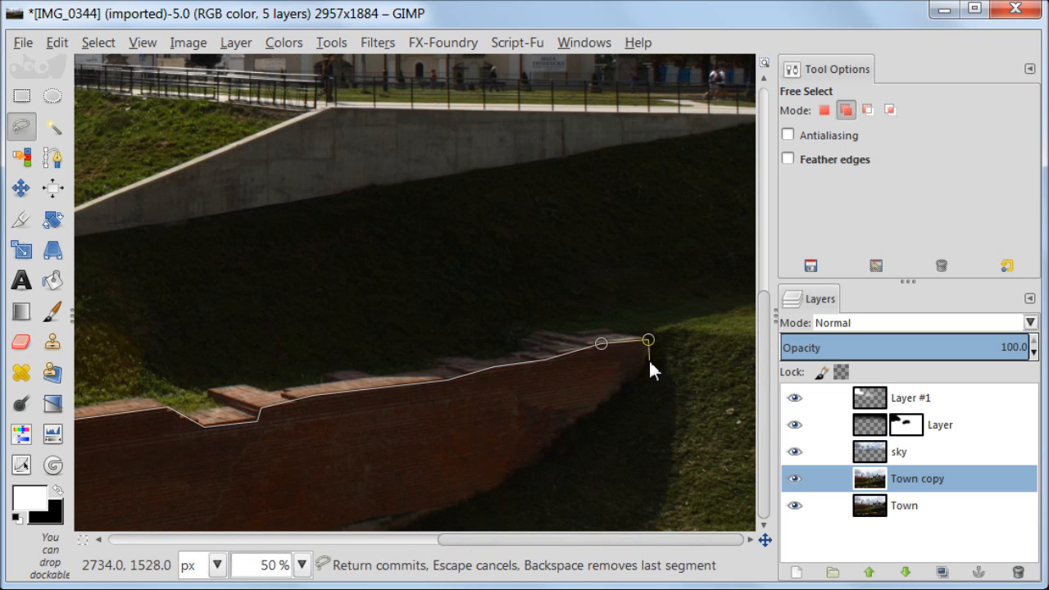
click(533, 460)
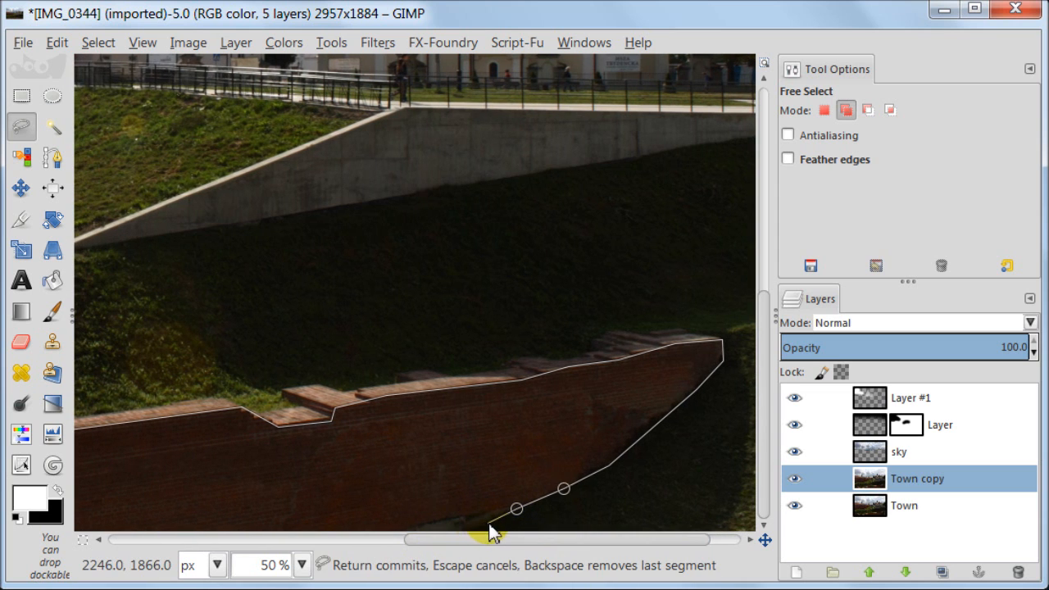
click(488, 523)
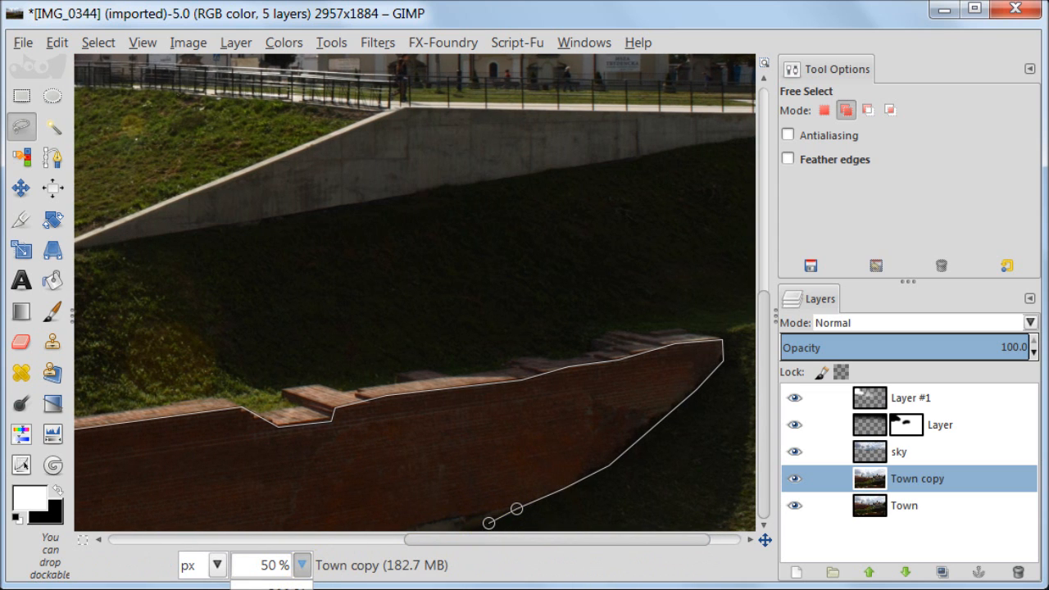
scroll(down, 3)
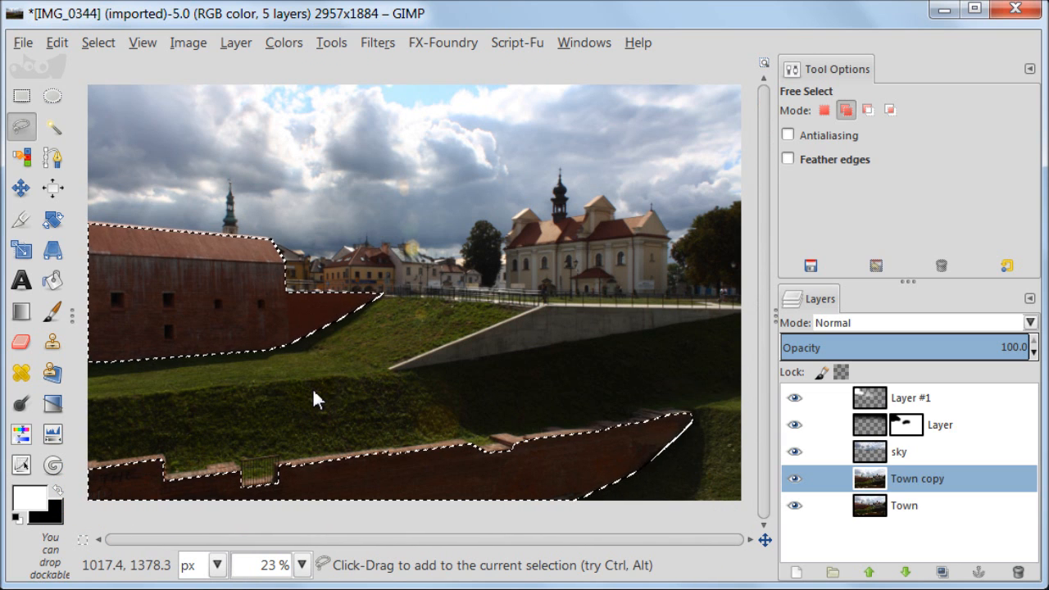
Feather the wall selection by 3 px and paste the brick walls as a new layer named red
click(56, 43)
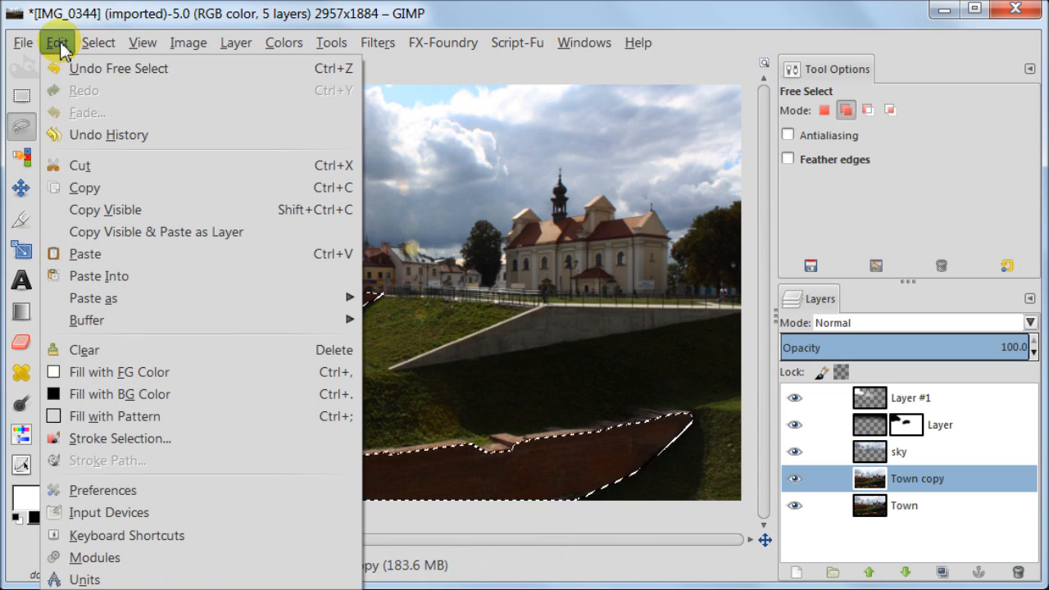
click(99, 43)
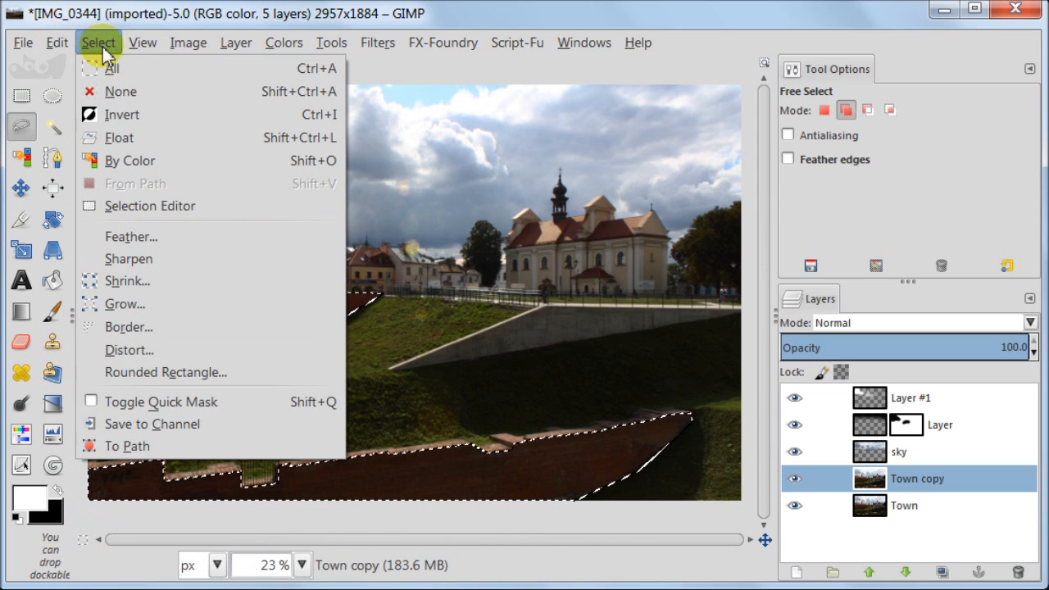
click(131, 236)
text(3)
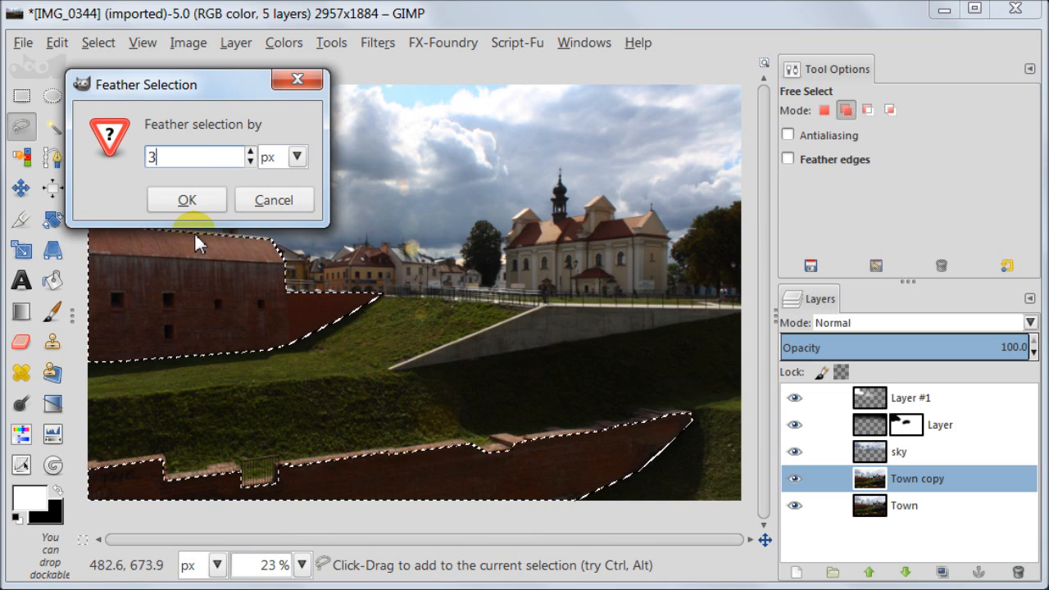
click(187, 200)
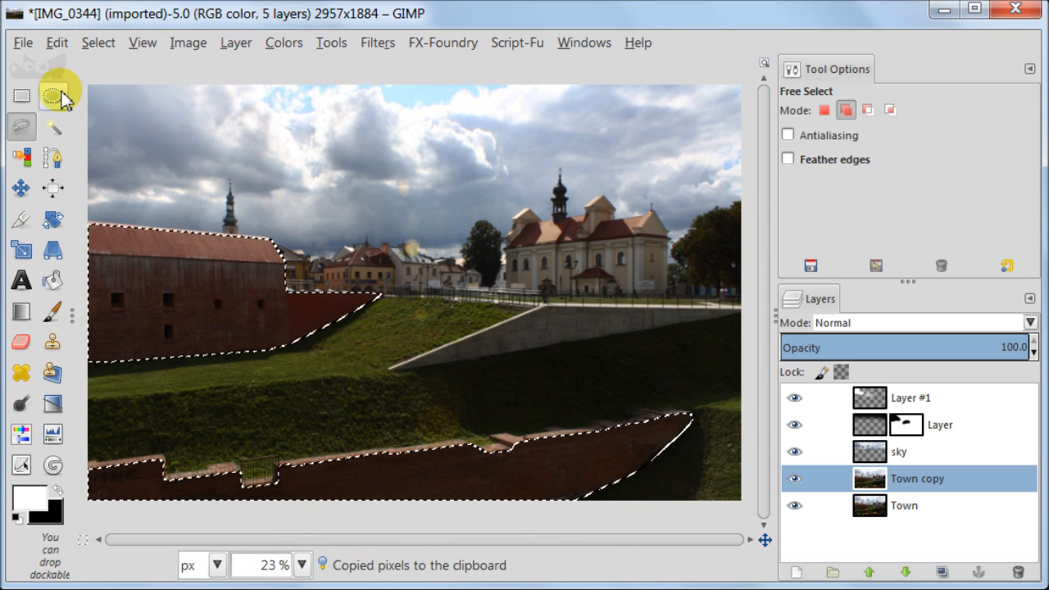
click(56, 42)
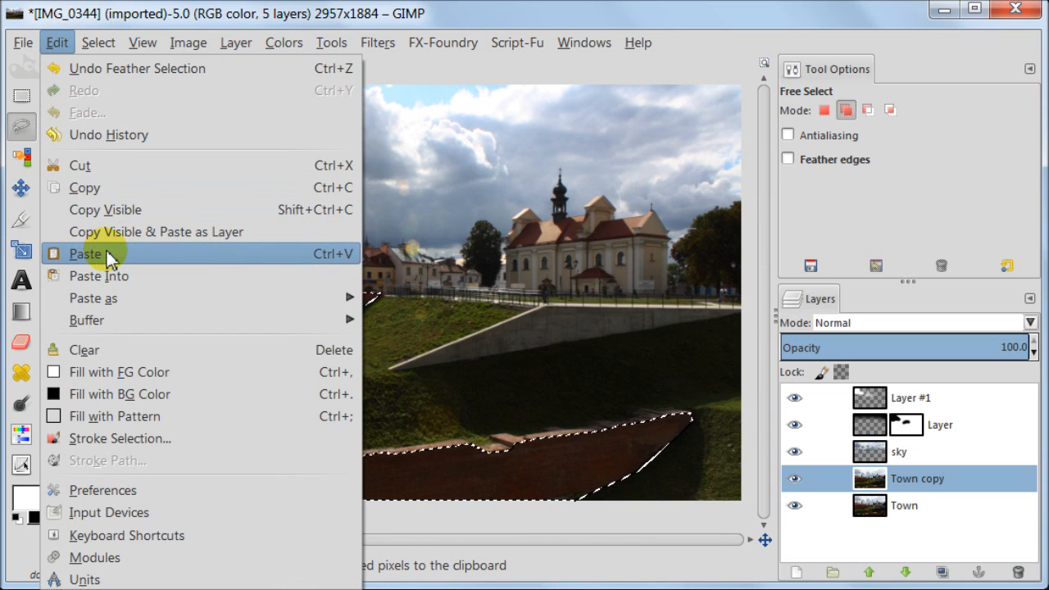
click(85, 254)
text(red)
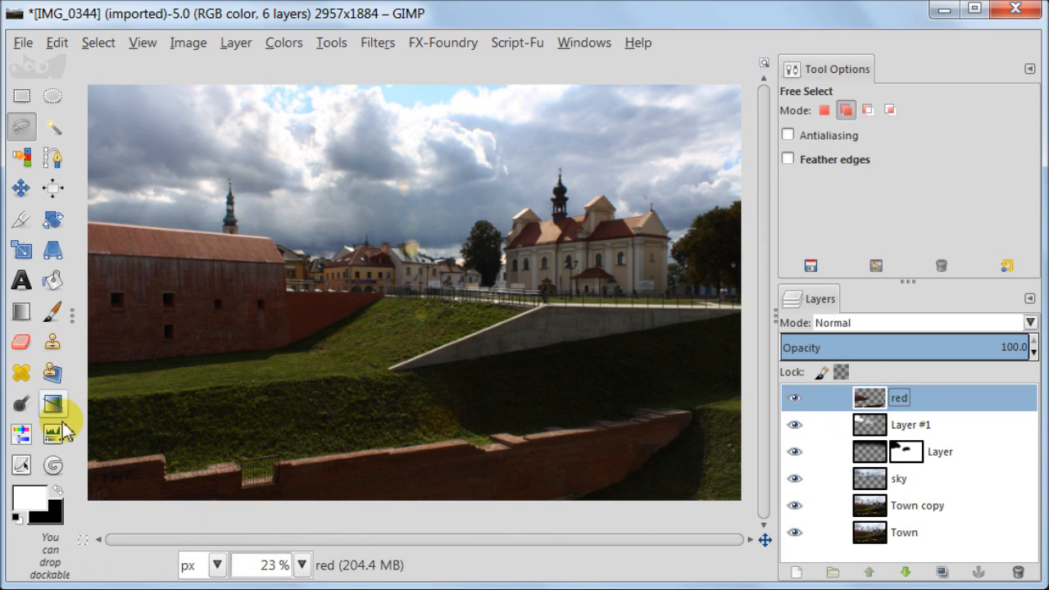
In Levels for the red layer, raise gamma to 1.27 and start pulling the white and black points in
click(283, 43)
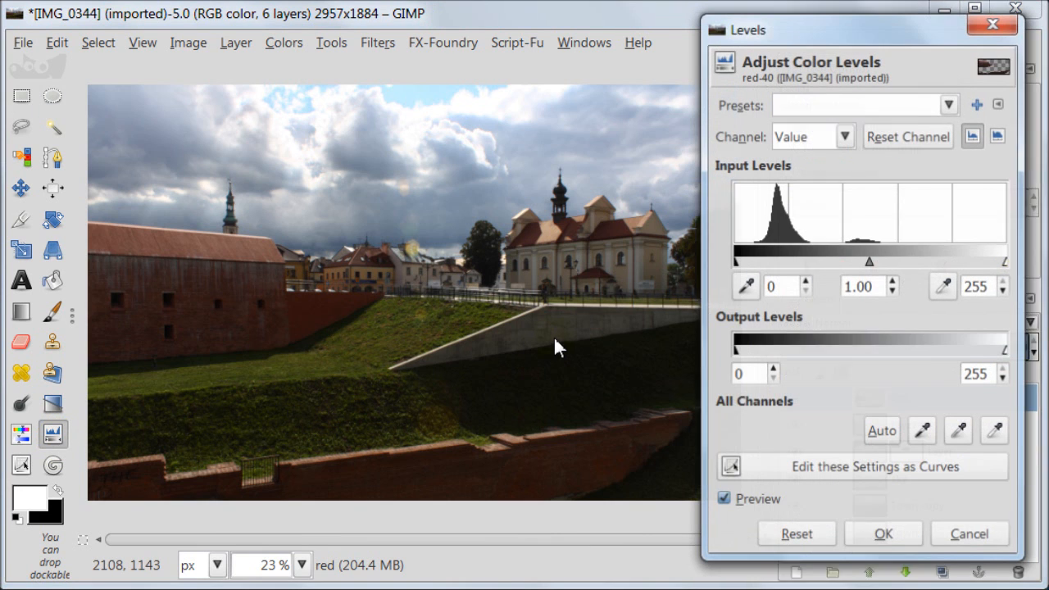
drag(869, 262, 870, 263)
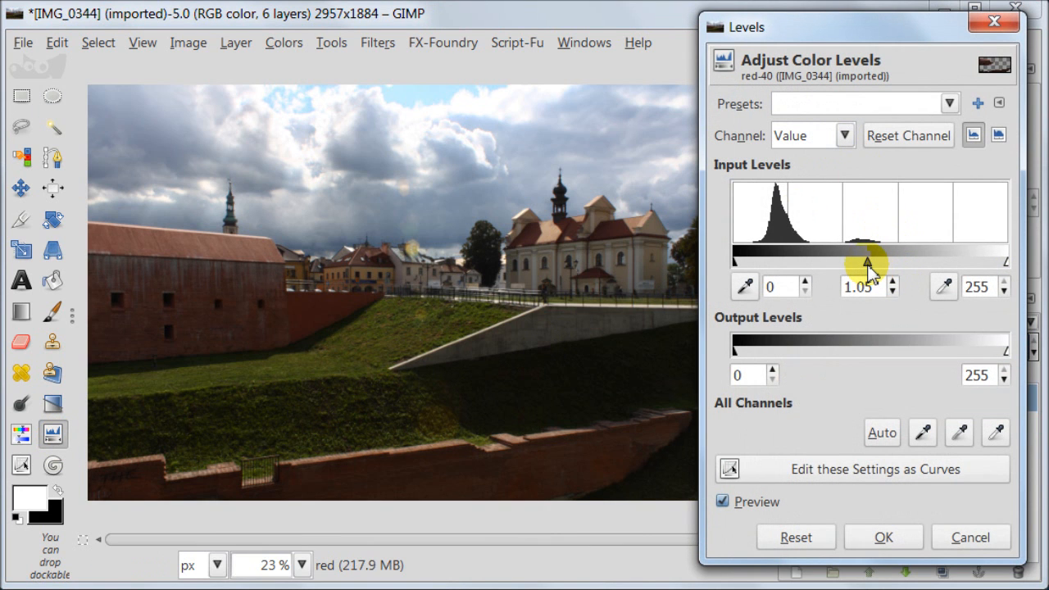
drag(869, 264, 859, 264)
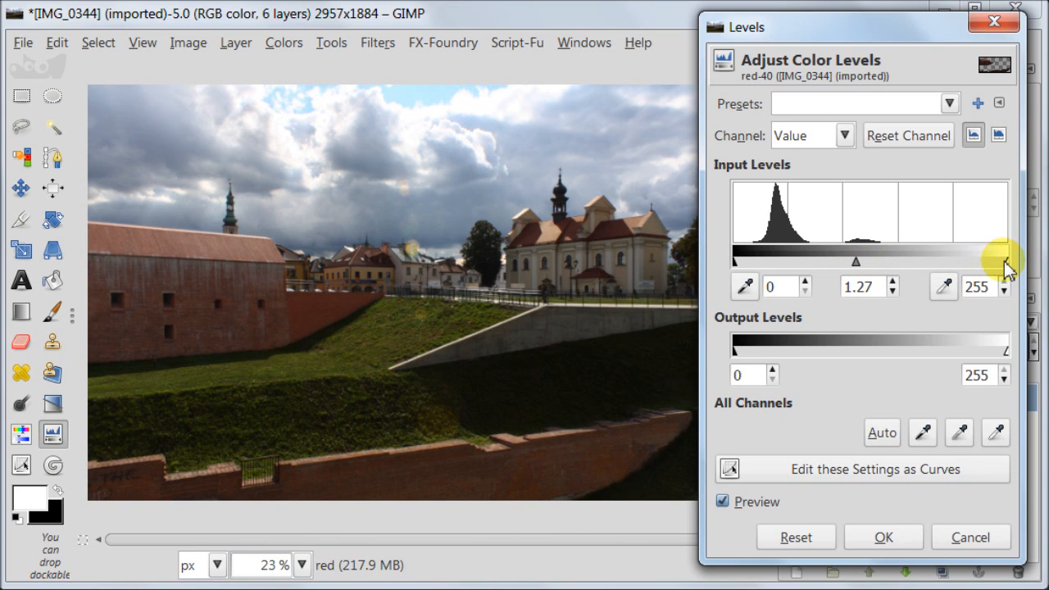
drag(1009, 260, 970, 260)
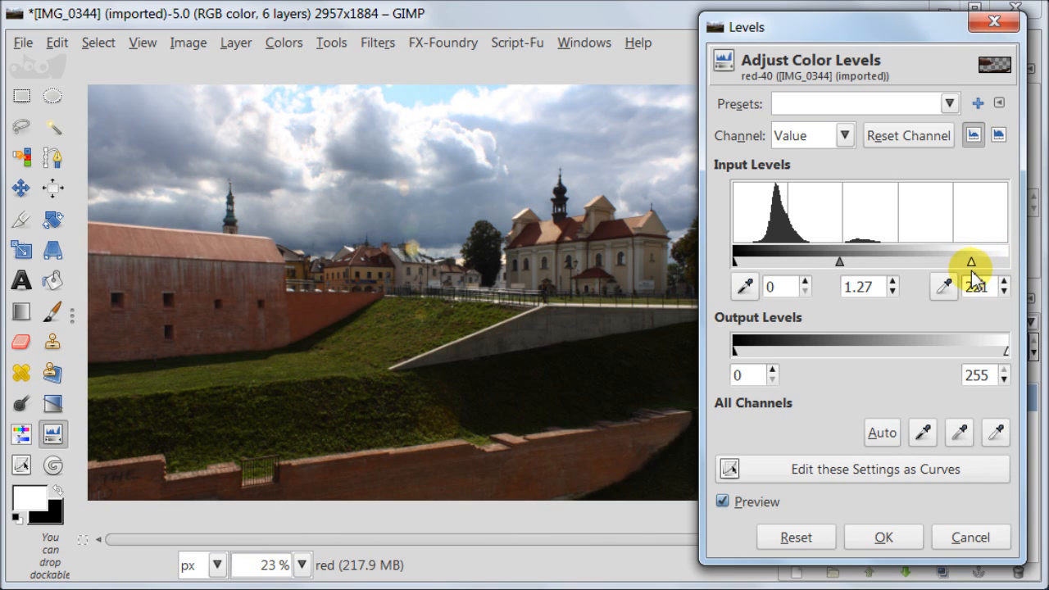
drag(970, 262, 926, 262)
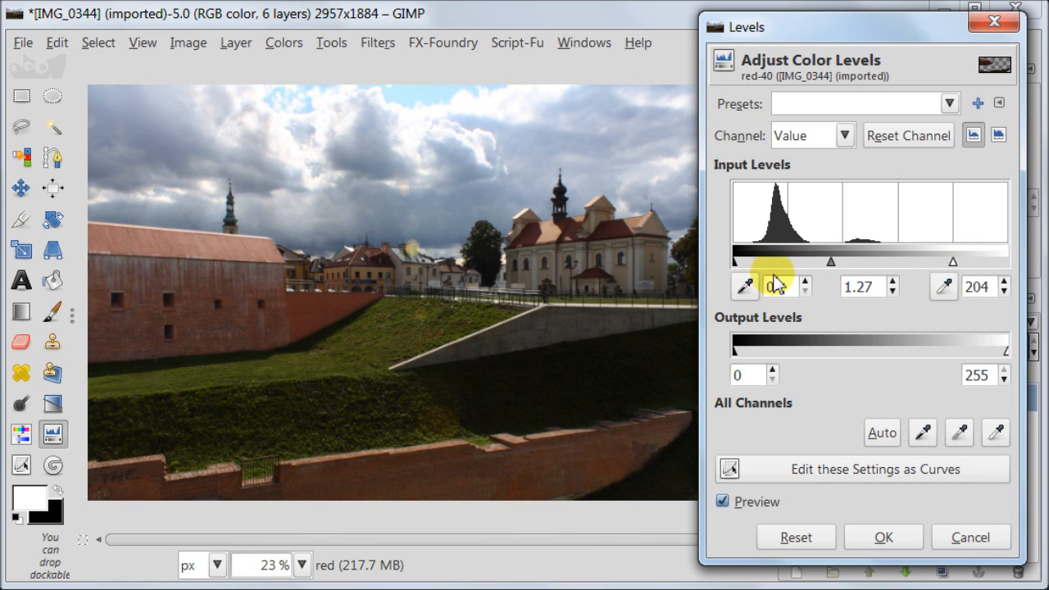
drag(726, 263, 746, 263)
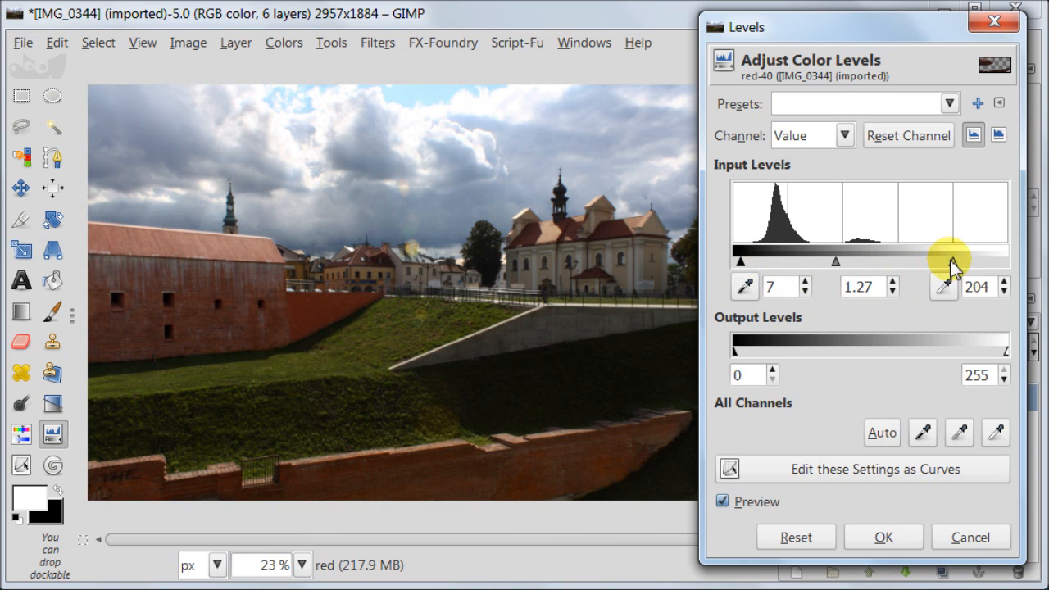
Settle the red layer's levels at black 9, white 142 and apply them
drag(951, 262, 910, 263)
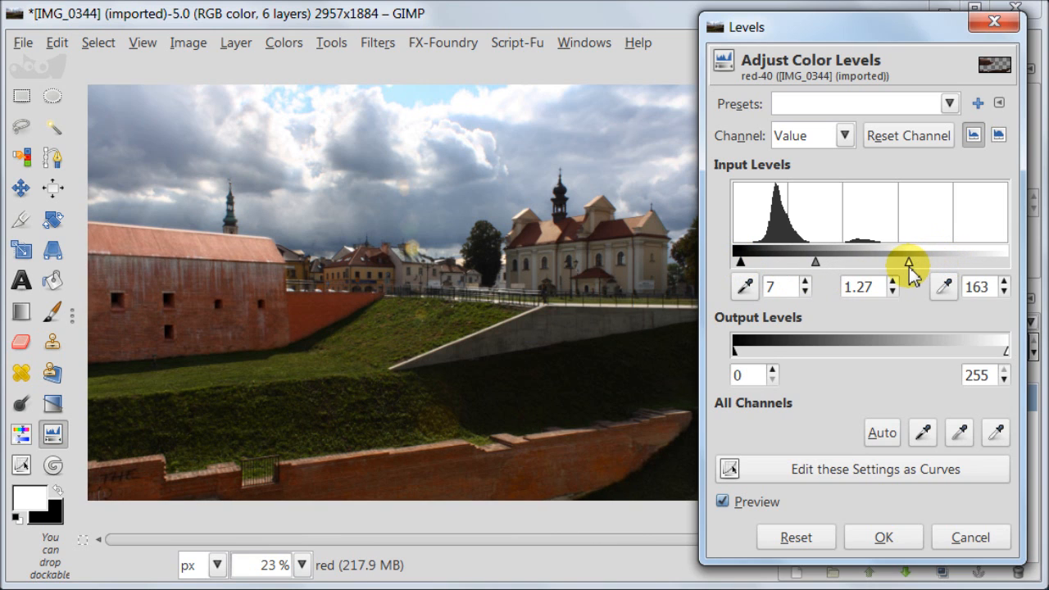
drag(910, 262, 899, 262)
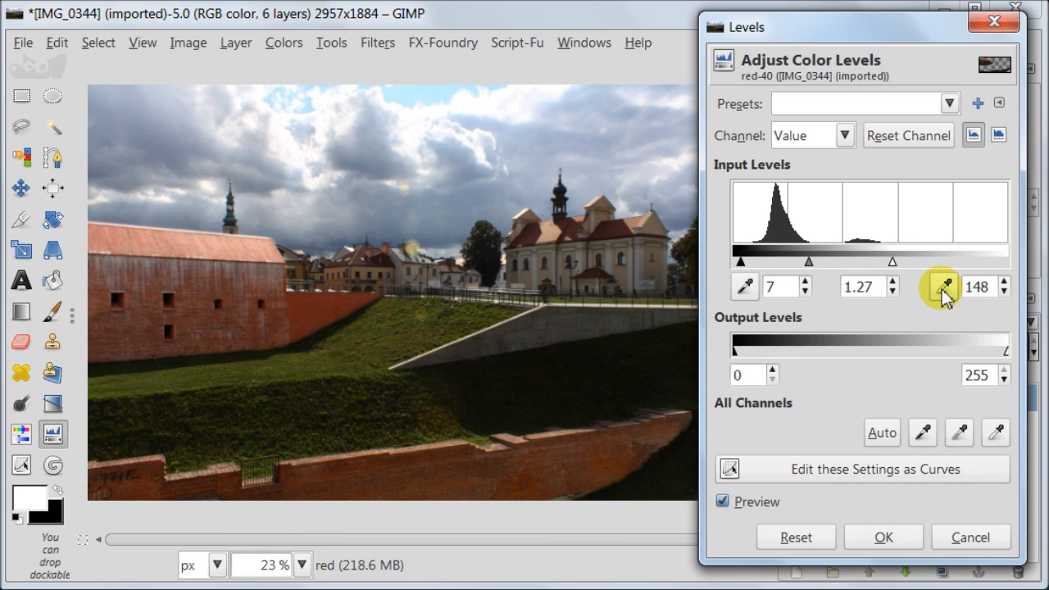
mouse_move(807, 287)
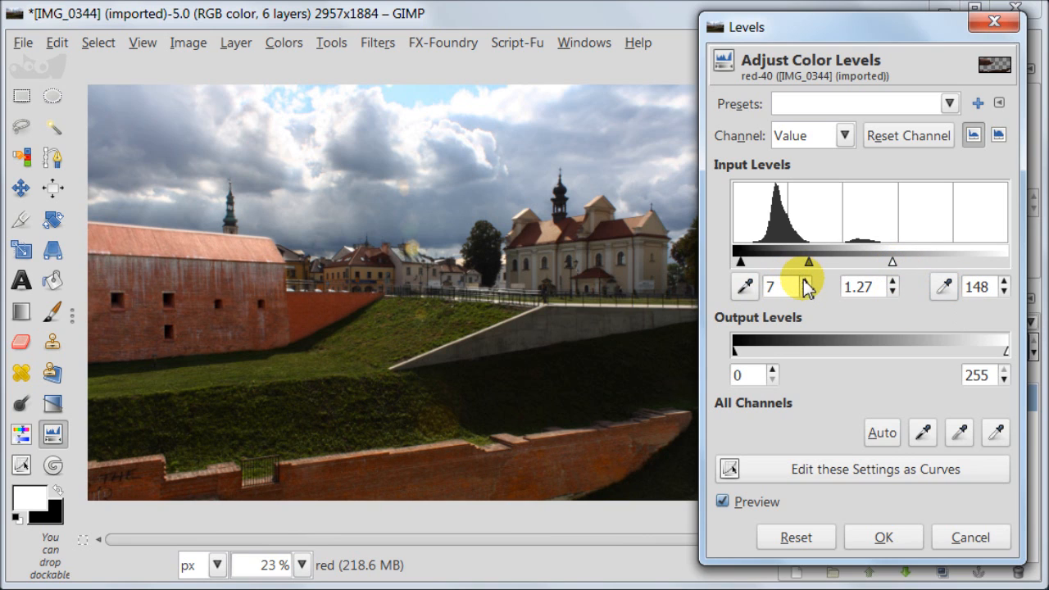
drag(745, 262, 810, 262)
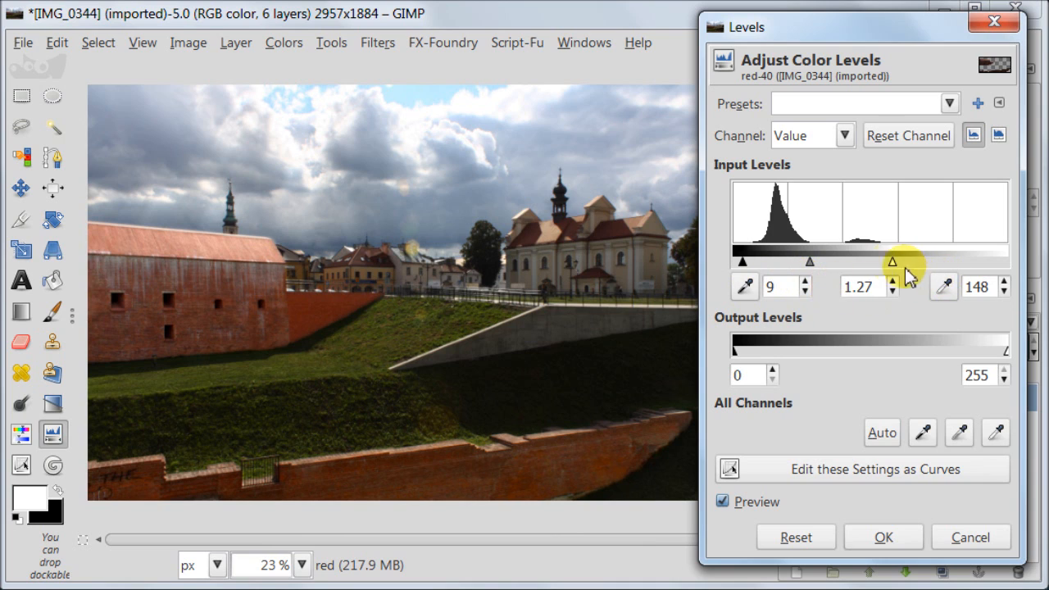
drag(905, 263, 879, 262)
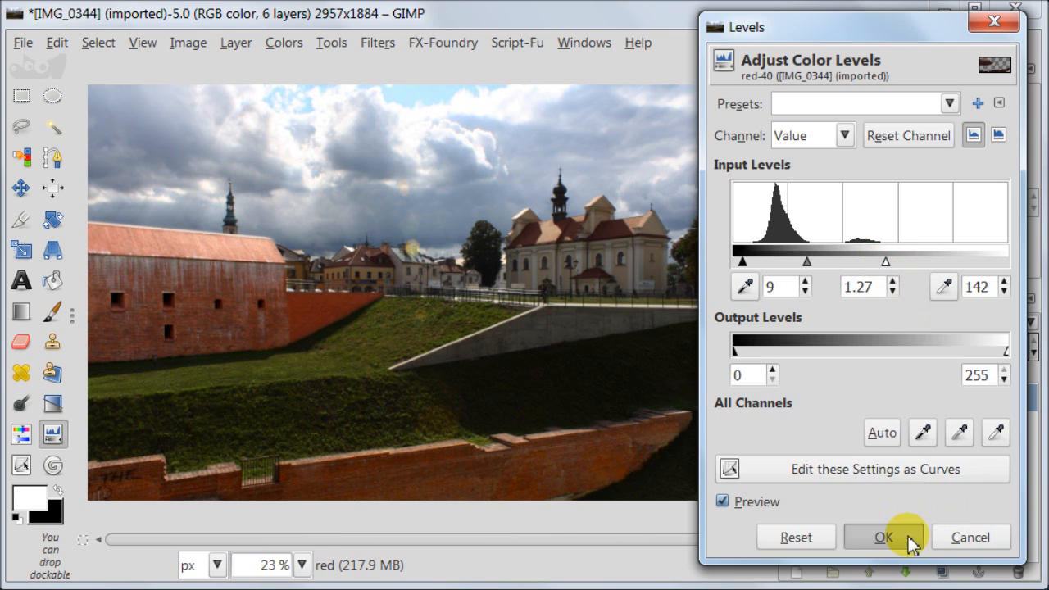
click(882, 538)
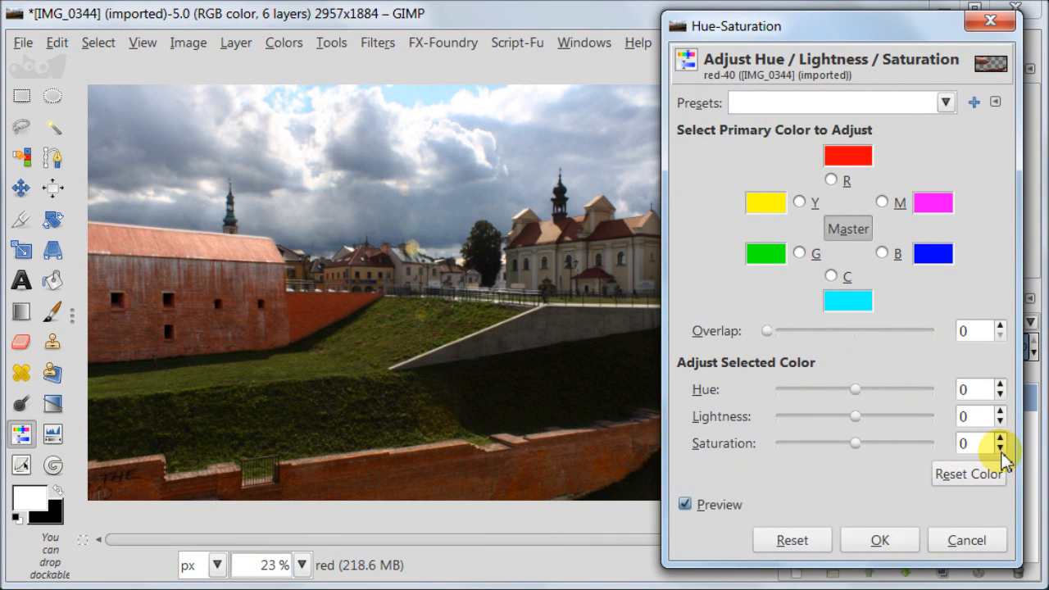
Lower the red layer's saturation to -10 and apply the change
click(1000, 450)
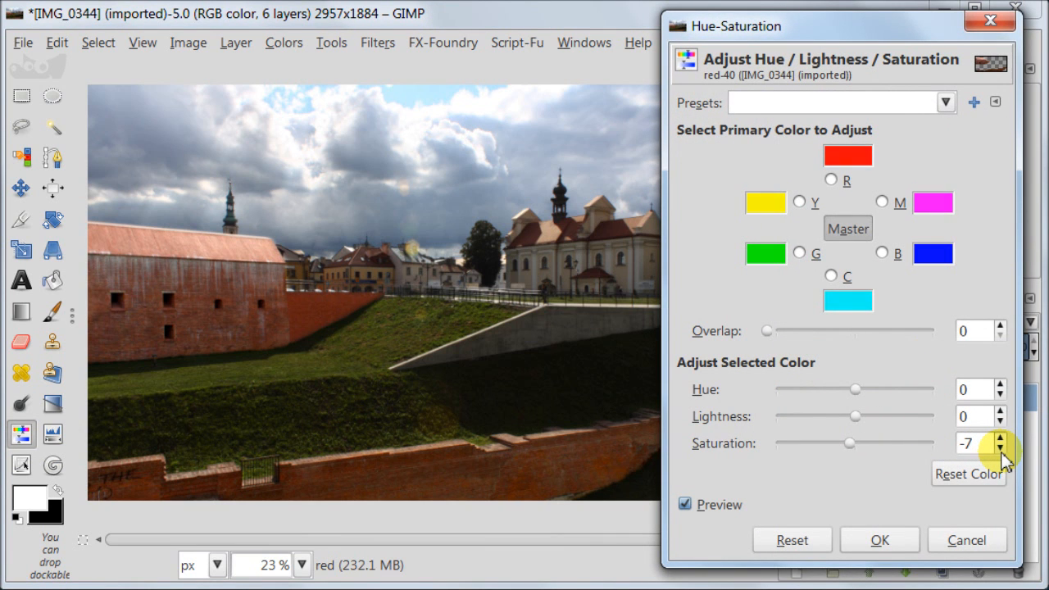
click(1000, 449)
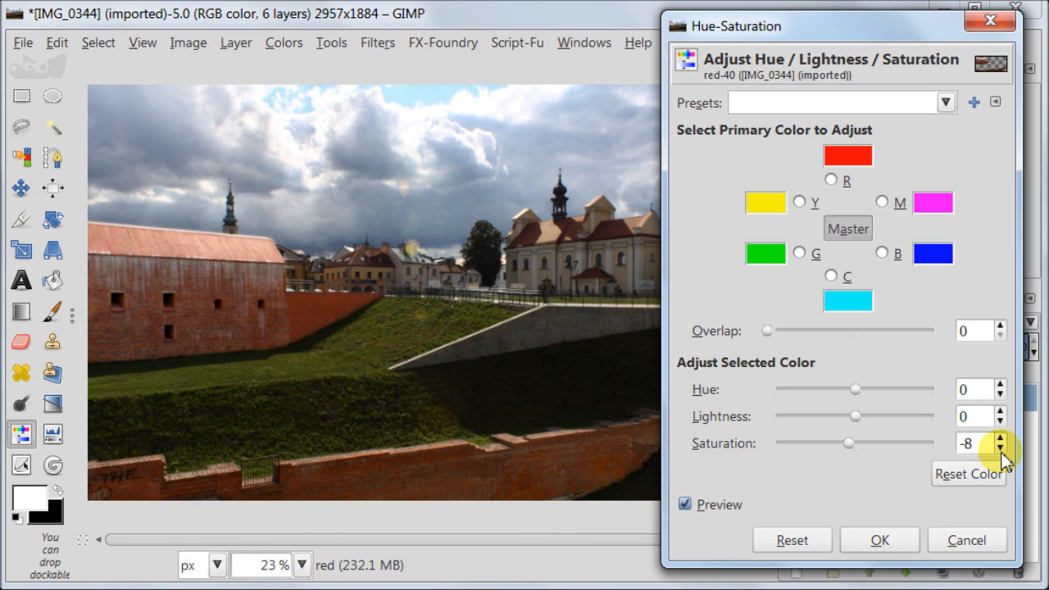
click(1001, 449)
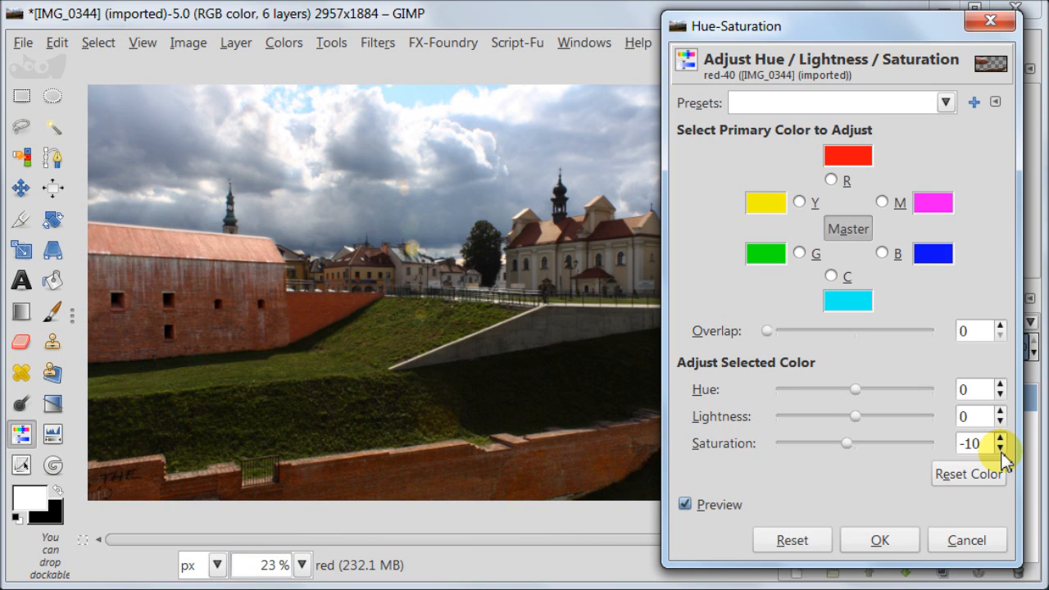
click(879, 539)
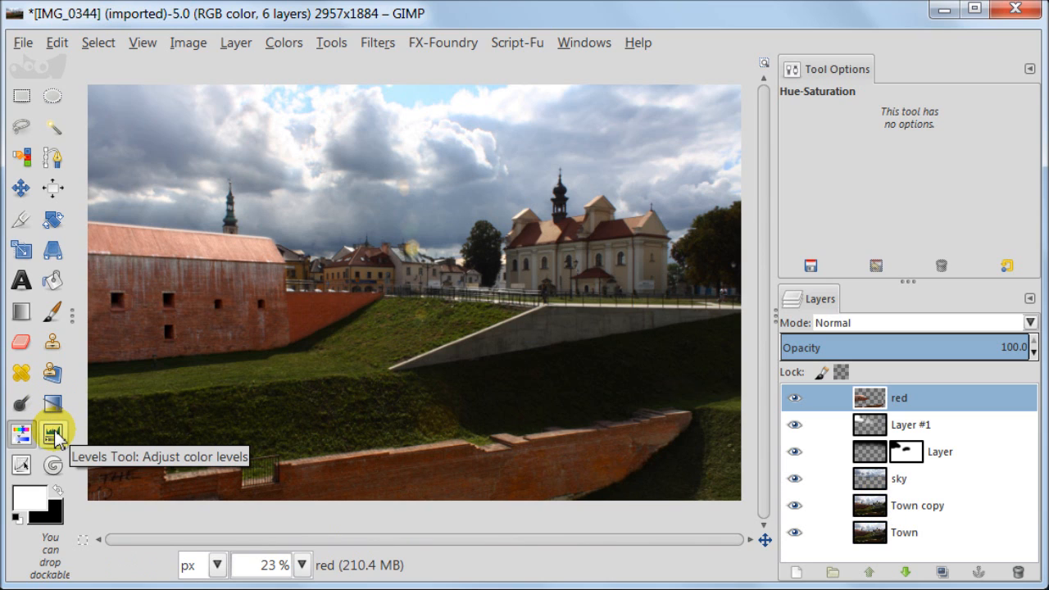
mouse_move(368, 479)
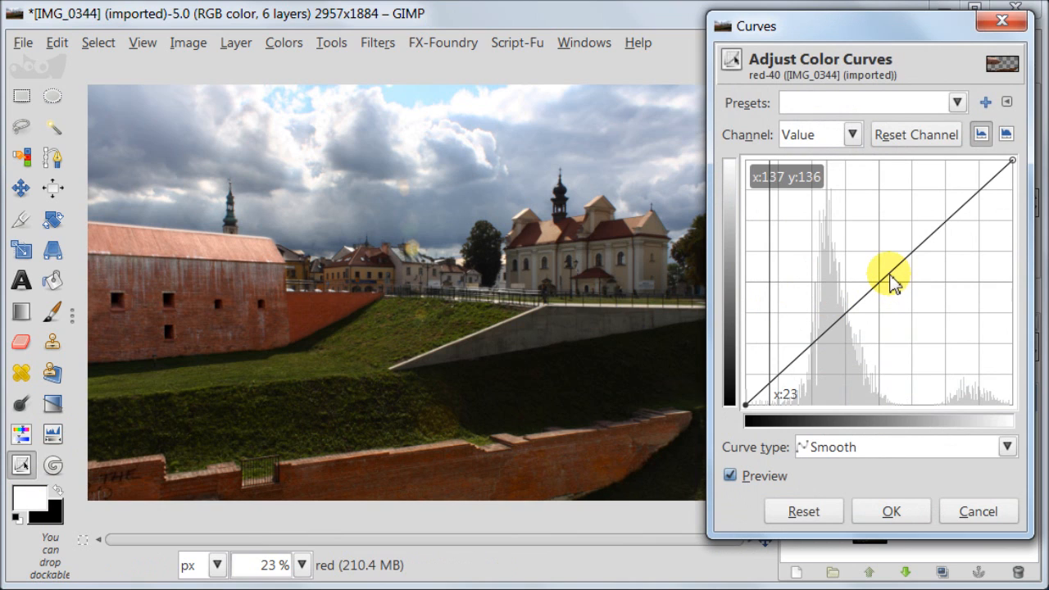
Pull the middle of the red layer's tone curve slightly downward to darken its midtones
drag(889, 276, 887, 278)
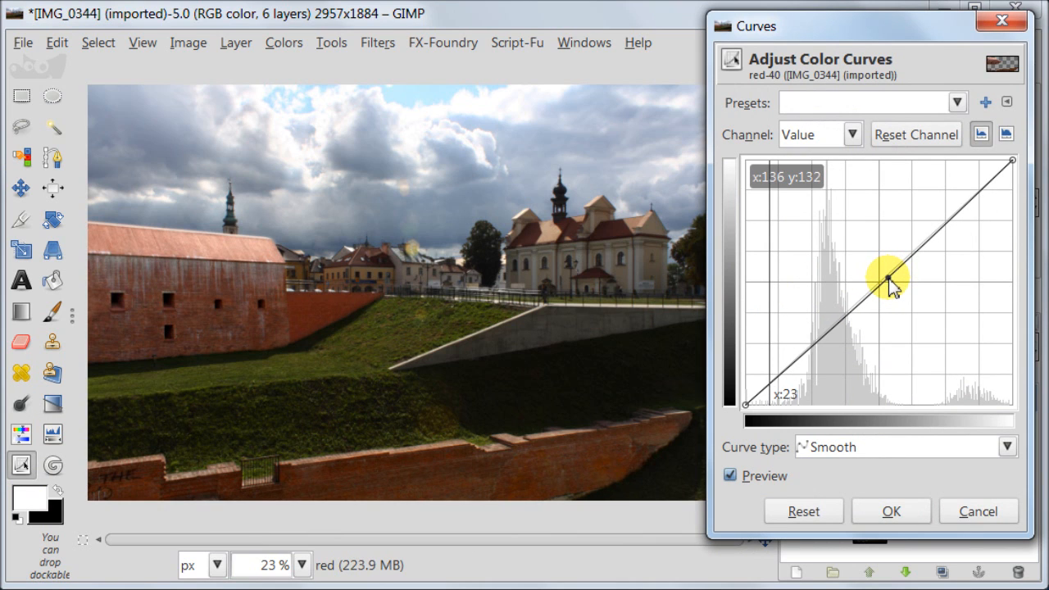
drag(885, 276, 886, 289)
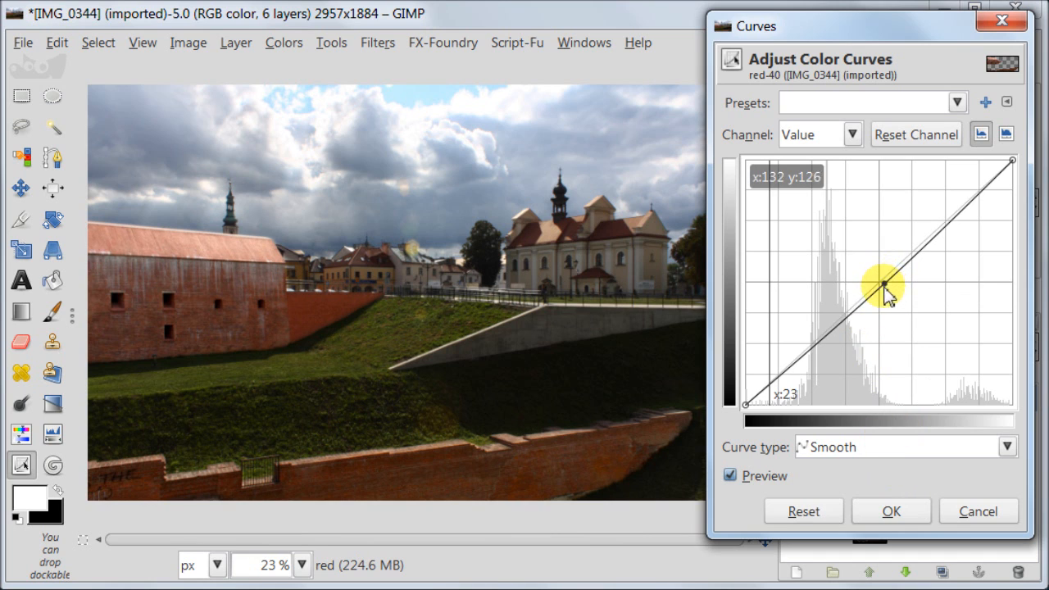
drag(884, 287, 849, 321)
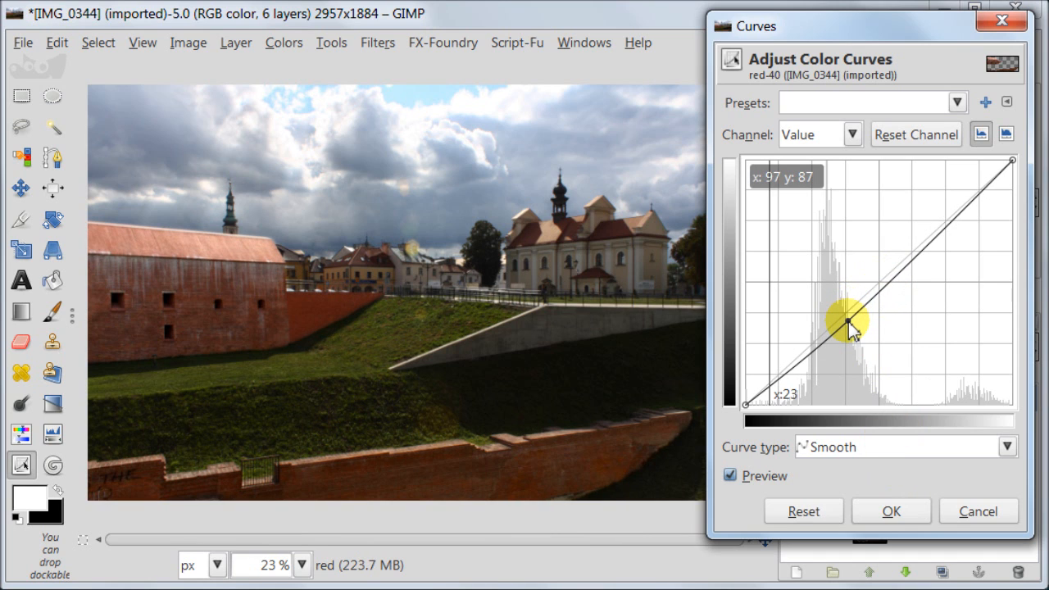
drag(849, 320, 849, 331)
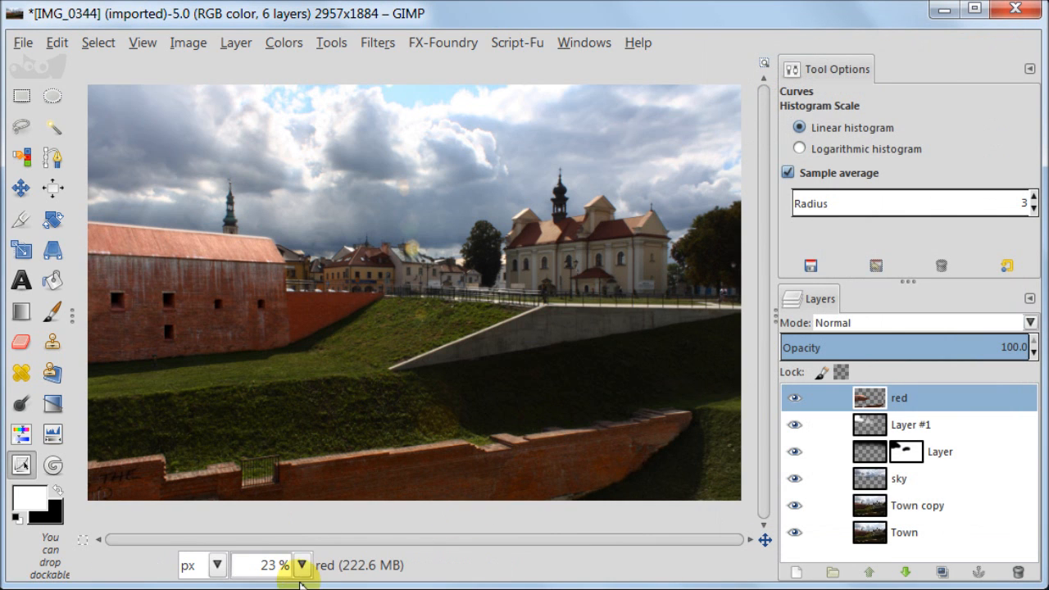
On the Town copy layer, add freehand points around the grass slopes and the wall-base strip
click(302, 564)
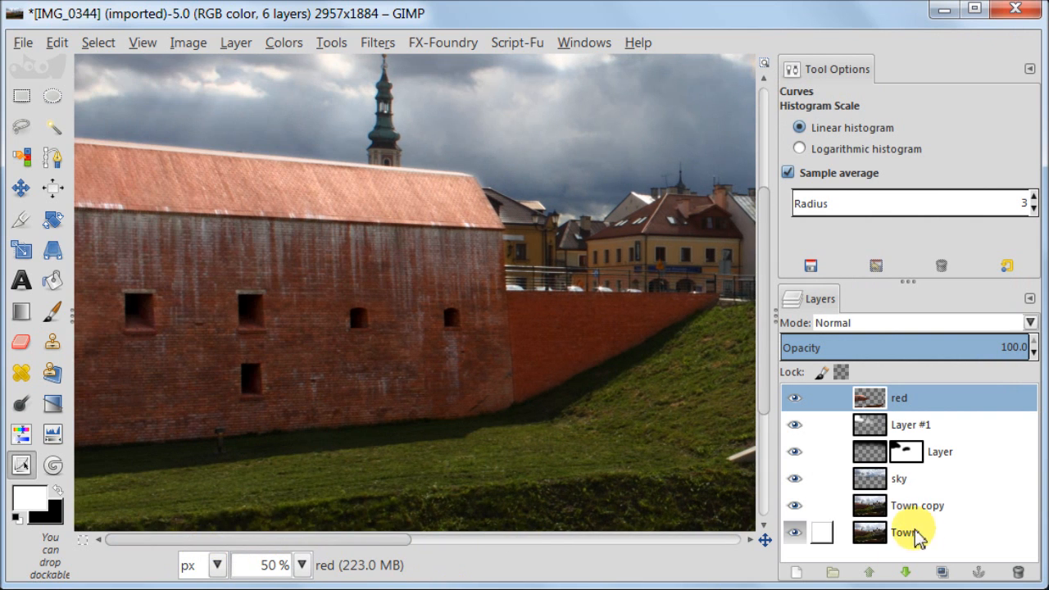
click(917, 506)
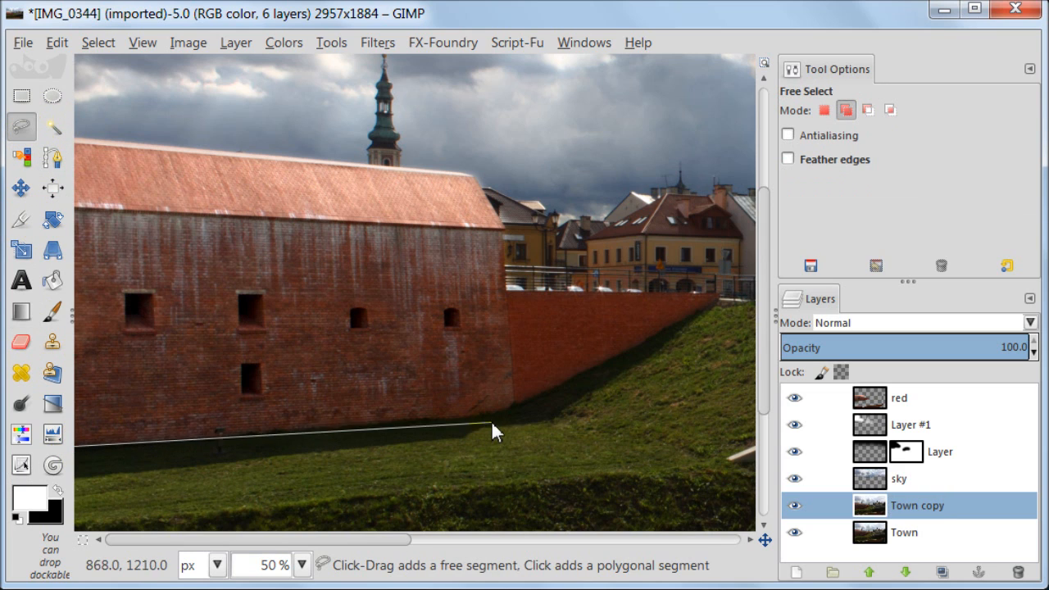
click(730, 303)
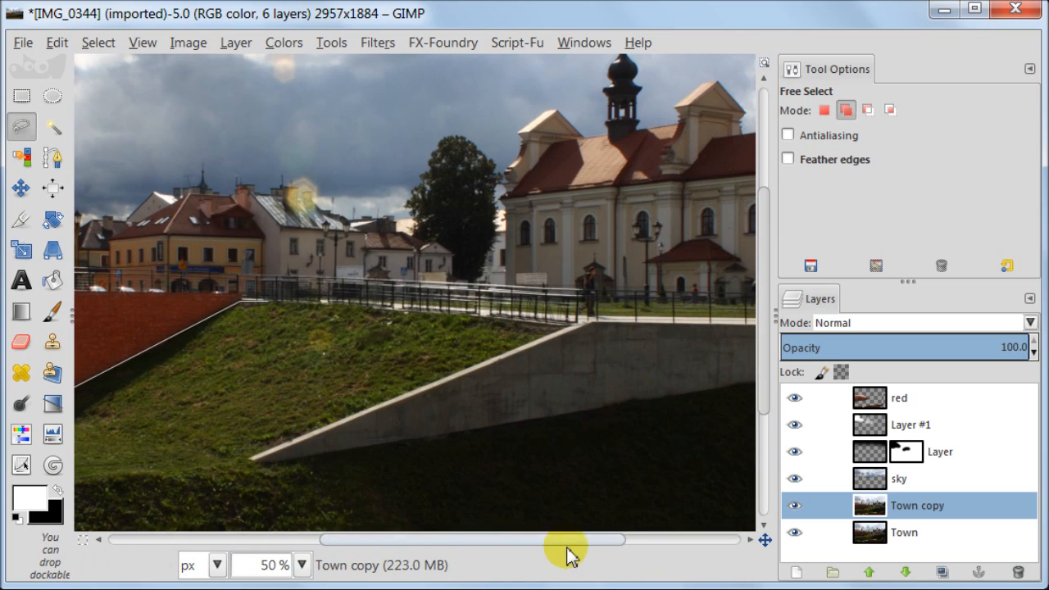
click(254, 459)
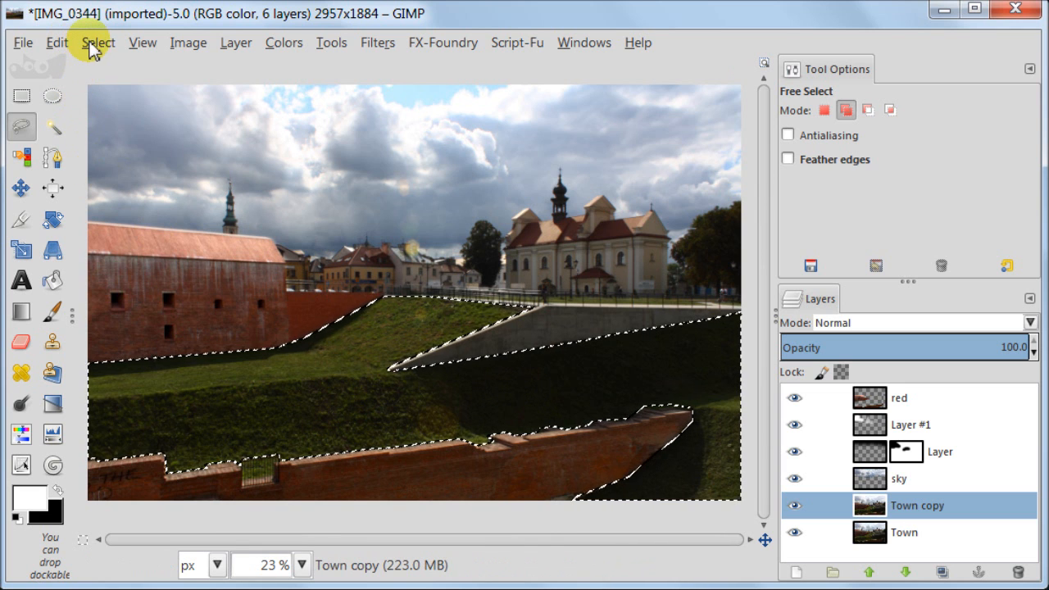
Feather the grass selection by 30 px, copy it and paste it as a new layer named green
click(99, 43)
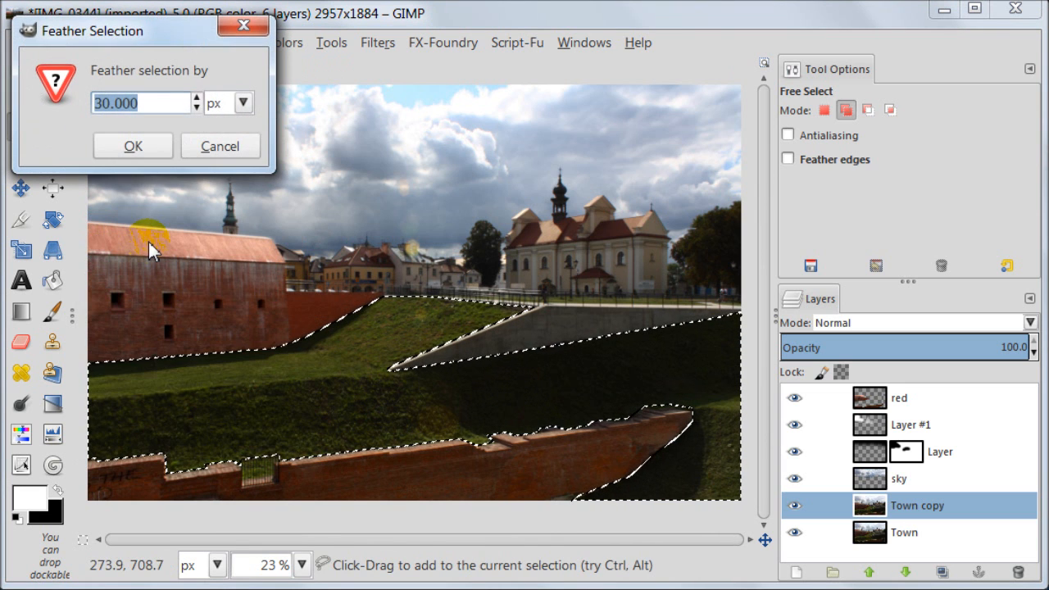
click(133, 145)
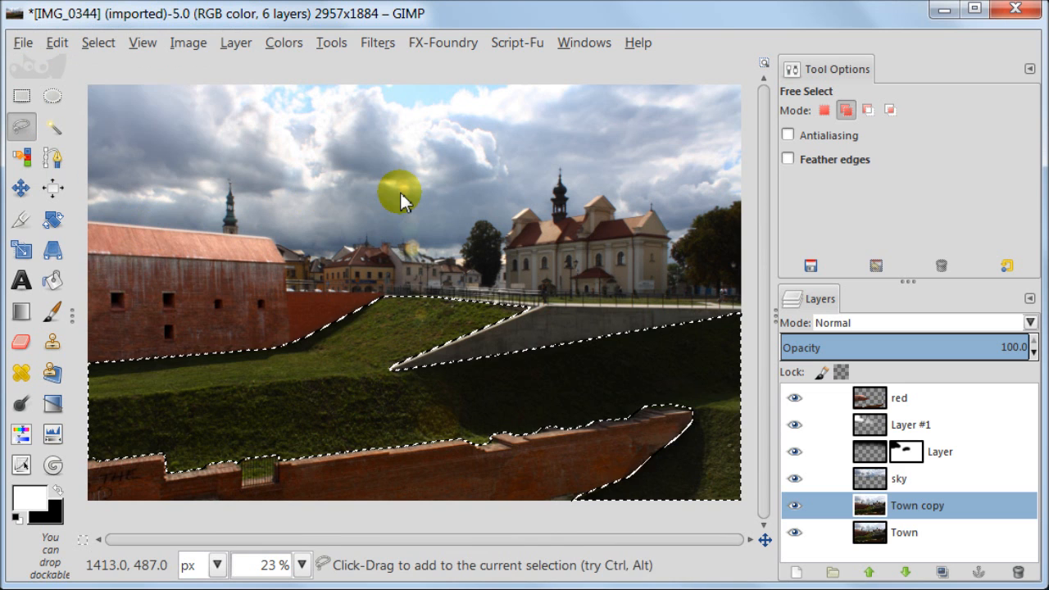
click(56, 43)
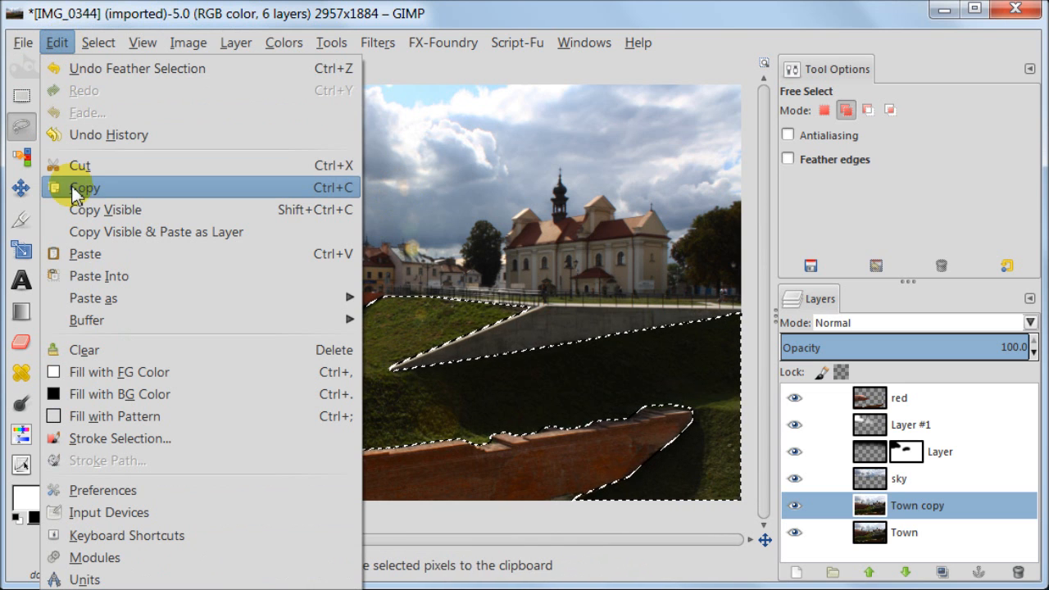
click(85, 187)
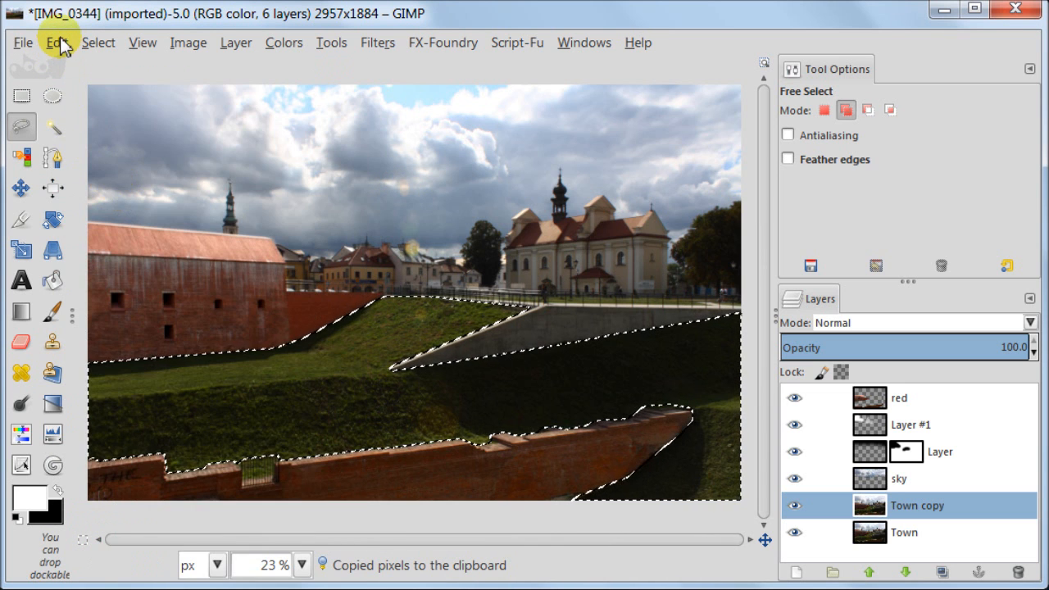
click(55, 42)
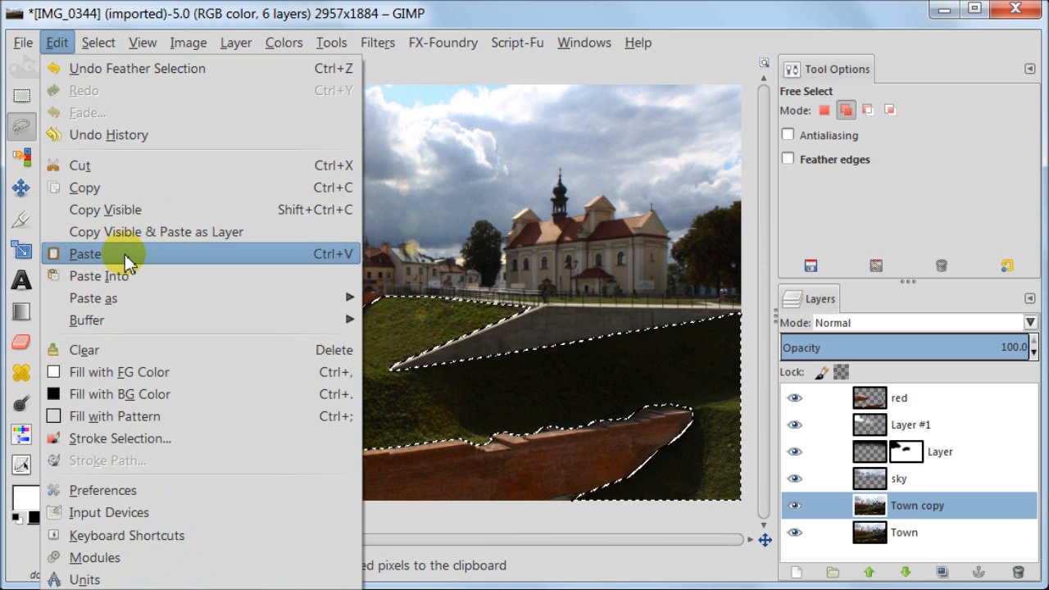
click(85, 253)
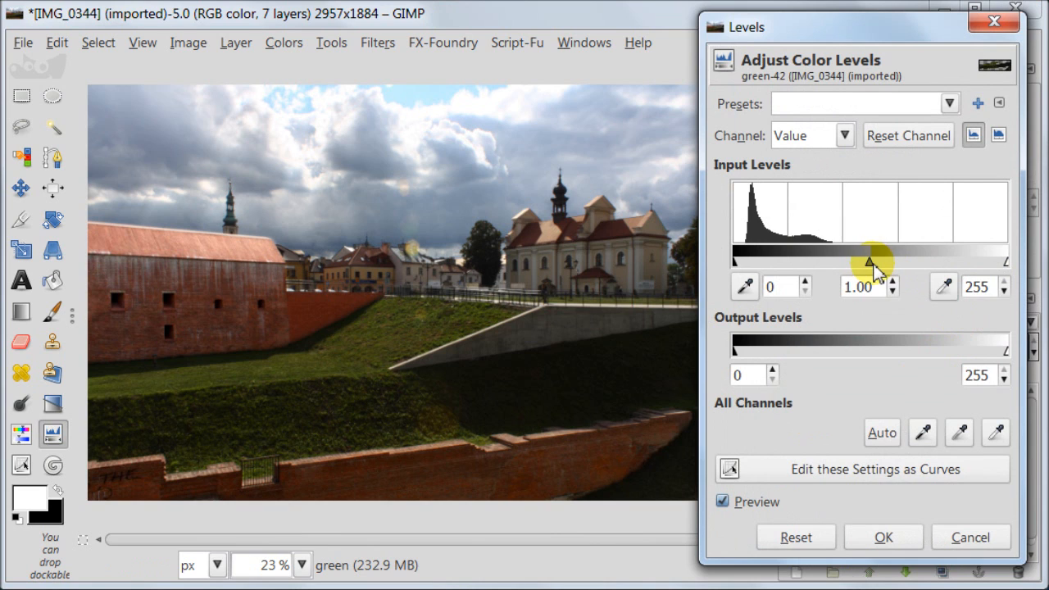
Set the green layer's levels to about black 7, gamma 1.12, white 162
drag(866, 260, 872, 261)
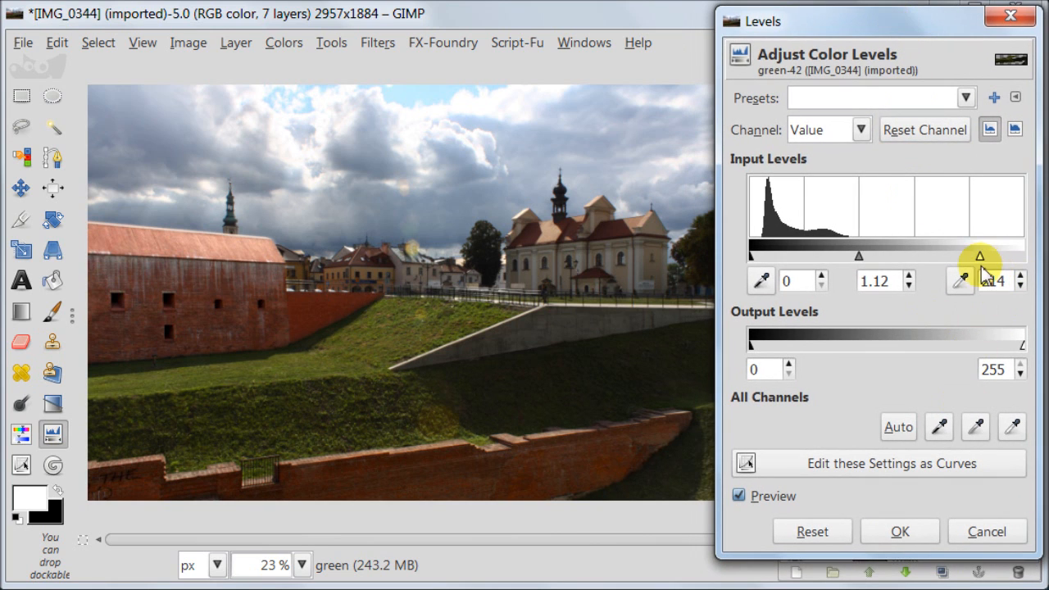
drag(981, 256, 951, 255)
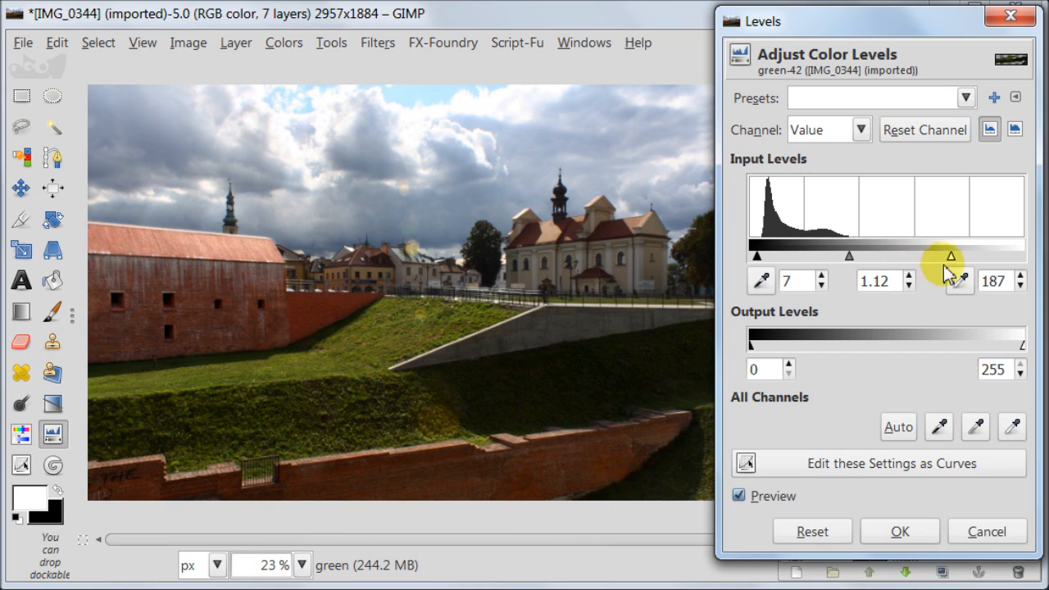
drag(955, 256, 926, 255)
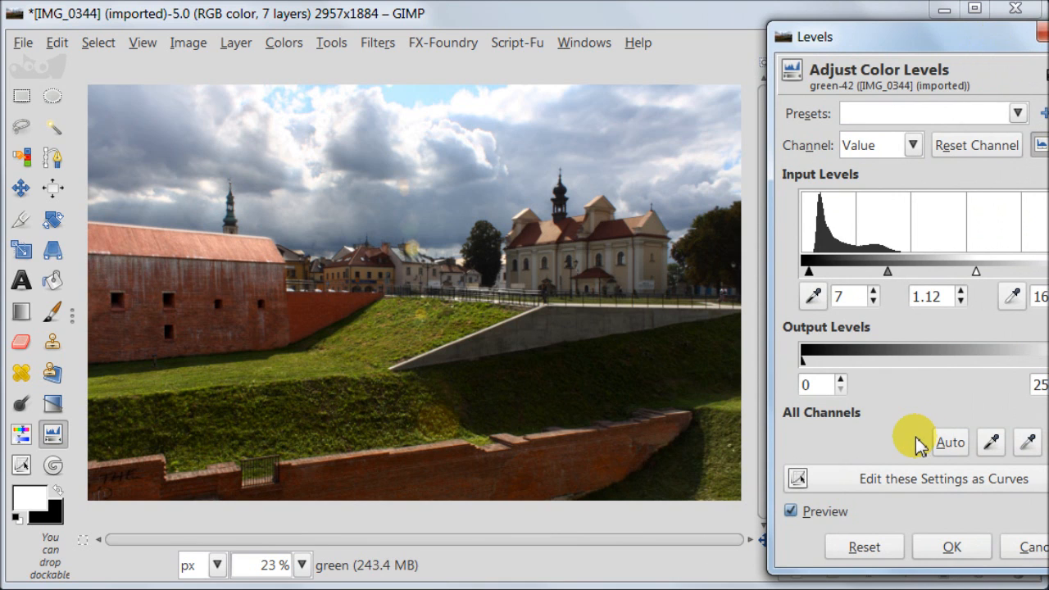
mouse_move(976, 205)
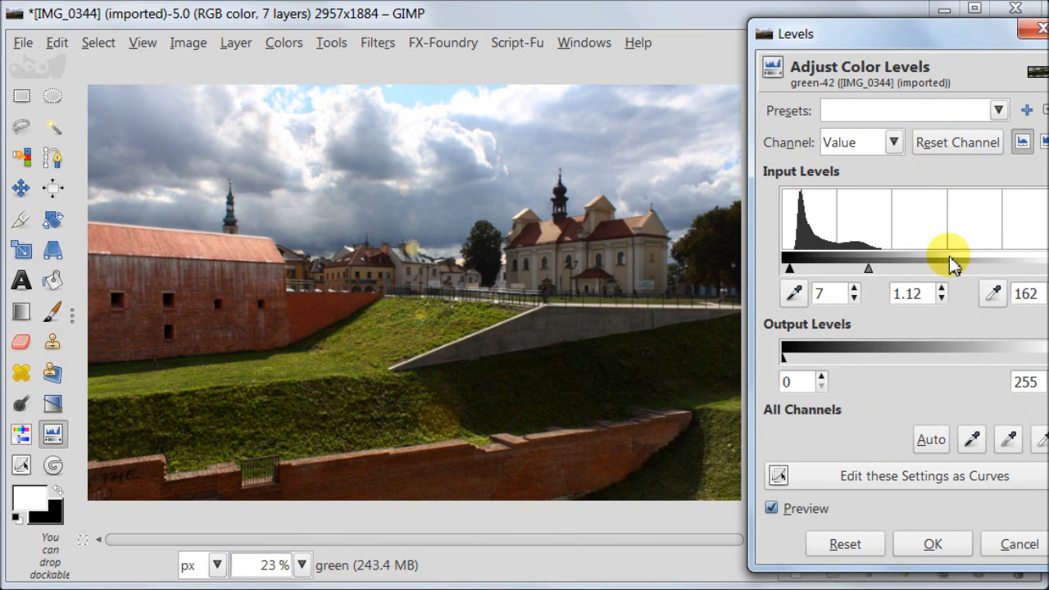
mouse_move(961, 279)
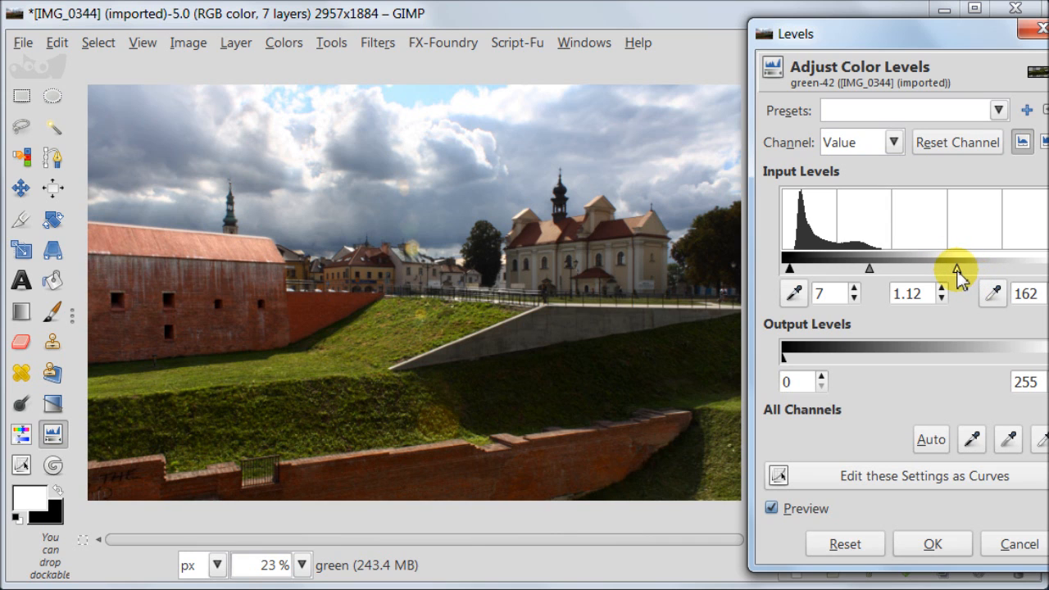
drag(959, 268, 948, 269)
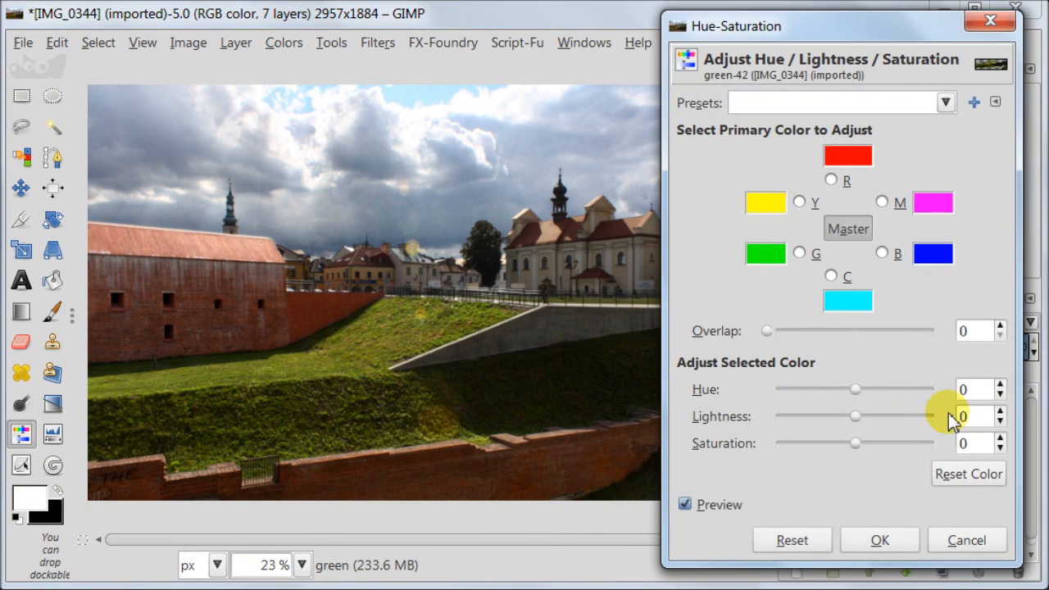
Lower the green layer's saturation to -5 and apply it
click(1004, 449)
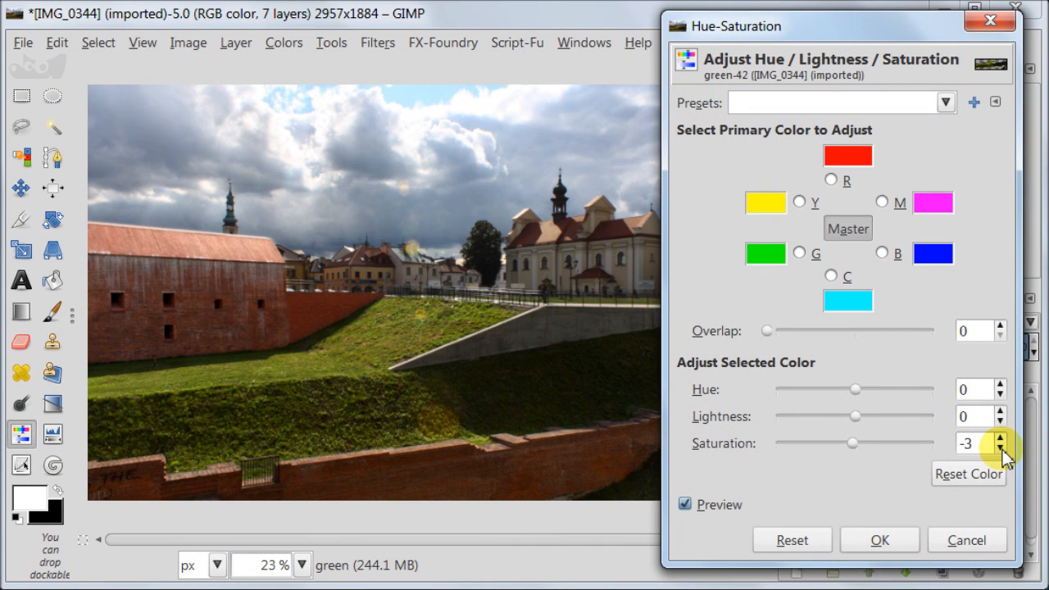
click(1001, 450)
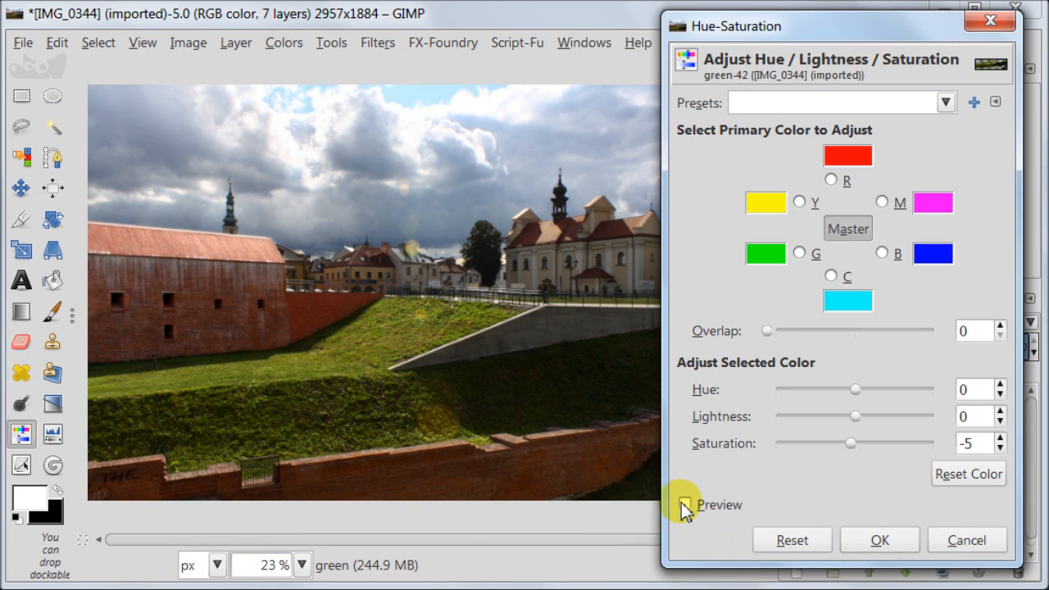
click(878, 539)
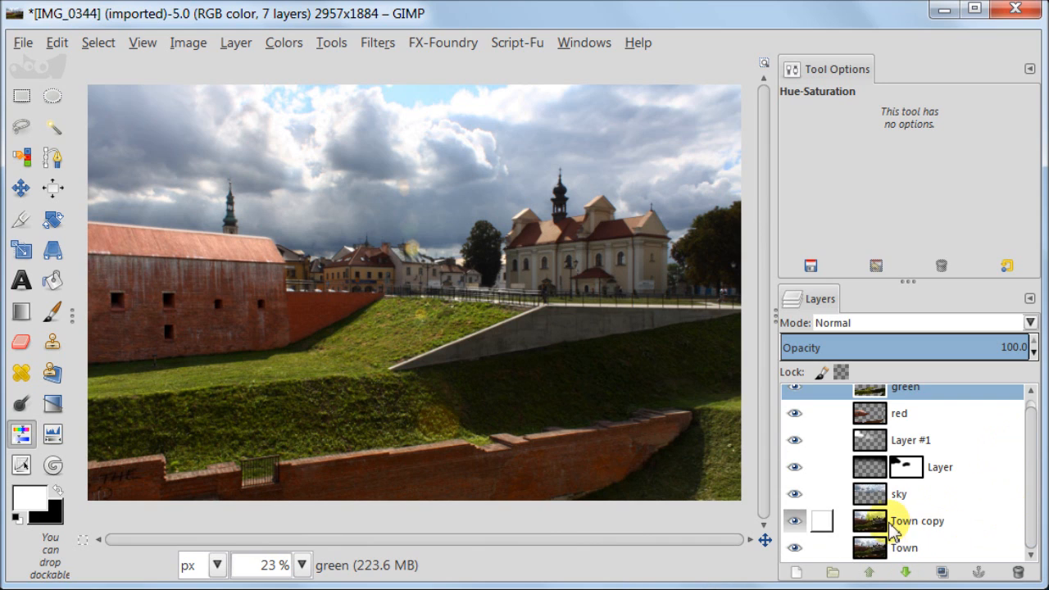
On the Town copy layer, start a freehand outline around the shaded concrete ramp below the church
click(917, 521)
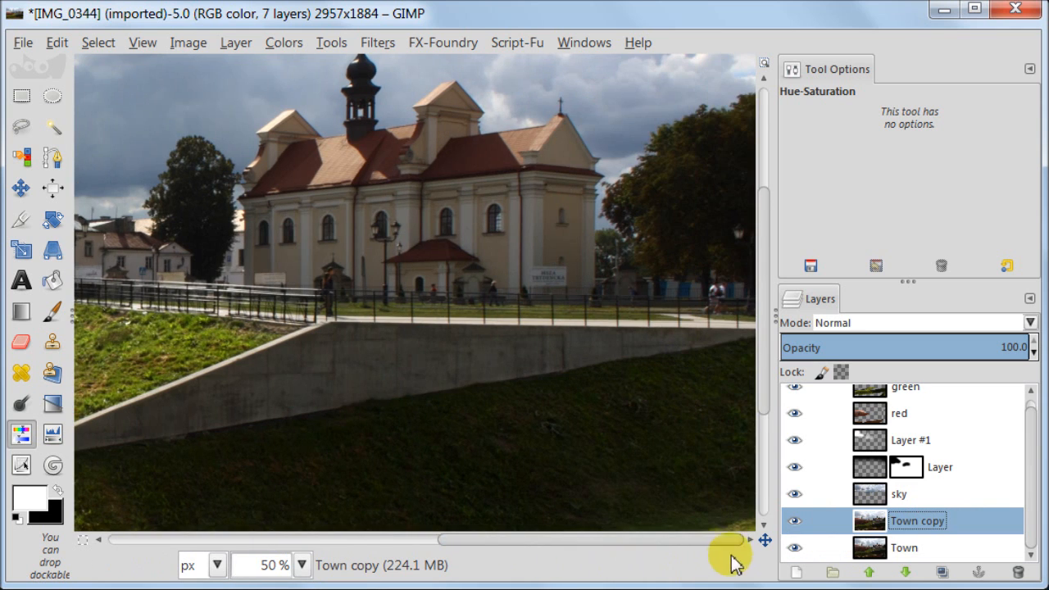
mouse_move(65, 151)
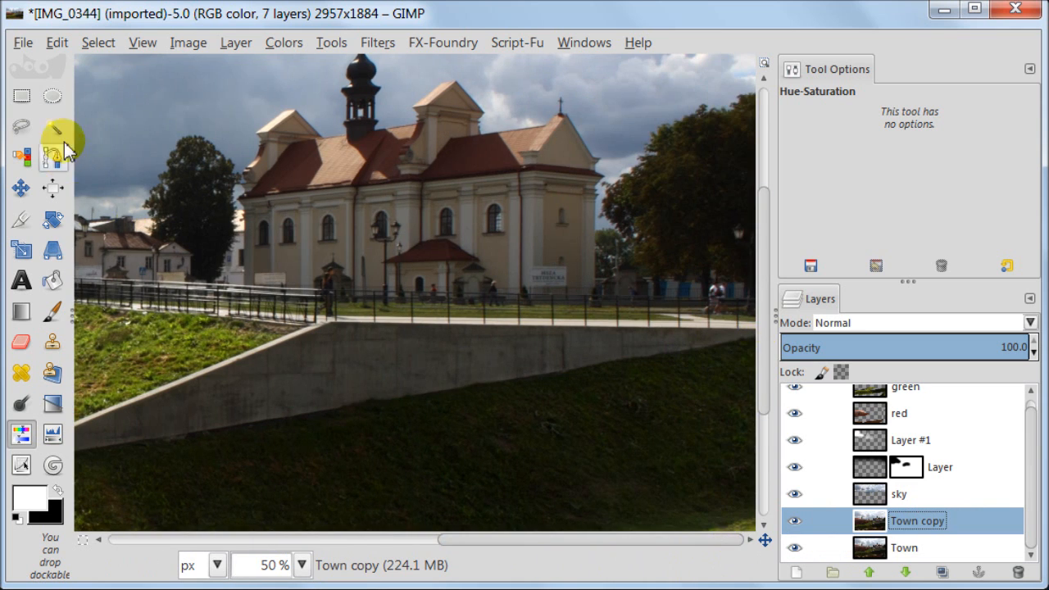
click(20, 126)
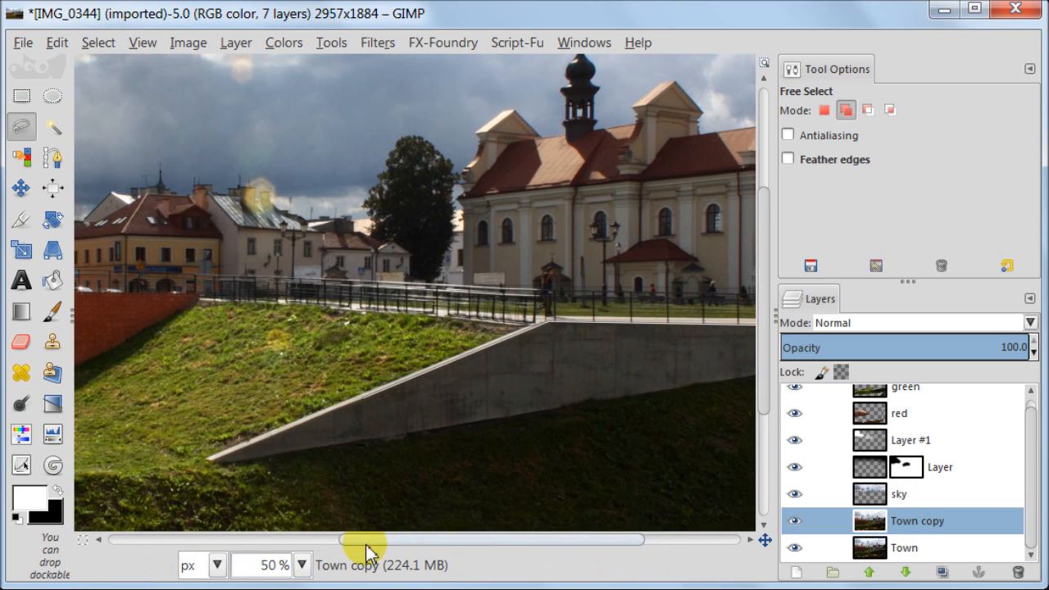
click(212, 461)
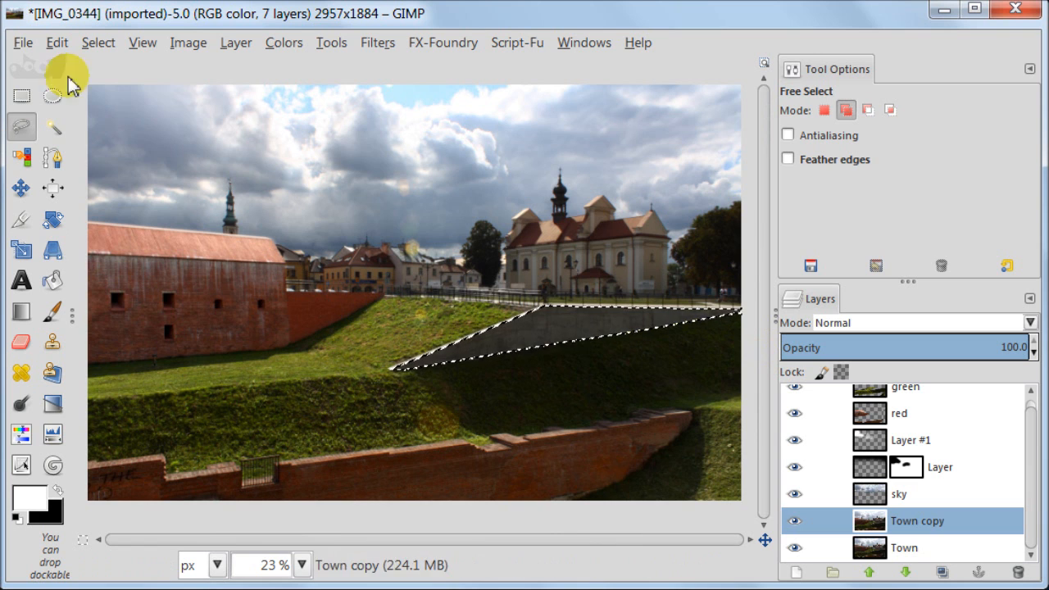
Feather the ramp selection by 30 px and paste it as a new layer named white
click(99, 42)
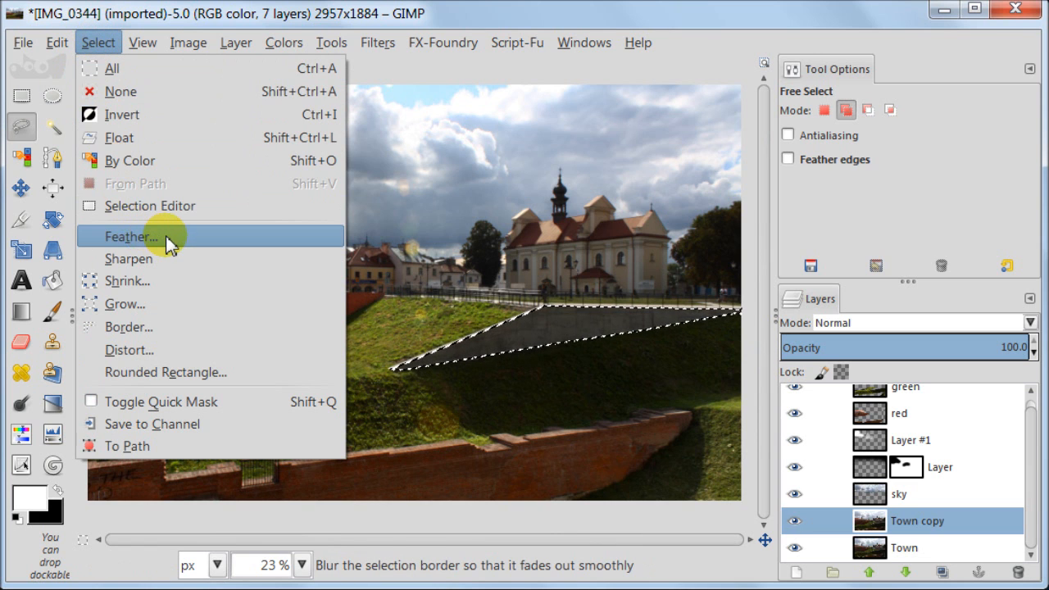
click(131, 236)
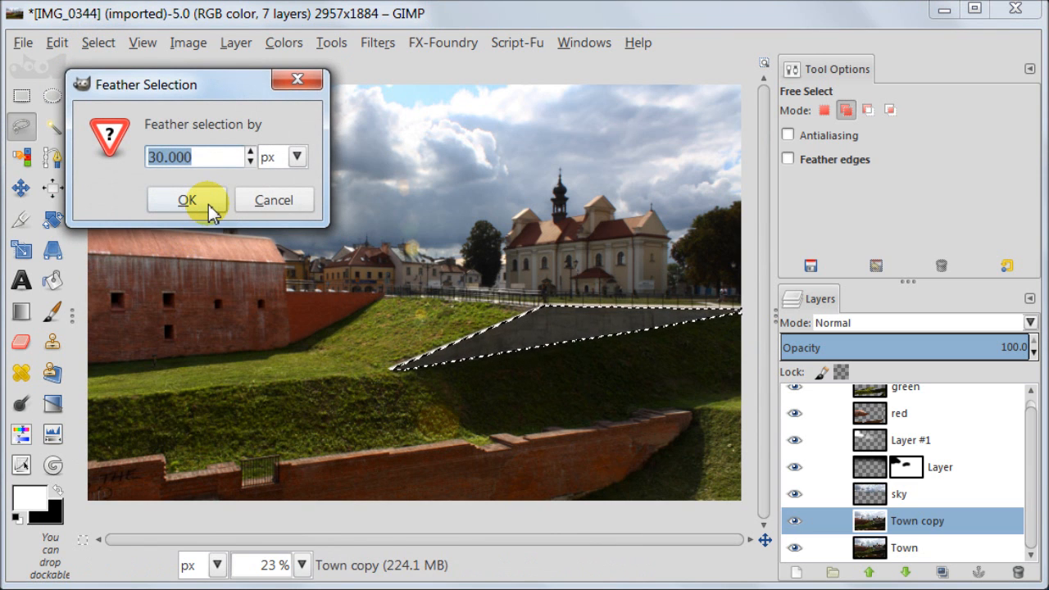
click(187, 200)
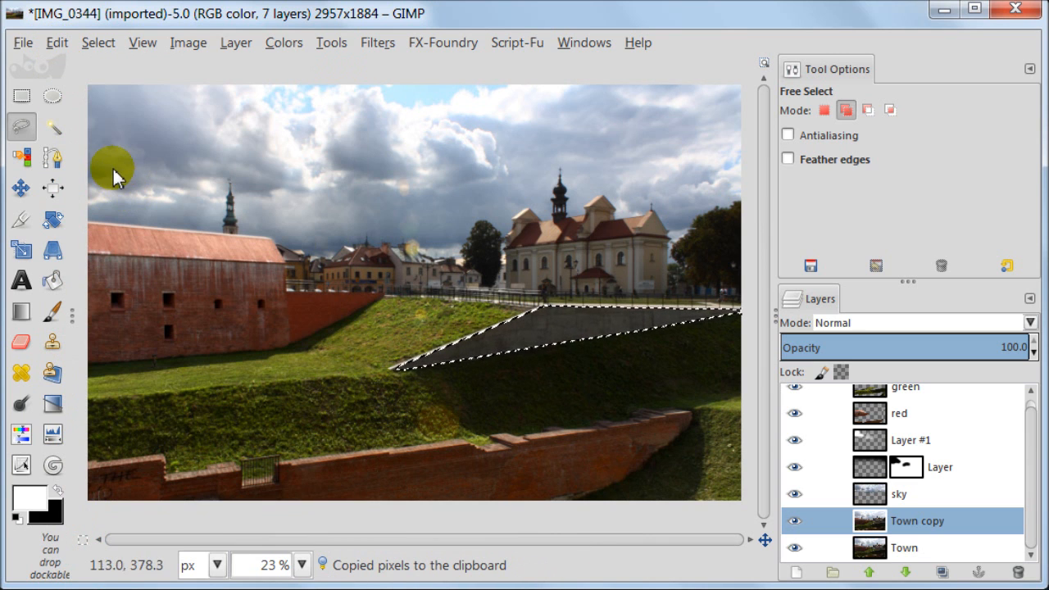
click(56, 43)
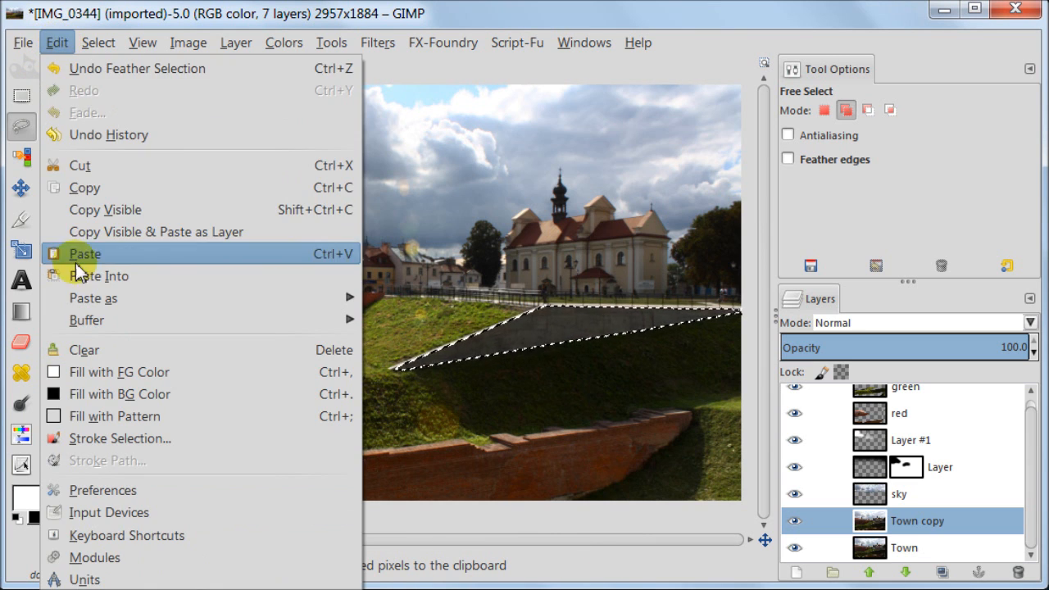
click(85, 253)
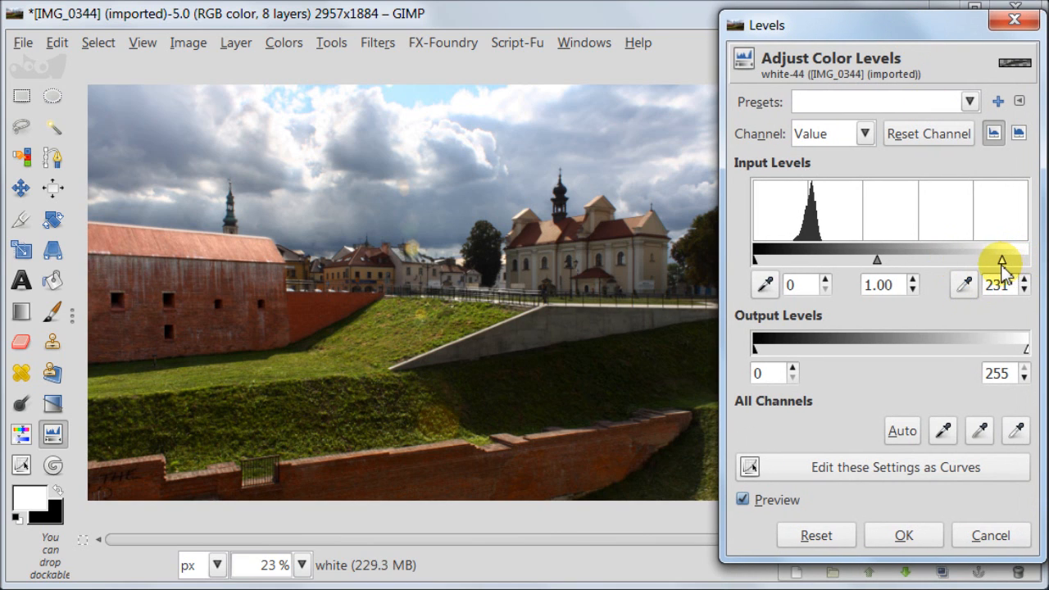
Brighten the ramp layer with levels 4 / 1.00 / 182, comparing the preview before applying
drag(1003, 260, 967, 261)
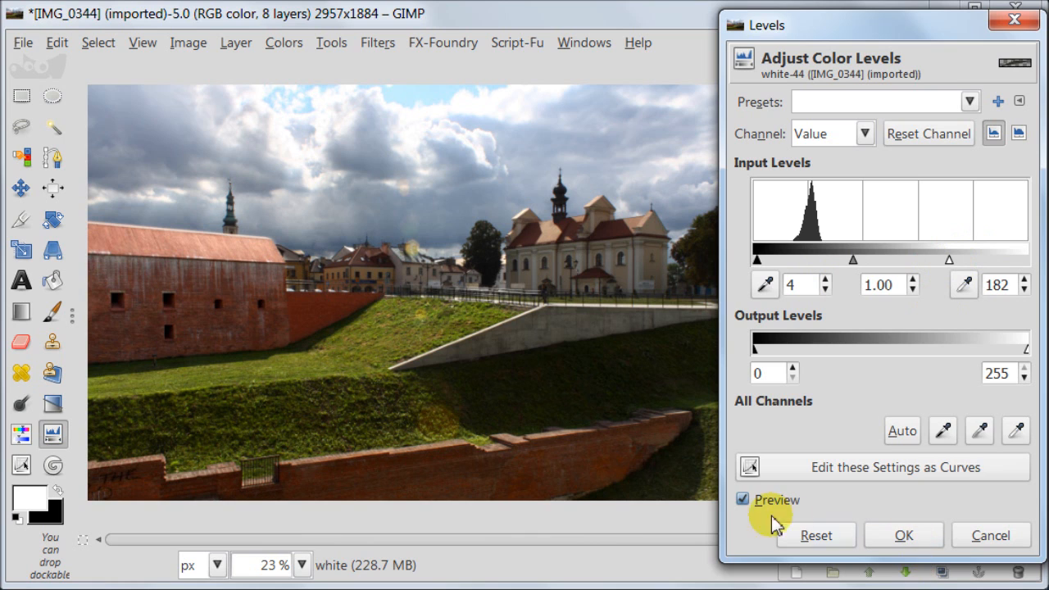
click(743, 499)
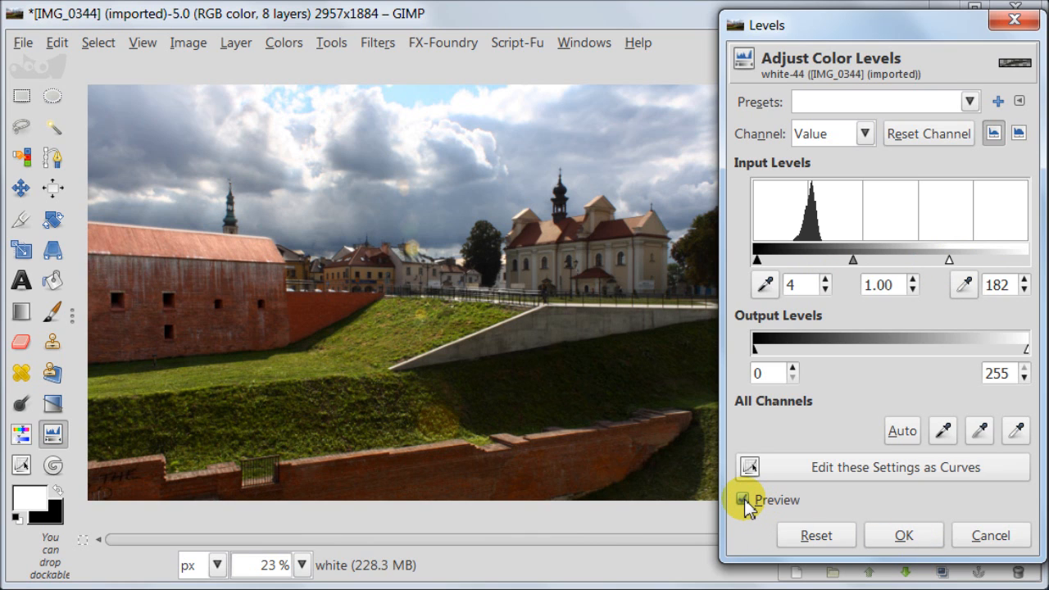
click(743, 500)
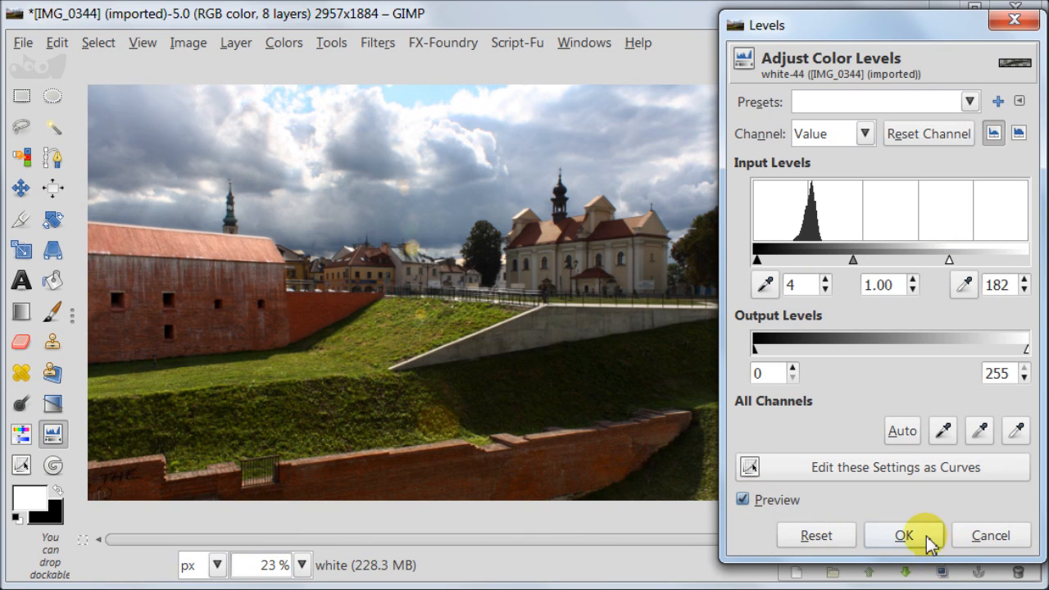
click(904, 534)
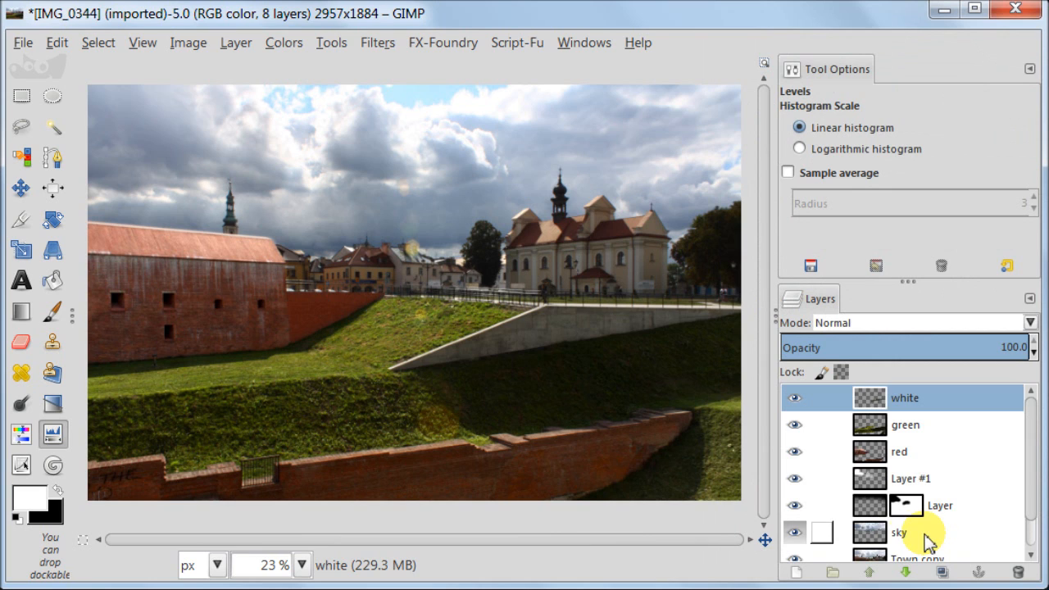
Activate the Town copy layer at 50% zoom with the Free Select tool ready
scroll(down, 3)
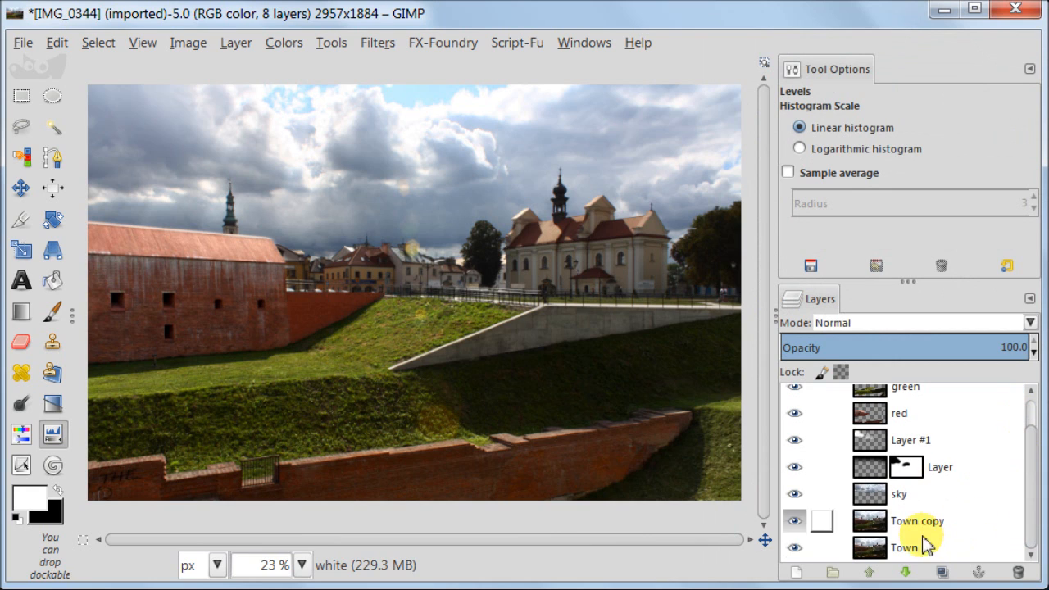
click(917, 521)
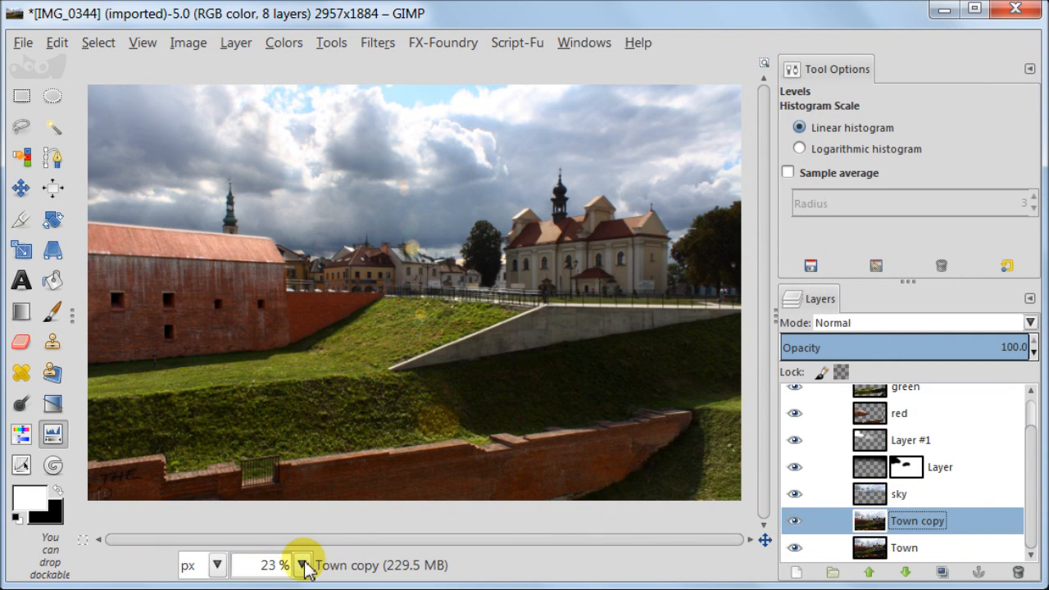
click(307, 566)
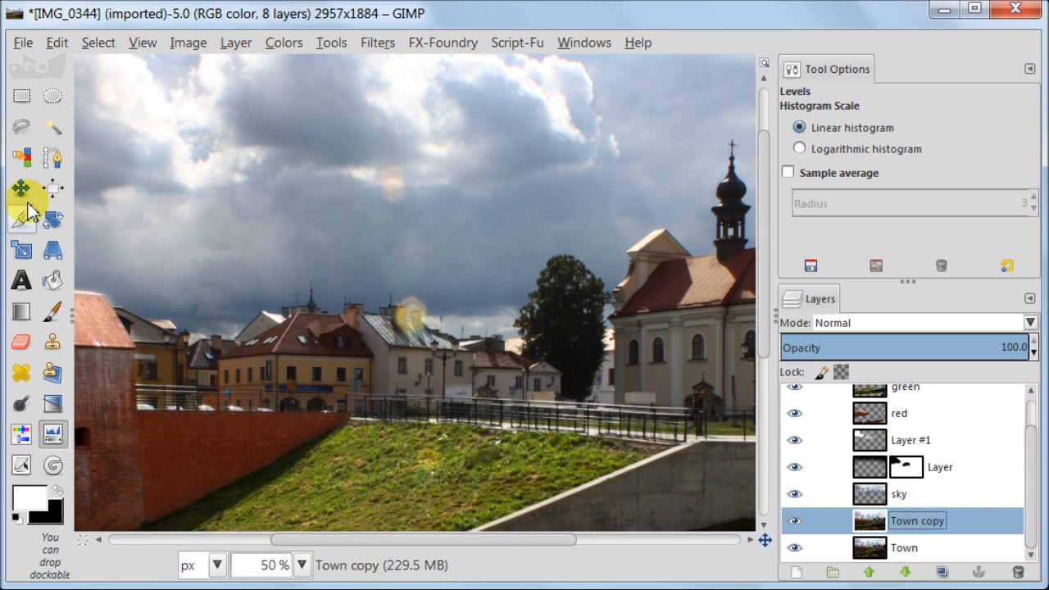
click(21, 128)
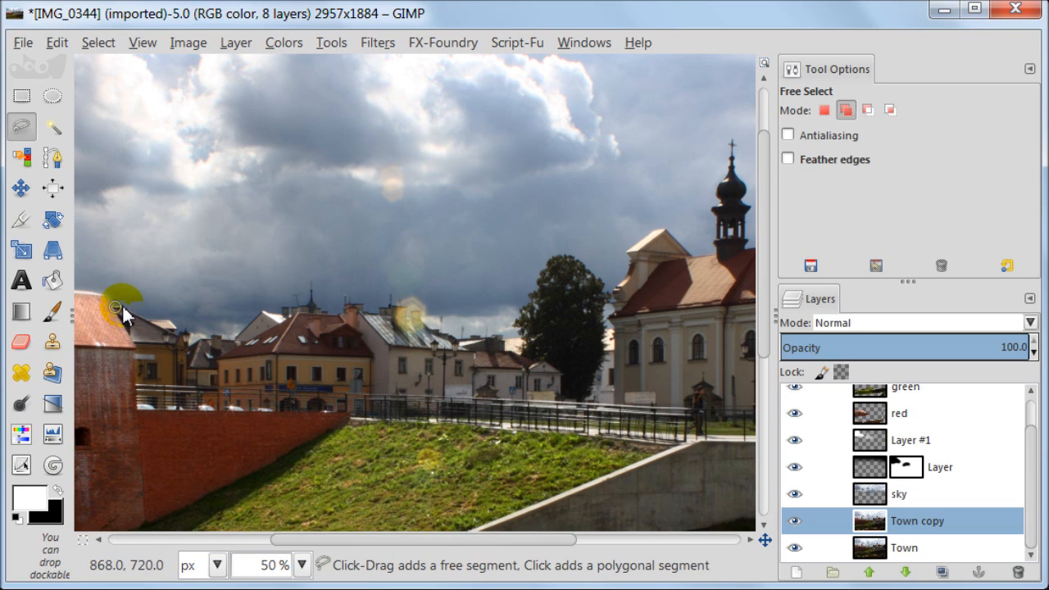
Trace a freehand outline from the left rooftops past the houses, tree, church roof and right-edge trees
click(167, 318)
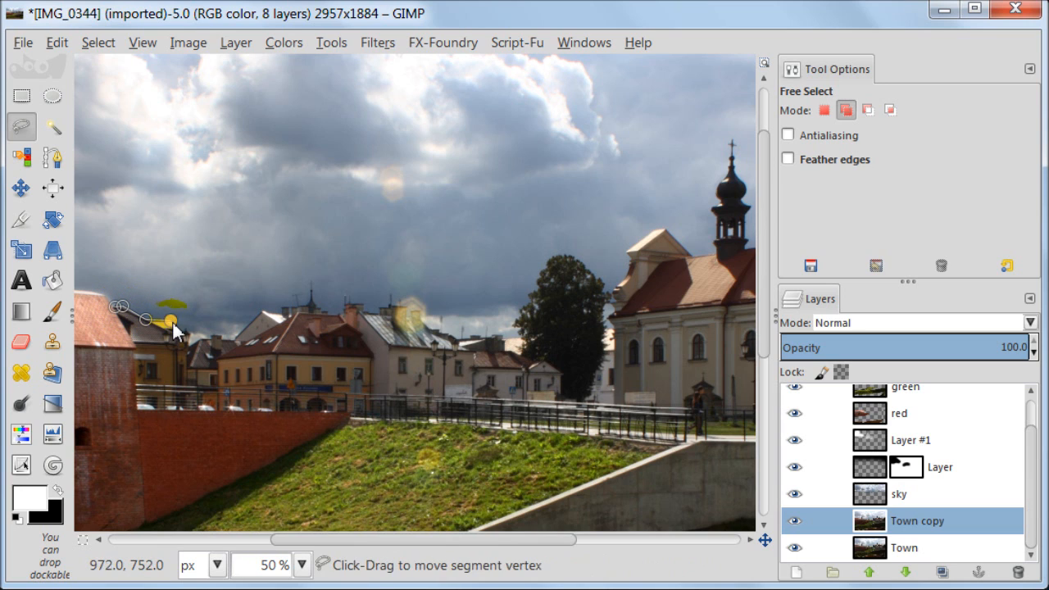
click(172, 331)
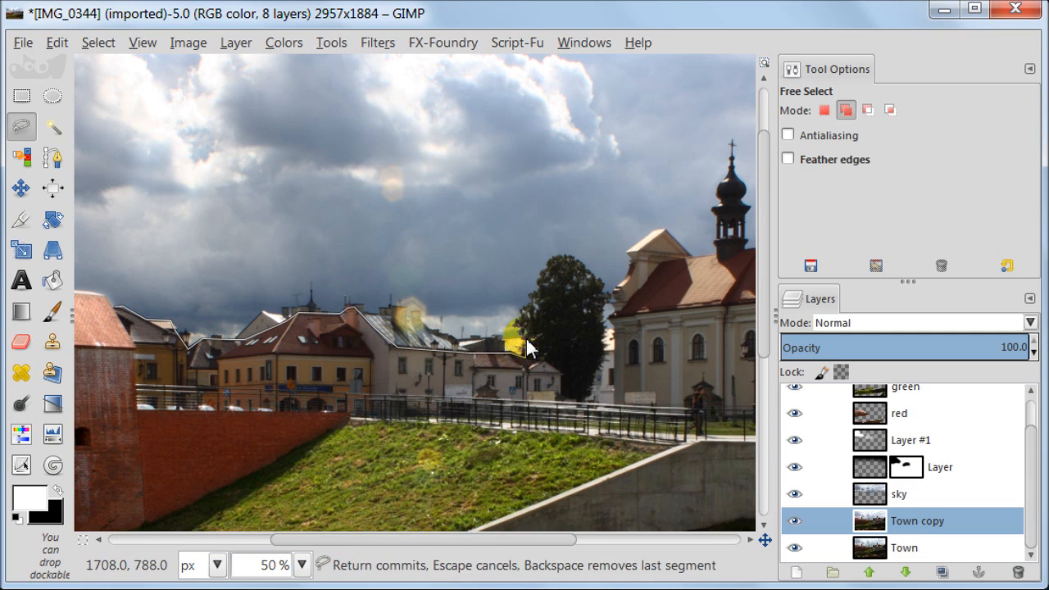
click(590, 394)
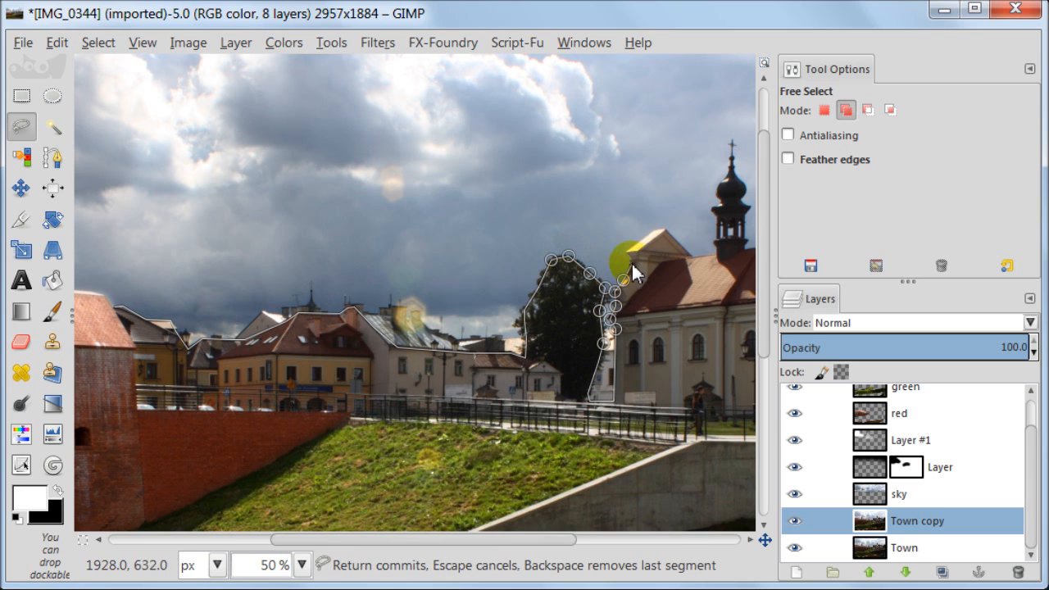
click(687, 261)
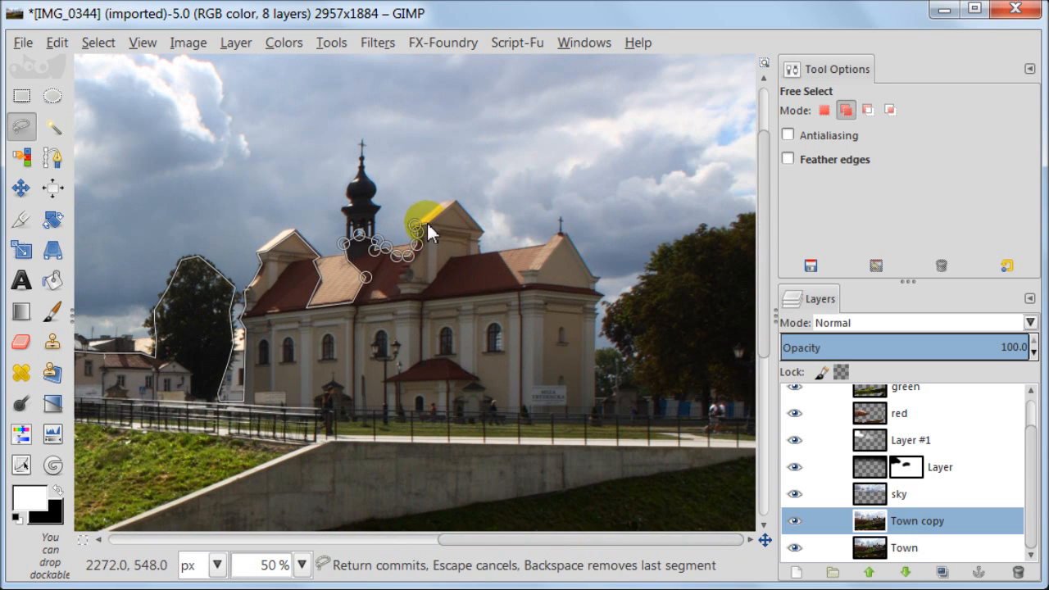
click(528, 285)
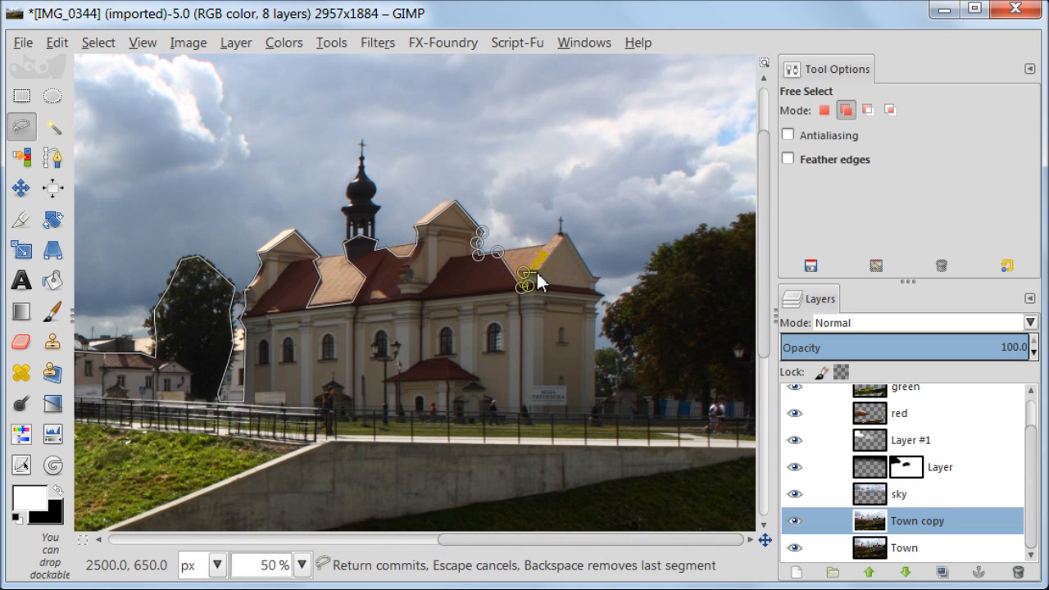
click(593, 352)
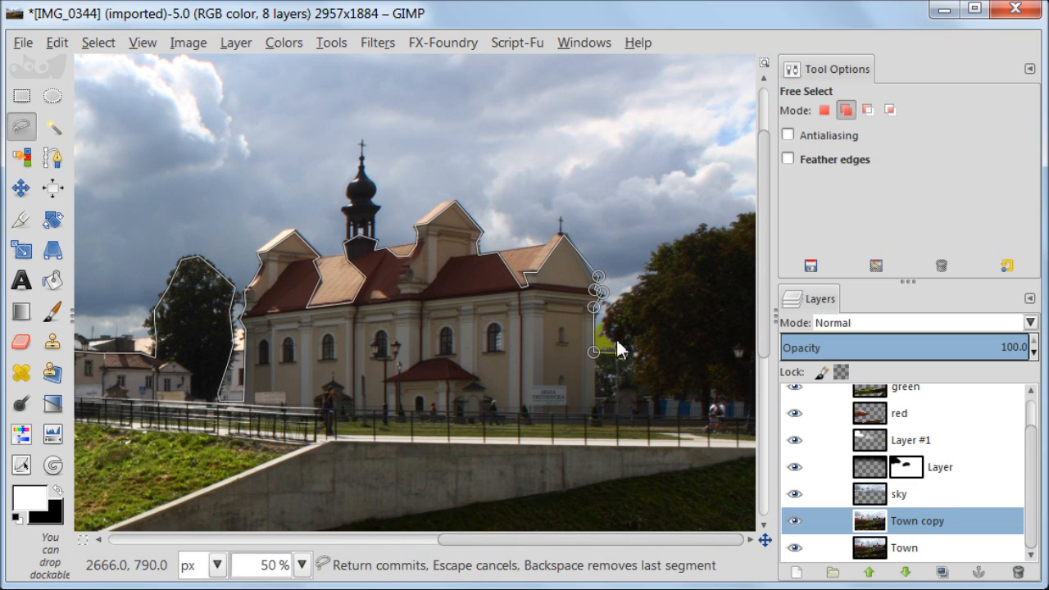
click(751, 220)
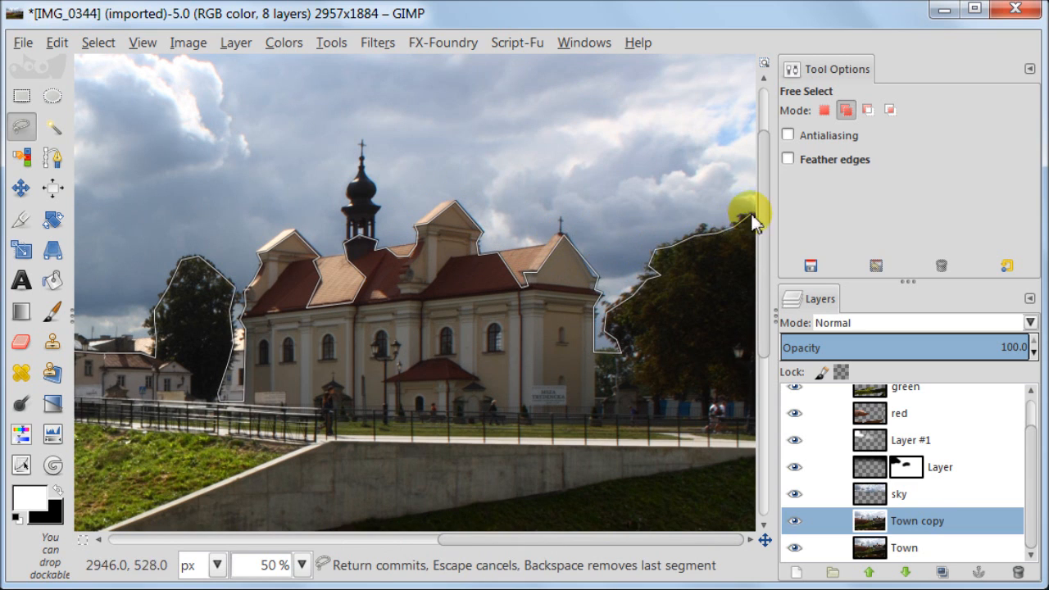
scroll(down, 3)
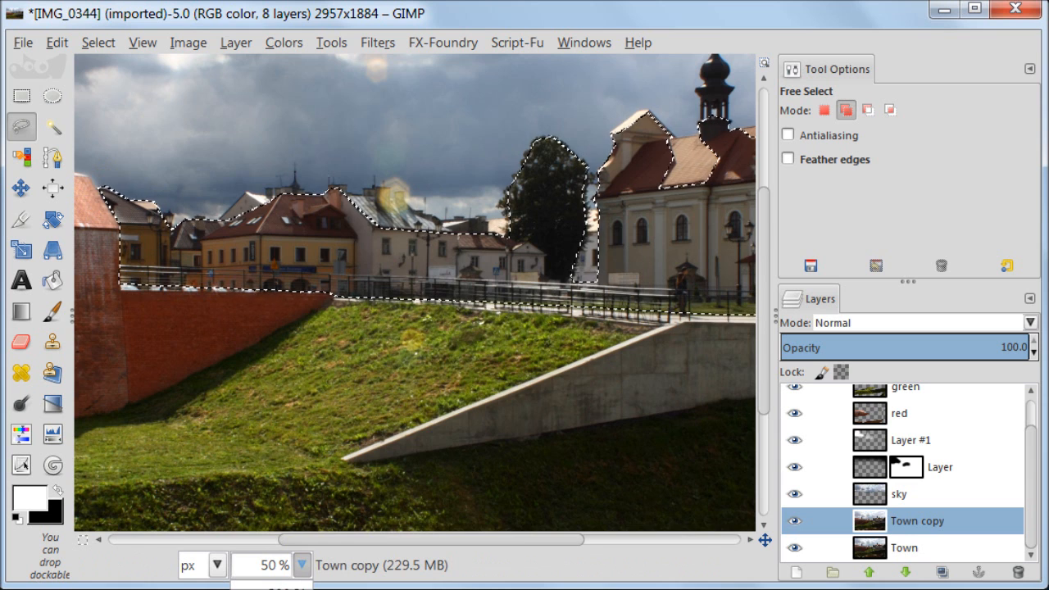
Feather the skyline selection by 30 px, copy it and paste it as the new house layer
click(99, 42)
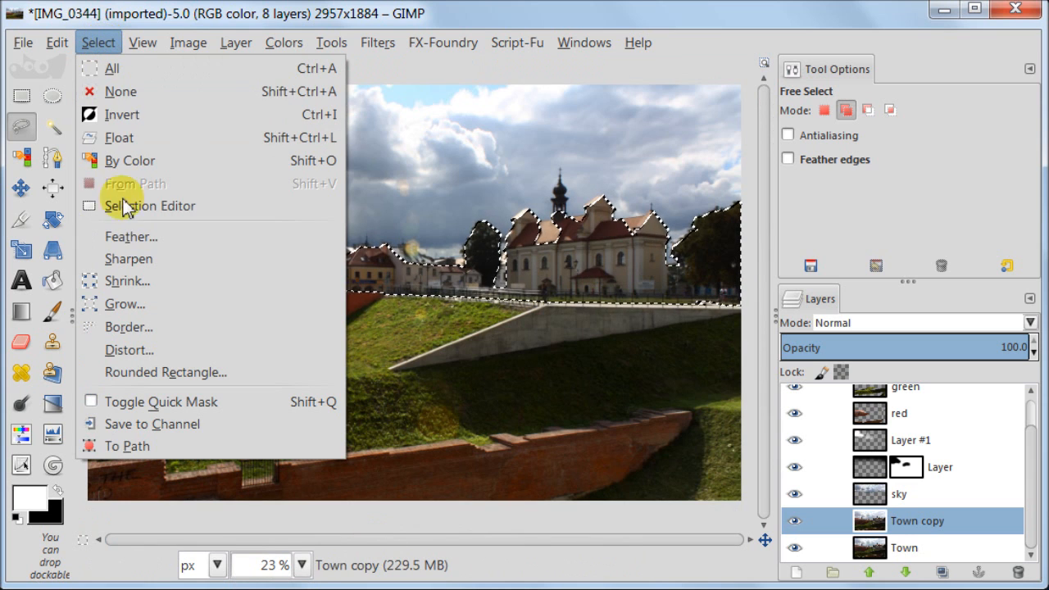
click(131, 236)
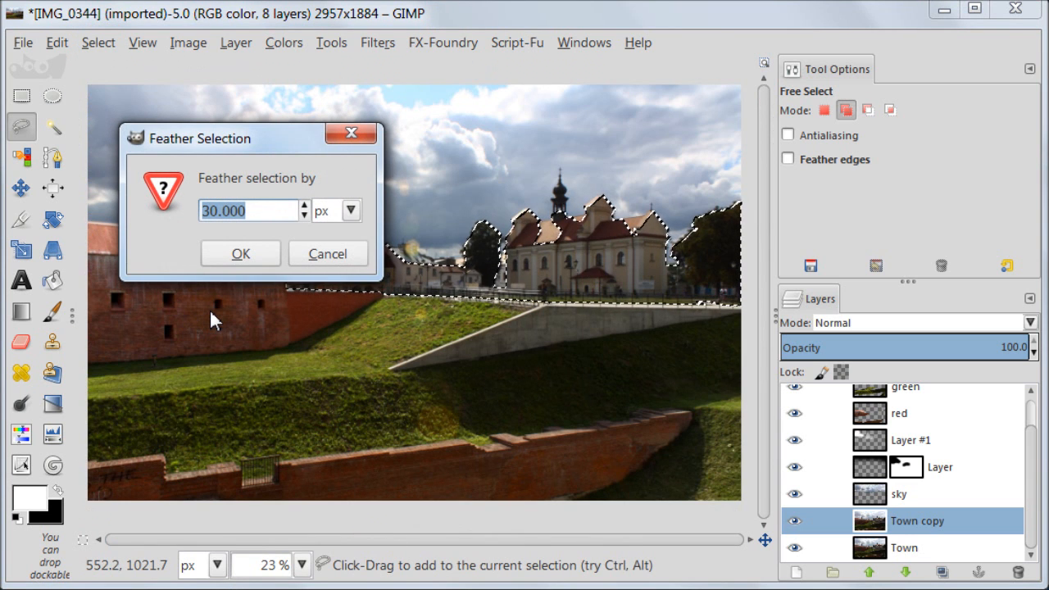
click(239, 253)
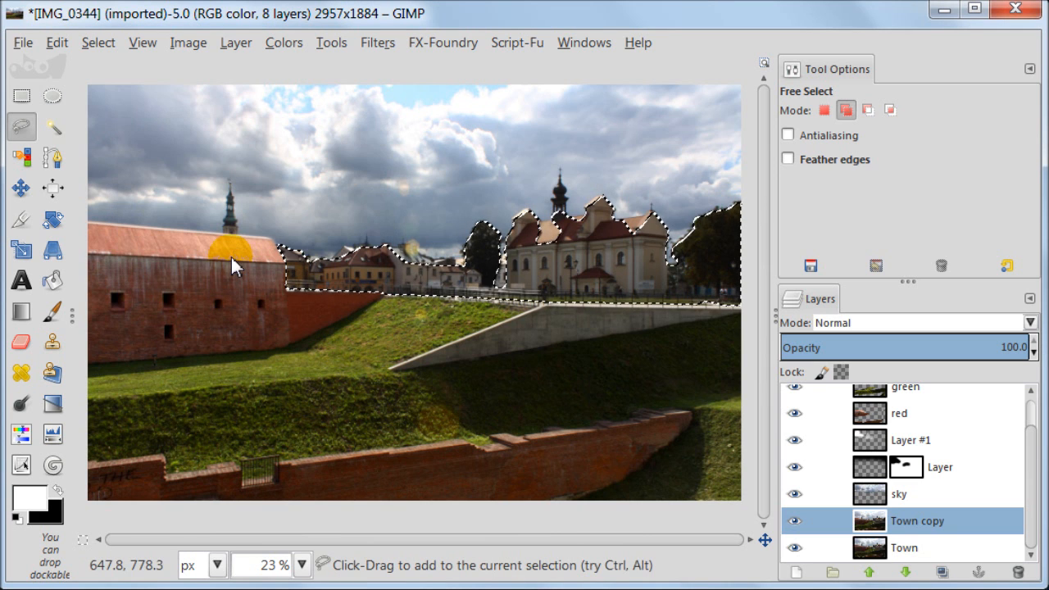
click(56, 43)
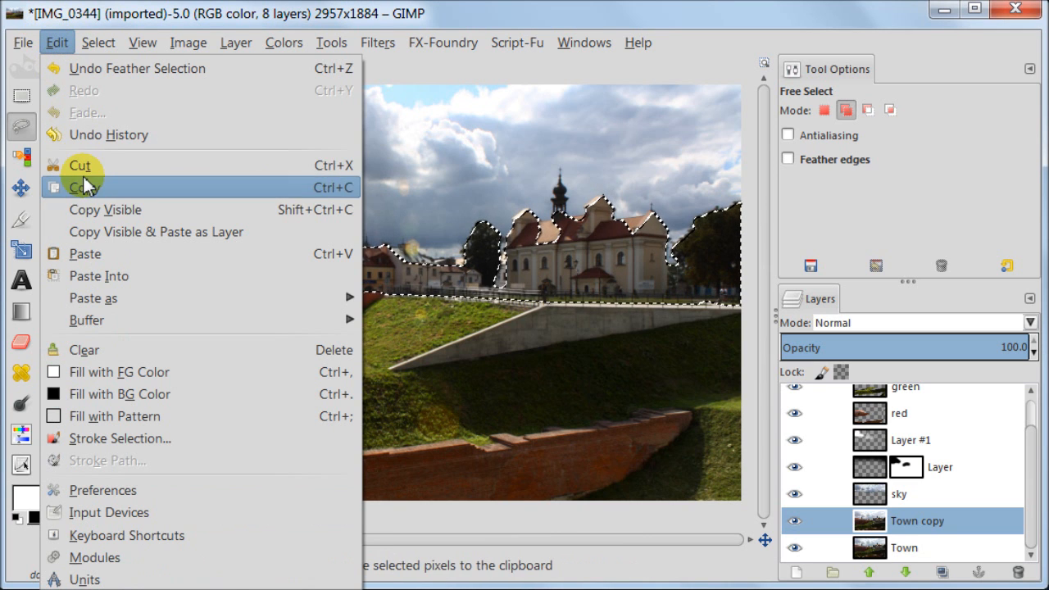
click(82, 187)
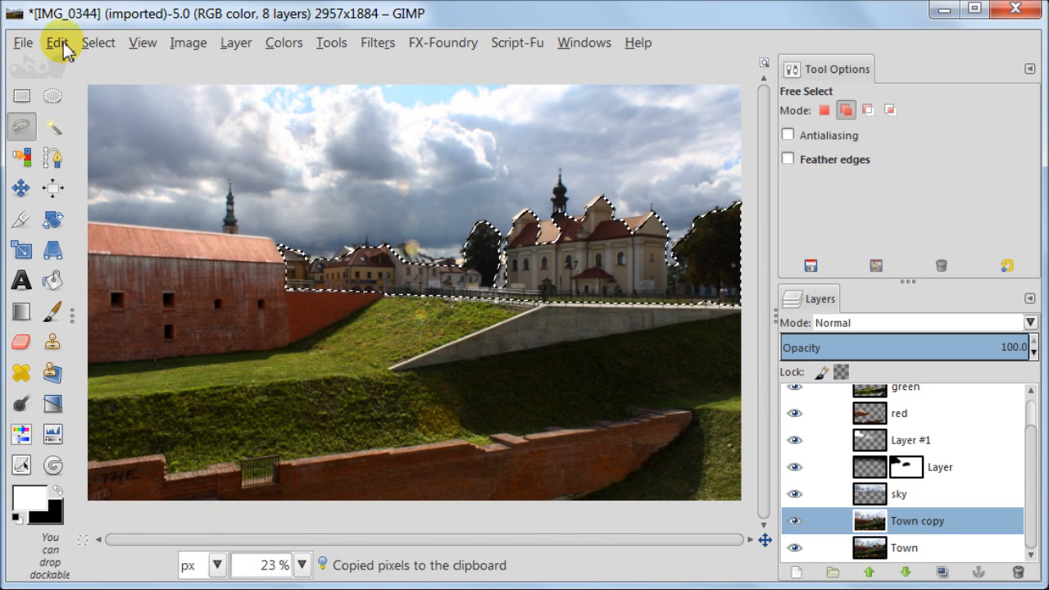
click(55, 42)
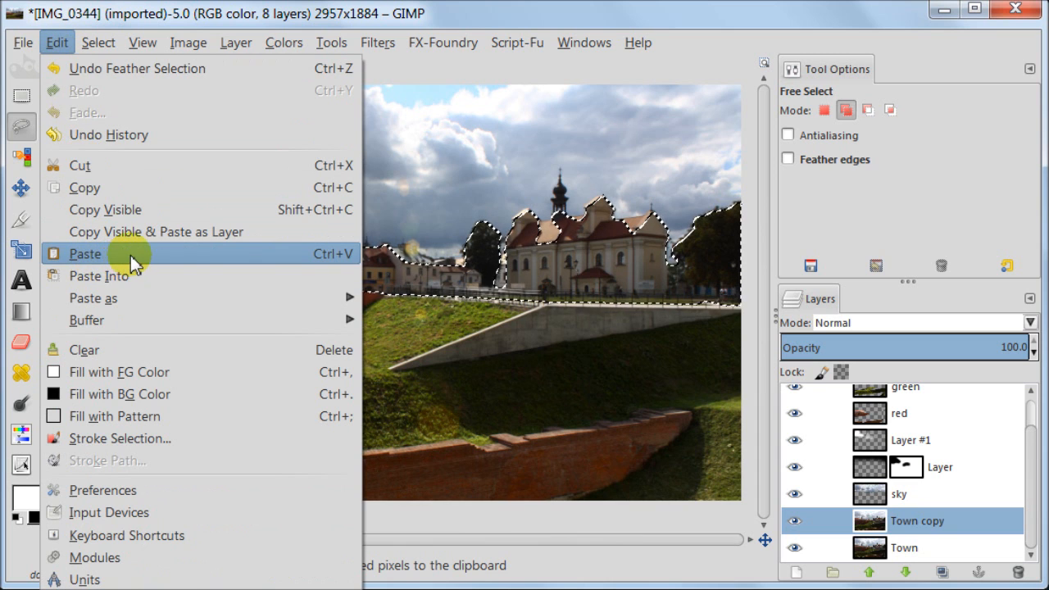
click(86, 253)
text(house)
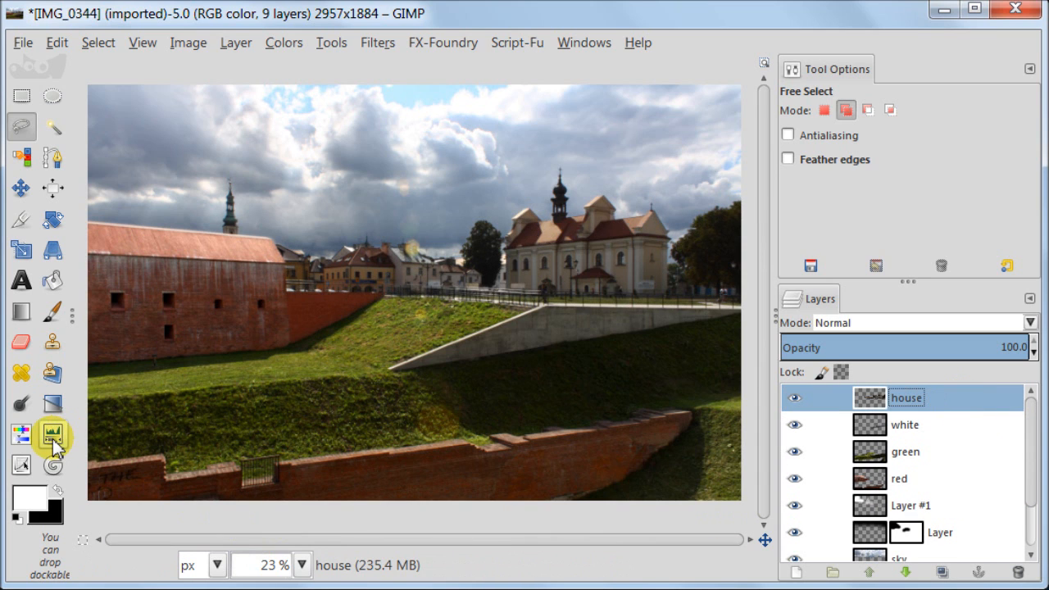
Adjust the house layer levels toward black 9, midtones 1.11, white near 224
click(52, 434)
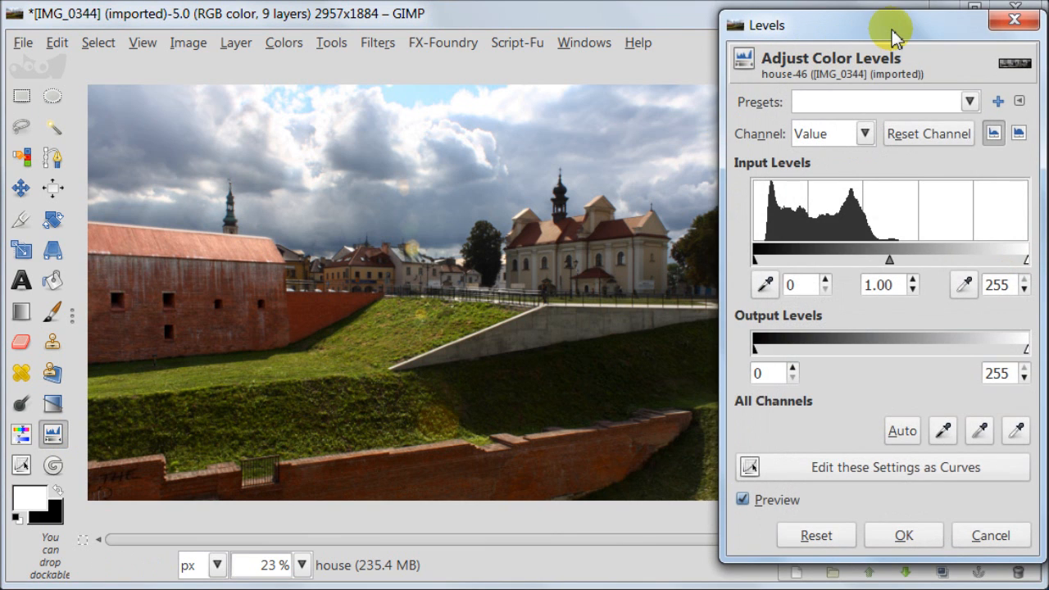
drag(882, 25, 172, 20)
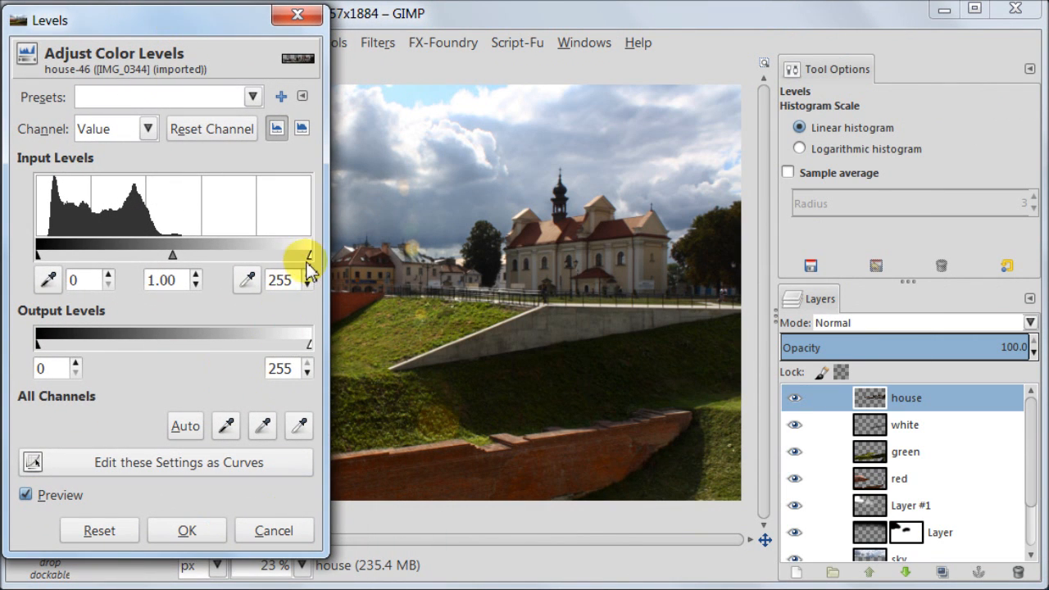
drag(310, 255, 297, 256)
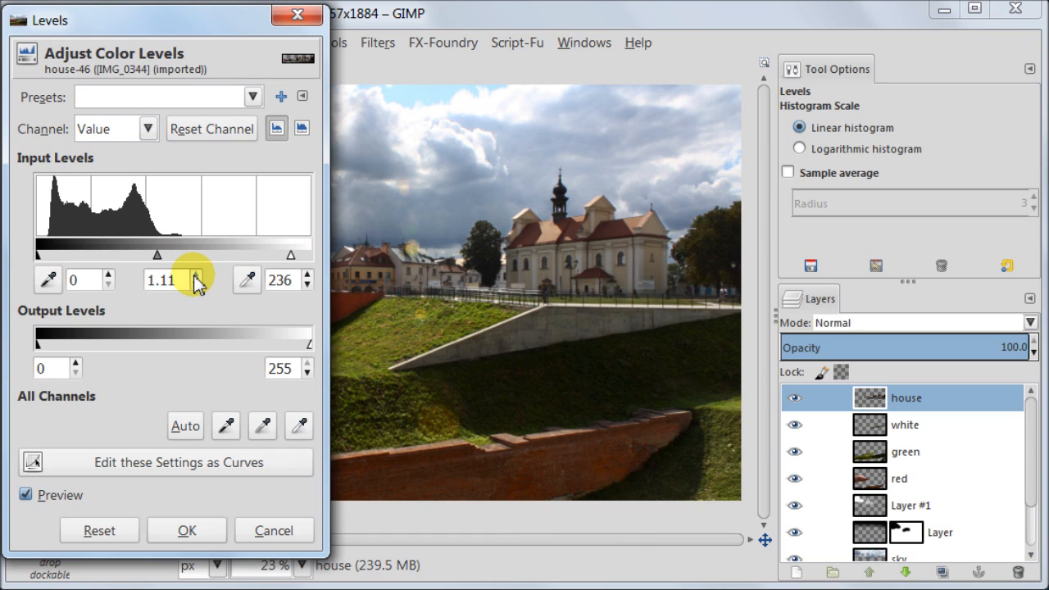
click(308, 273)
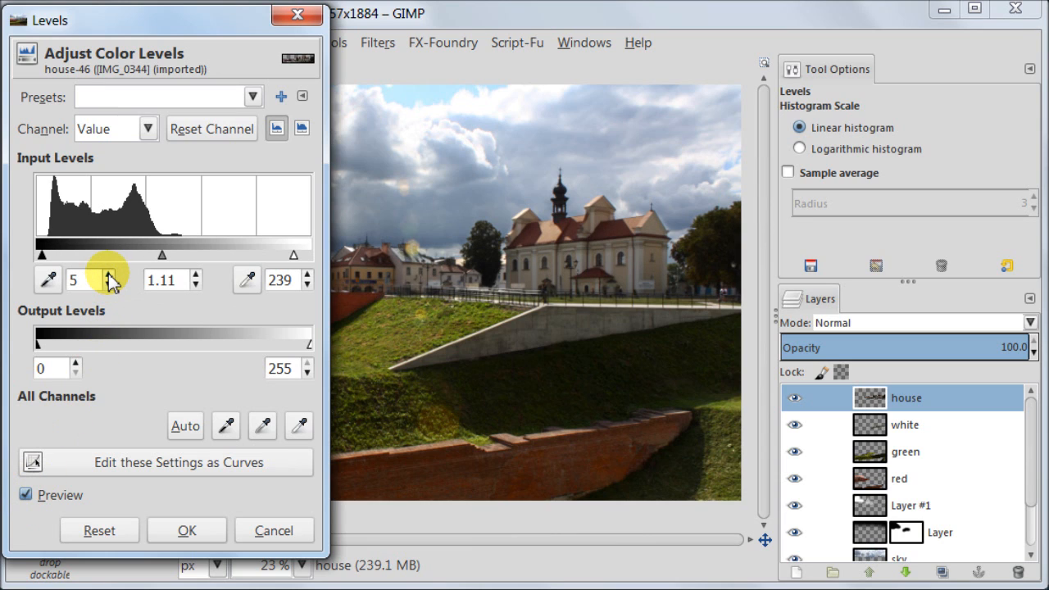
drag(310, 256, 285, 256)
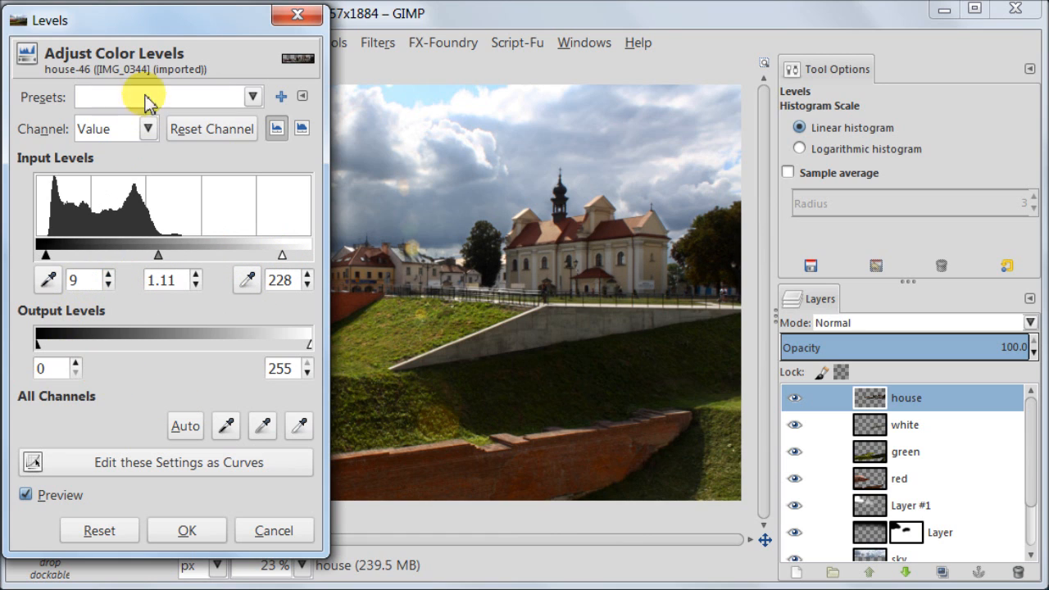
click(26, 495)
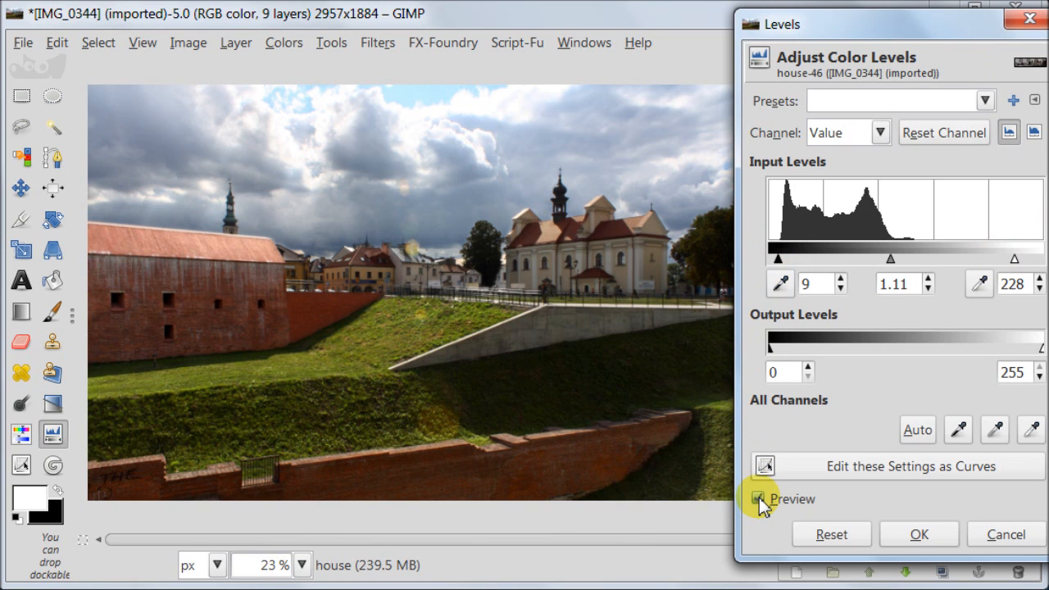
Compare the preview, lower the white point a little more and apply the levels
click(758, 498)
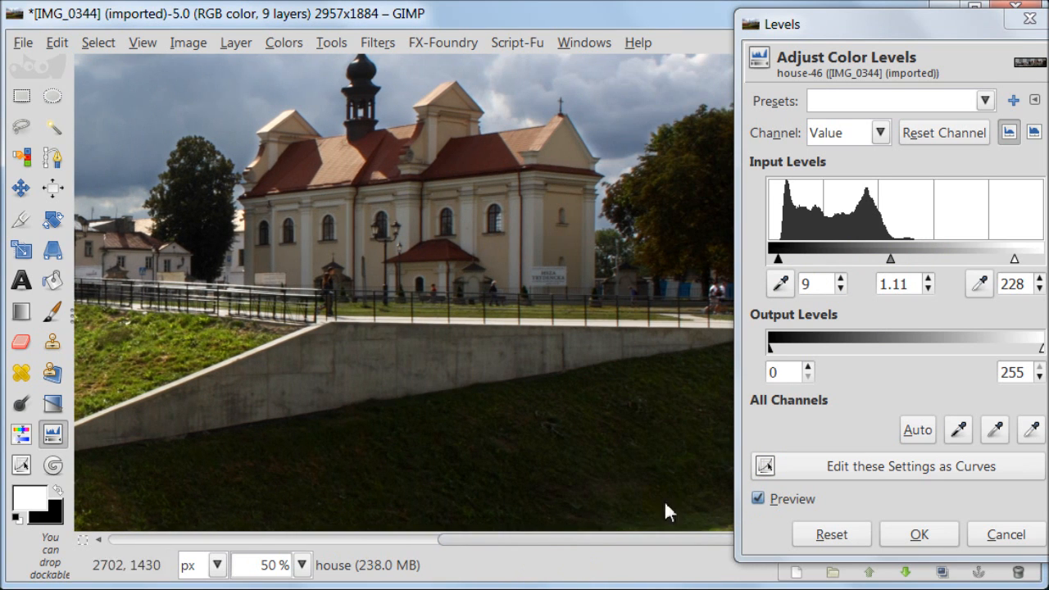
click(758, 499)
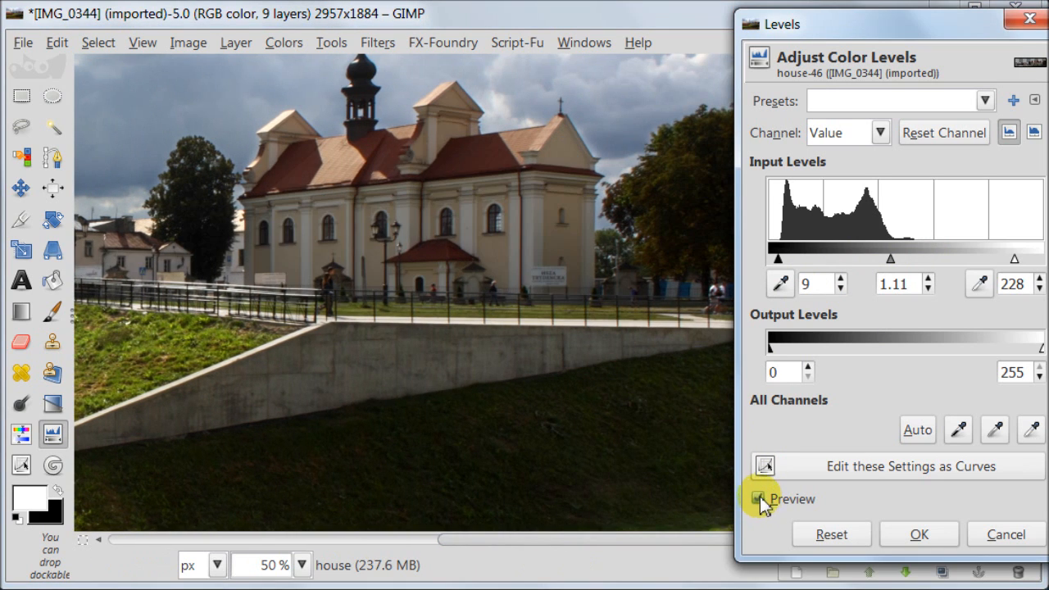
click(1039, 288)
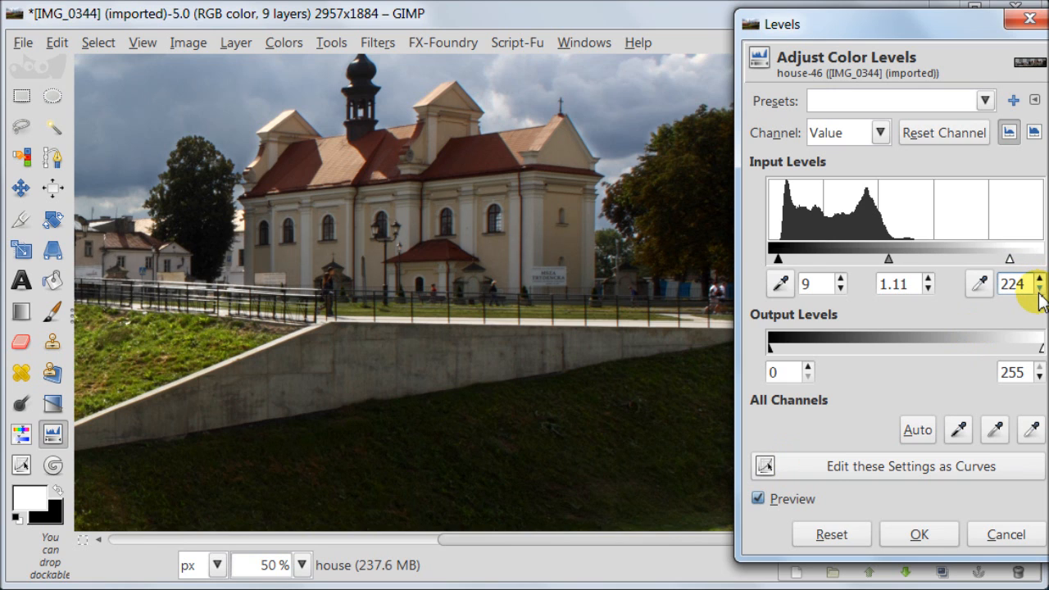
click(1039, 289)
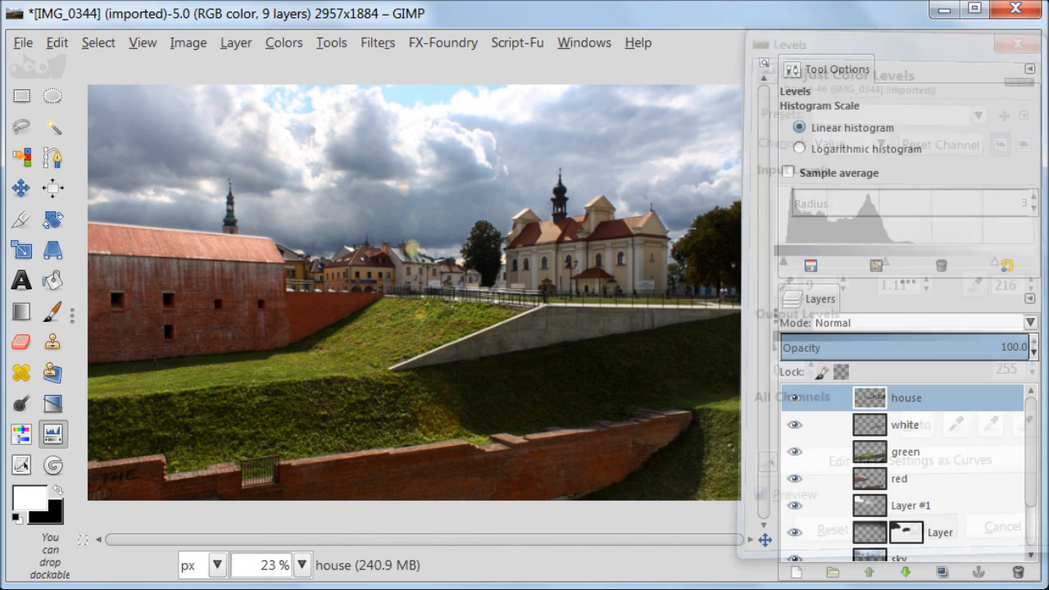
click(1017, 44)
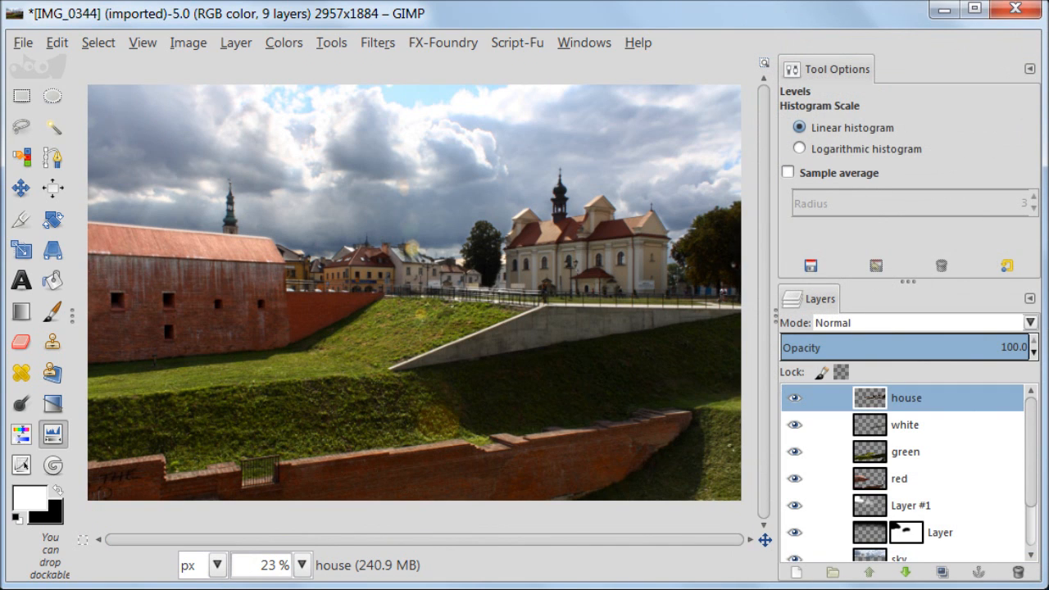
mouse_move(73, 292)
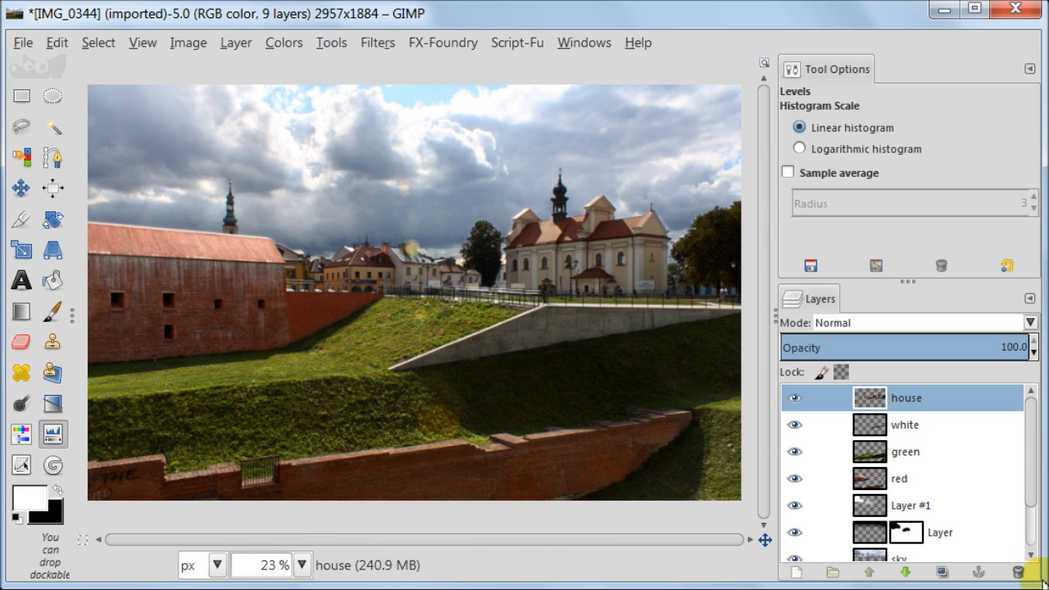
Toggle the red wall layer's visibility to judge its effect on the left wall
scroll(down, 3)
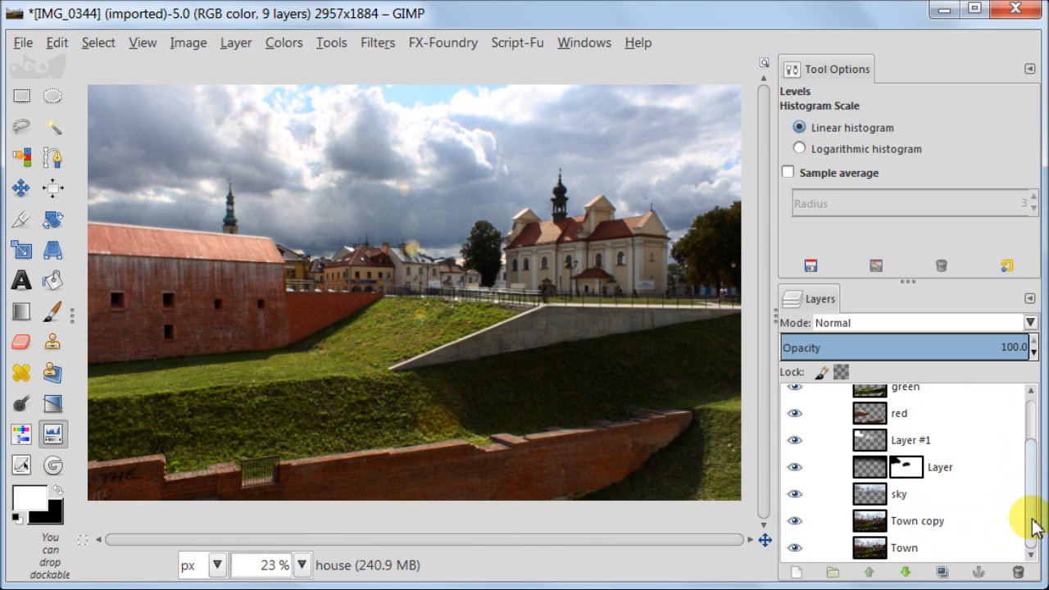
click(869, 413)
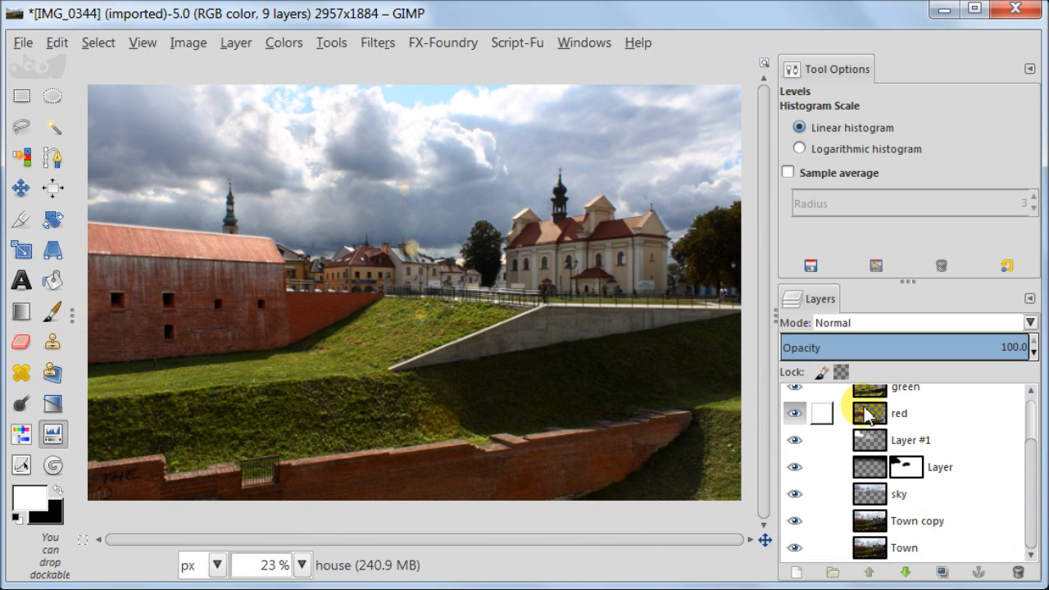
click(898, 414)
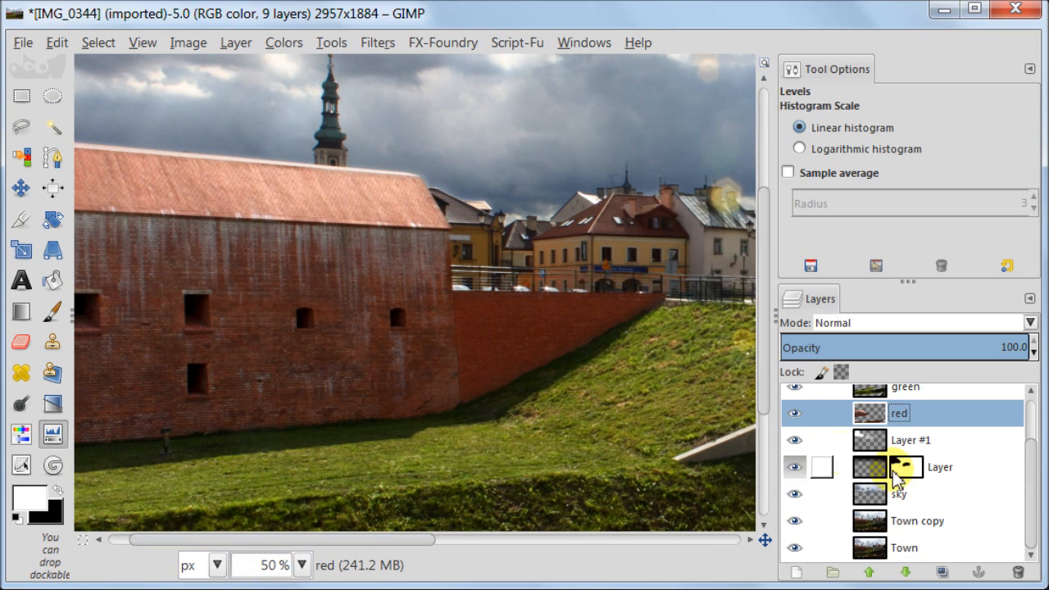
click(793, 414)
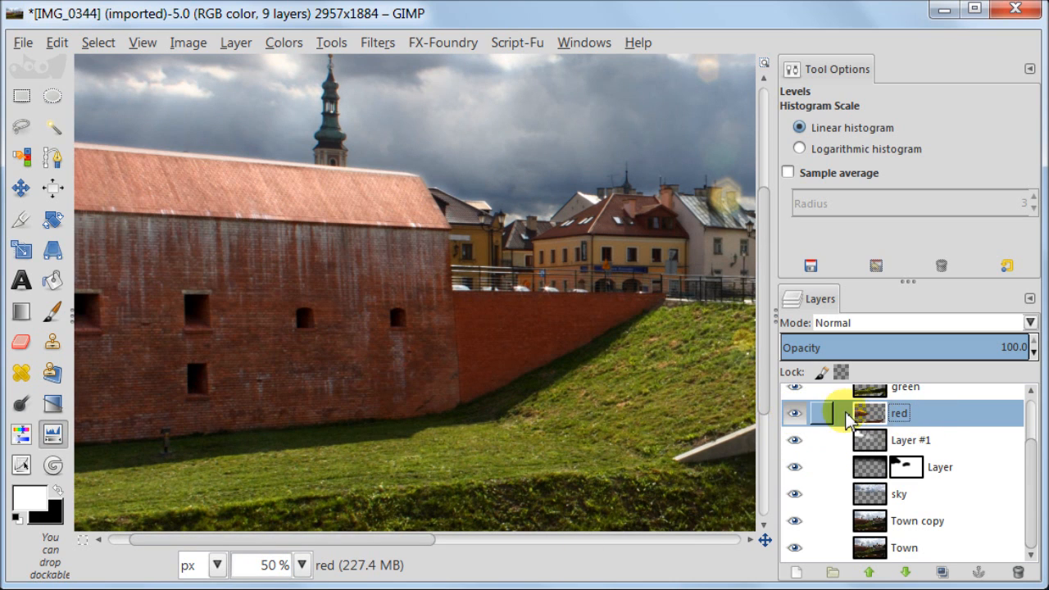
Add a white full-opacity layer mask to the red wall layer
right_click(869, 413)
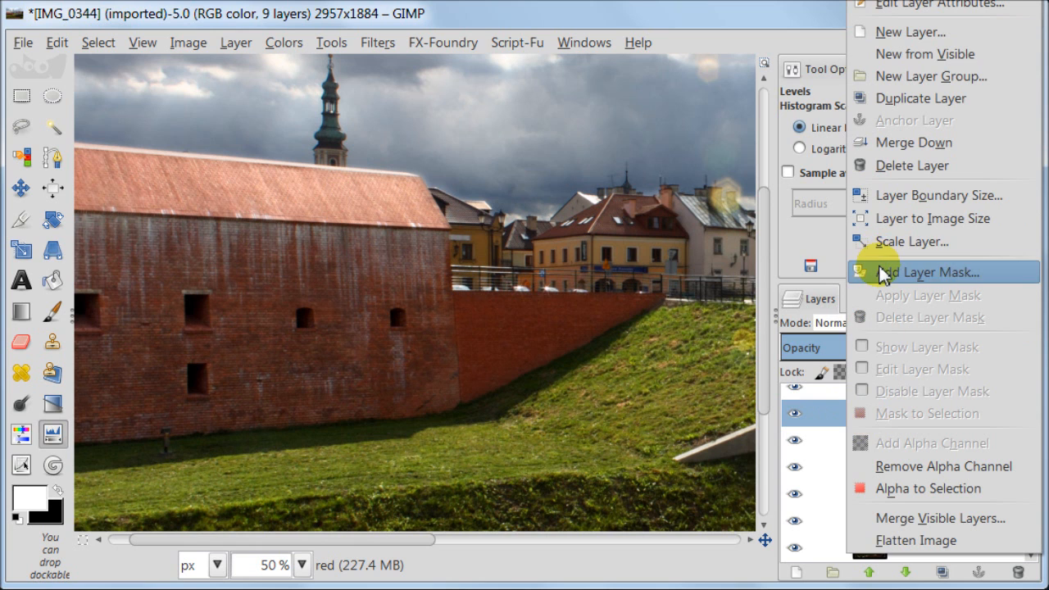
click(928, 273)
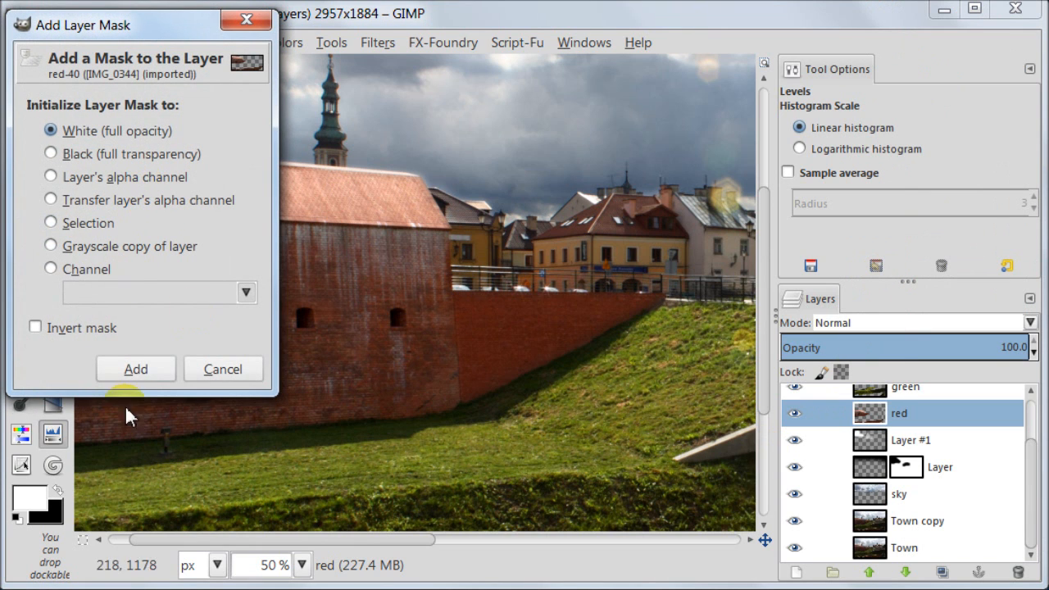
click(134, 369)
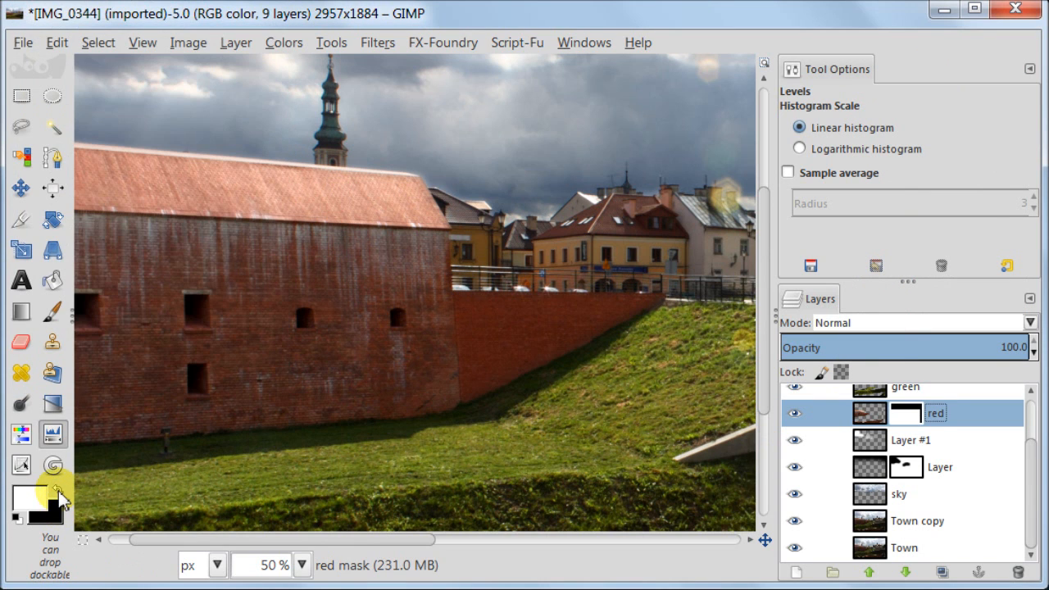
mouse_move(52, 312)
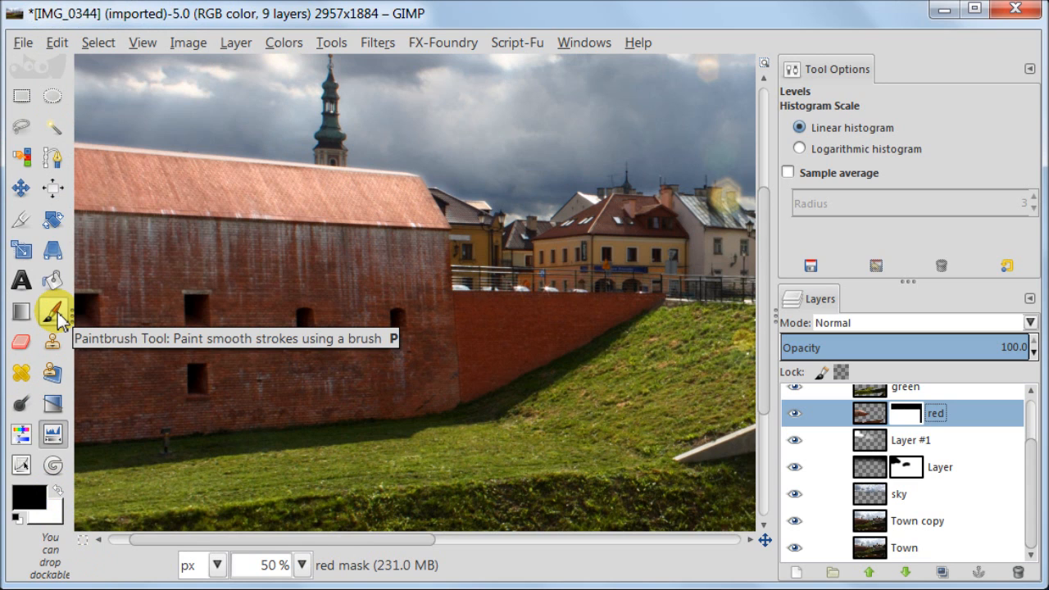
Paint black with a smaller soft paintbrush along the roofline on the red layer mask to fade the halo
click(52, 310)
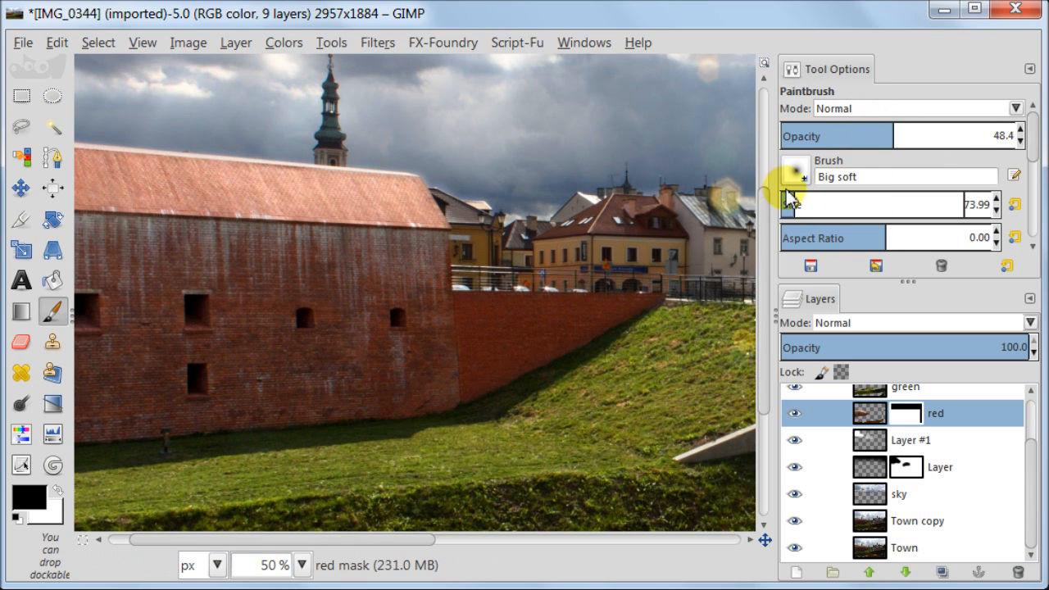
click(905, 413)
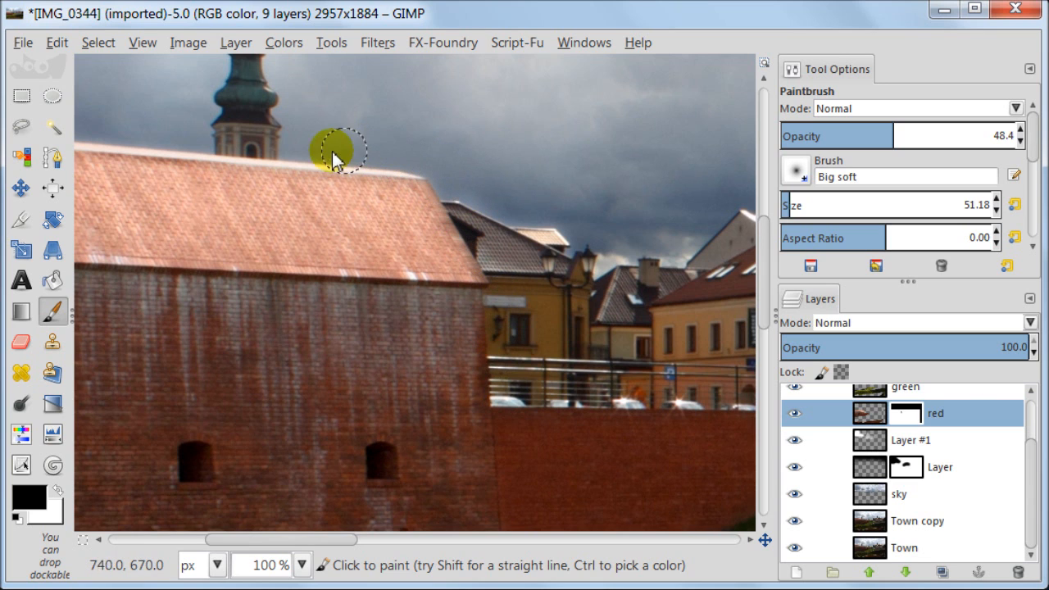
click(807, 413)
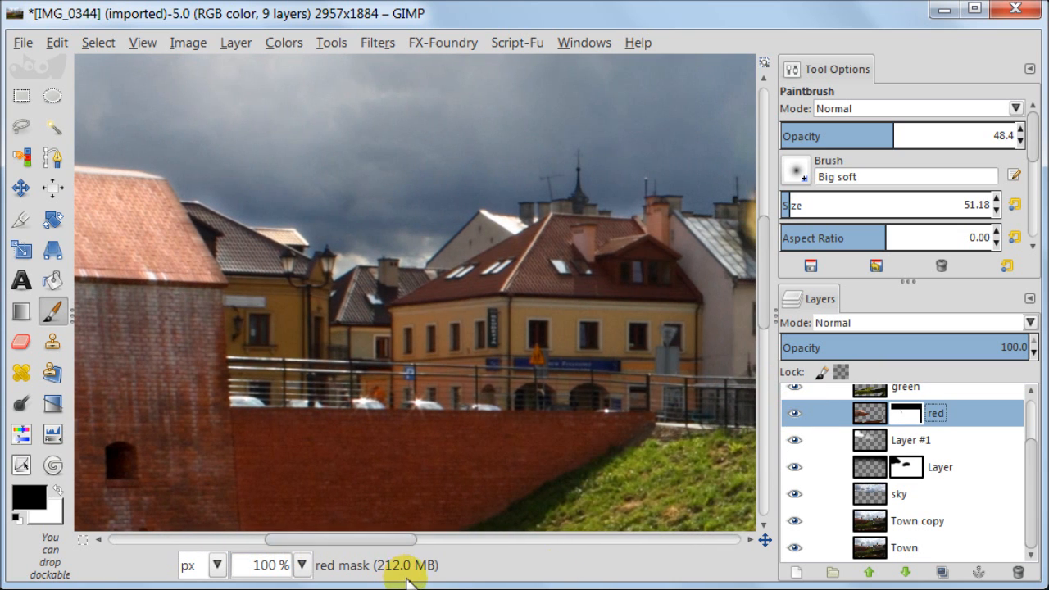
click(794, 413)
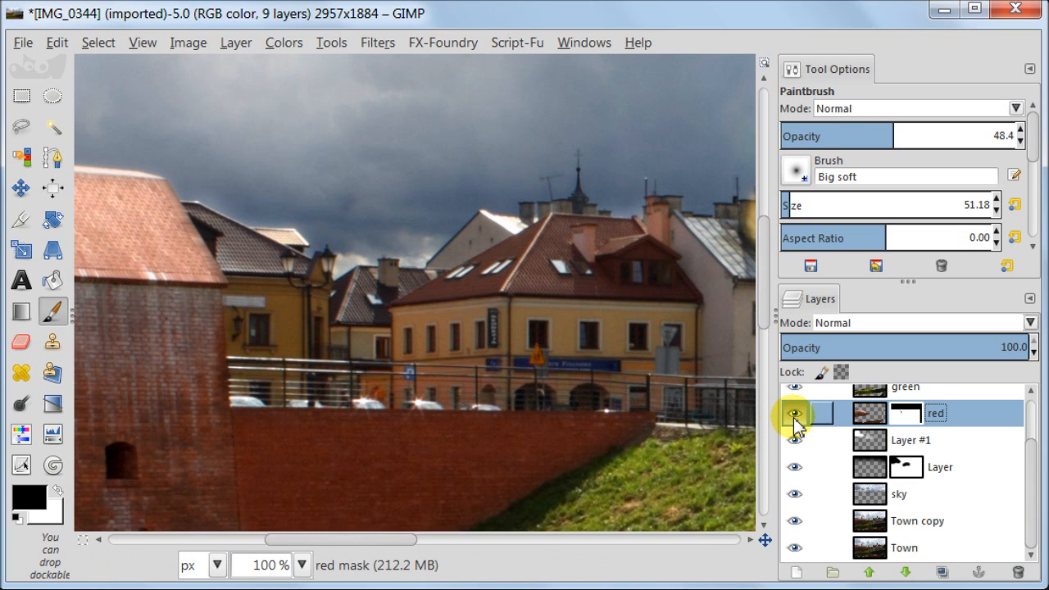
mouse_move(549, 369)
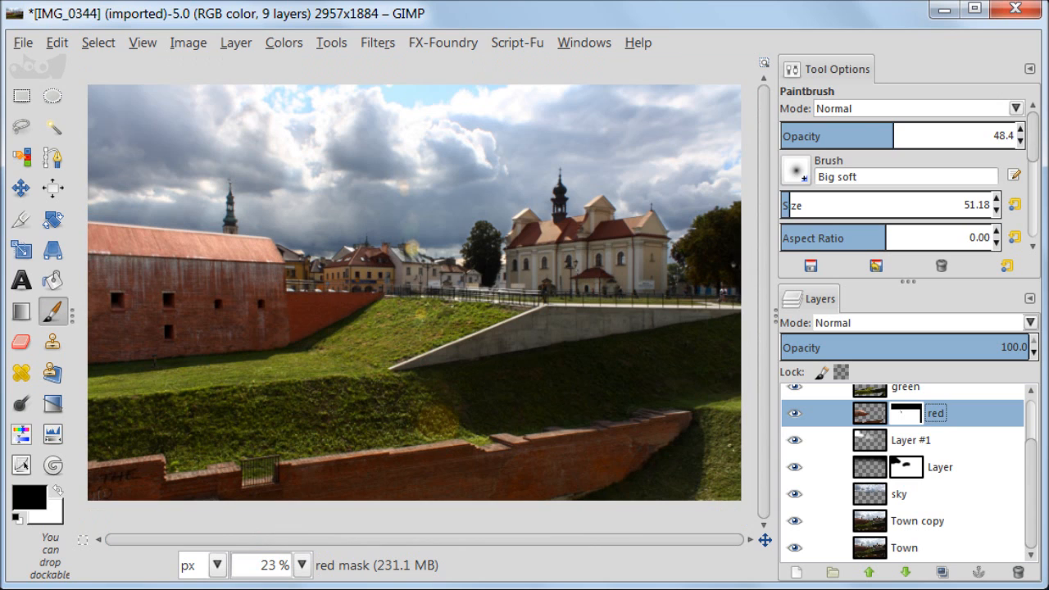
Create a new transparent layer set to Overlay mode at reduced opacity
scroll(up, 3)
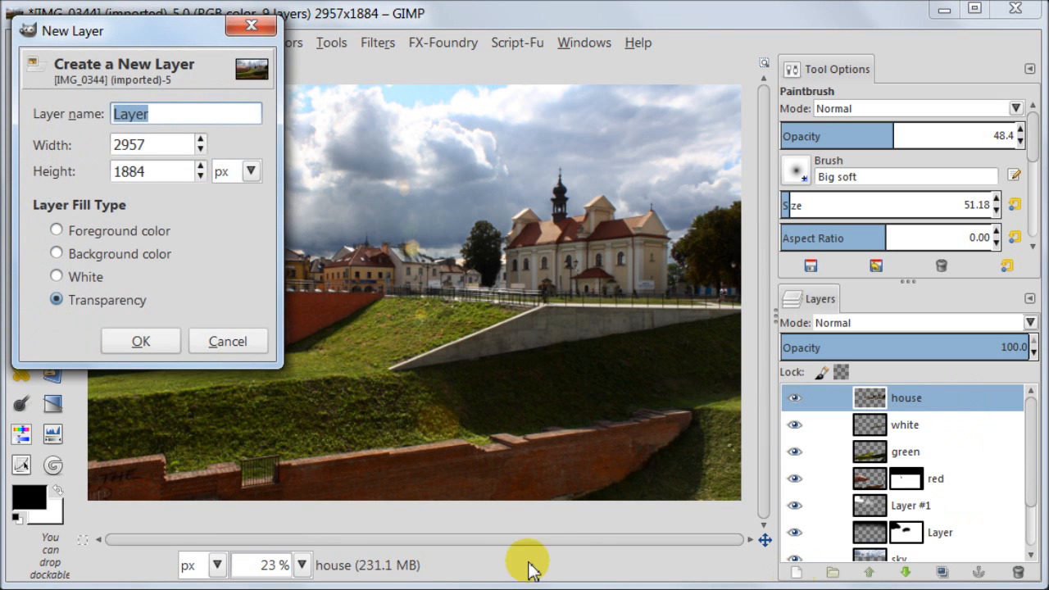
click(141, 342)
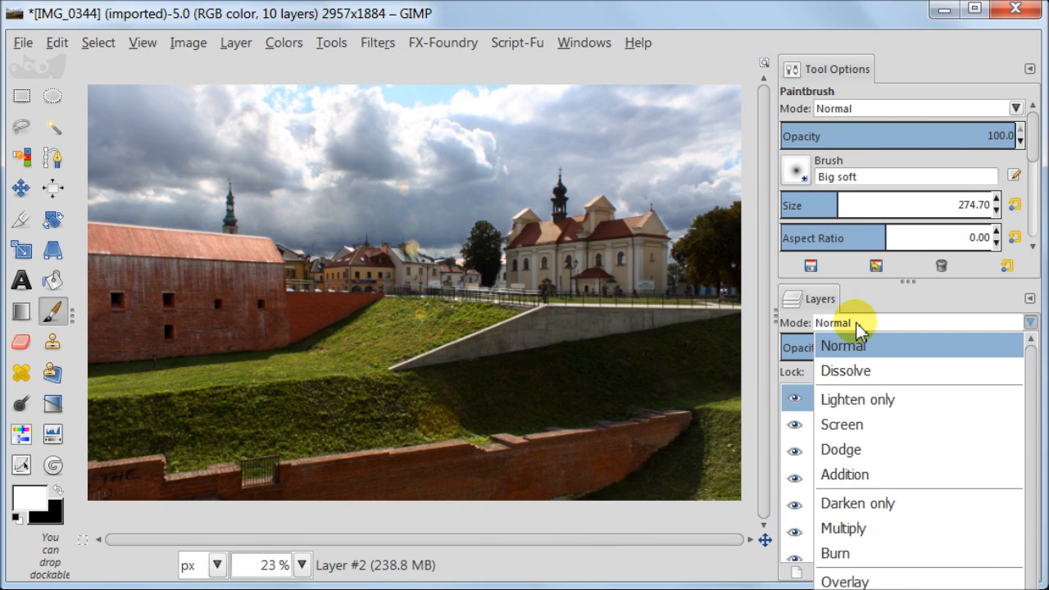
click(846, 581)
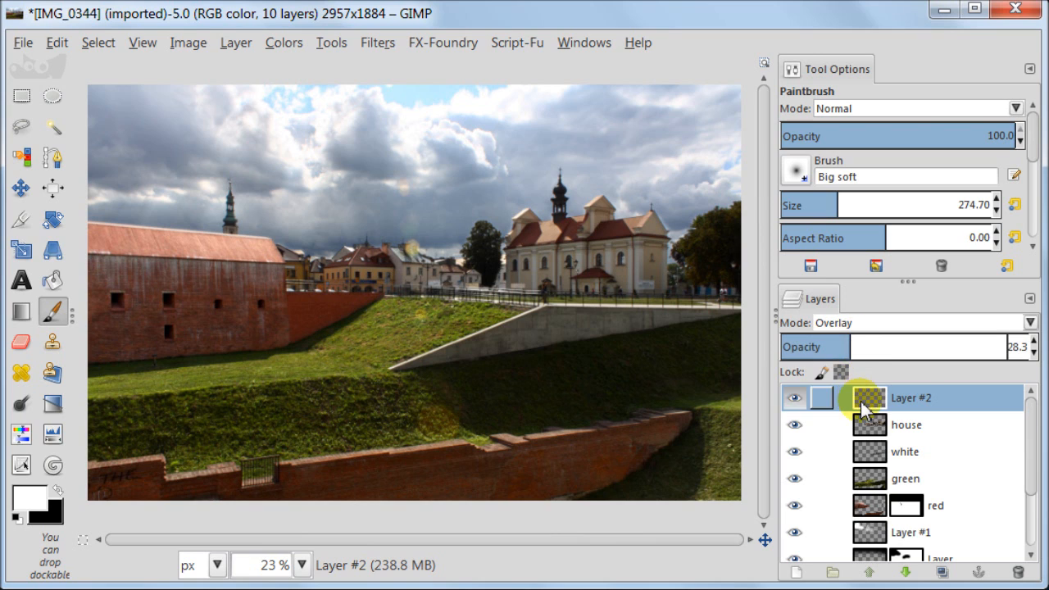
mouse_move(725, 243)
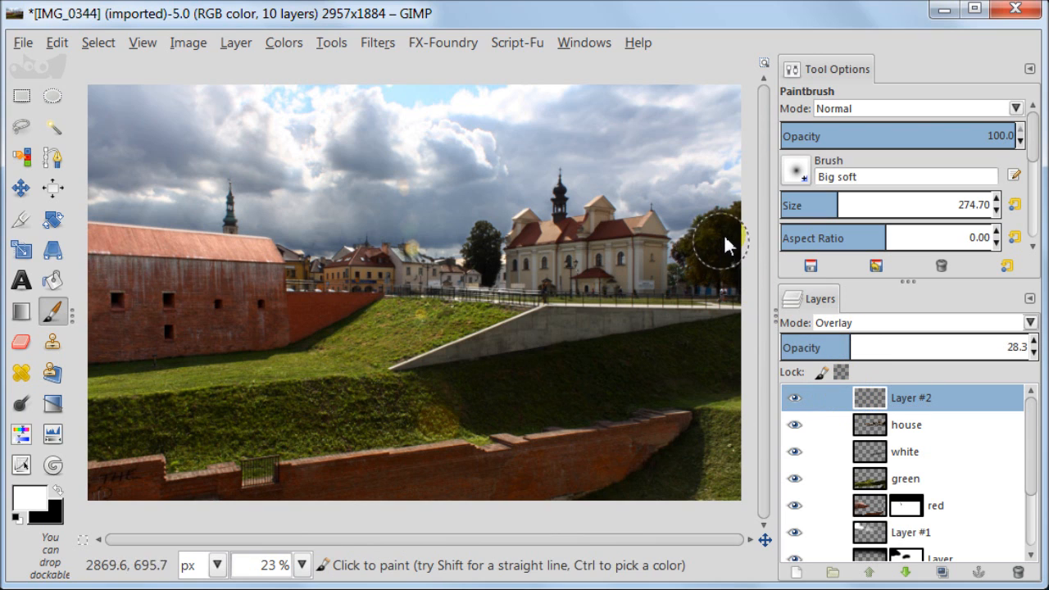
mouse_move(489, 275)
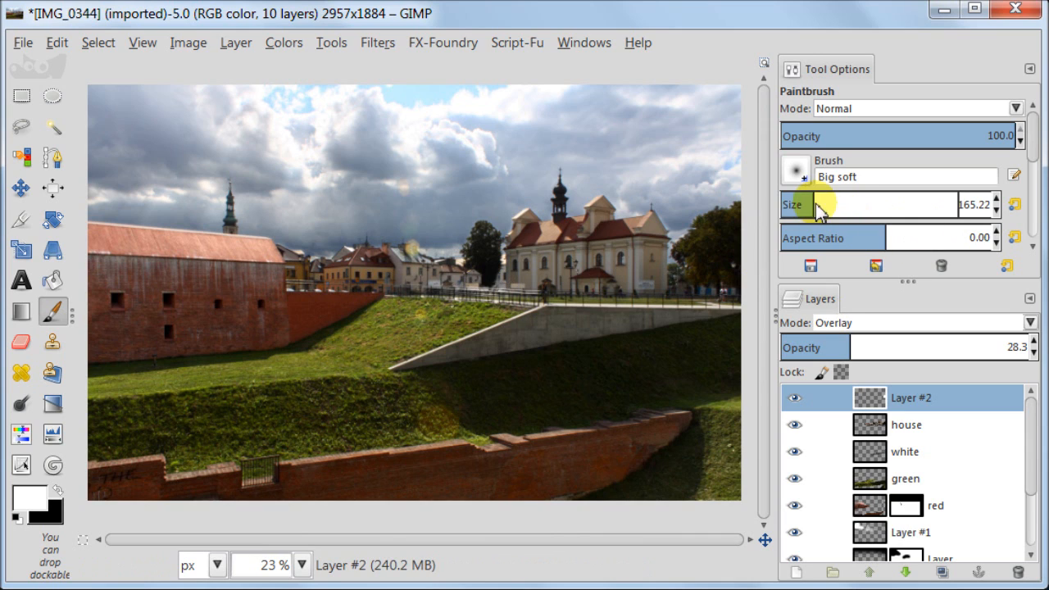
mouse_move(489, 276)
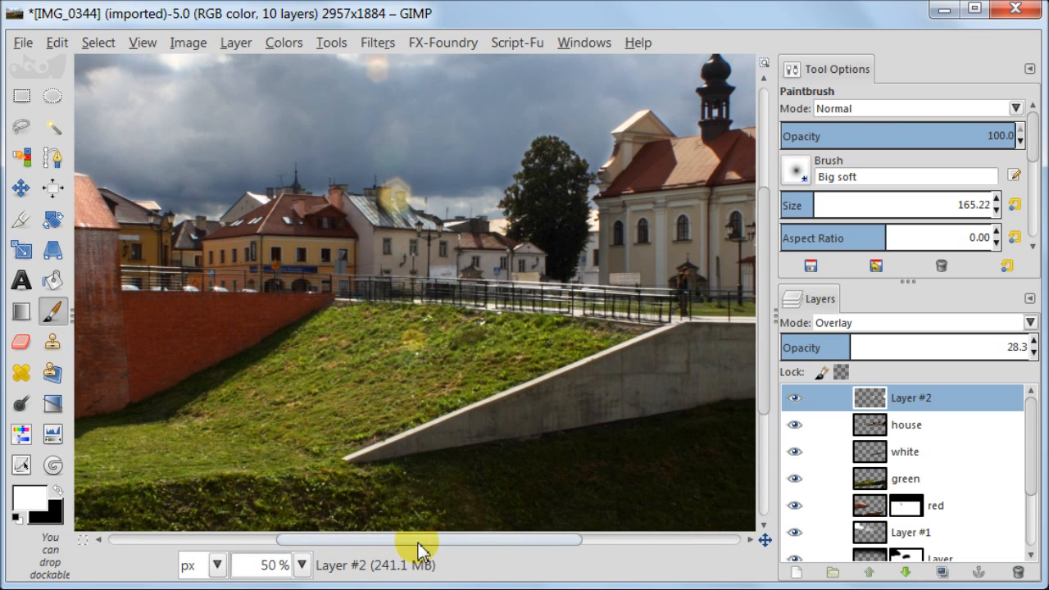
Brush soft white over the church and houses on the Overlay layer to brighten them
click(794, 400)
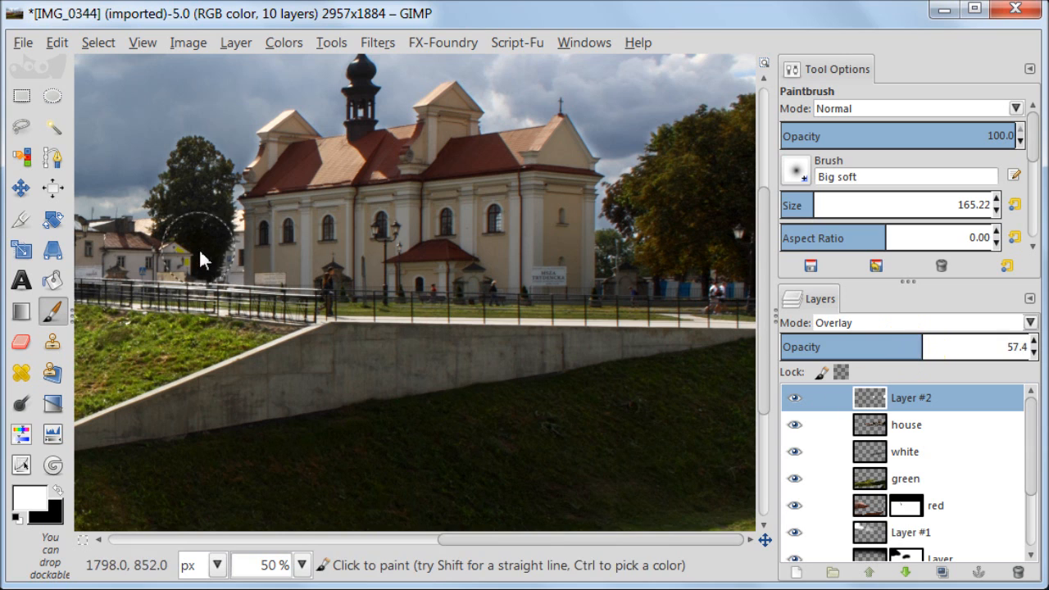
mouse_move(187, 210)
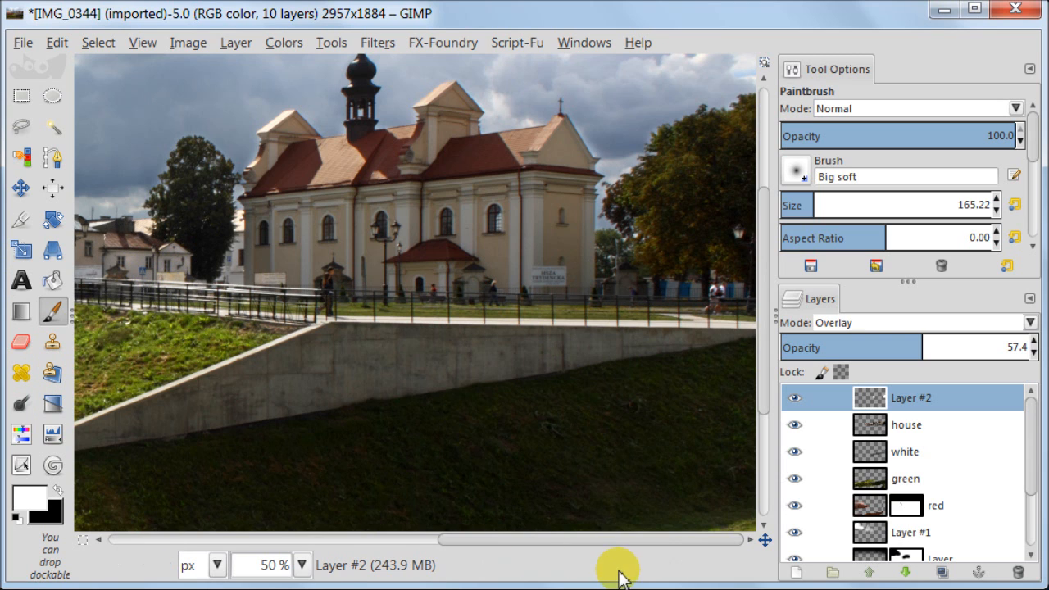
click(56, 42)
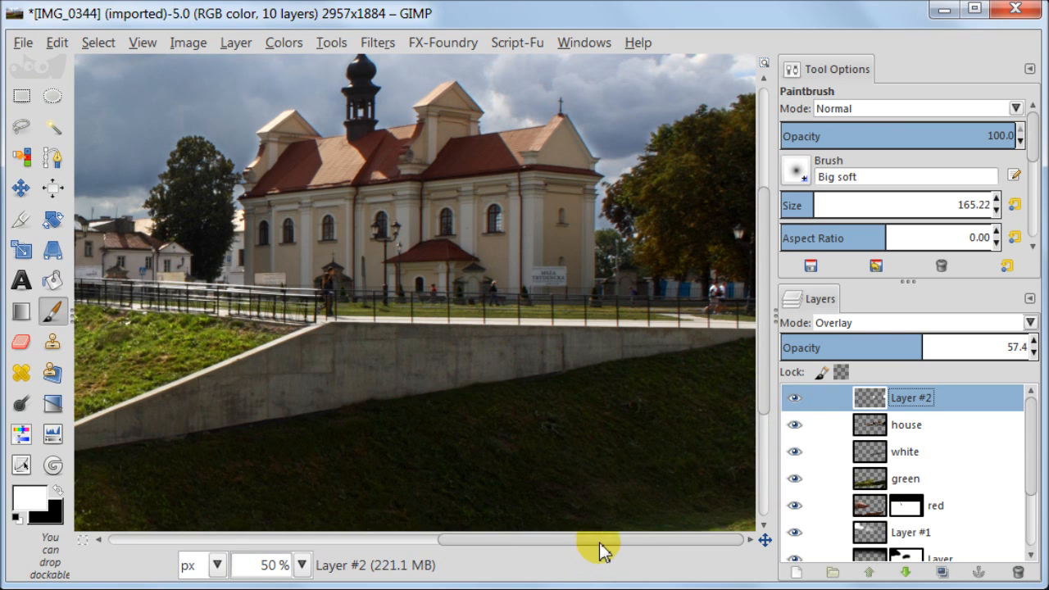
click(794, 399)
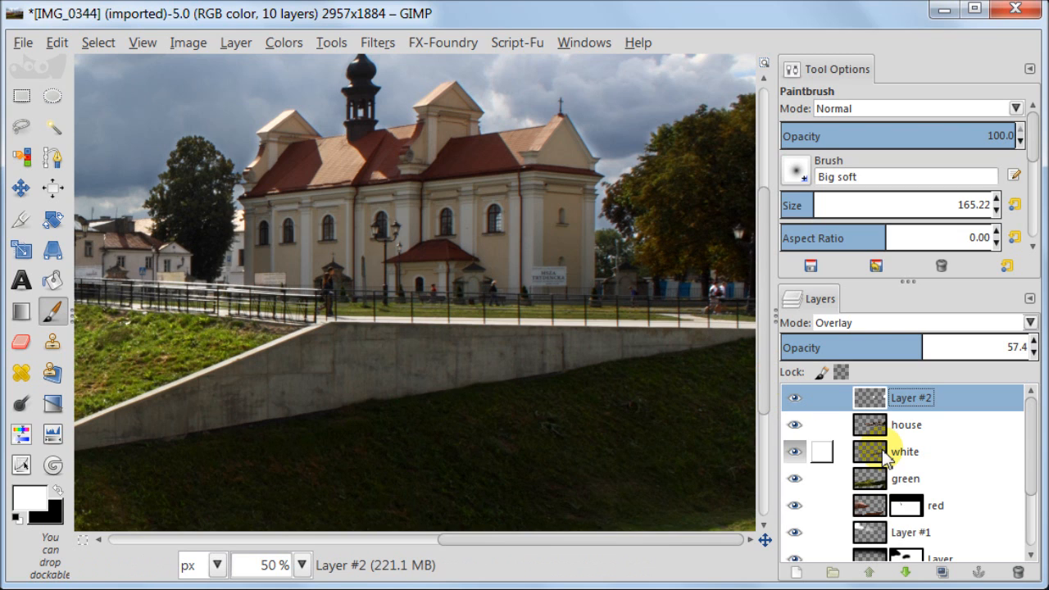
Add a layer mask to the house layer
scroll(down, 3)
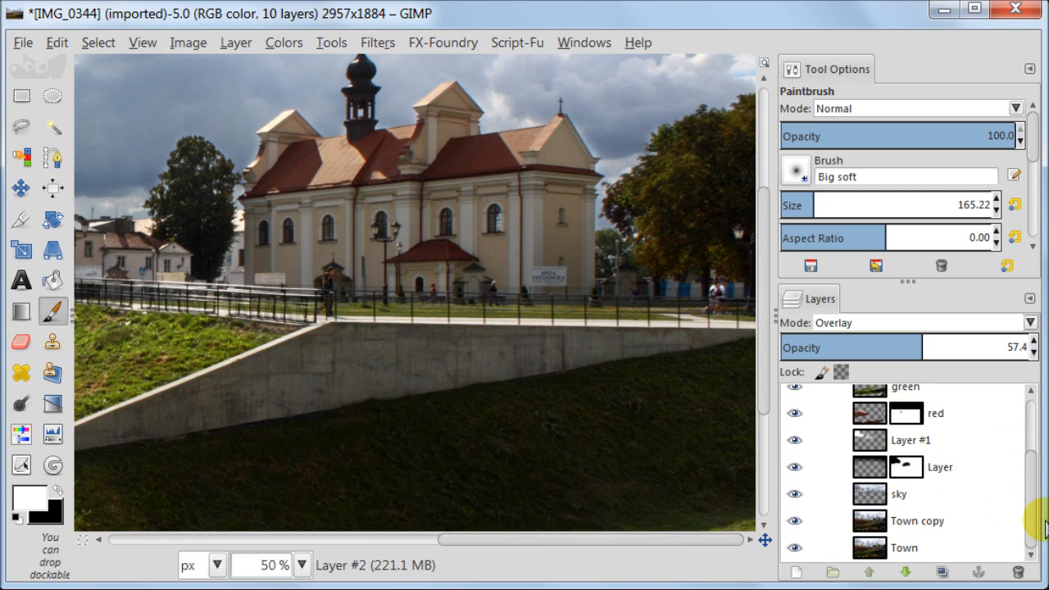
scroll(up, 3)
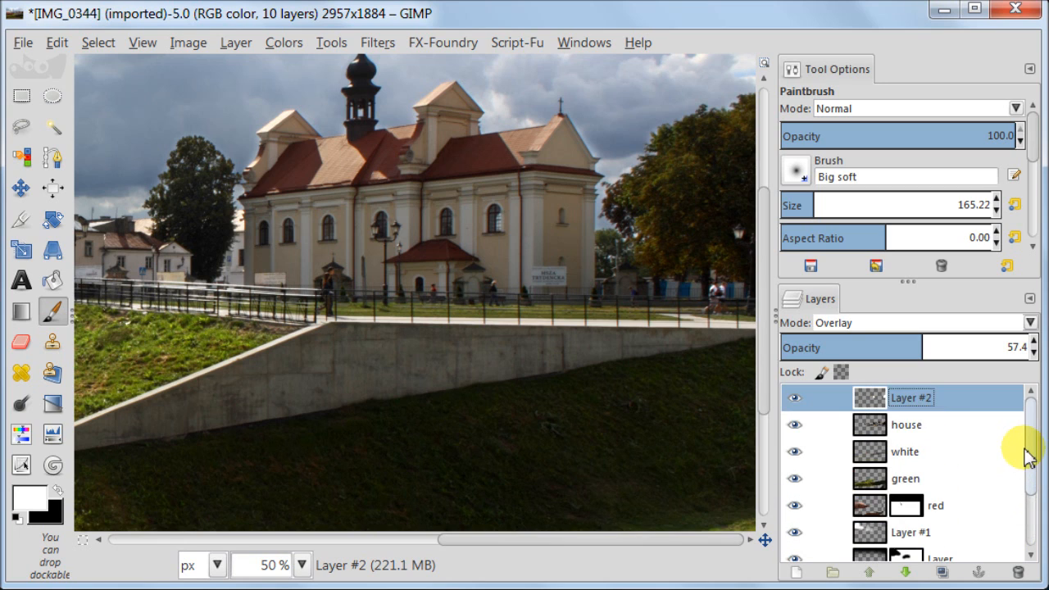
click(907, 424)
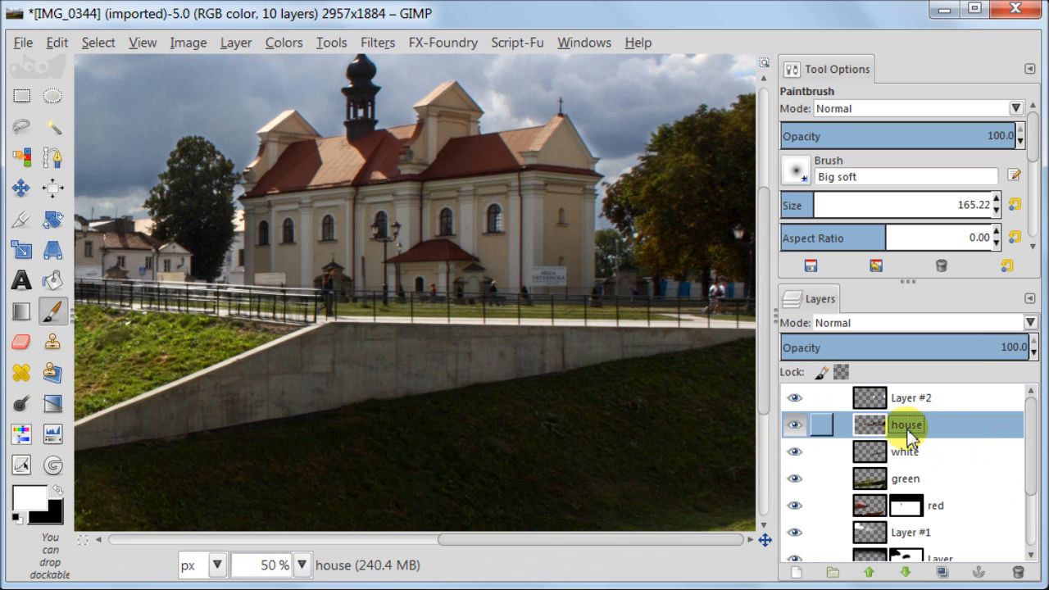
right_click(905, 423)
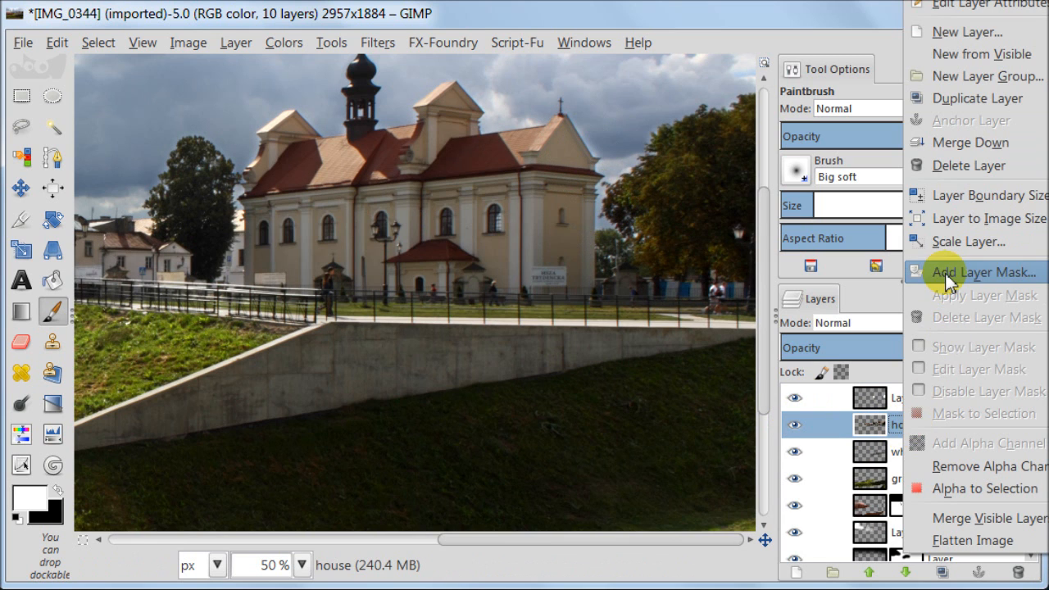
click(983, 273)
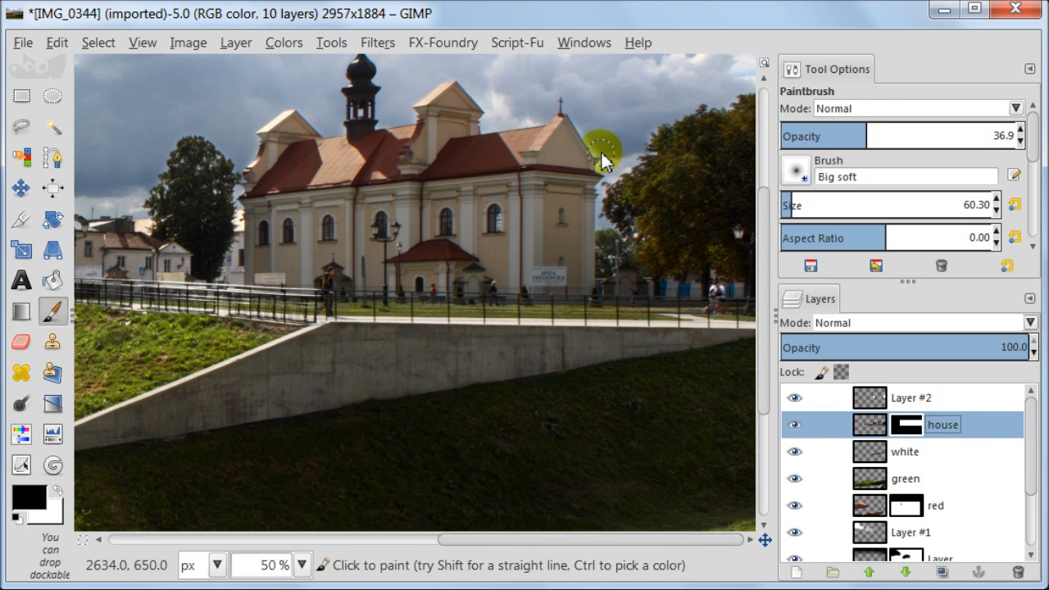
mouse_move(590, 128)
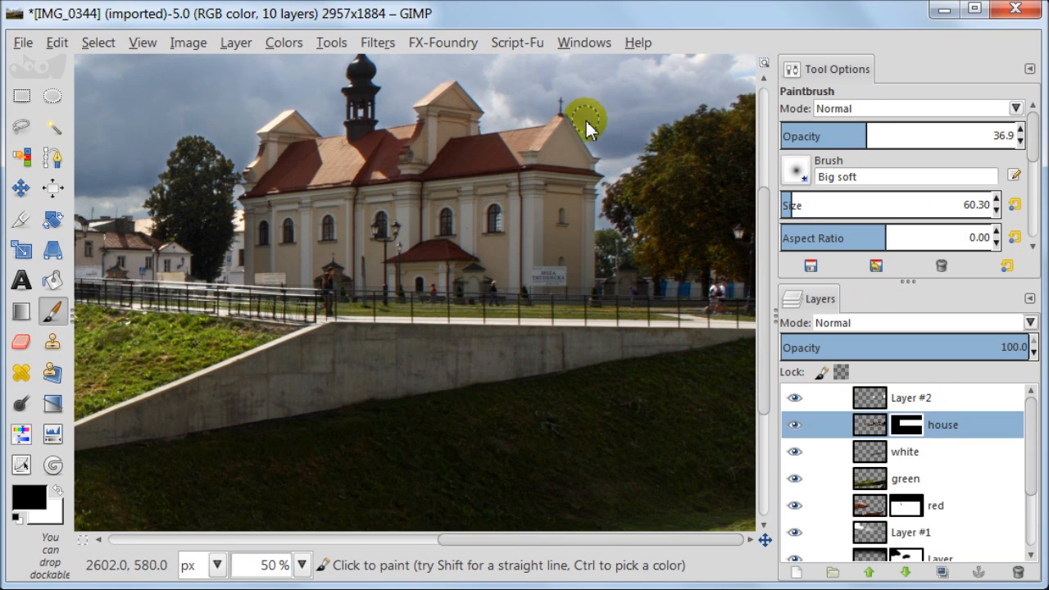
mouse_move(599, 156)
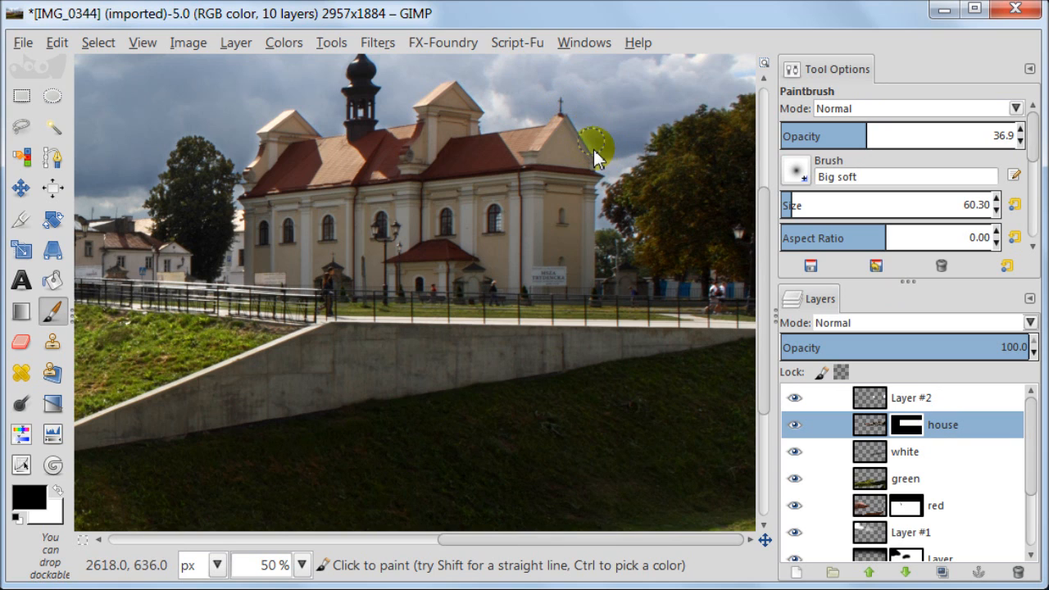
mouse_move(604, 213)
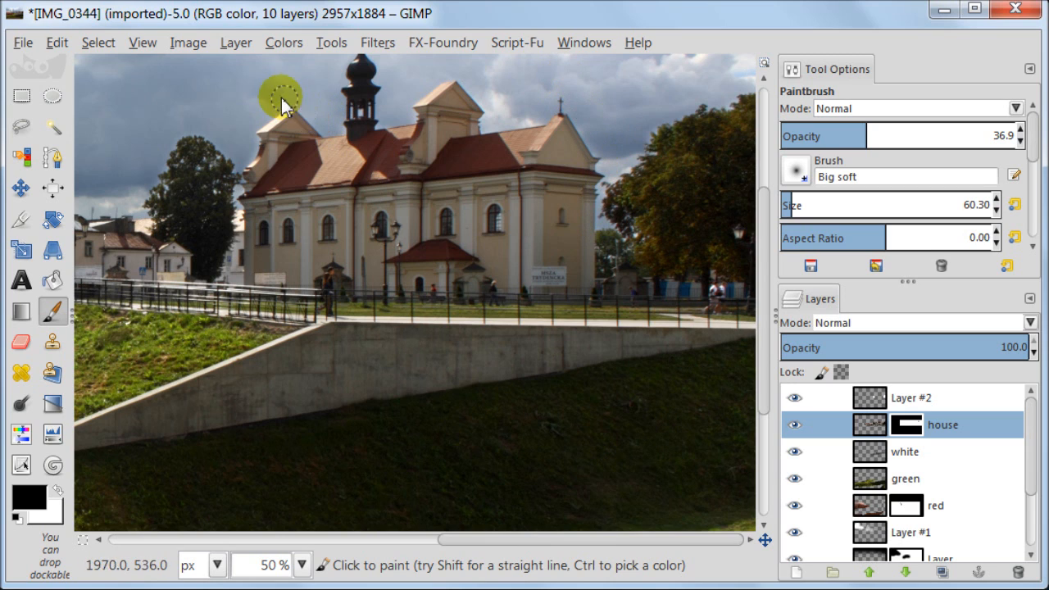
Brush away the halos above the church's left gable and the tree edge, then view the whole photo at 22%
click(794, 425)
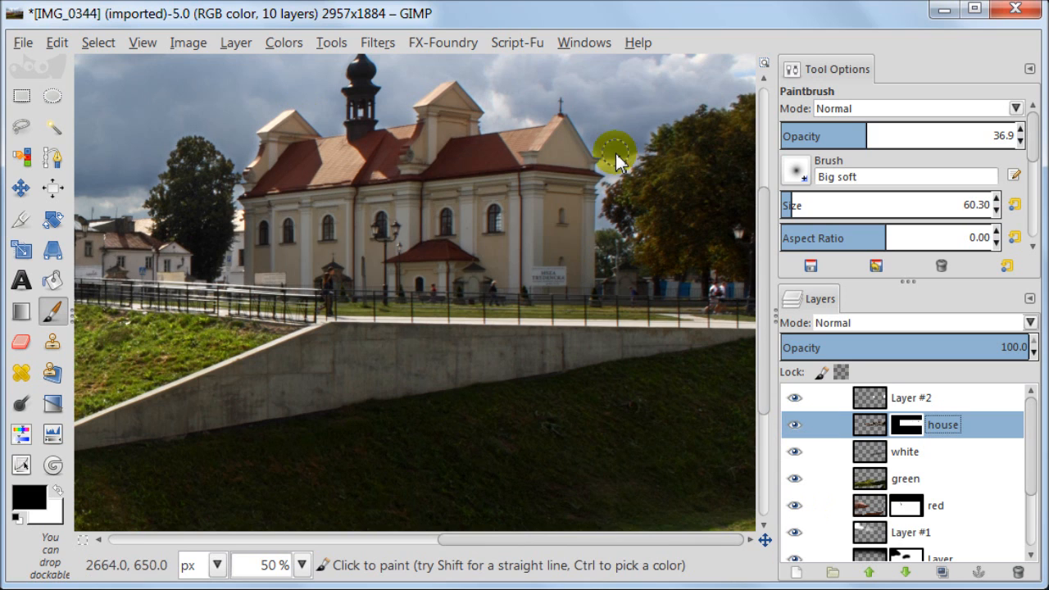
mouse_move(935, 135)
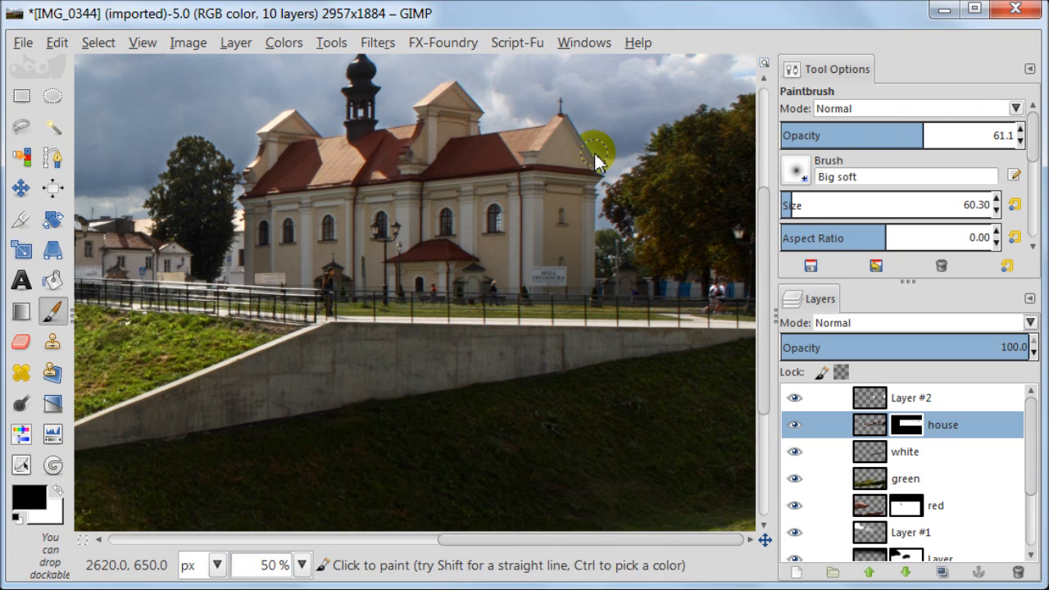
mouse_move(604, 180)
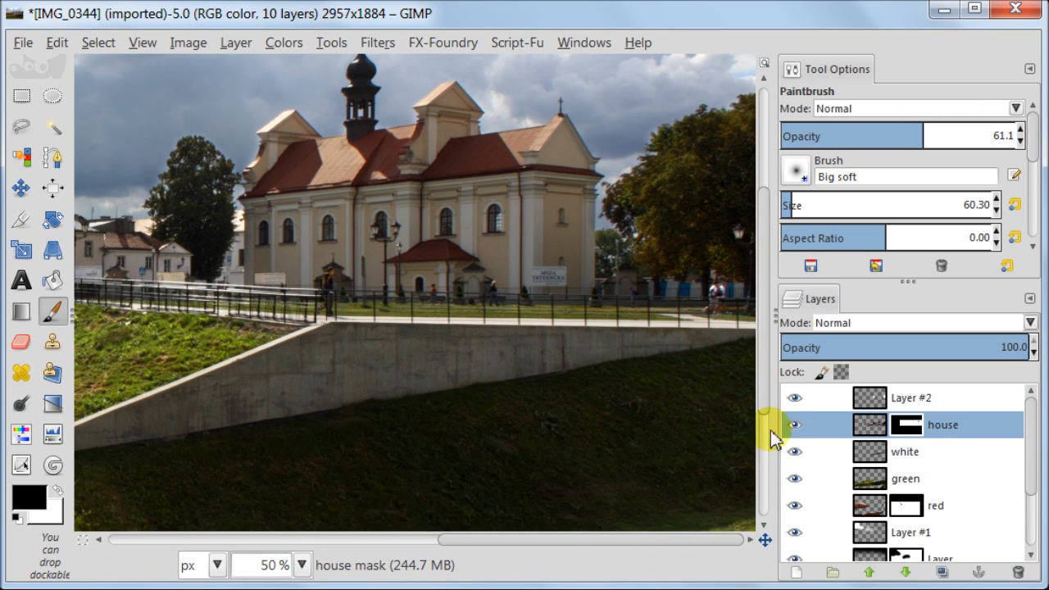
mouse_move(659, 148)
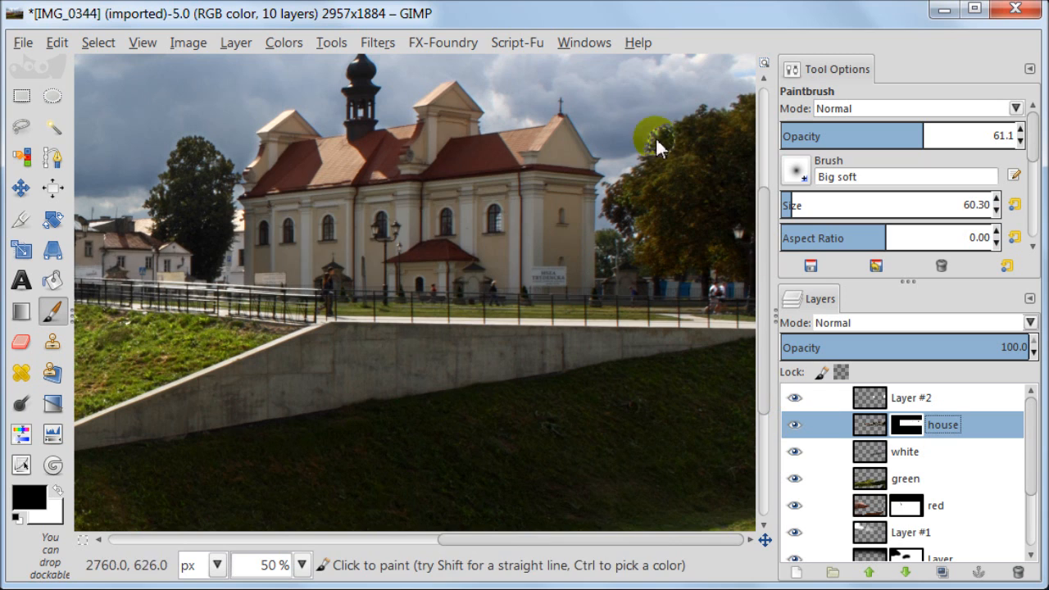
mouse_move(746, 111)
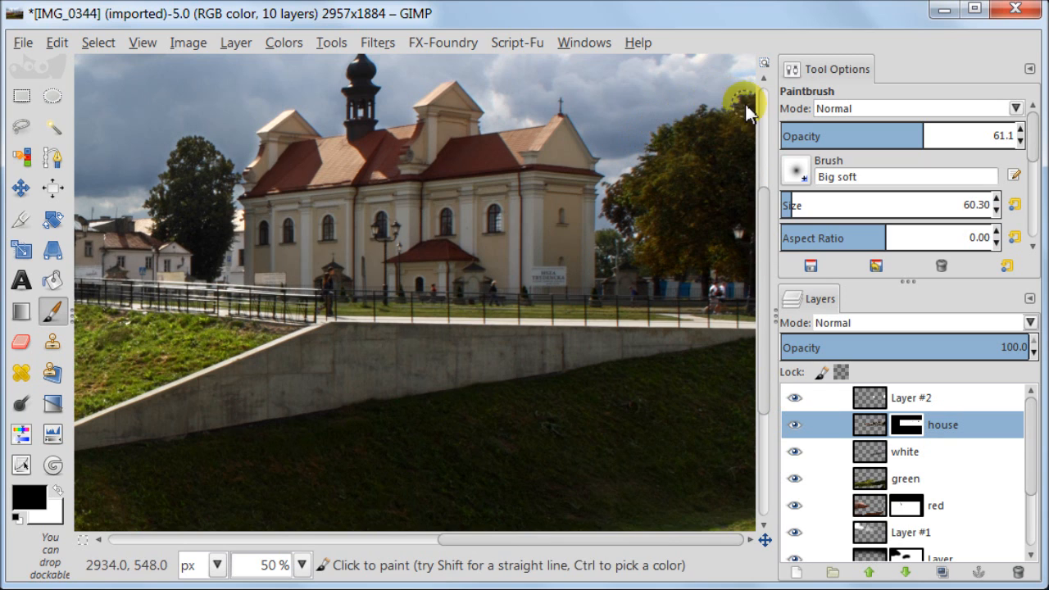
mouse_move(623, 177)
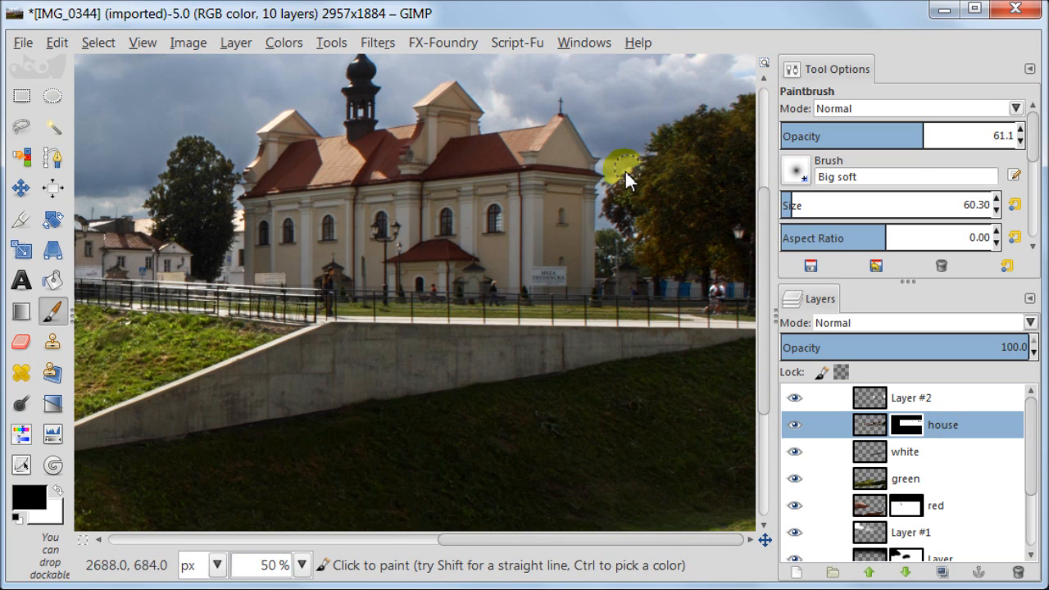
click(795, 425)
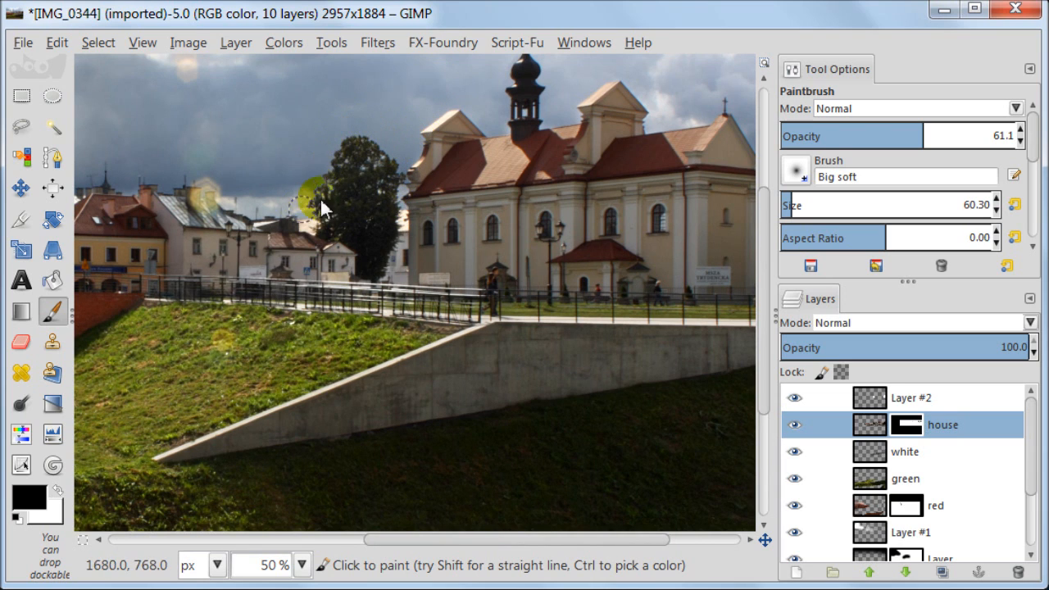
mouse_move(462, 112)
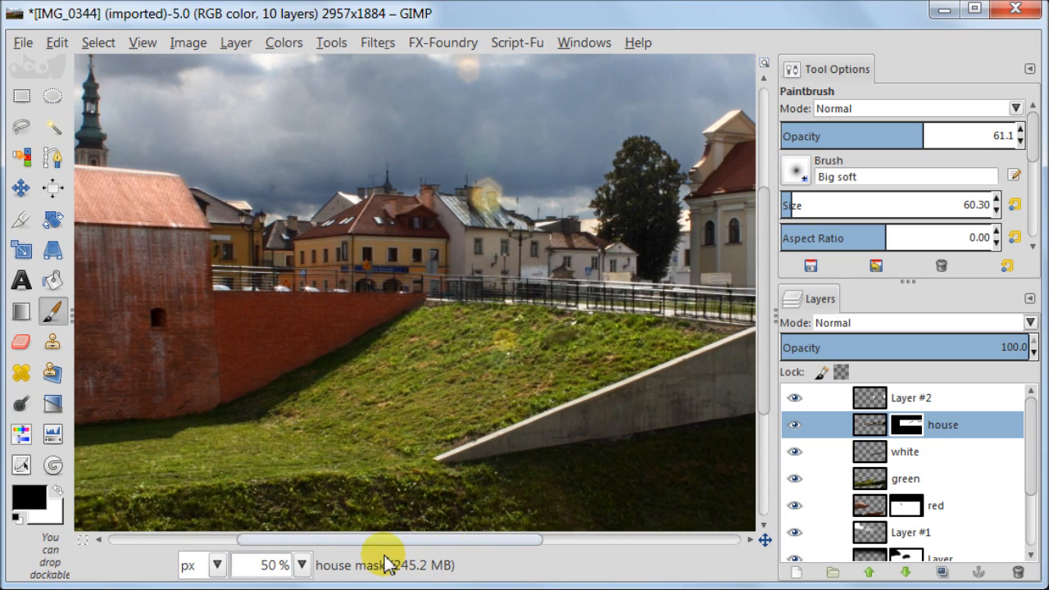
click(794, 424)
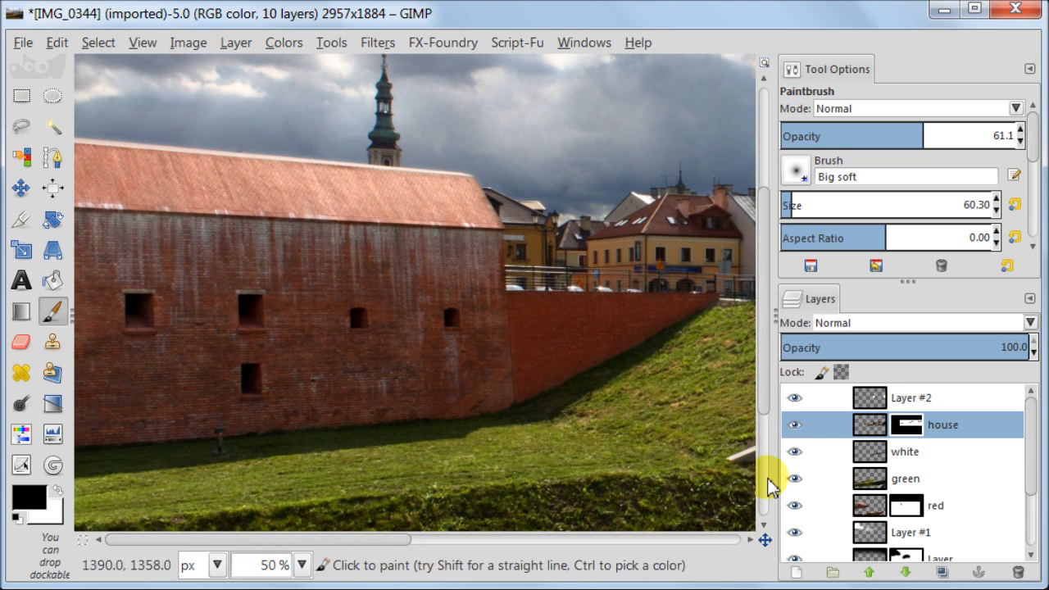
click(793, 424)
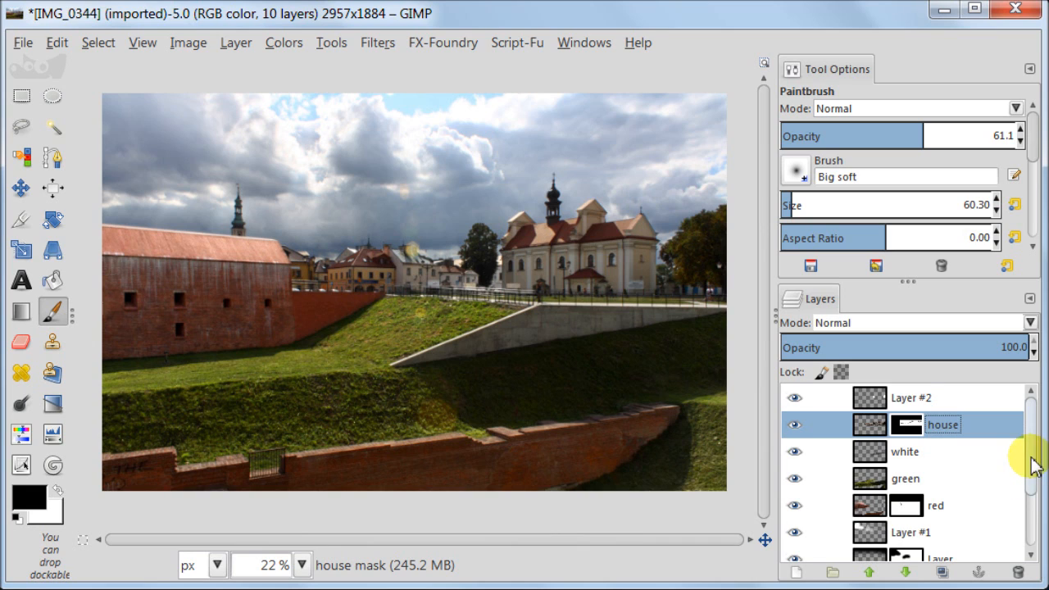
Merge the visible layers, expanded as necessary, into one Town copy layer
scroll(down, 3)
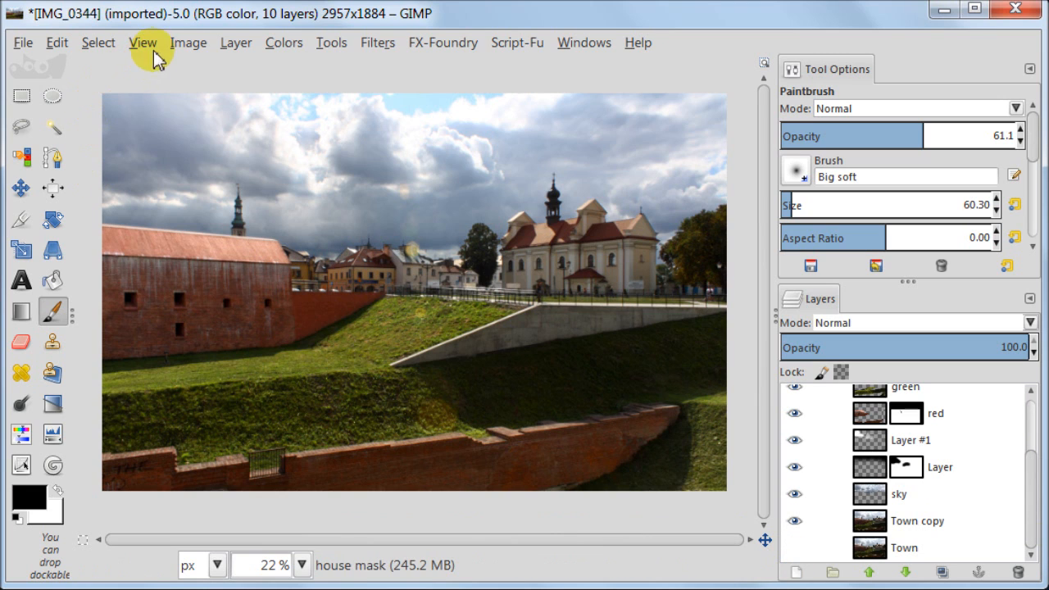
click(187, 42)
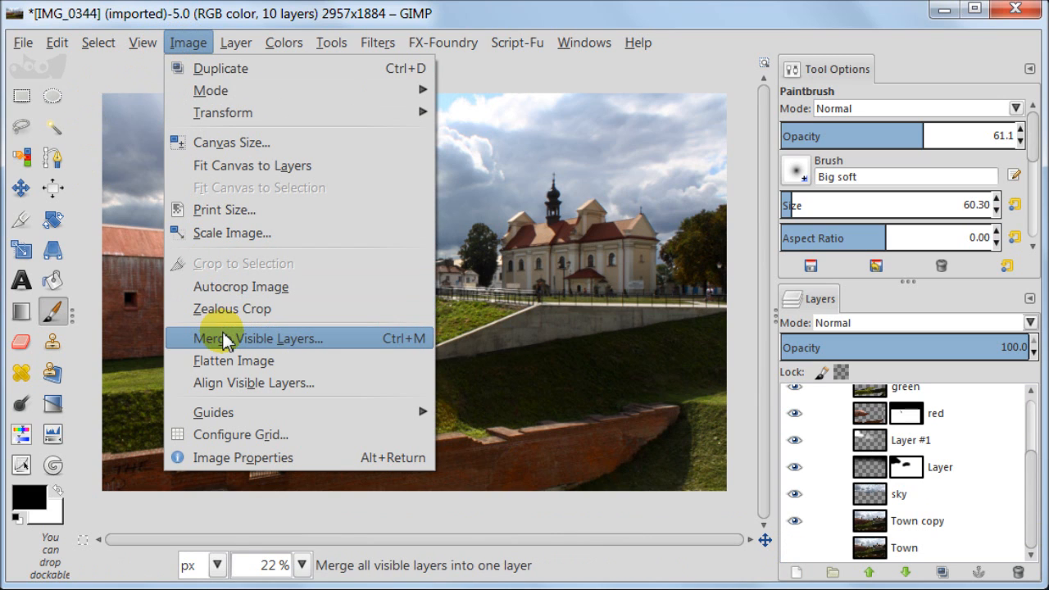
click(260, 338)
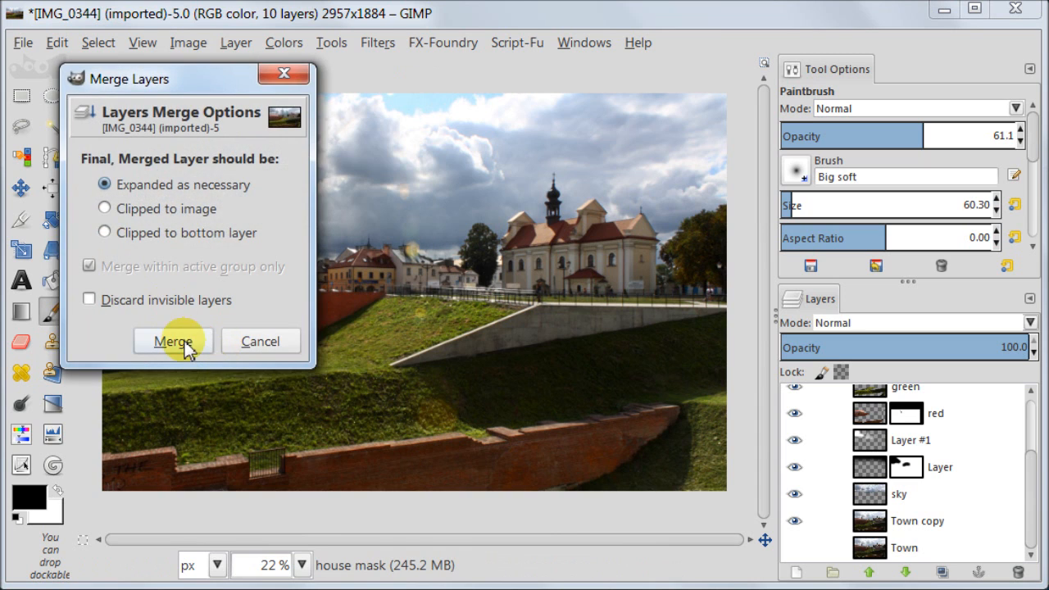
click(172, 341)
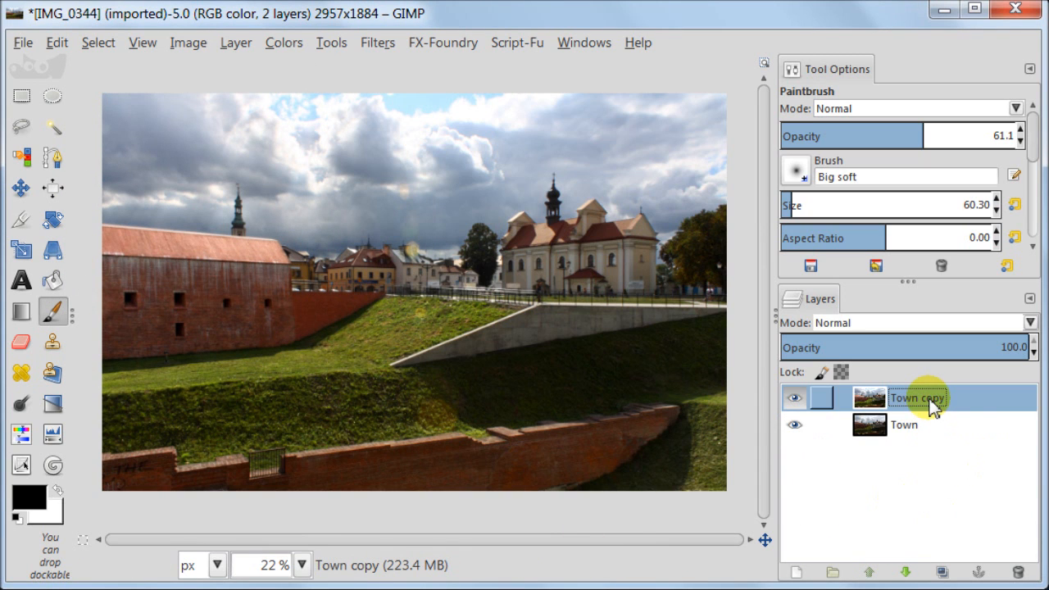
Apply an unsharp mask with radius 1.3, amount 0.30 and threshold 4 to Town copy
click(377, 42)
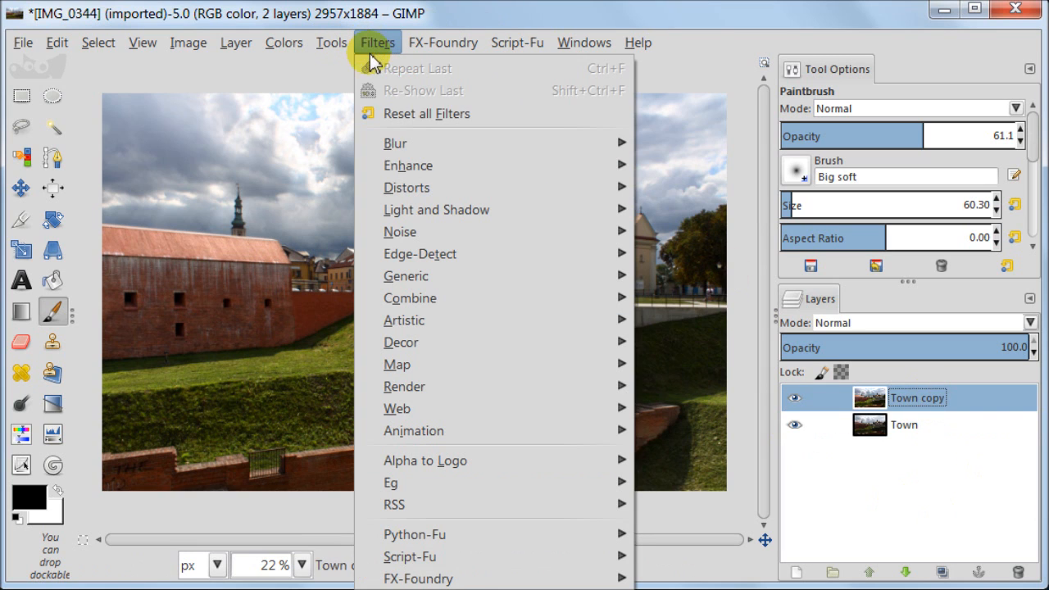
mouse_move(408, 164)
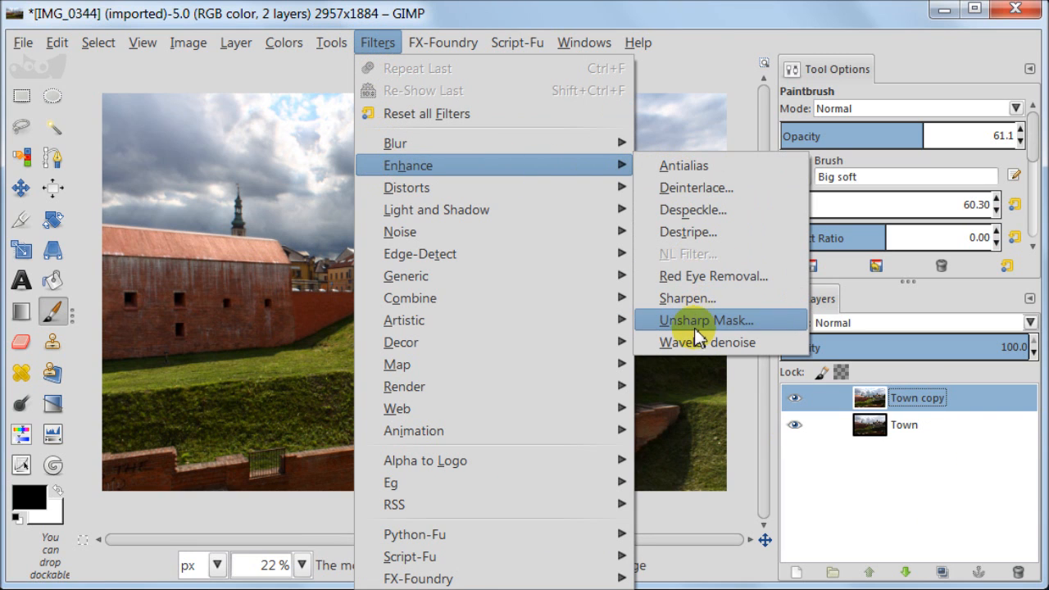
click(705, 319)
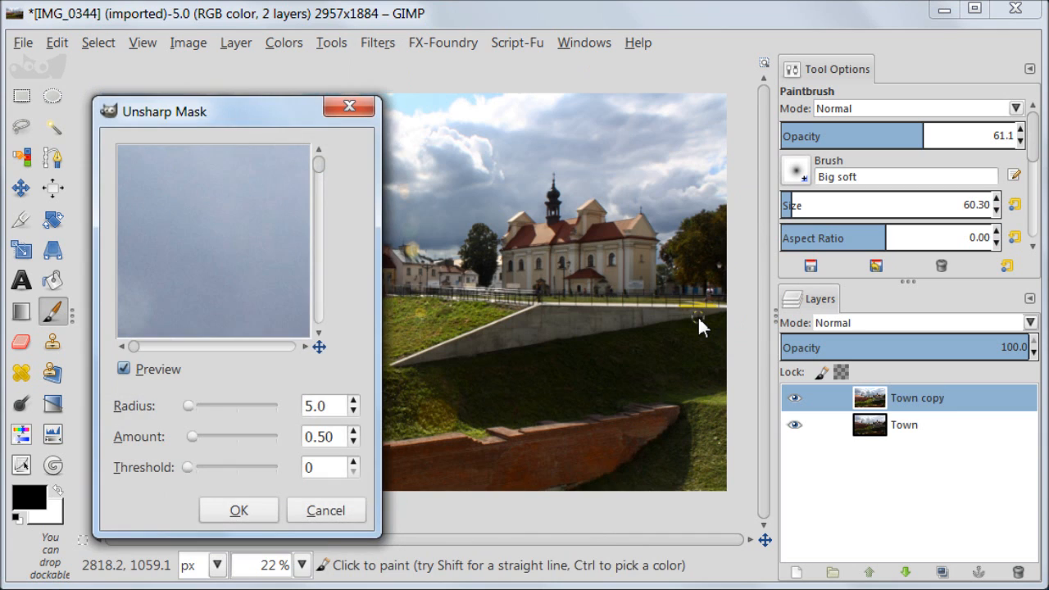
drag(238, 112, 240, 52)
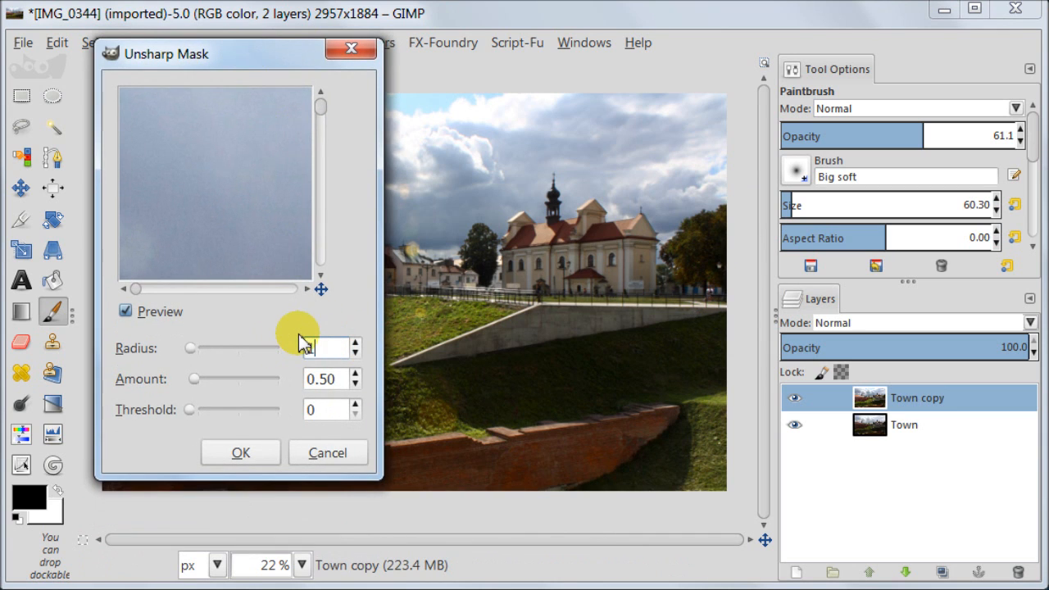
text(1.3)
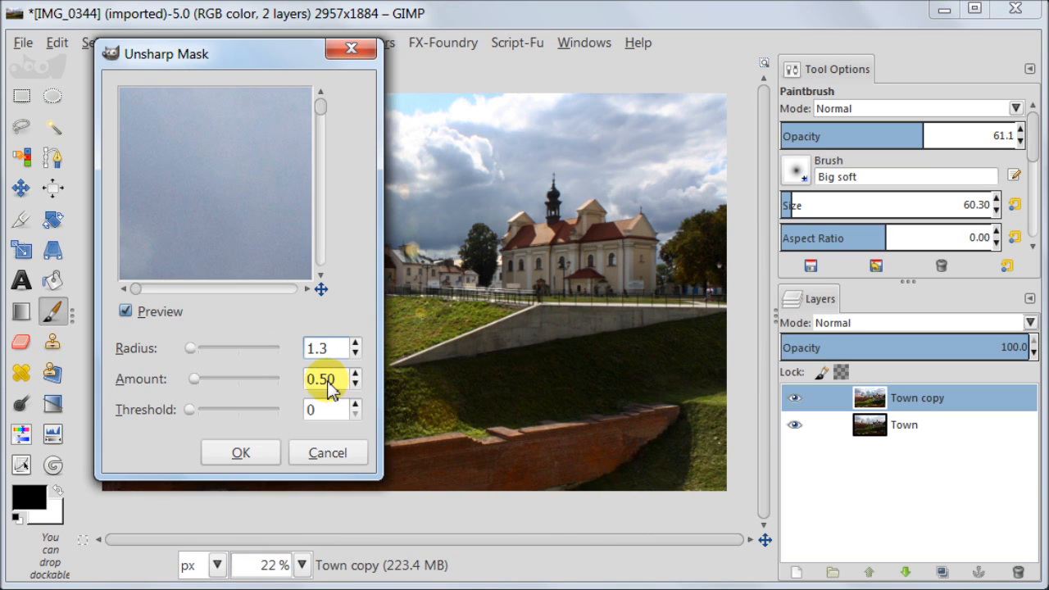
click(355, 383)
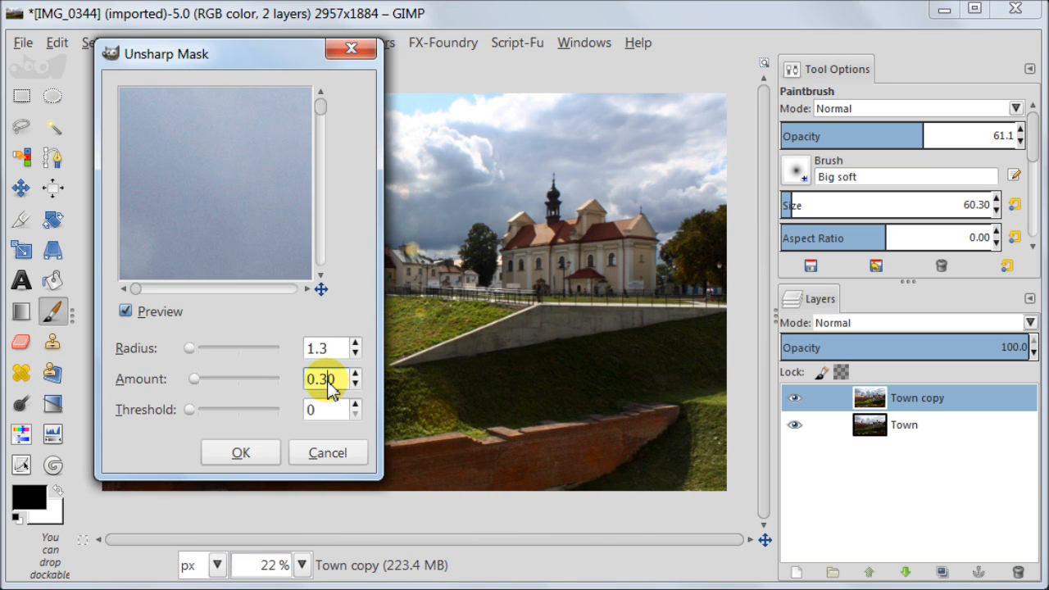
click(356, 405)
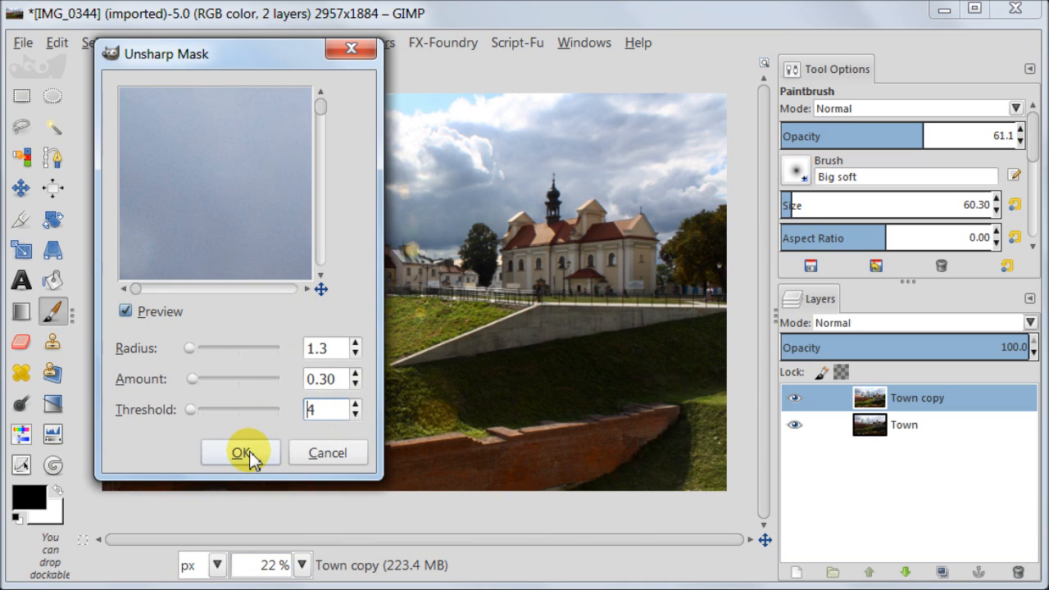
click(239, 453)
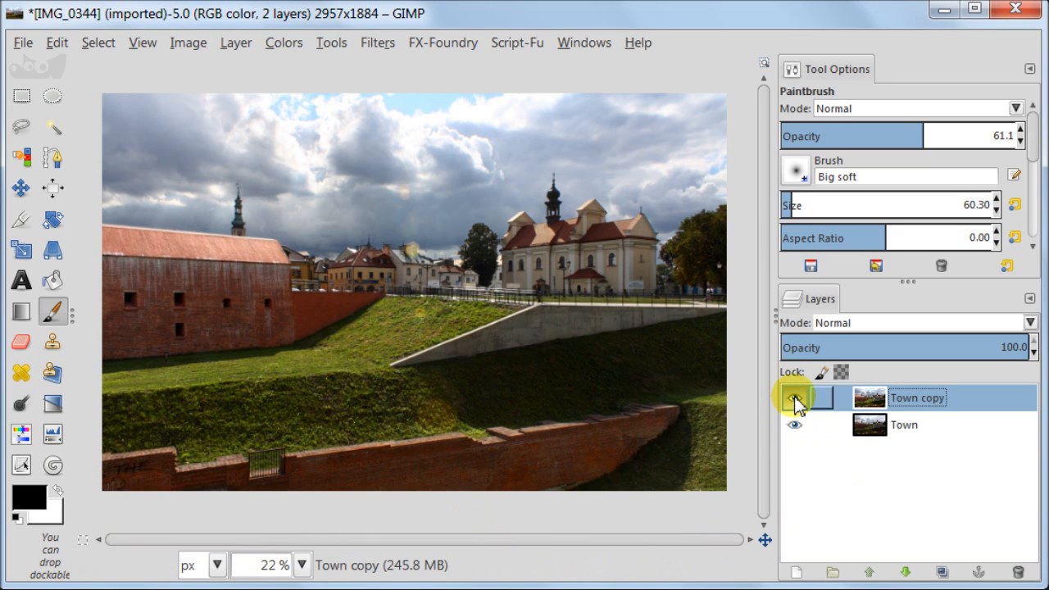
click(794, 399)
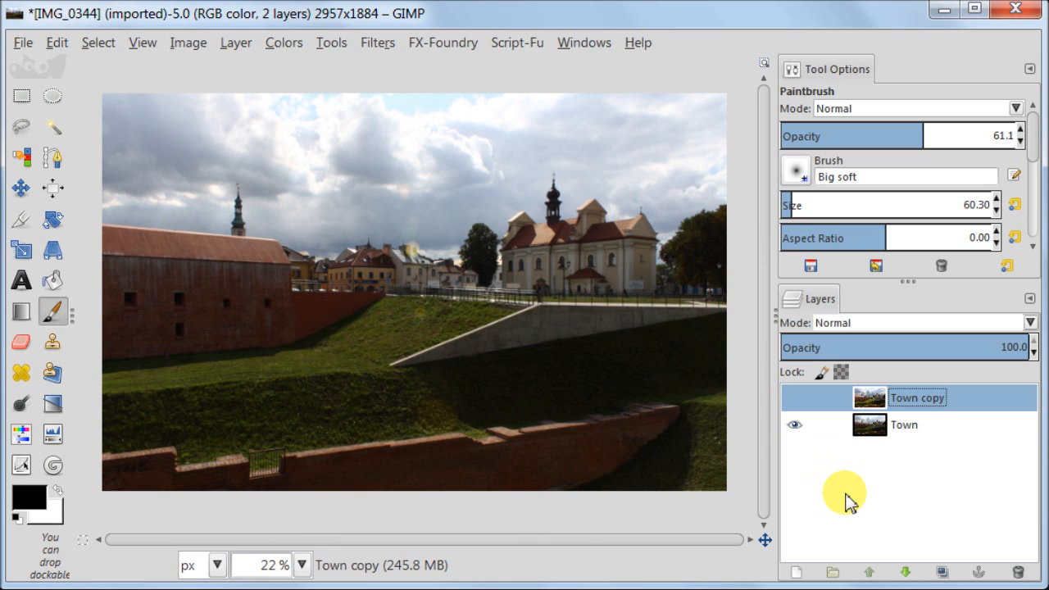
click(794, 398)
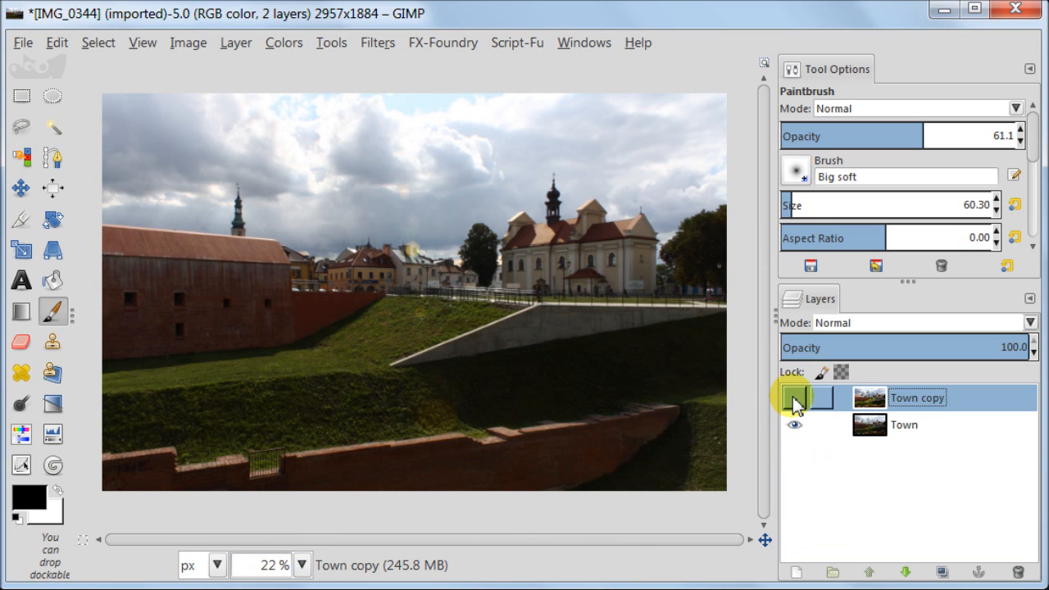
click(794, 398)
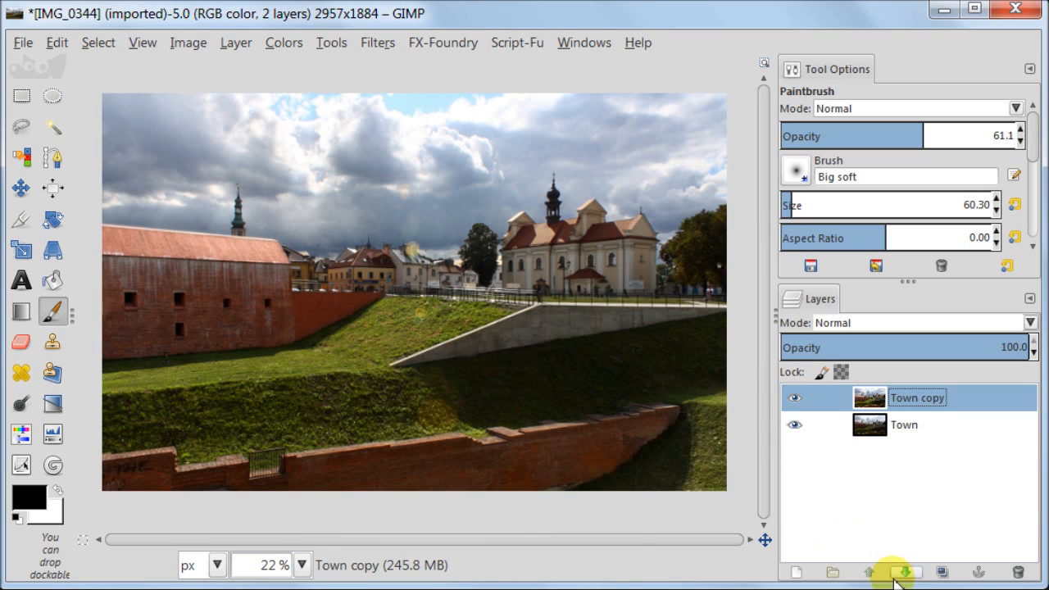